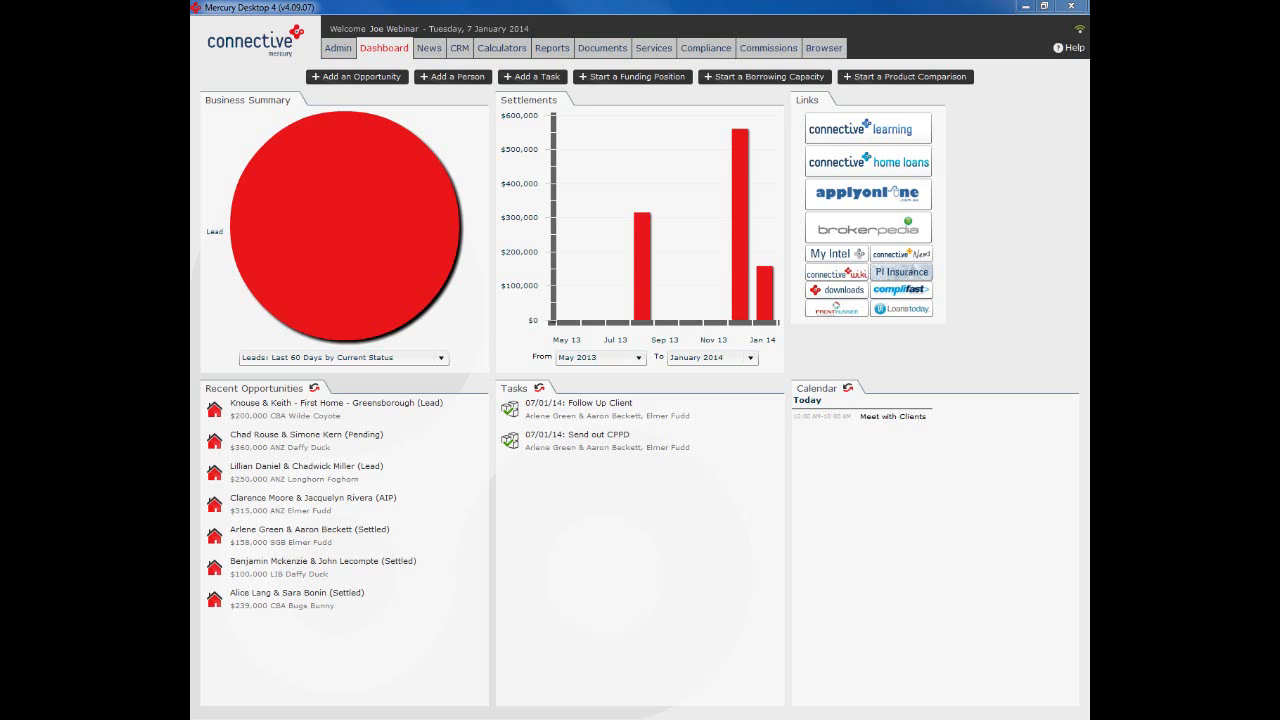
mouse_move(575, 155)
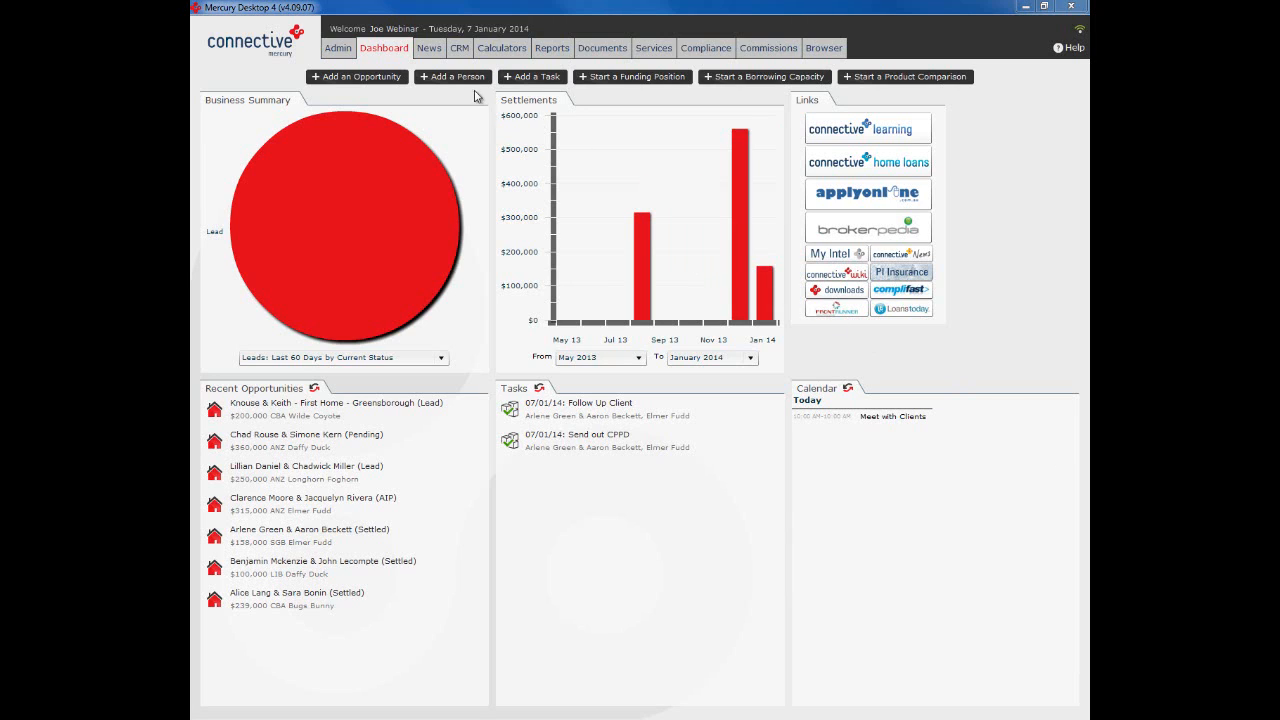
mouse_move(462, 82)
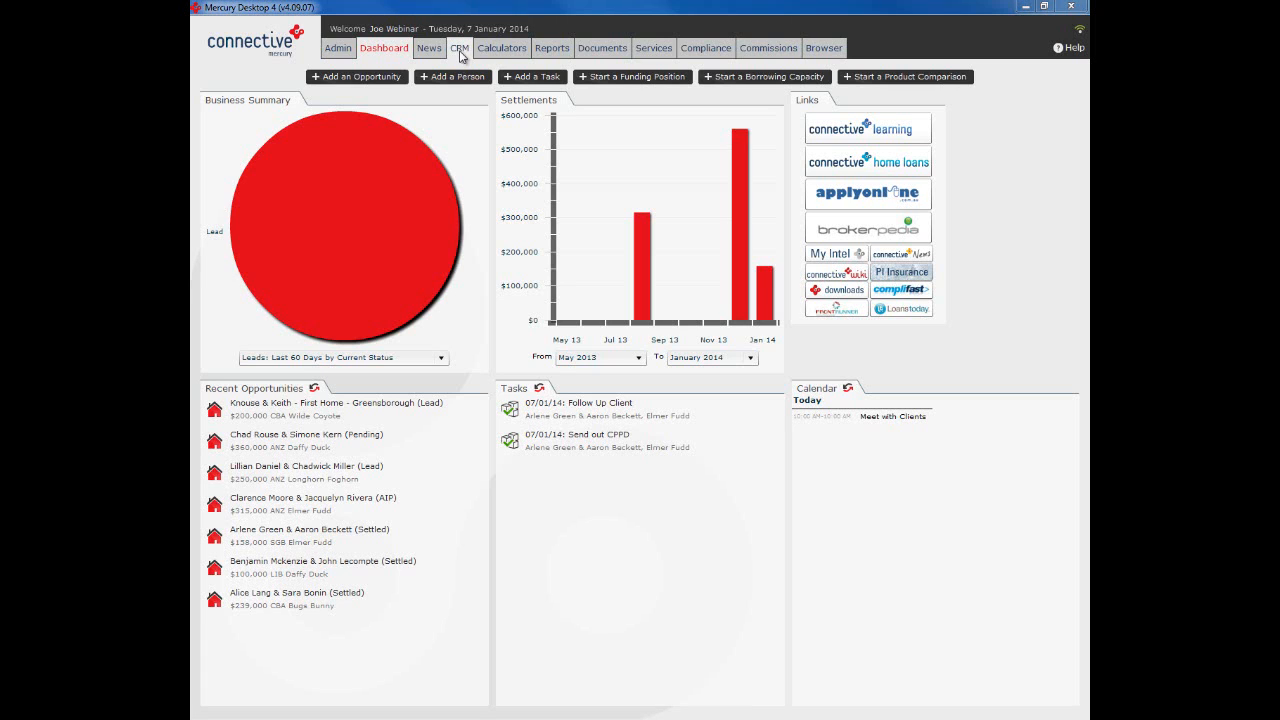
mouse_move(461, 55)
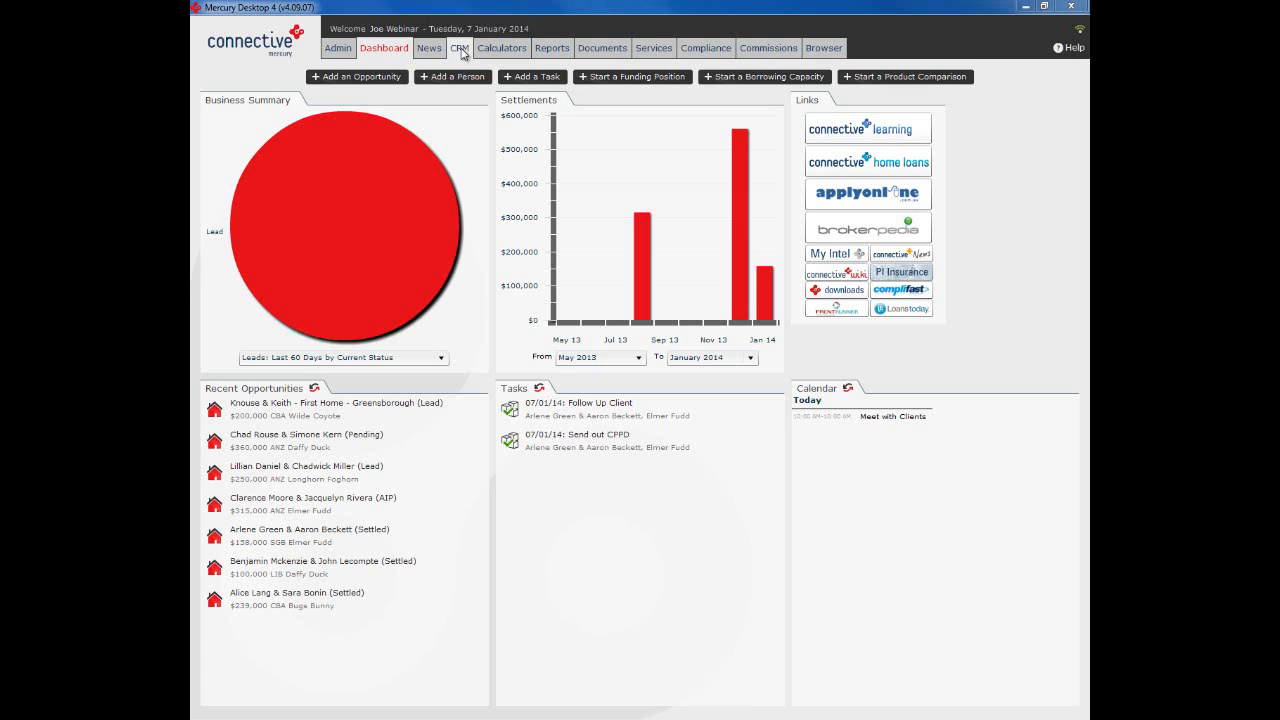
Switch to the CRM area to show the People contact list.
click(459, 48)
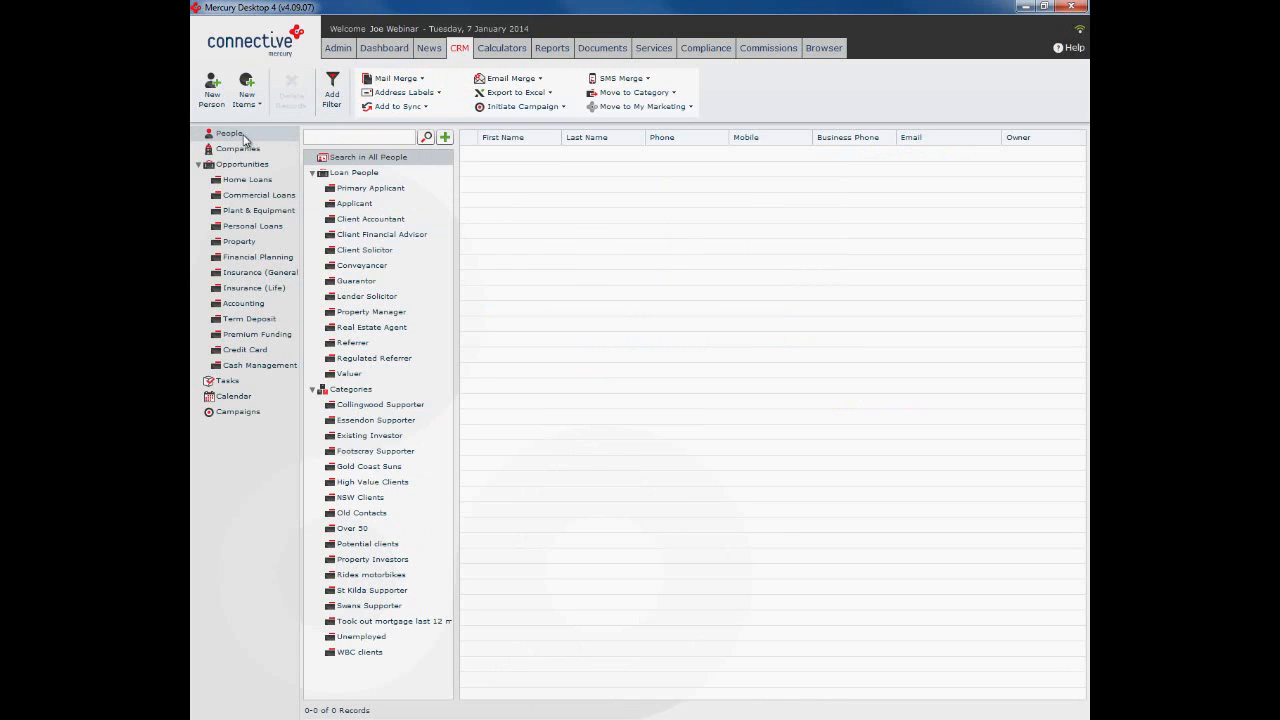
mouse_move(247, 137)
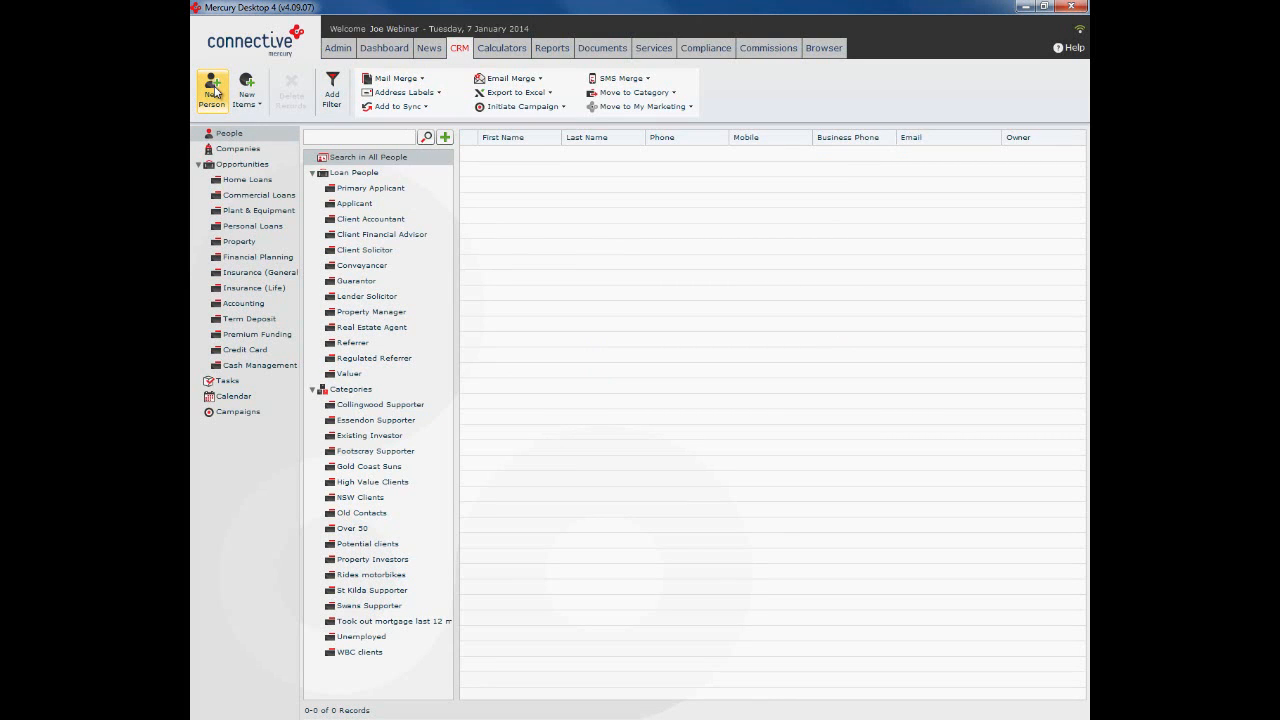
click(212, 90)
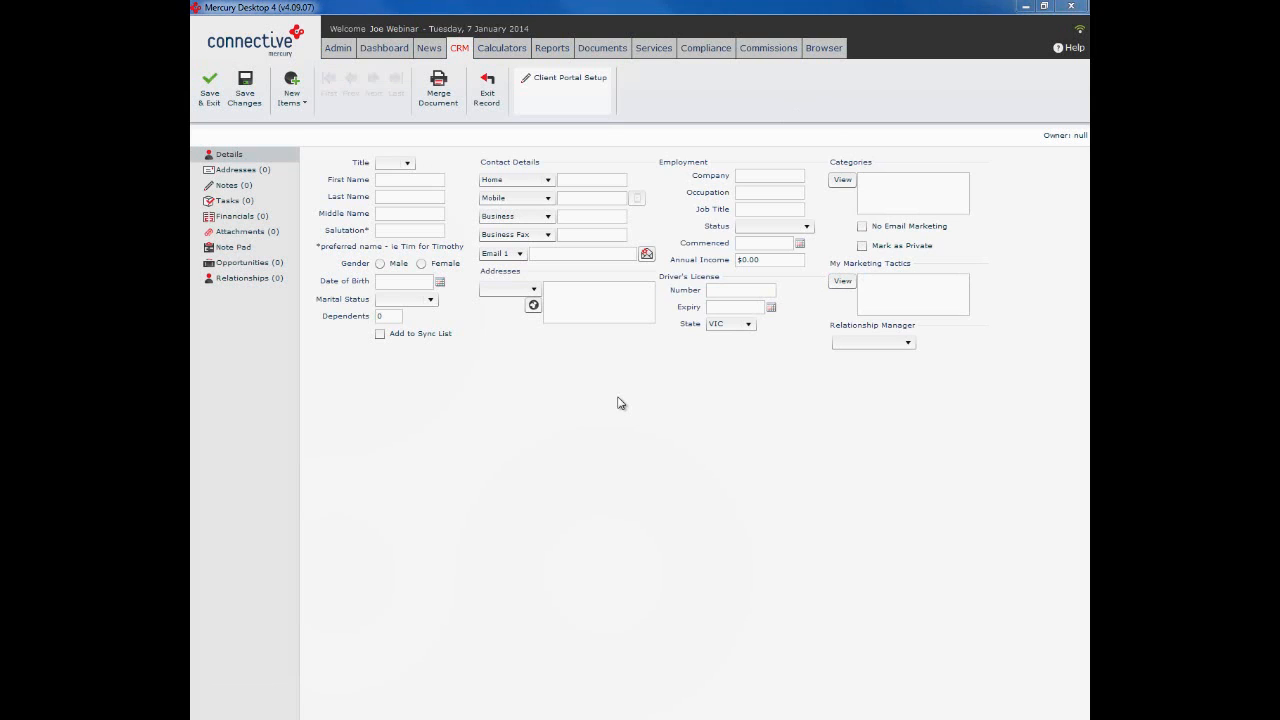
mouse_move(615, 391)
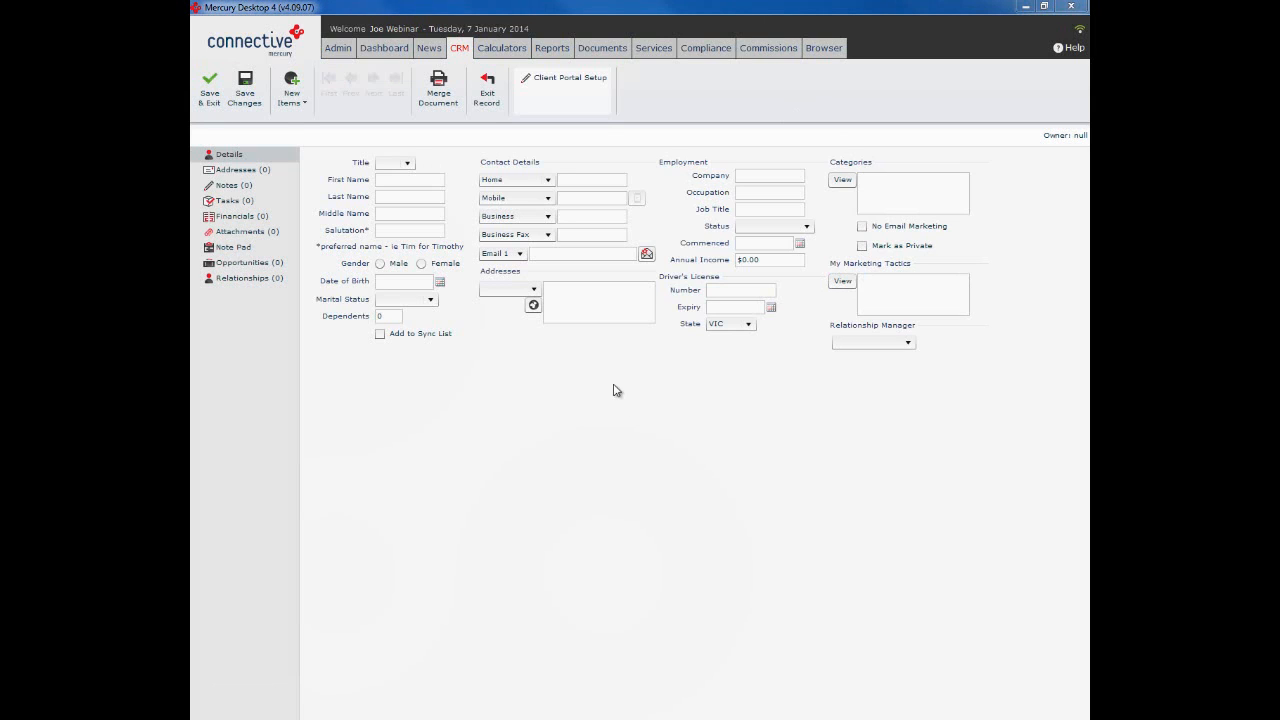
click(407, 163)
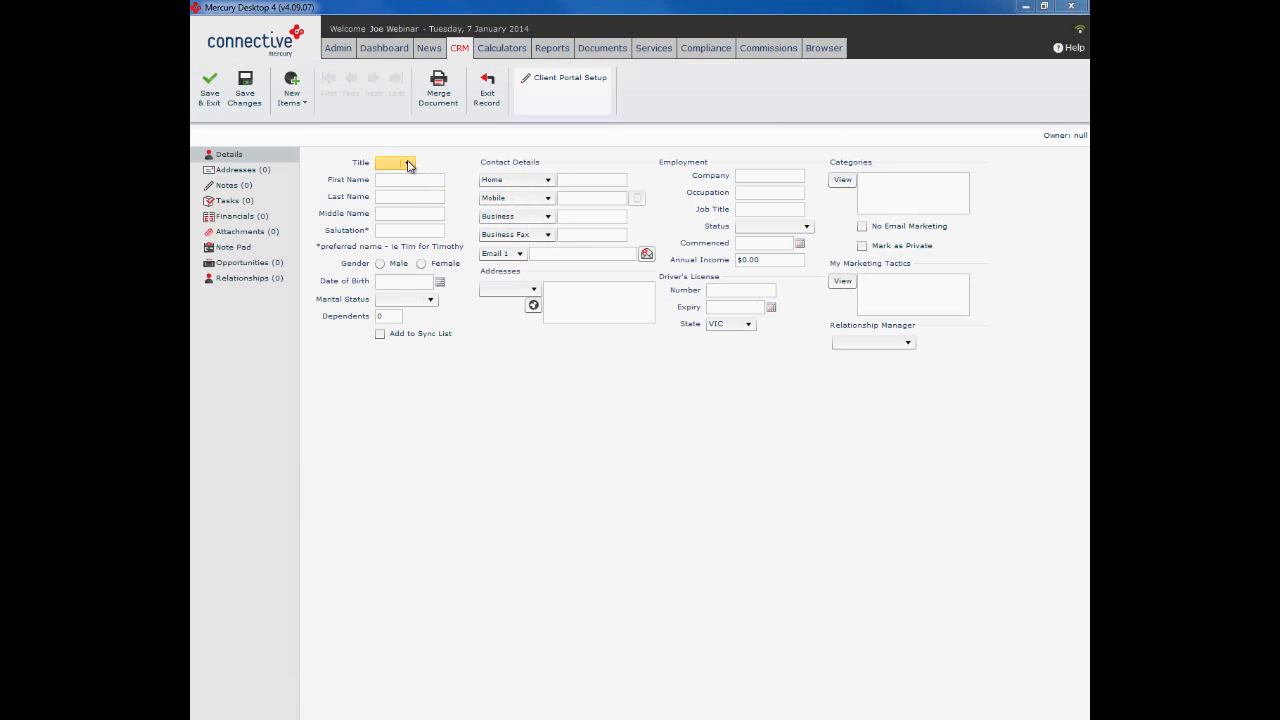
click(395, 163)
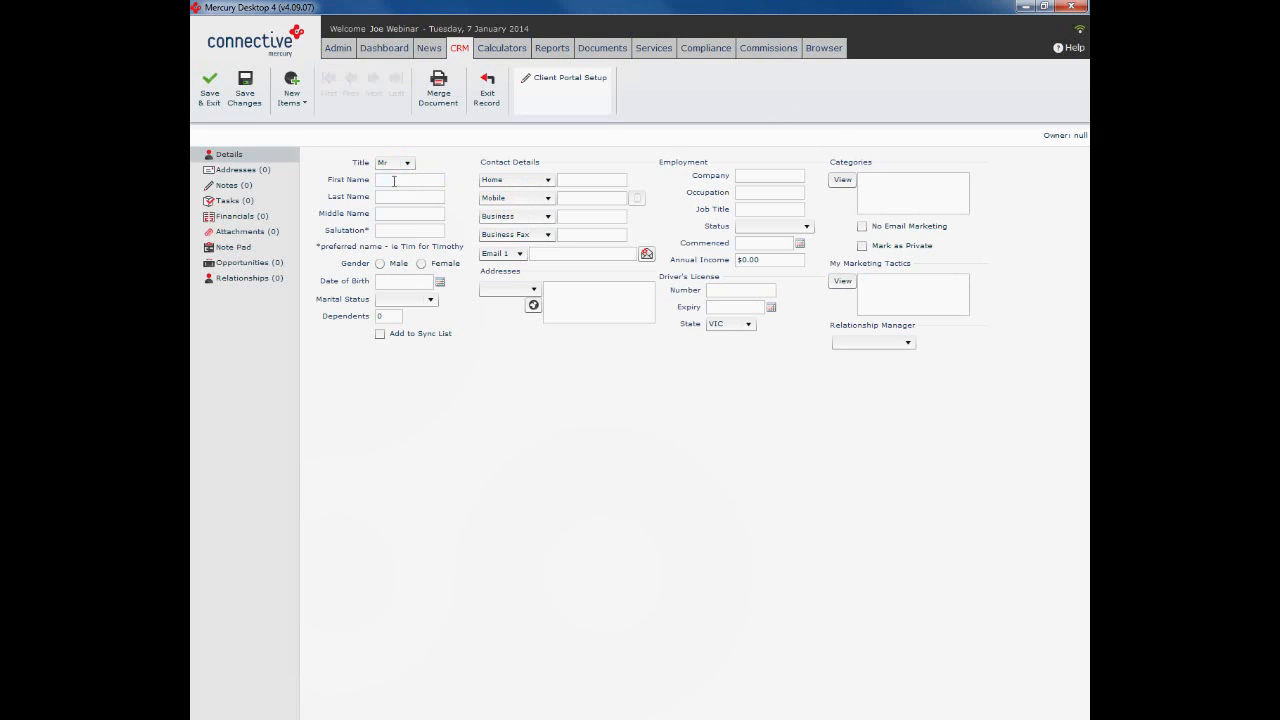
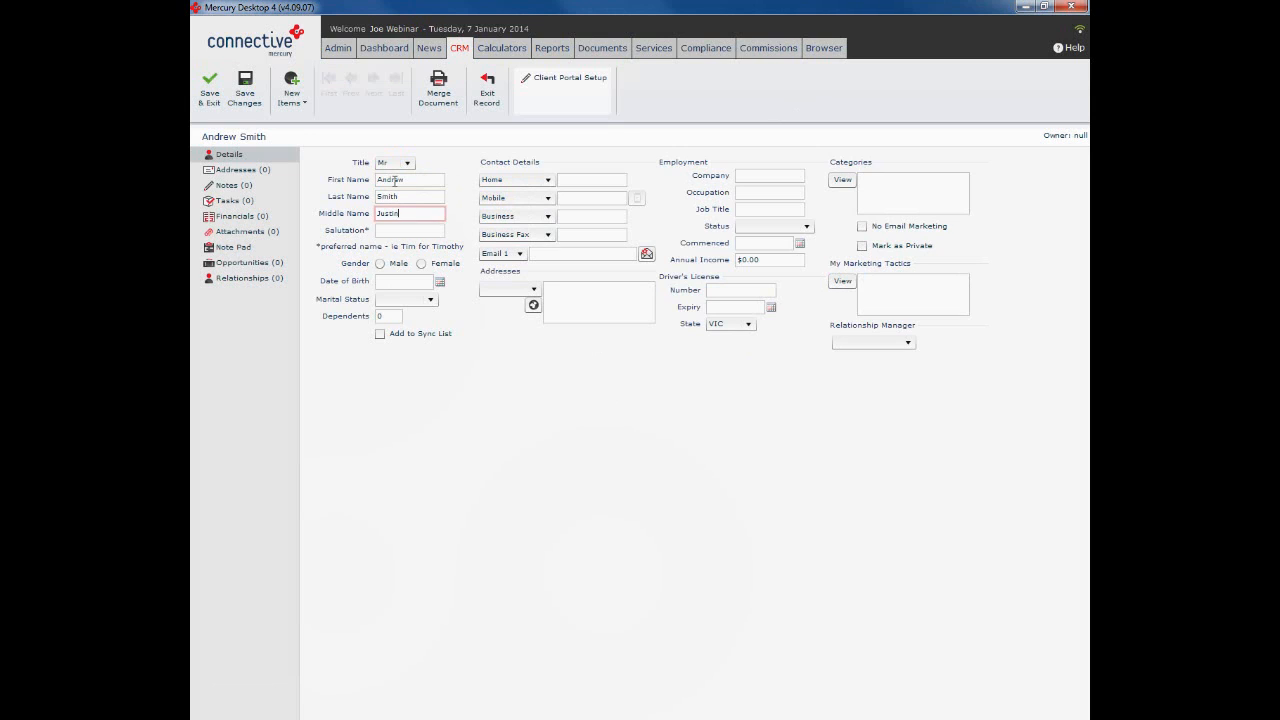
click(409, 230)
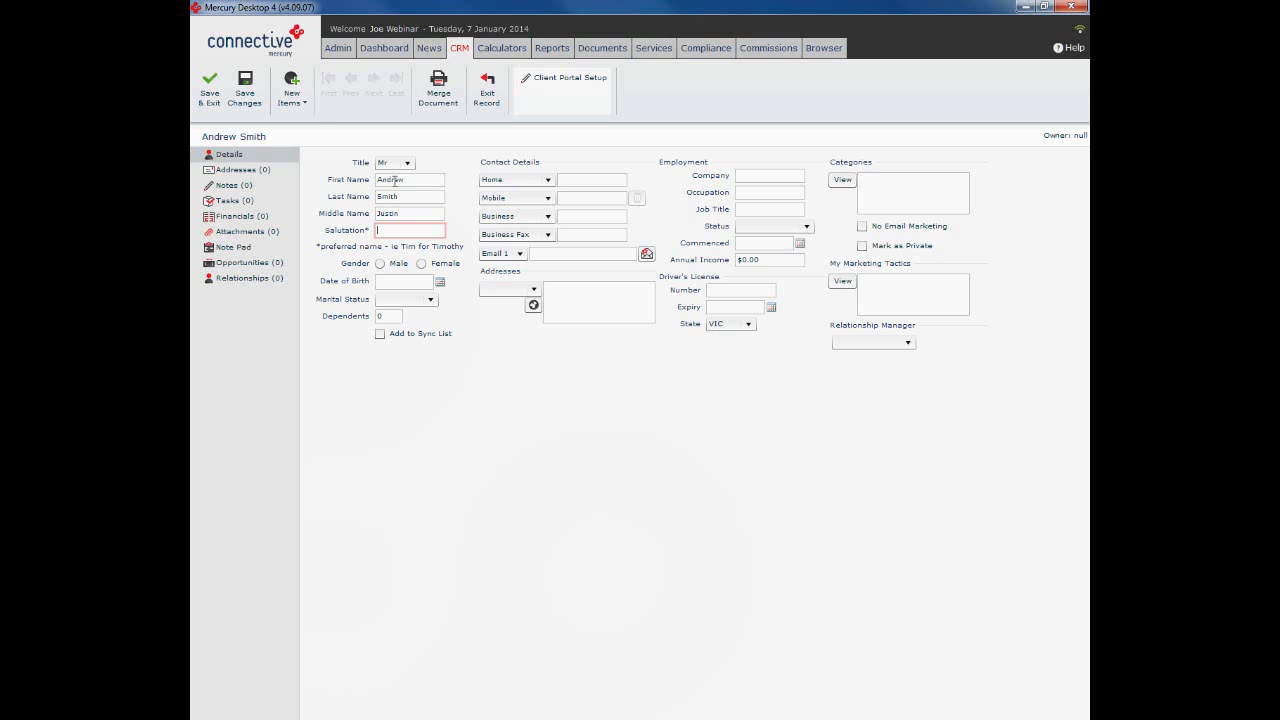
text(Andy)
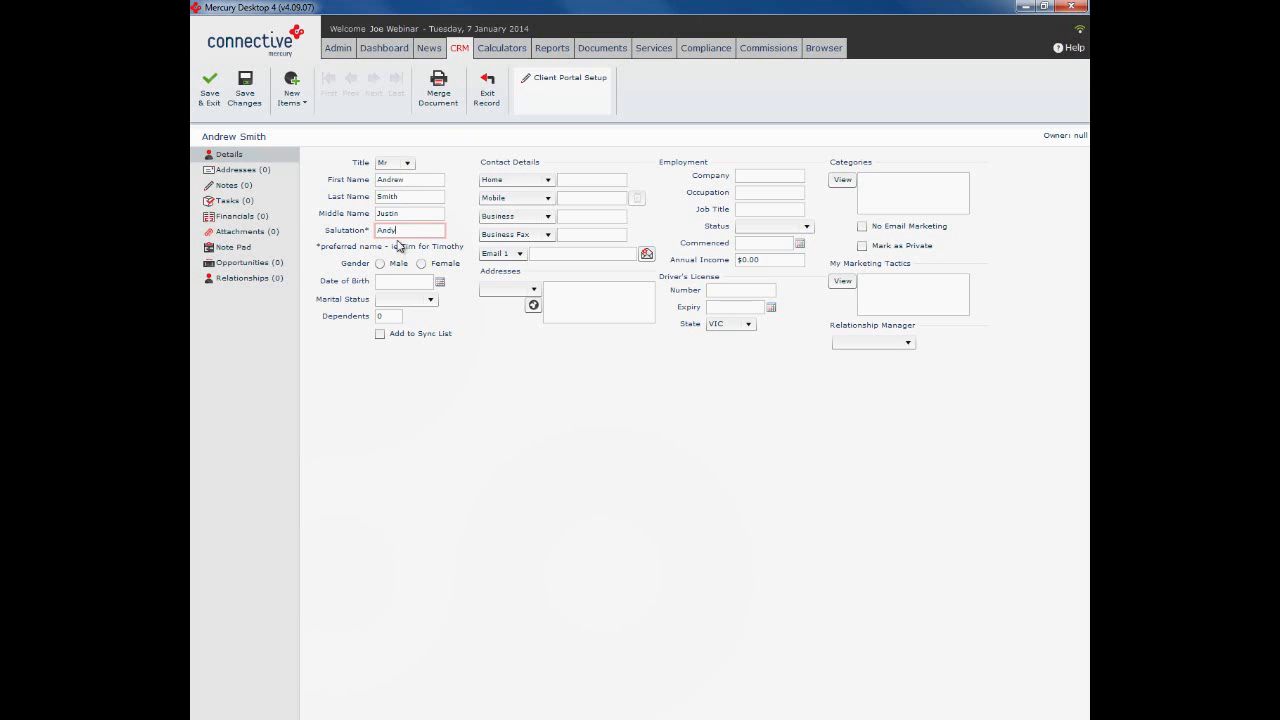
click(380, 263)
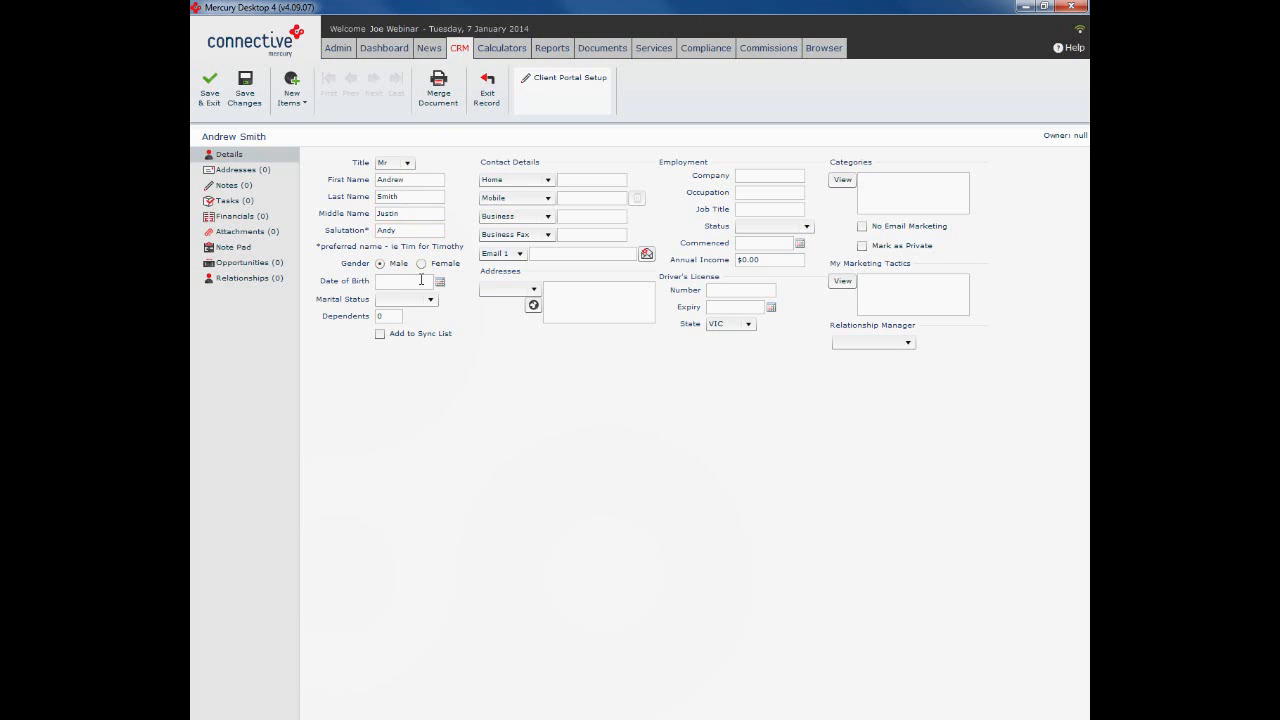
click(405, 281)
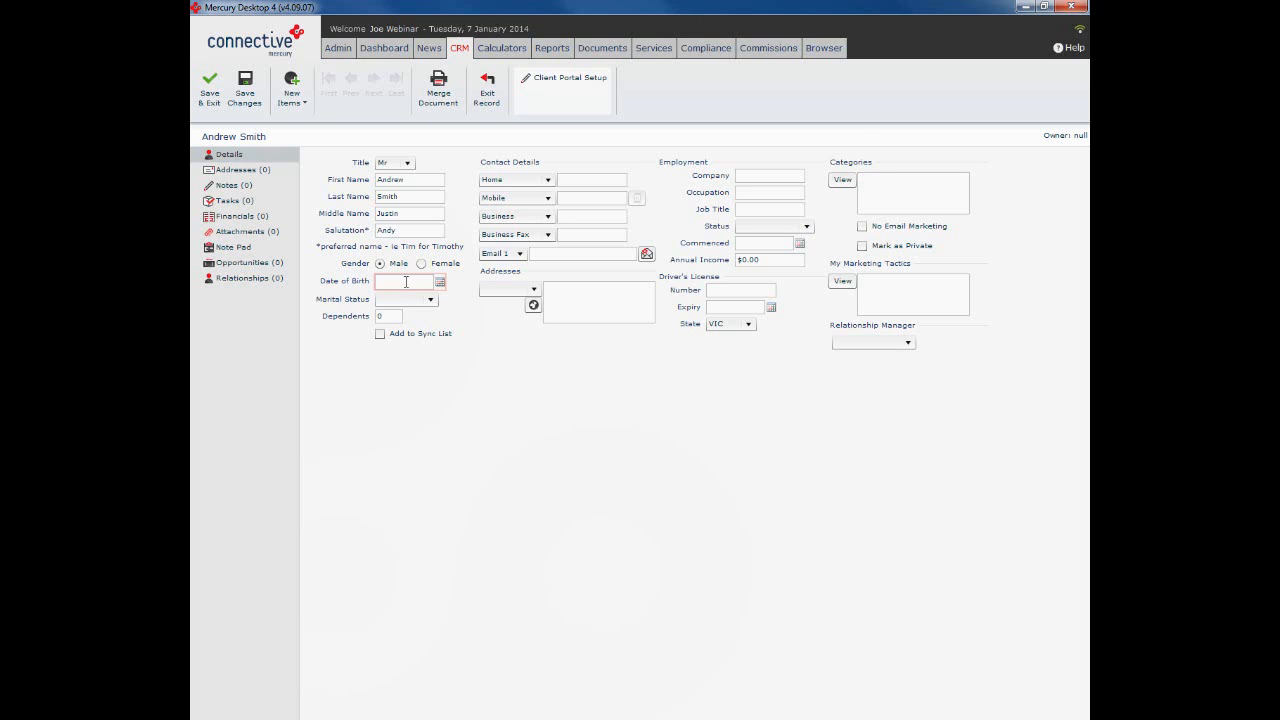
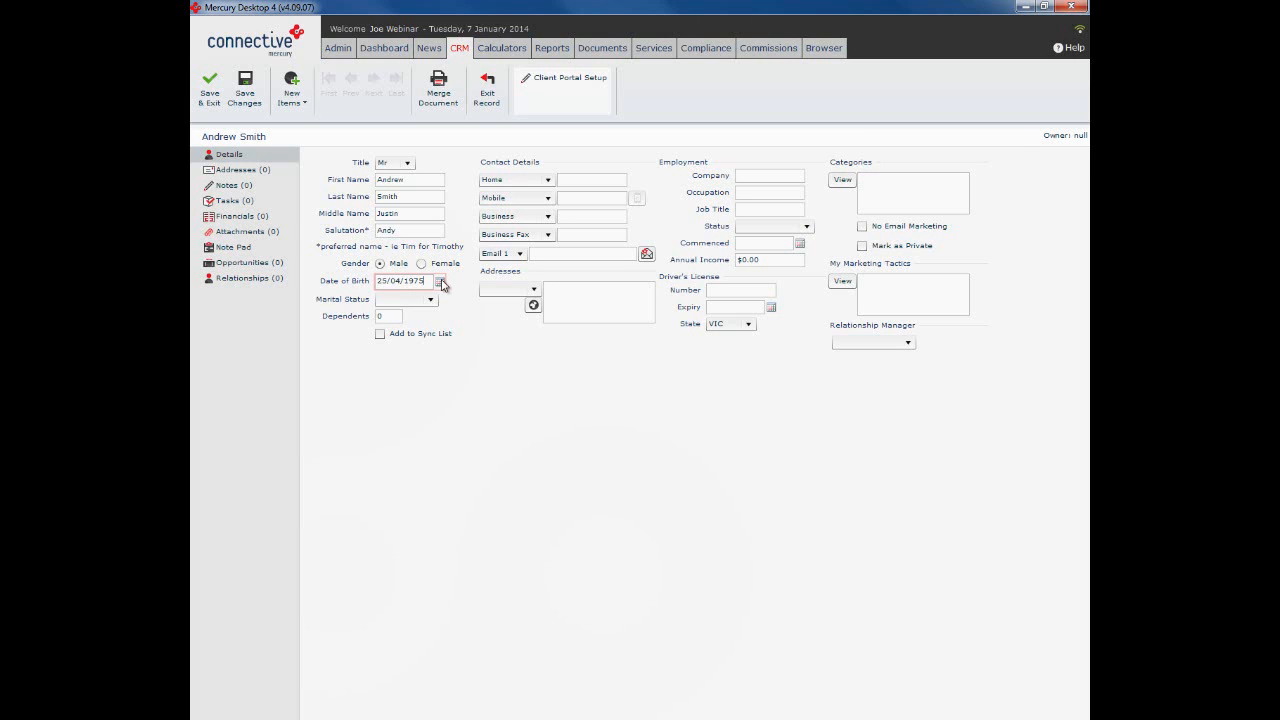
click(442, 281)
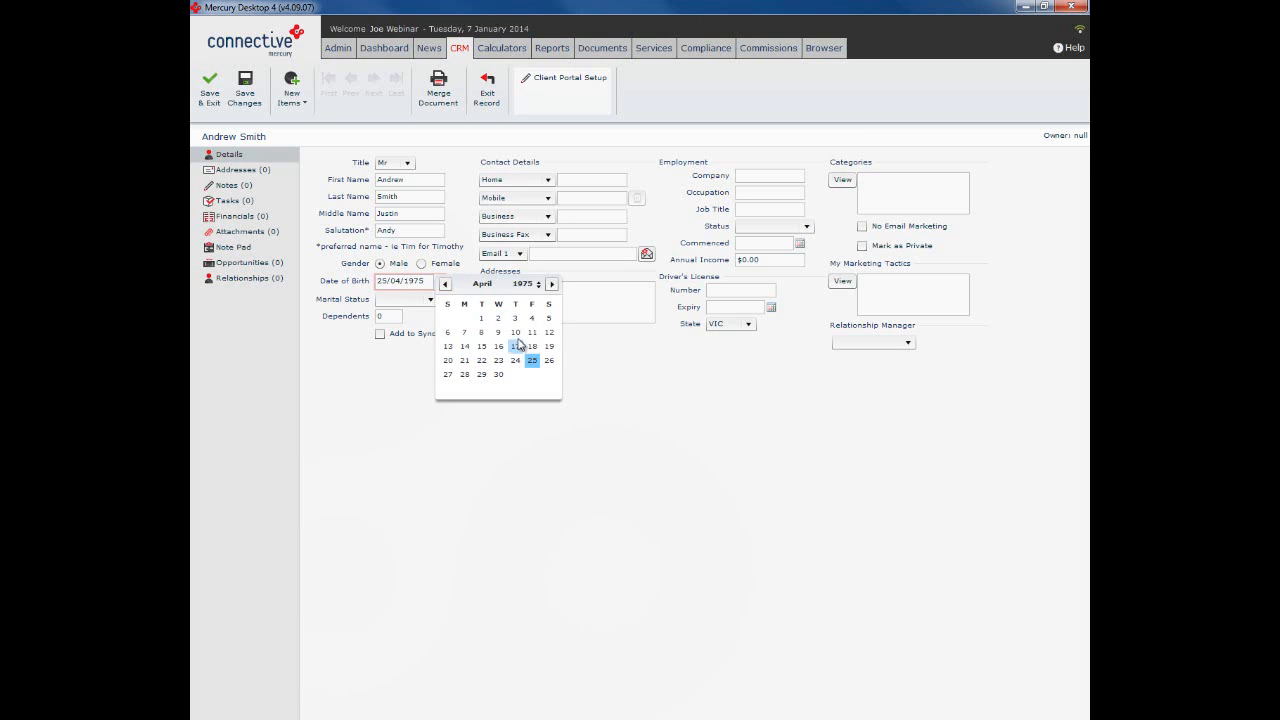
click(532, 360)
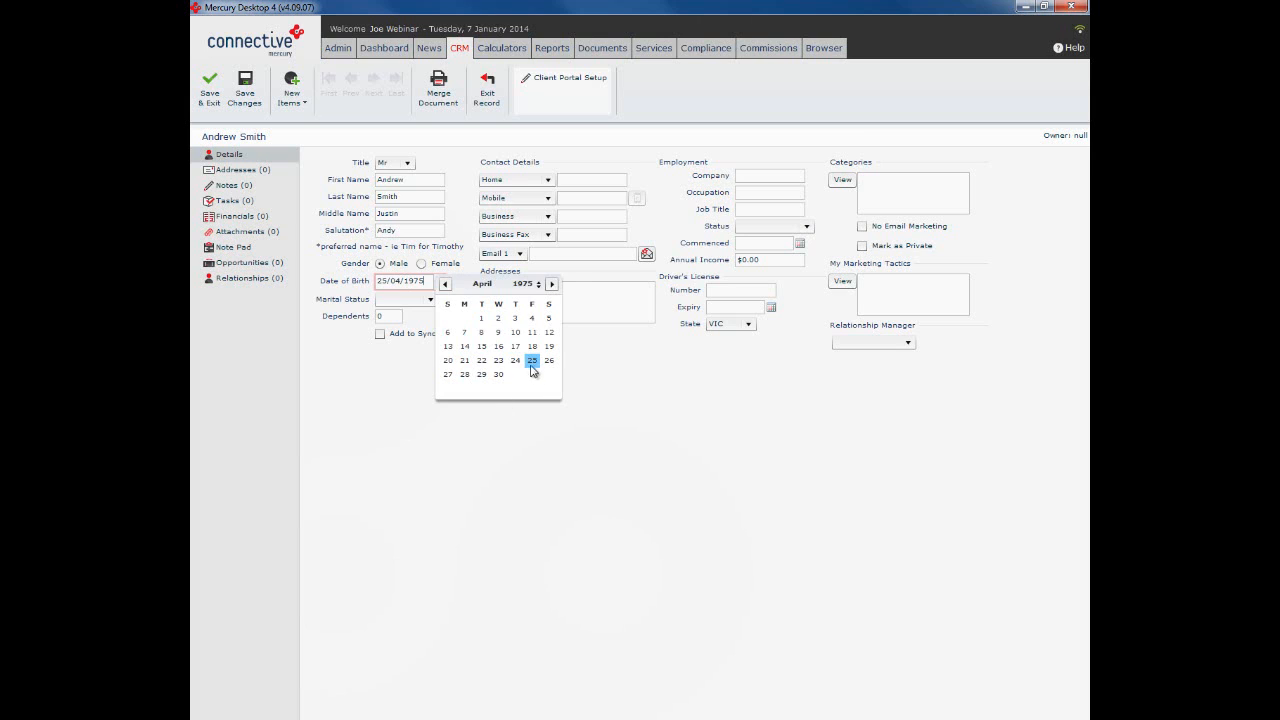
Set marital status to Married and dependents to 2.
click(430, 299)
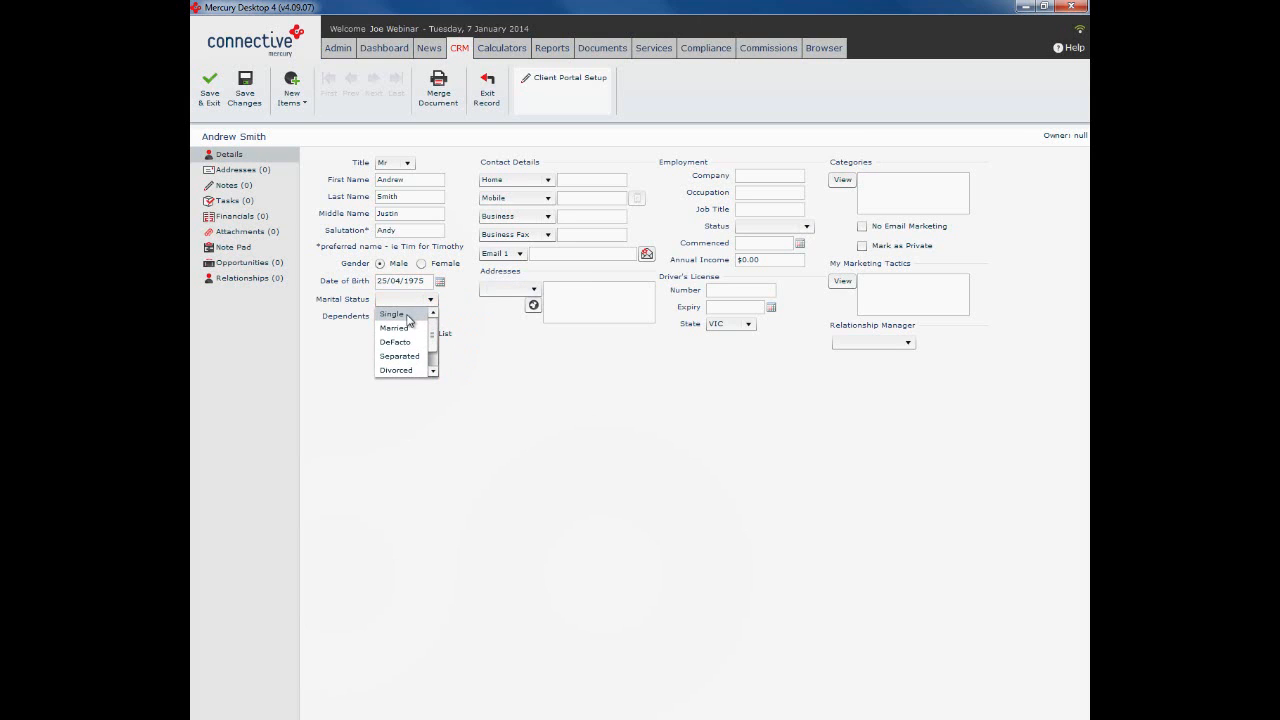
click(396, 327)
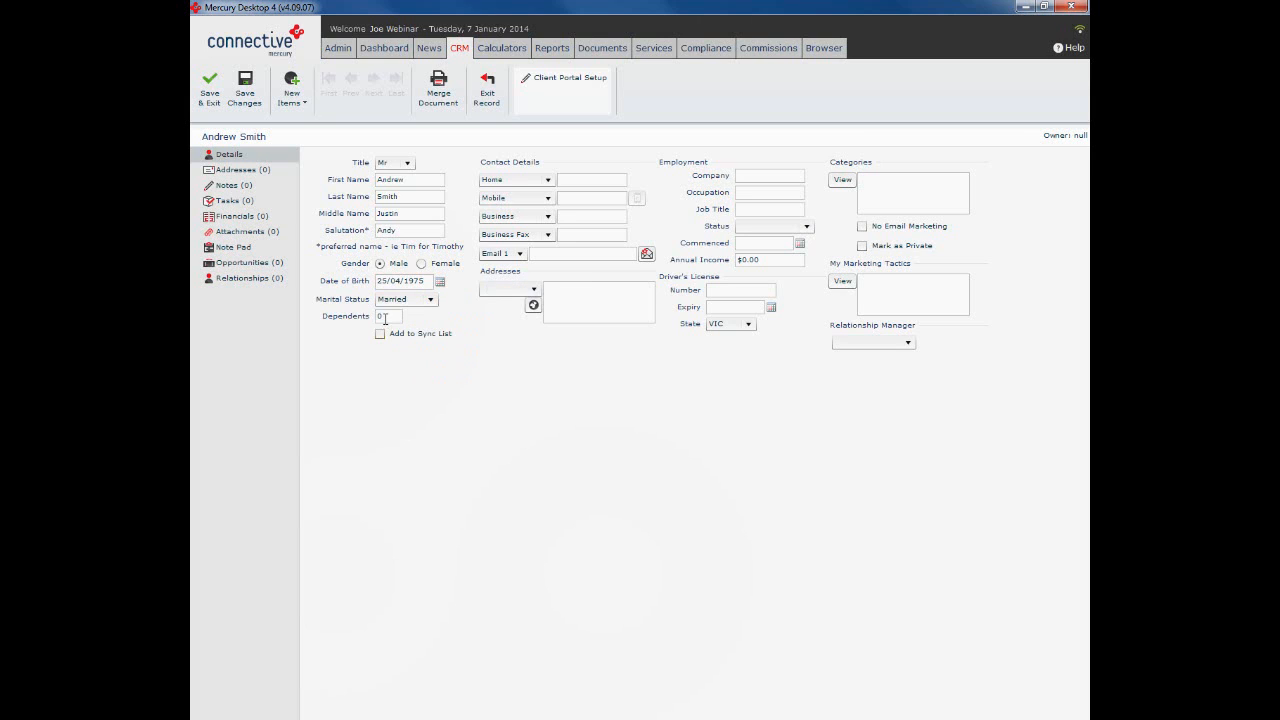
text(2)
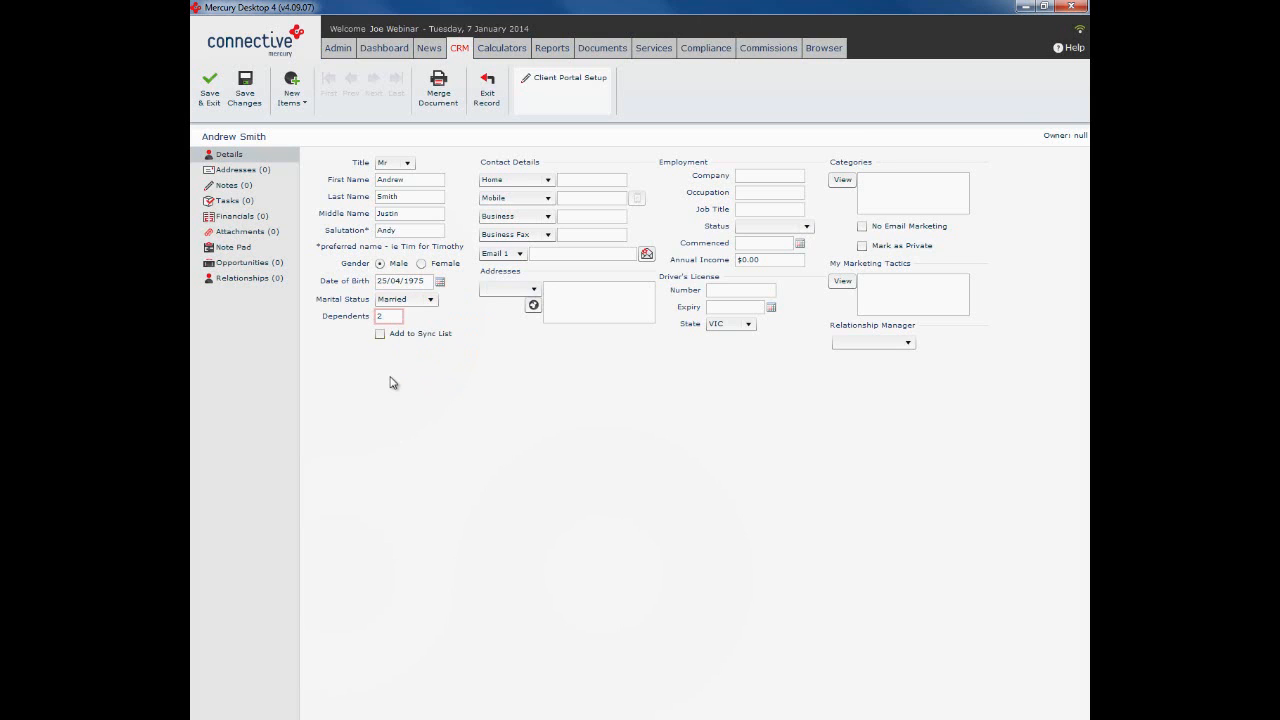
click(380, 333)
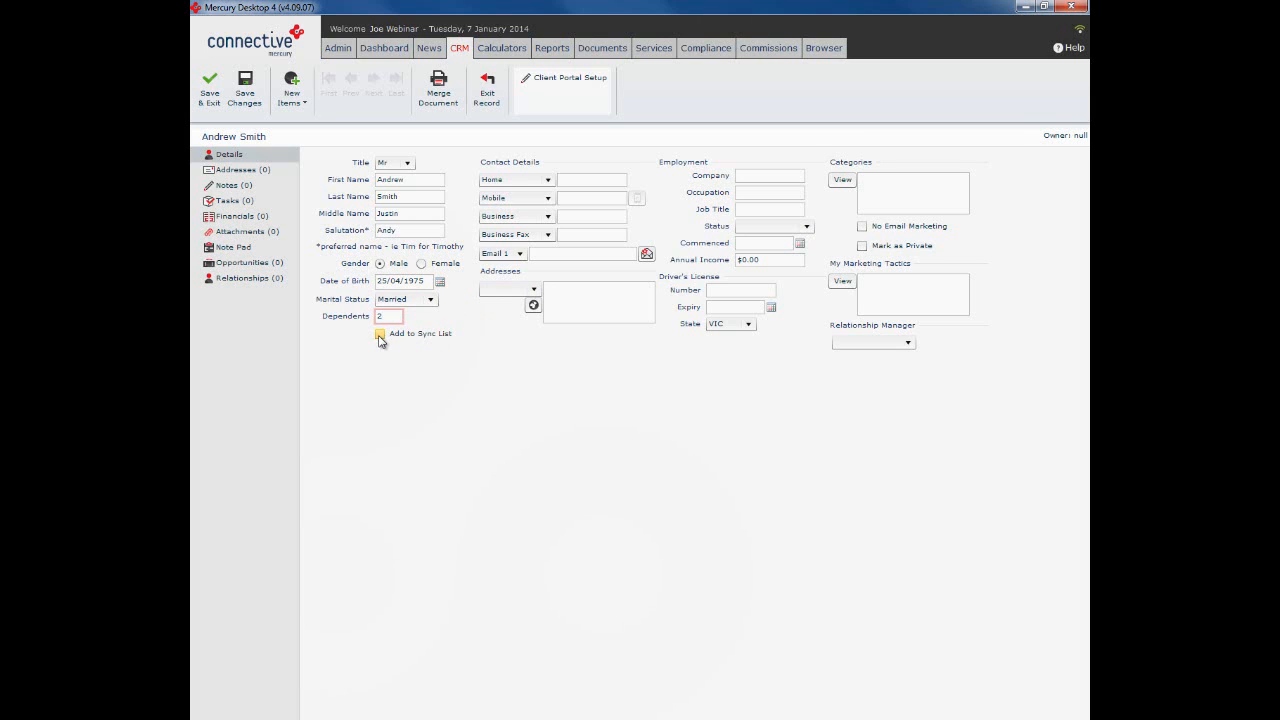
click(379, 333)
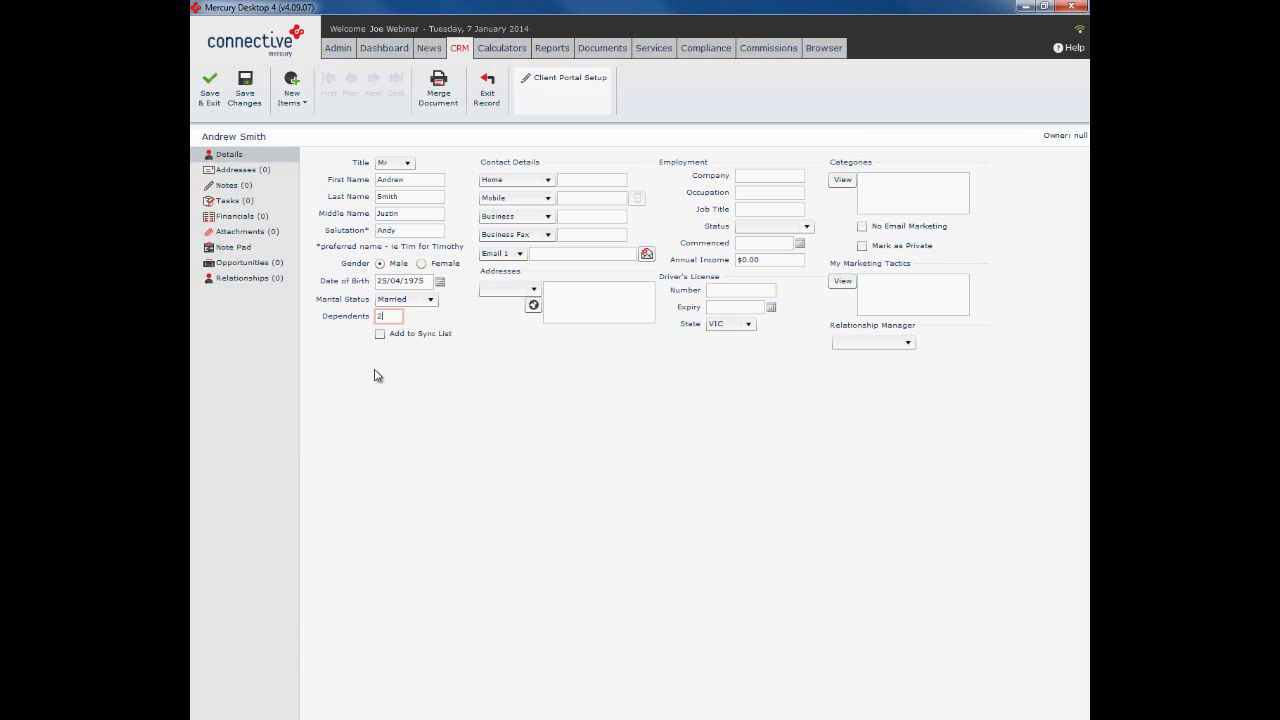
click(380, 333)
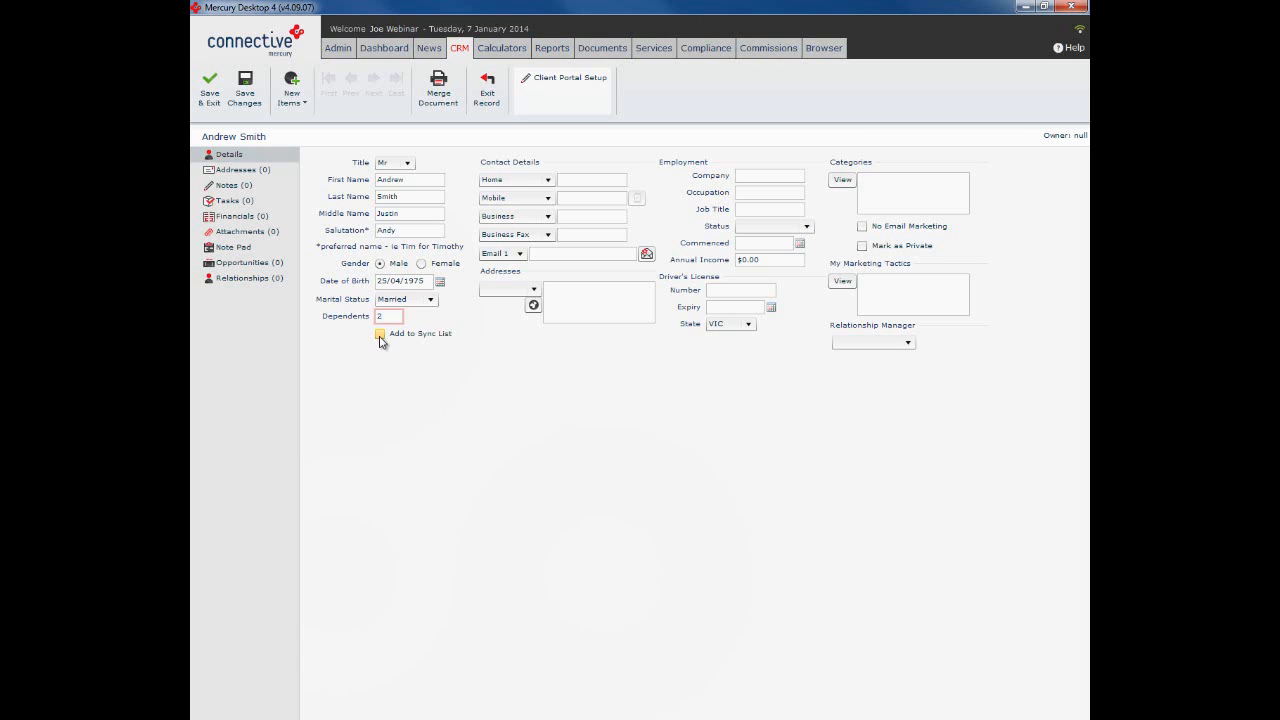
click(380, 333)
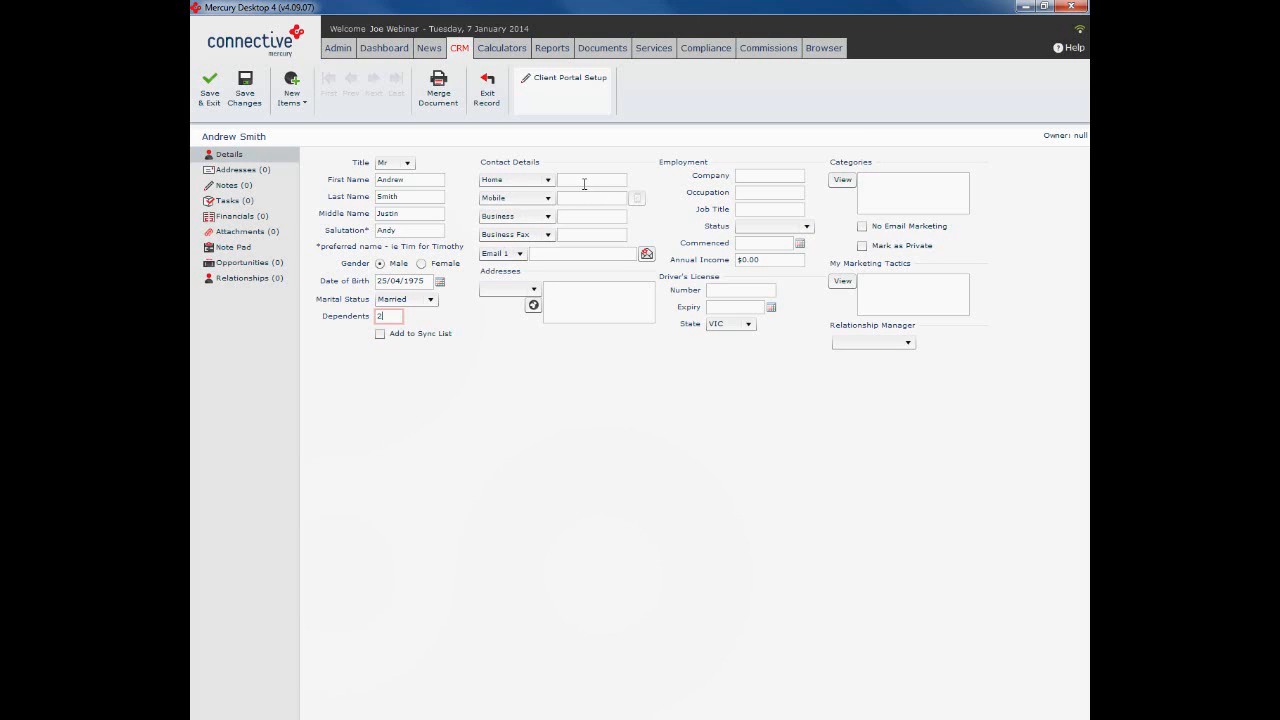
click(547, 180)
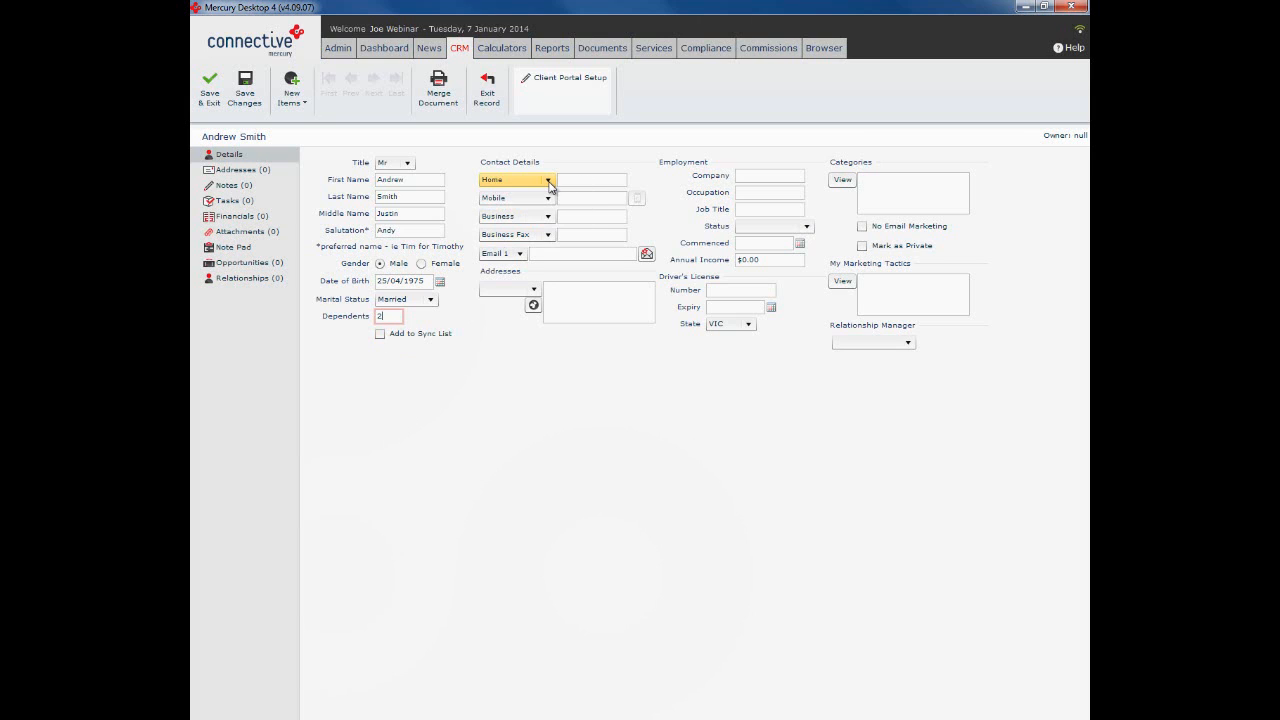
click(548, 179)
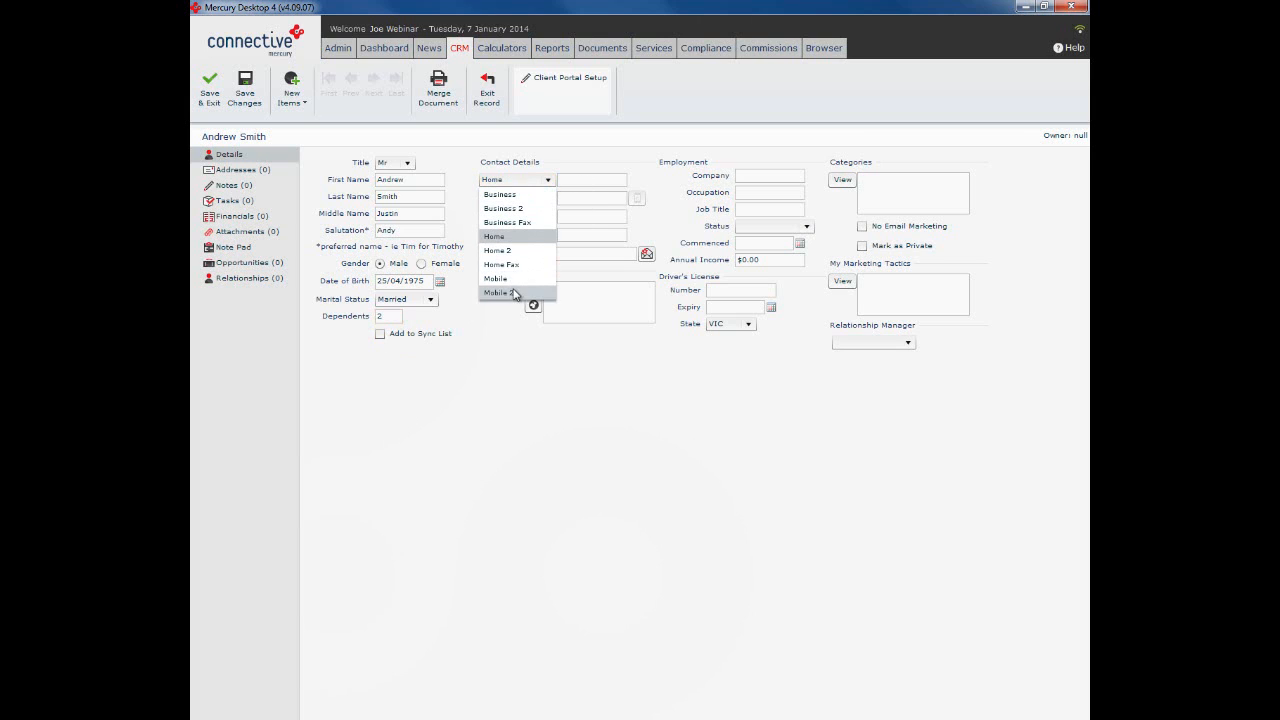
click(500, 292)
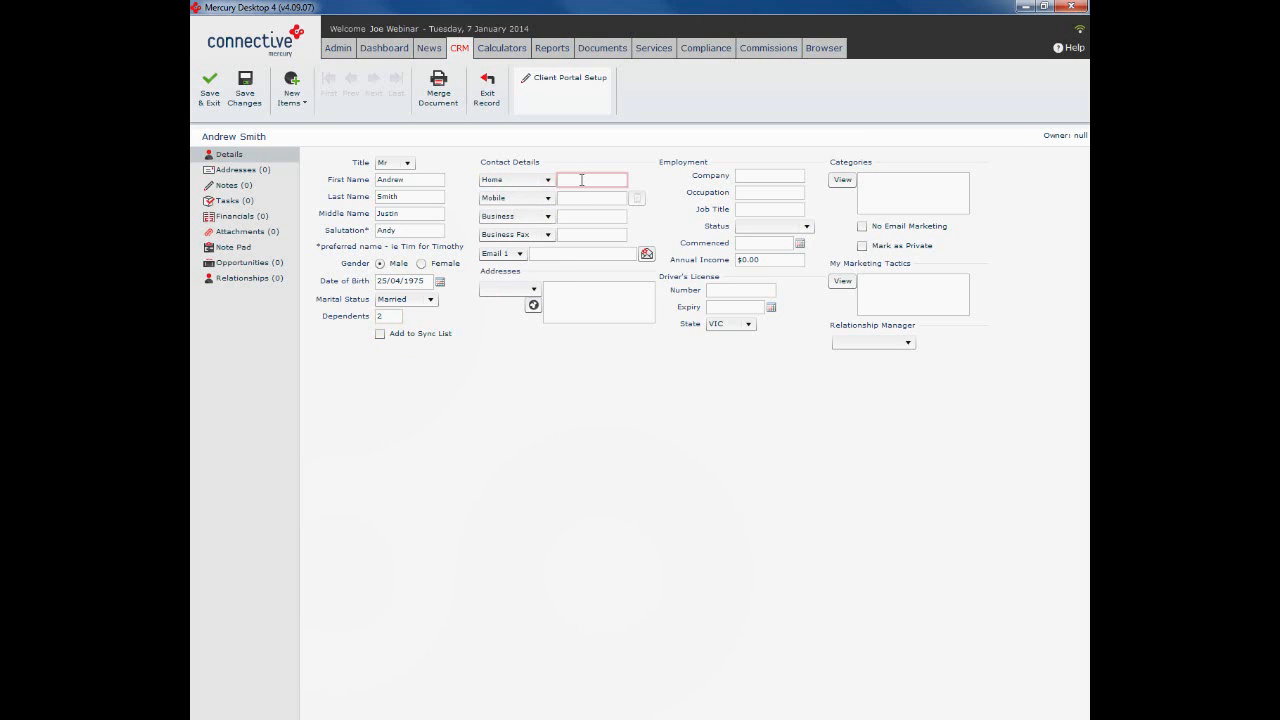
text(0397 855)
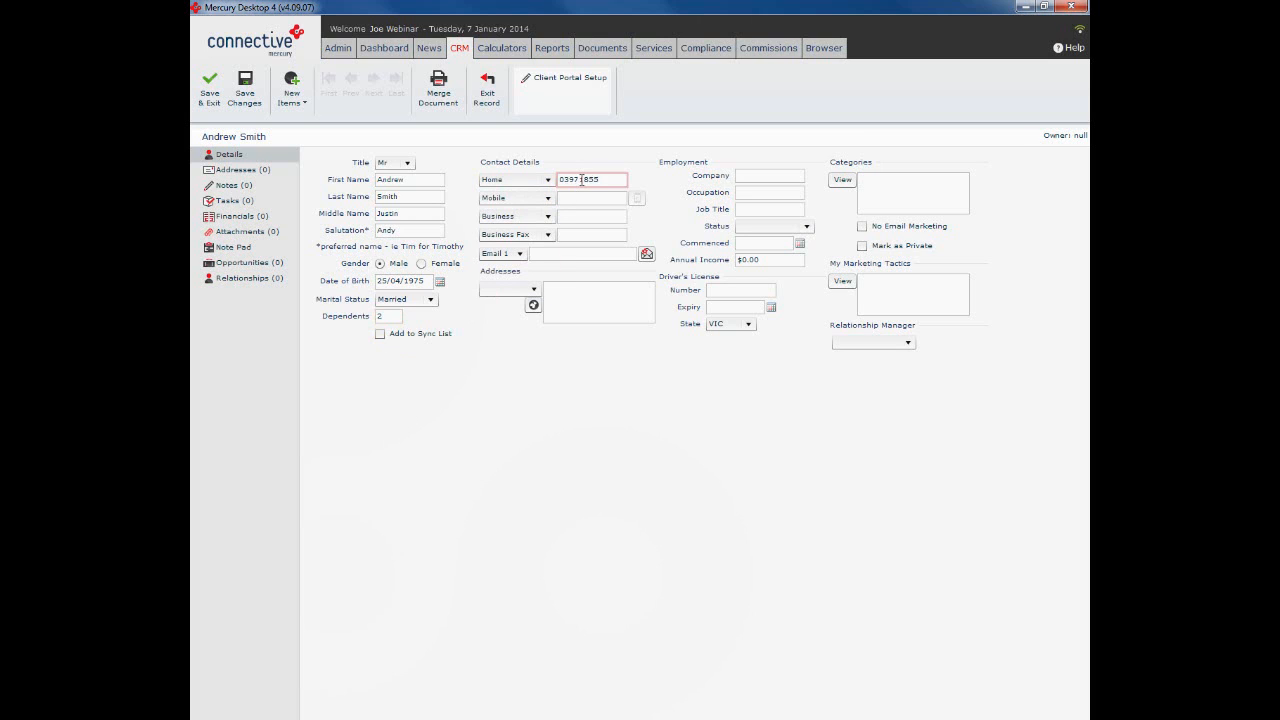
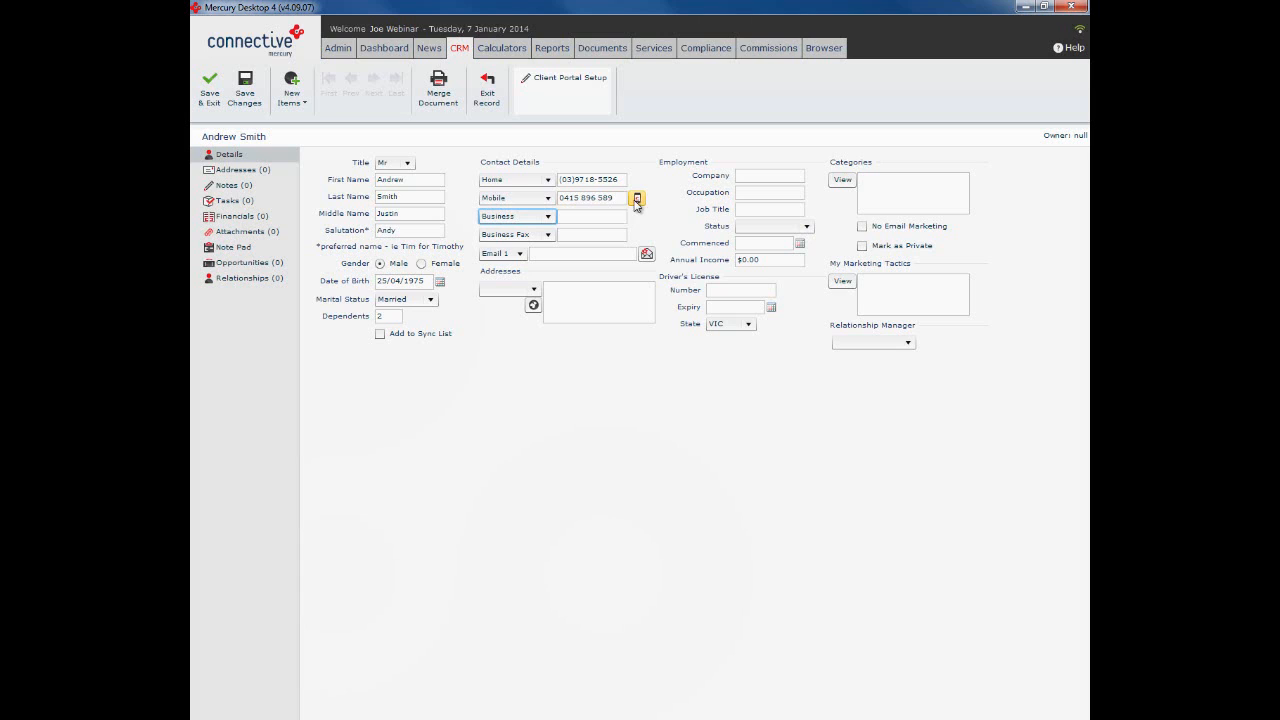
mouse_move(637, 198)
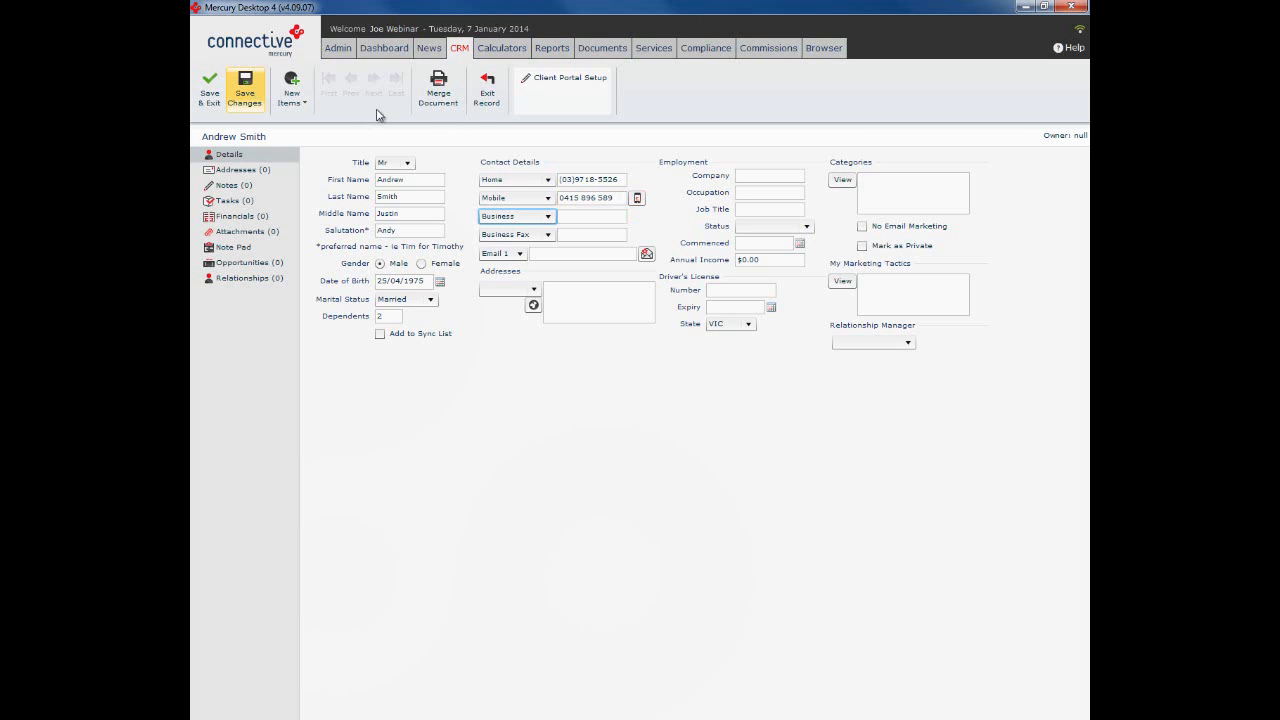
mouse_move(637, 197)
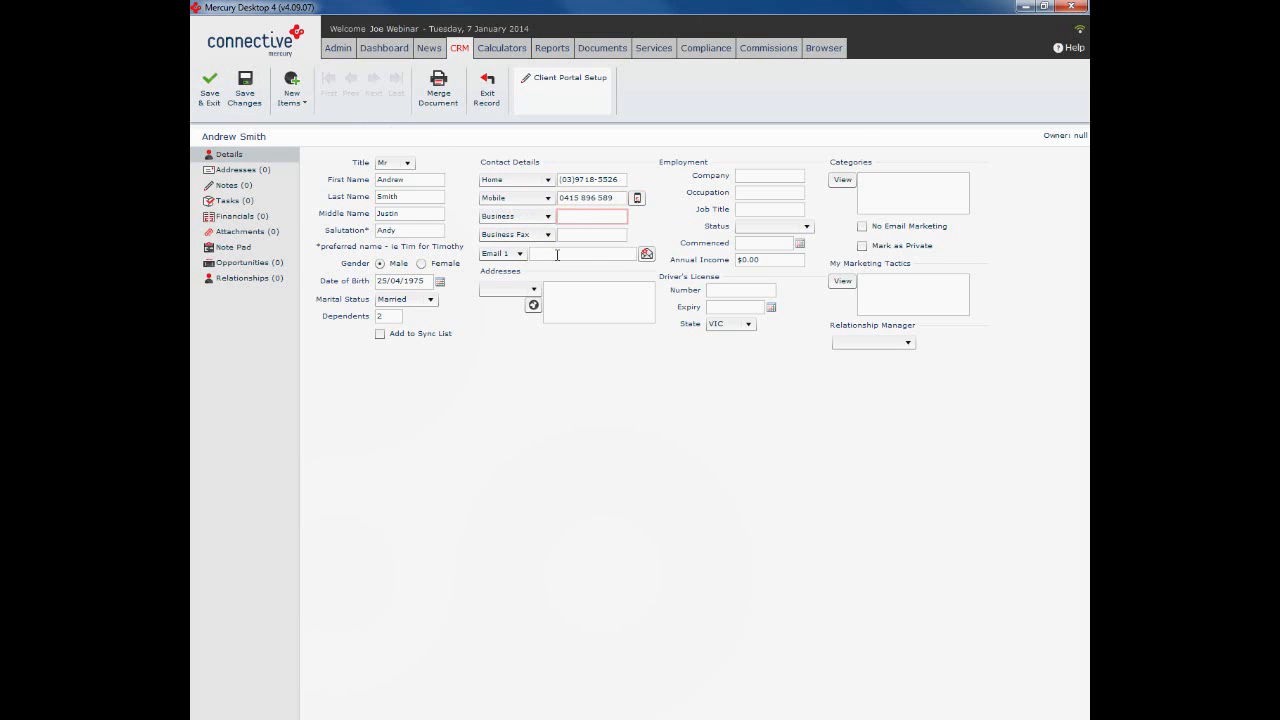
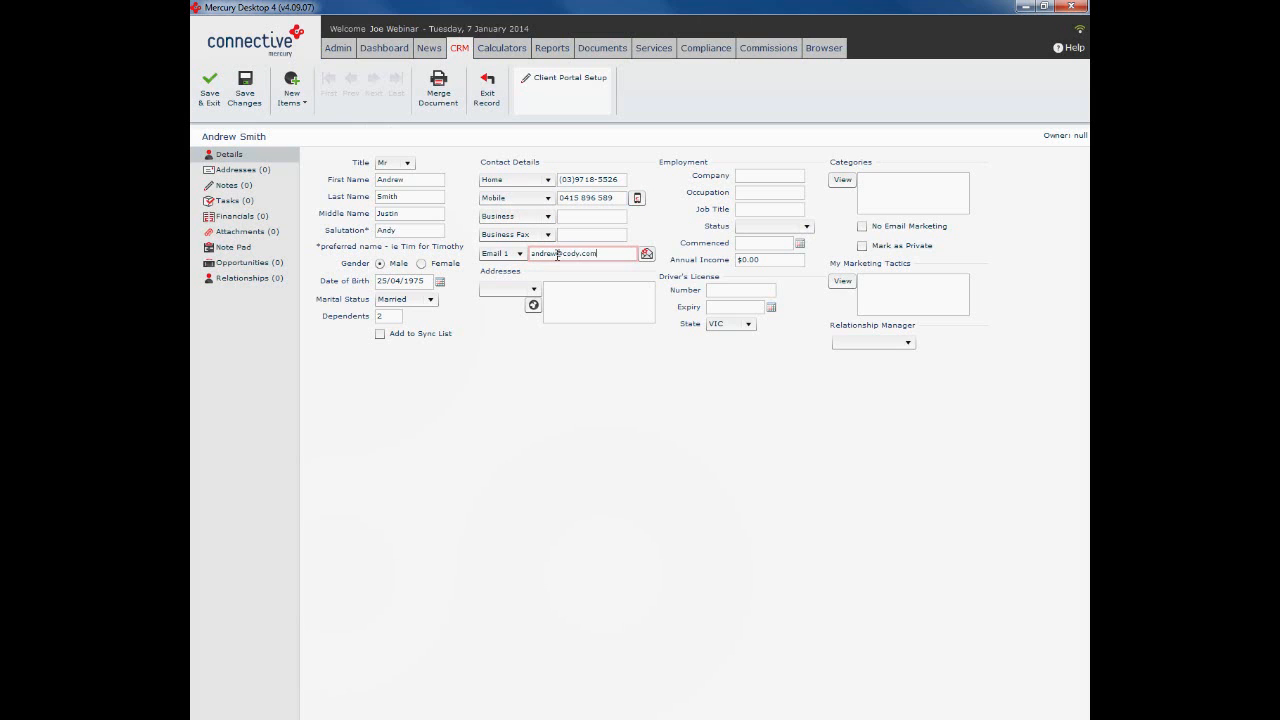
Enter the client's email address as the Email 1 contact.
click(531, 253)
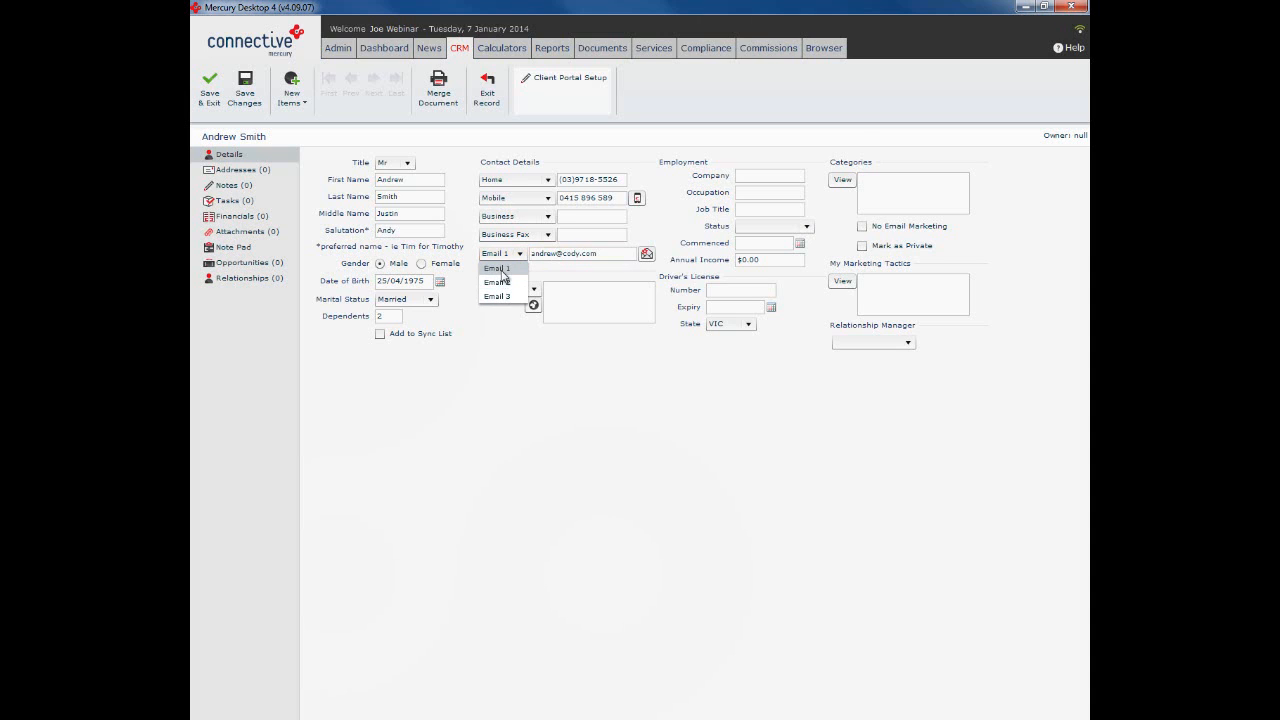
mouse_move(506, 272)
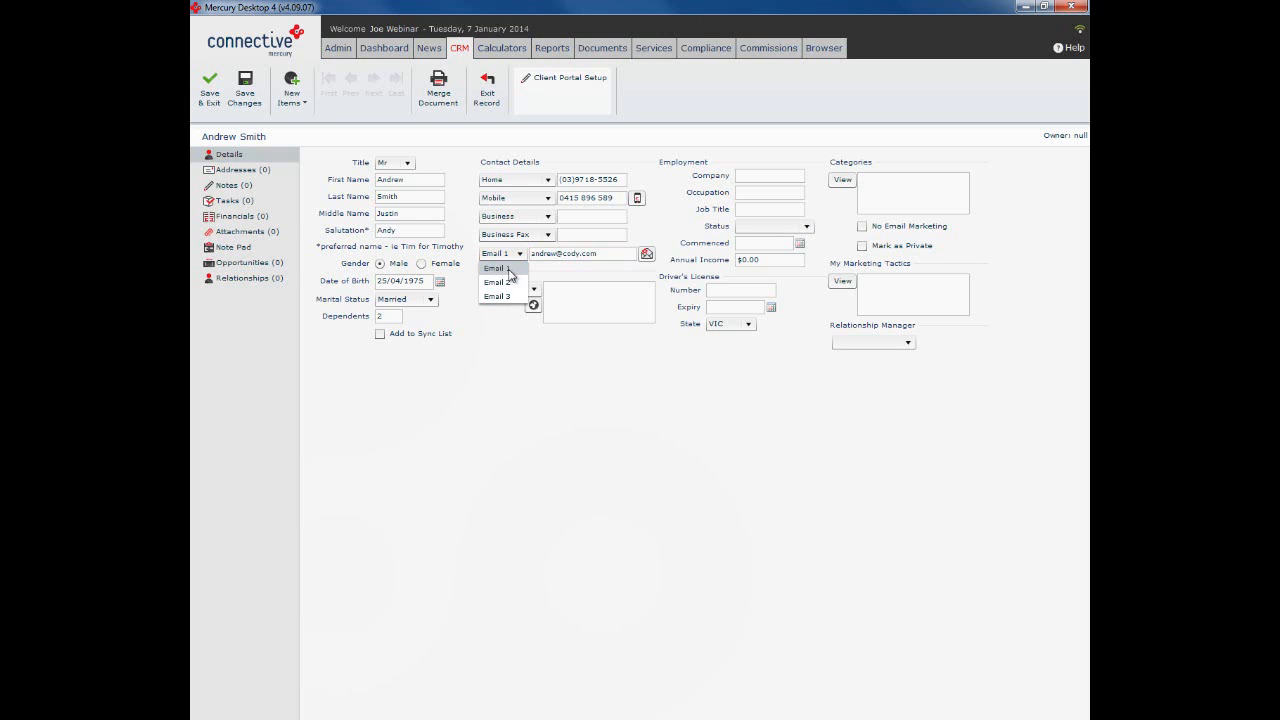
click(497, 267)
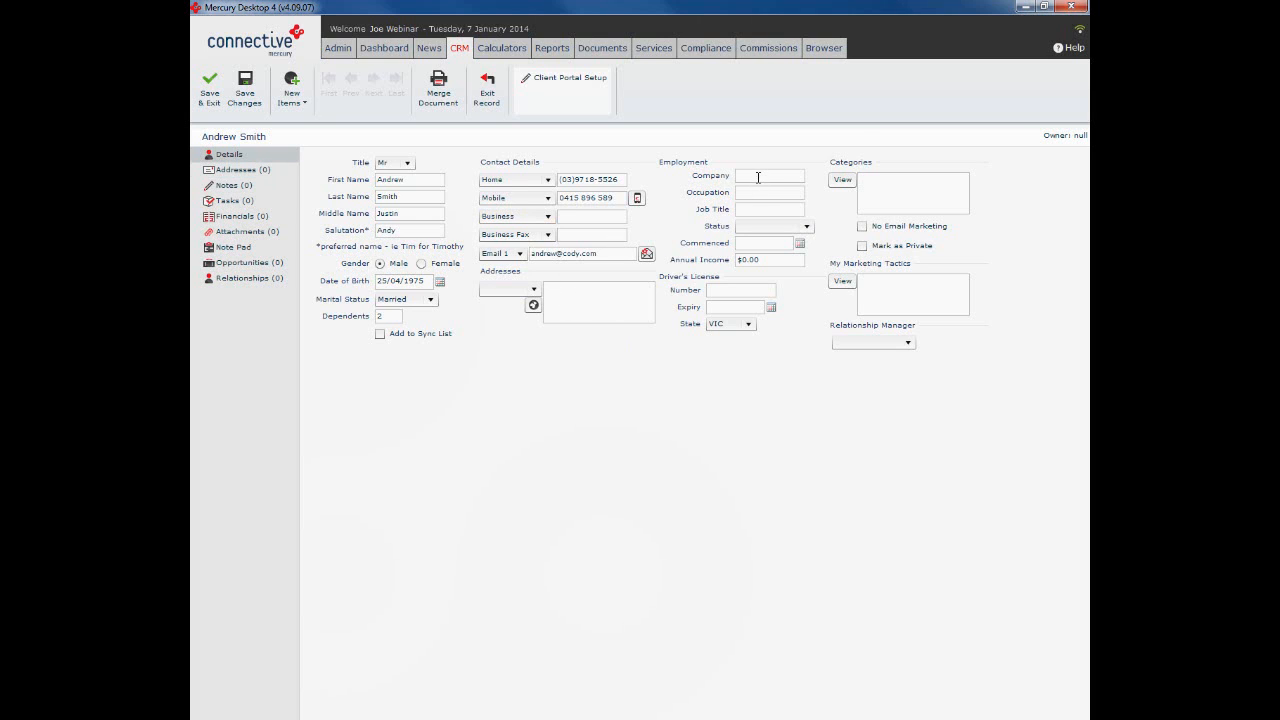
Record employment at Connective as full-time Sales Manager since 01/01/2013 on $100,000.
text(Connectiv)
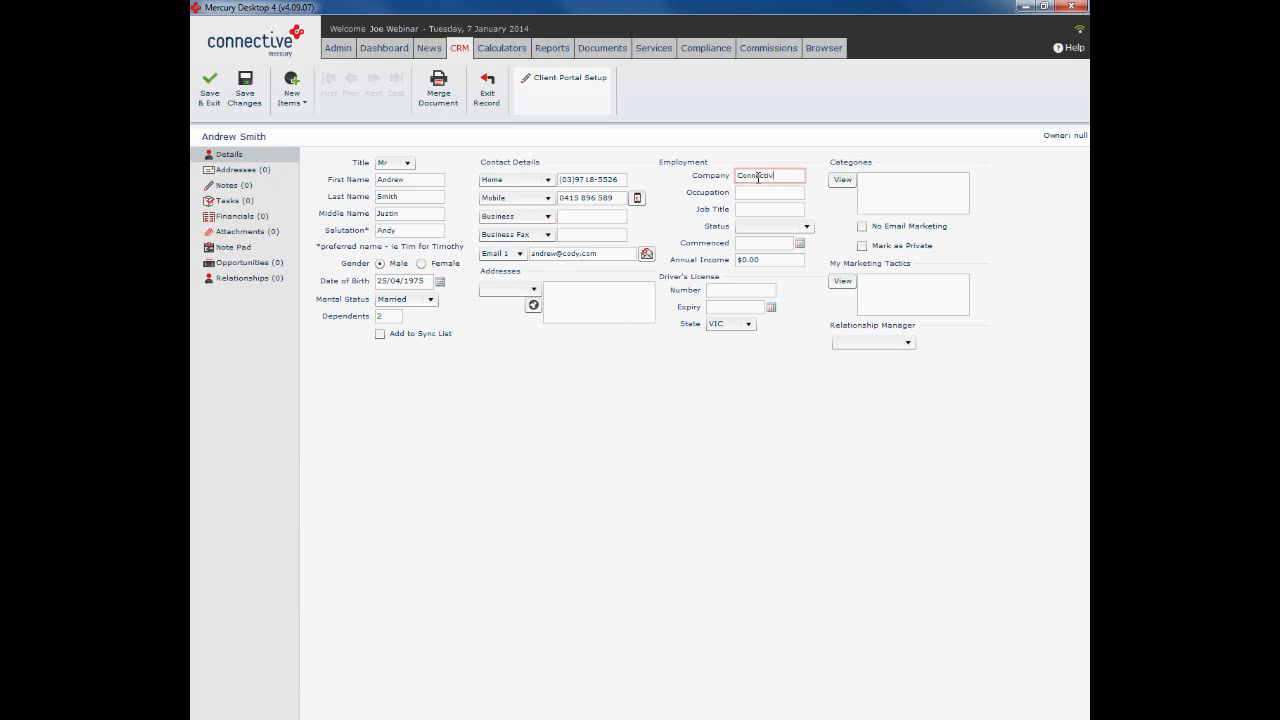
text(Sales)
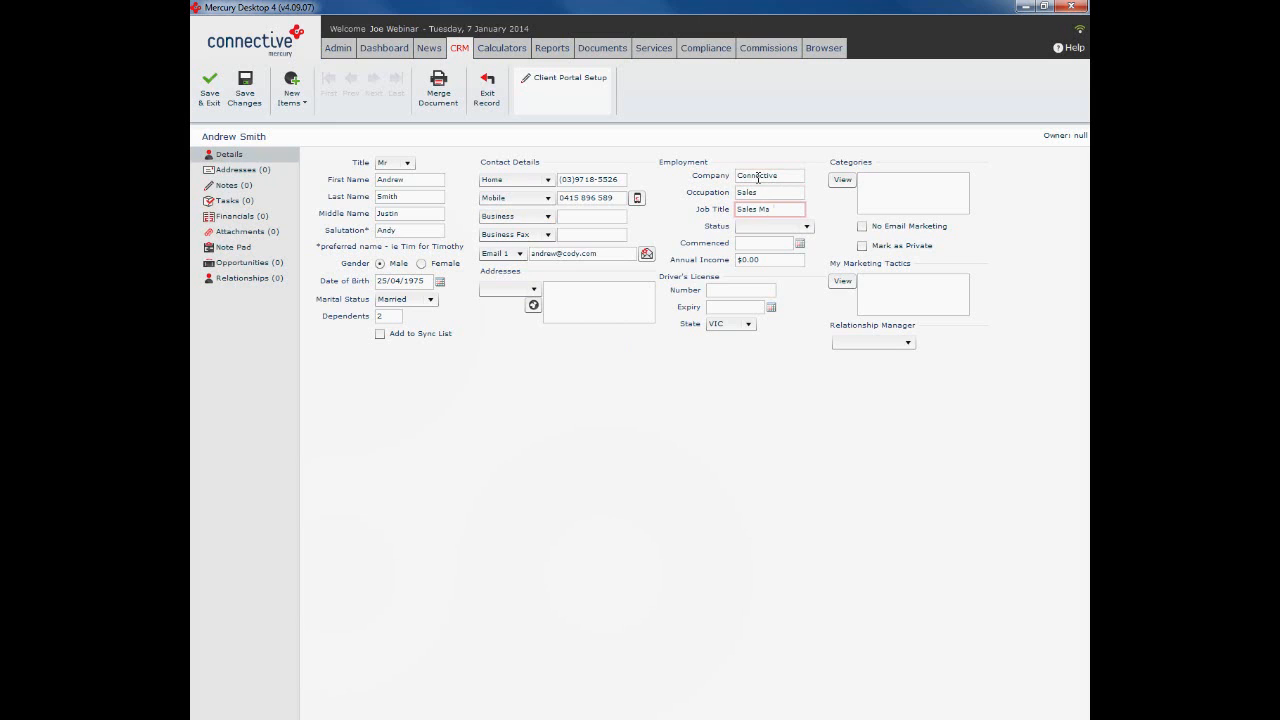
click(773, 225)
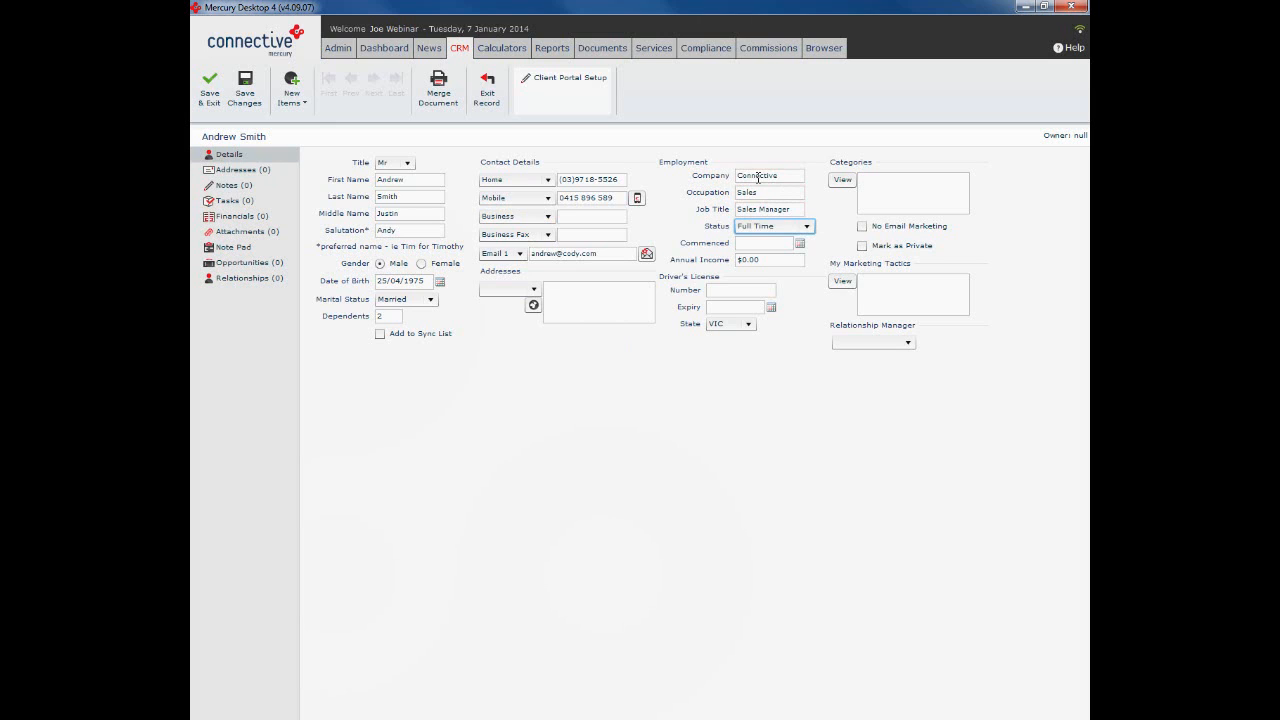
text(01/01/2013)
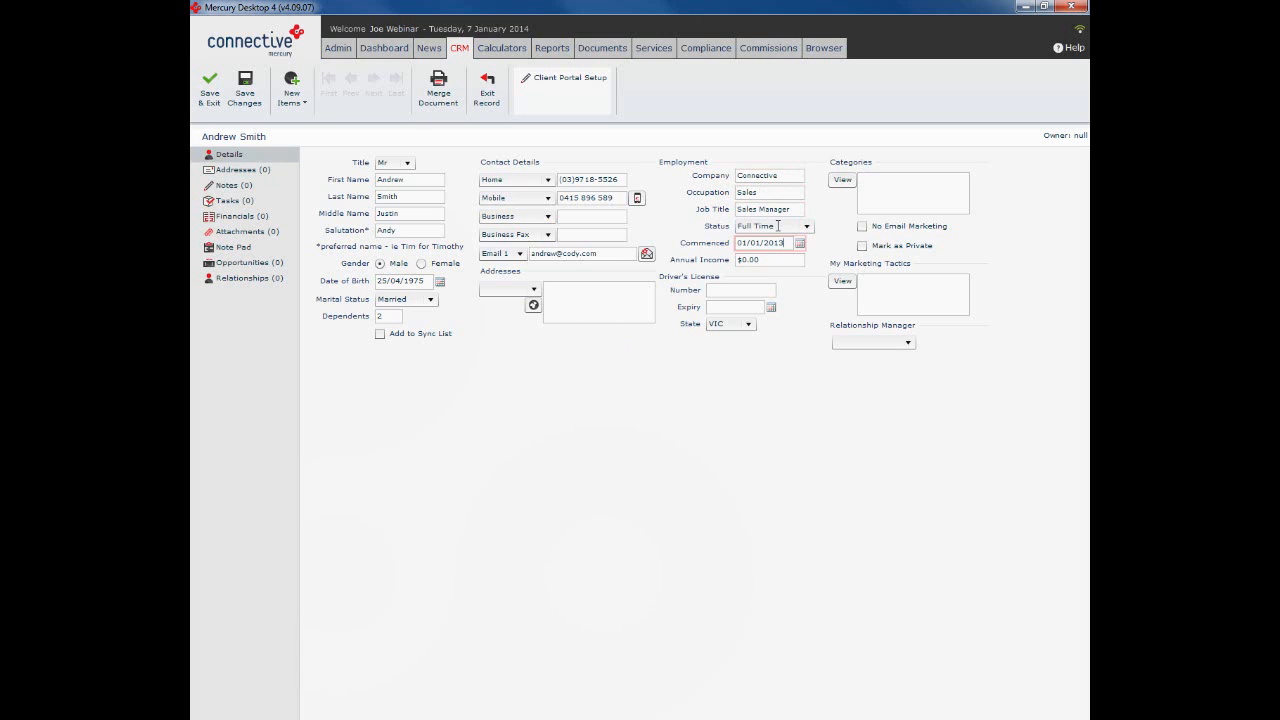
text(100000)
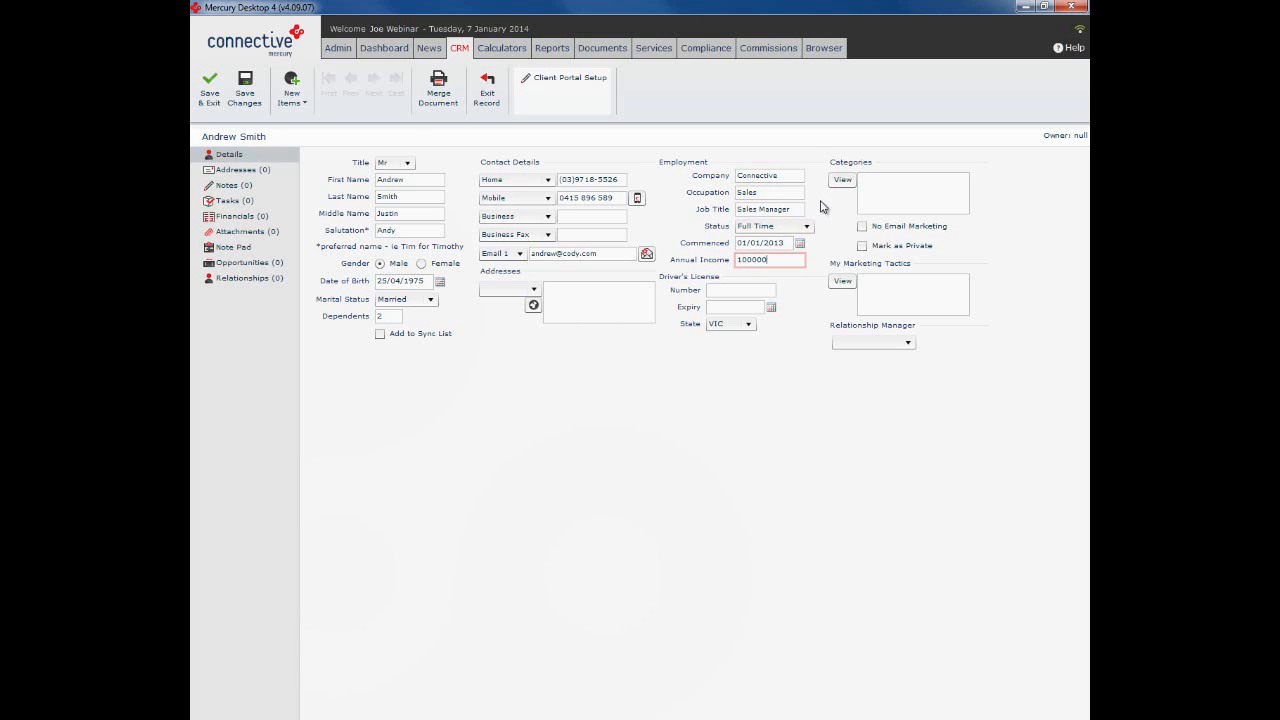
mouse_move(775, 258)
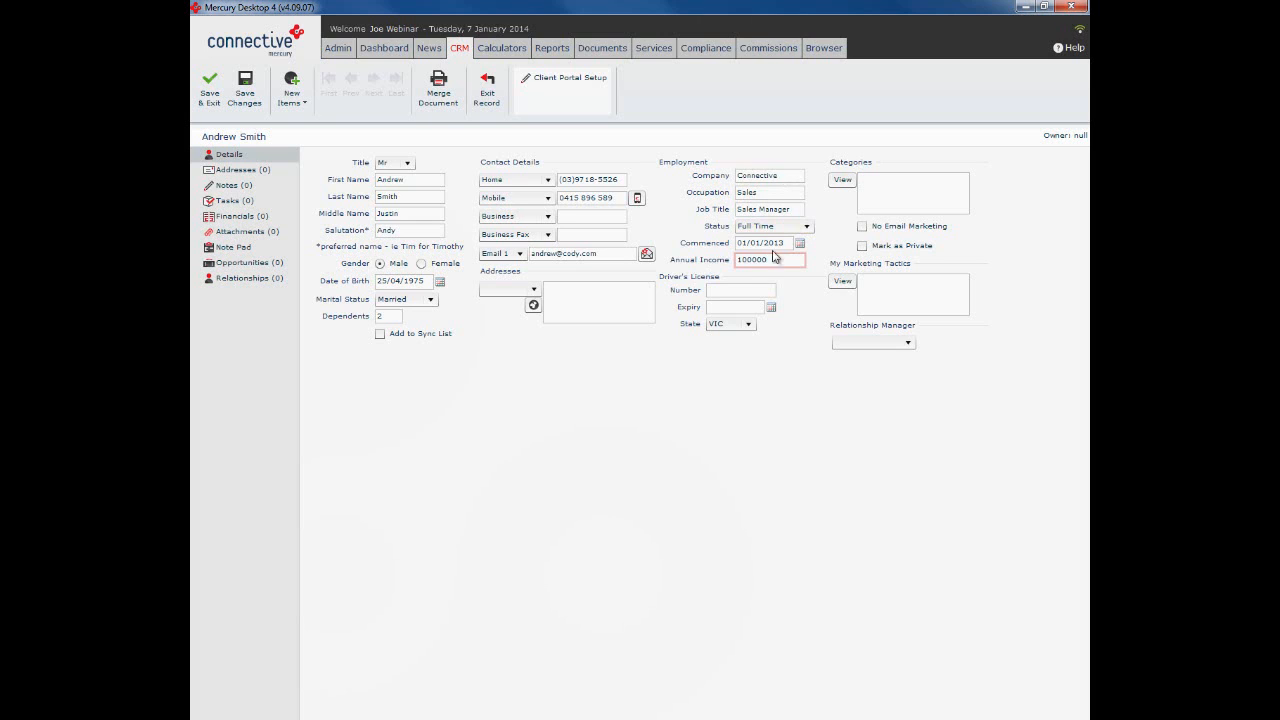
Add driver's licence 123456789 expiring 10/10/2015.
click(740, 290)
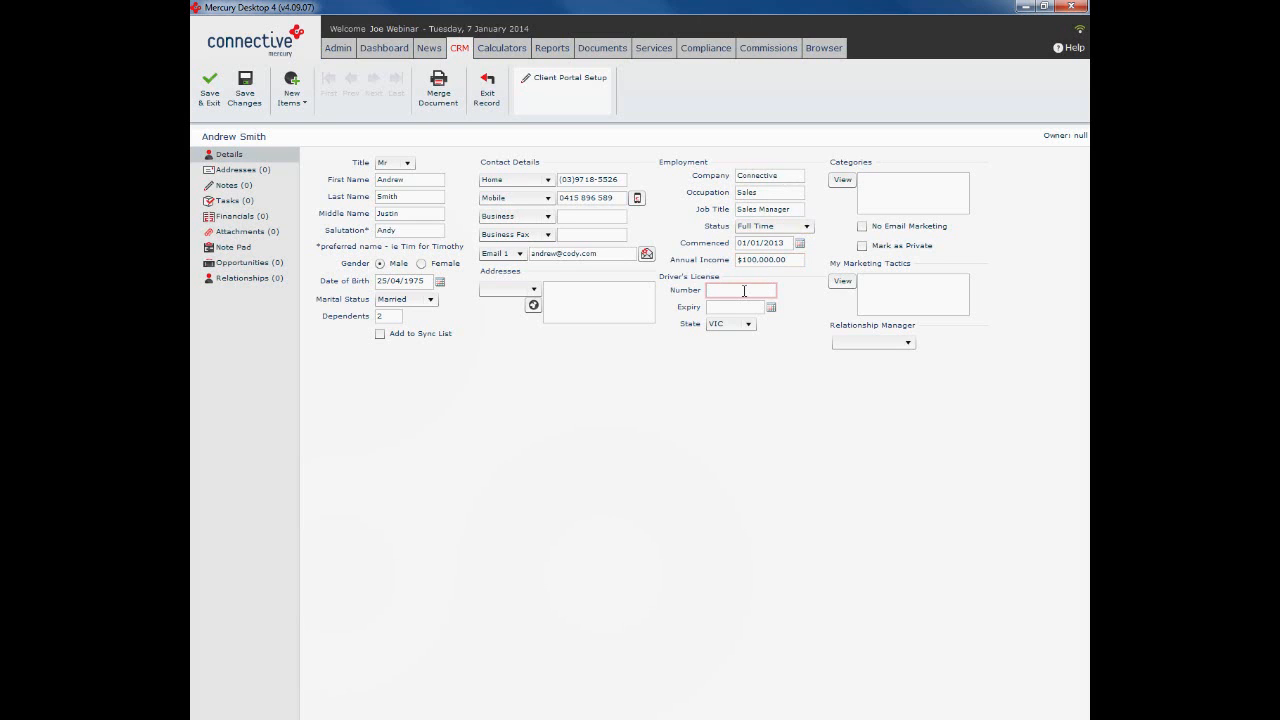
text(123456789)
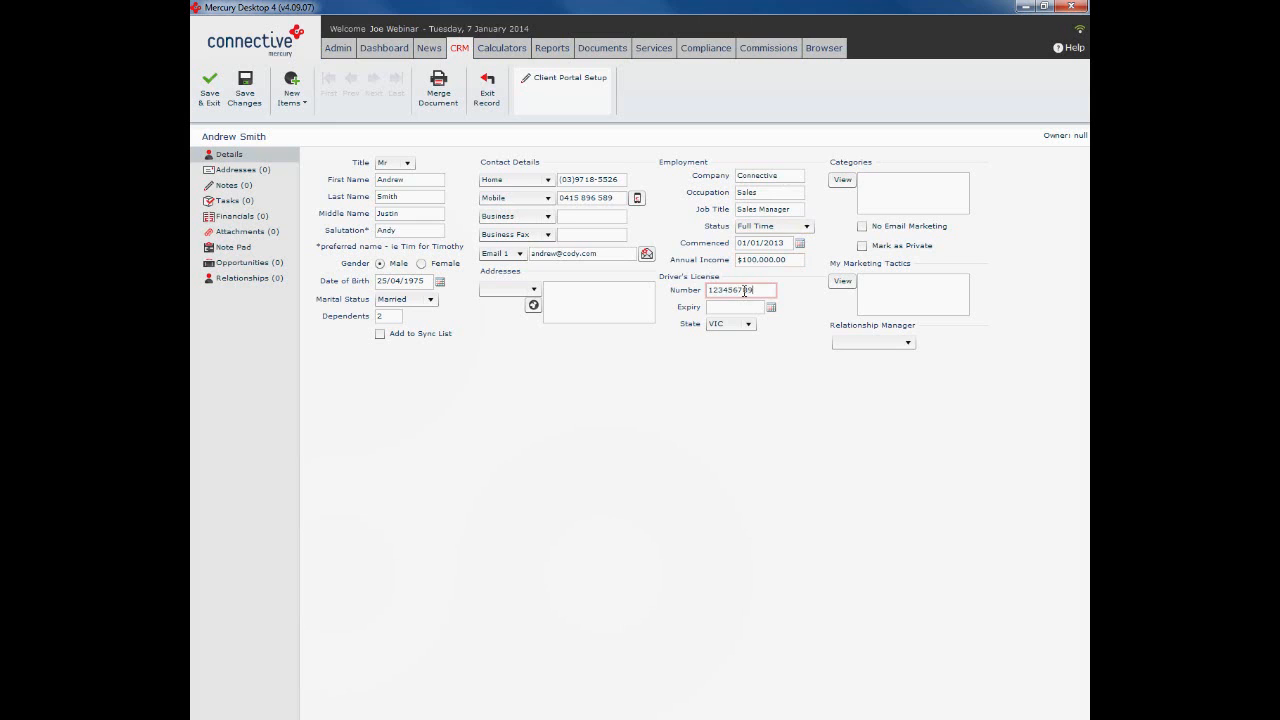
click(737, 306)
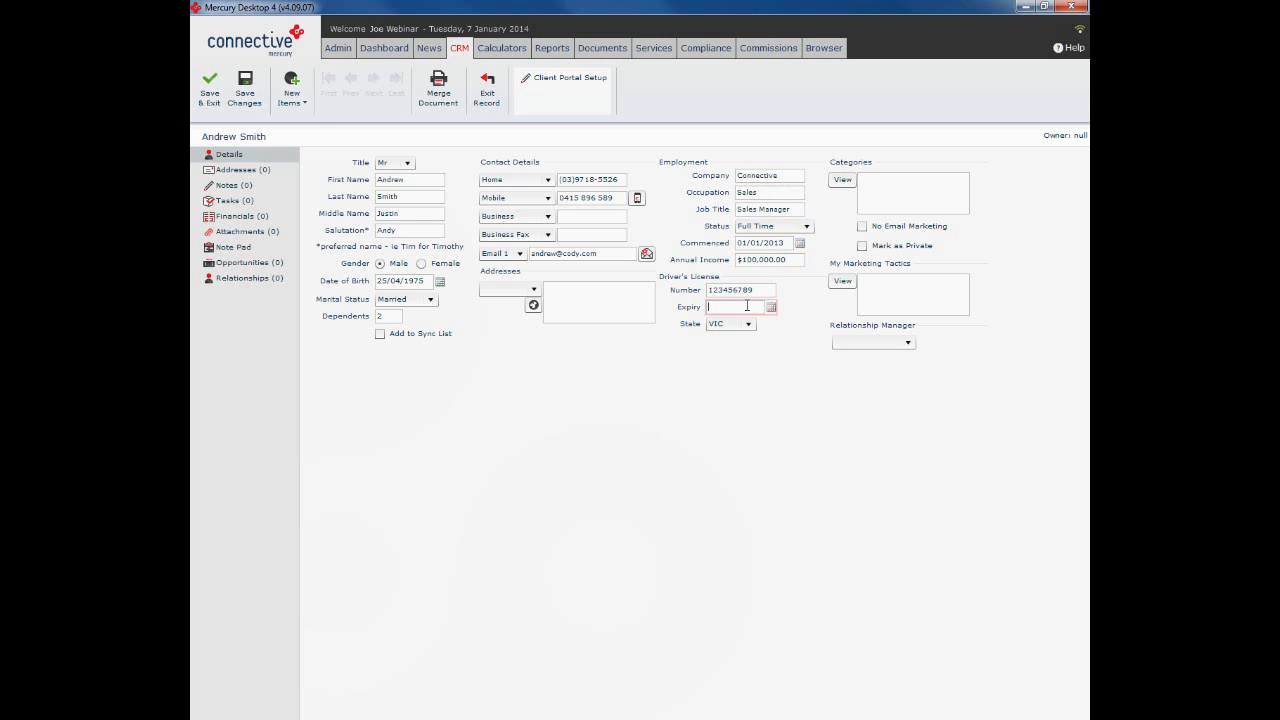
text(10/10/2015)
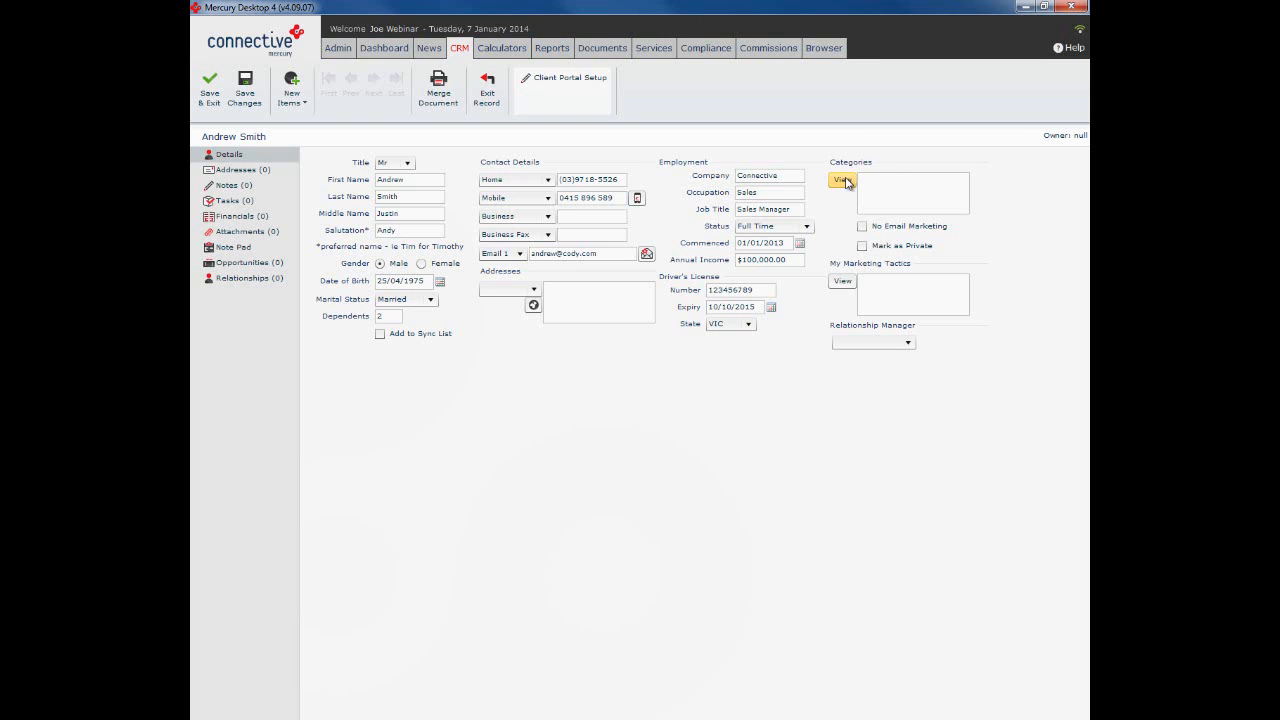
Tick Property Investors, Rides motorbikes and Took out mortgage last 12 months as categories.
click(841, 180)
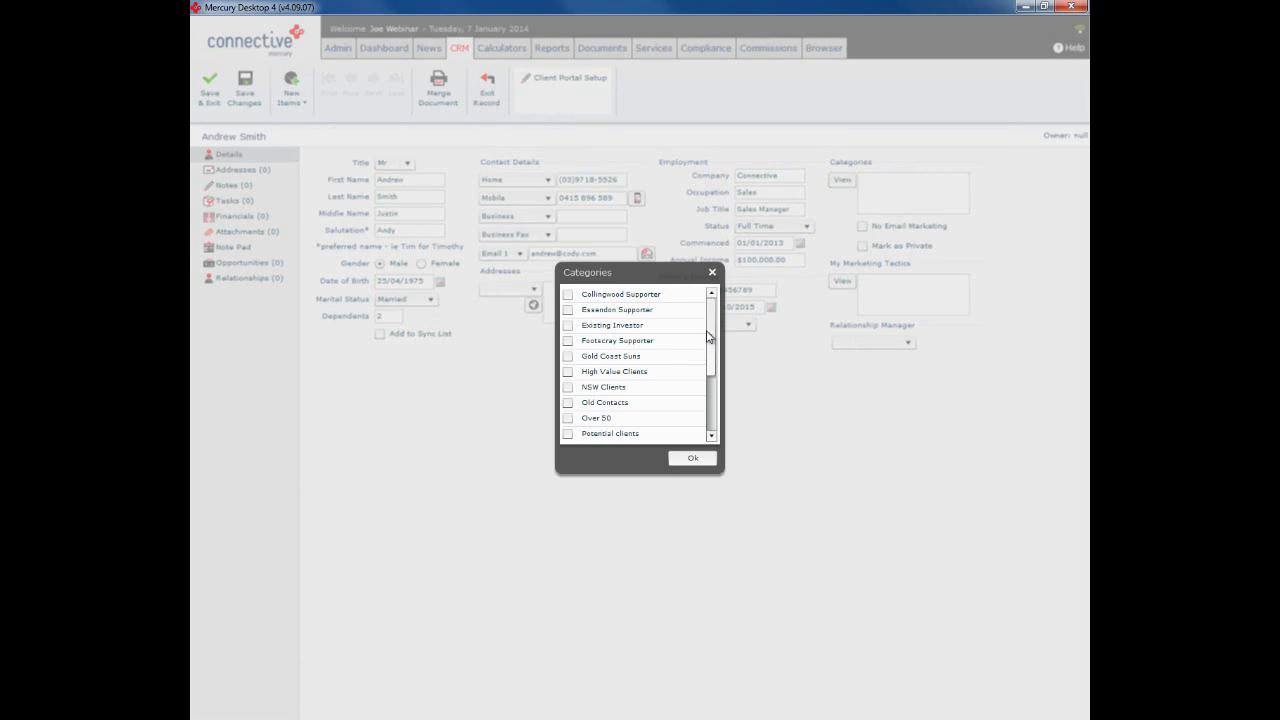
scroll(down, 3)
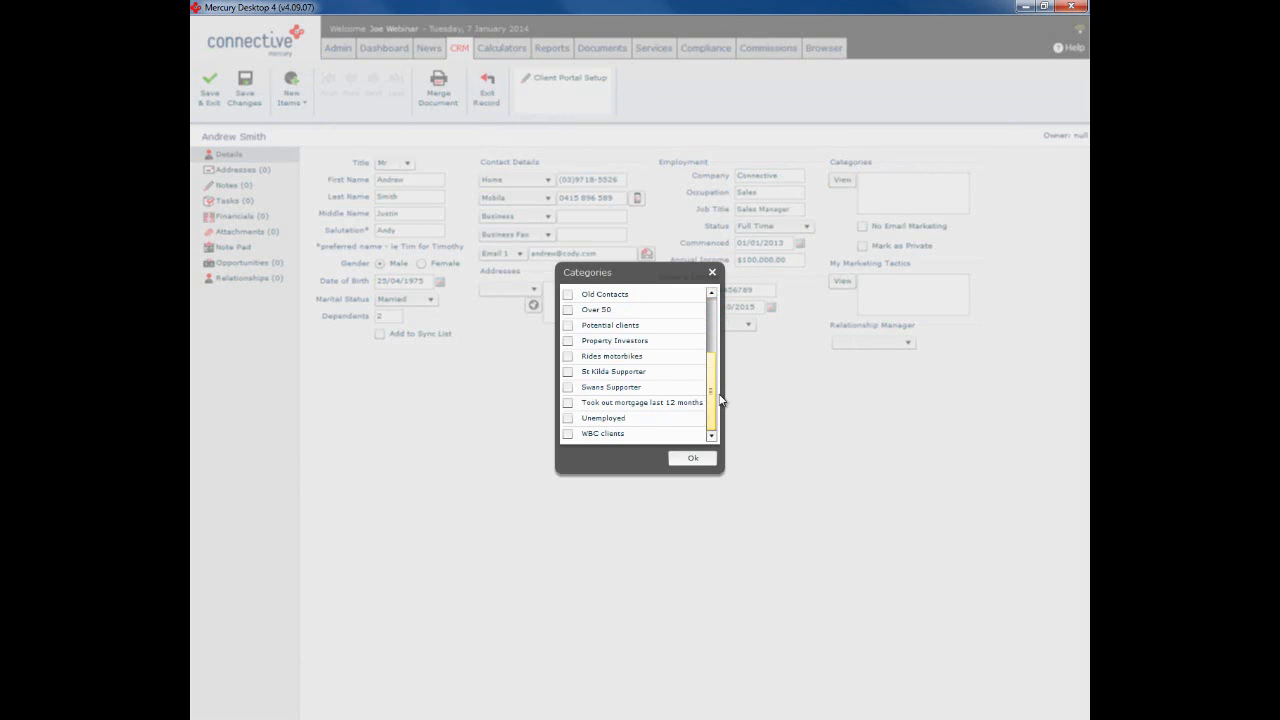
click(568, 402)
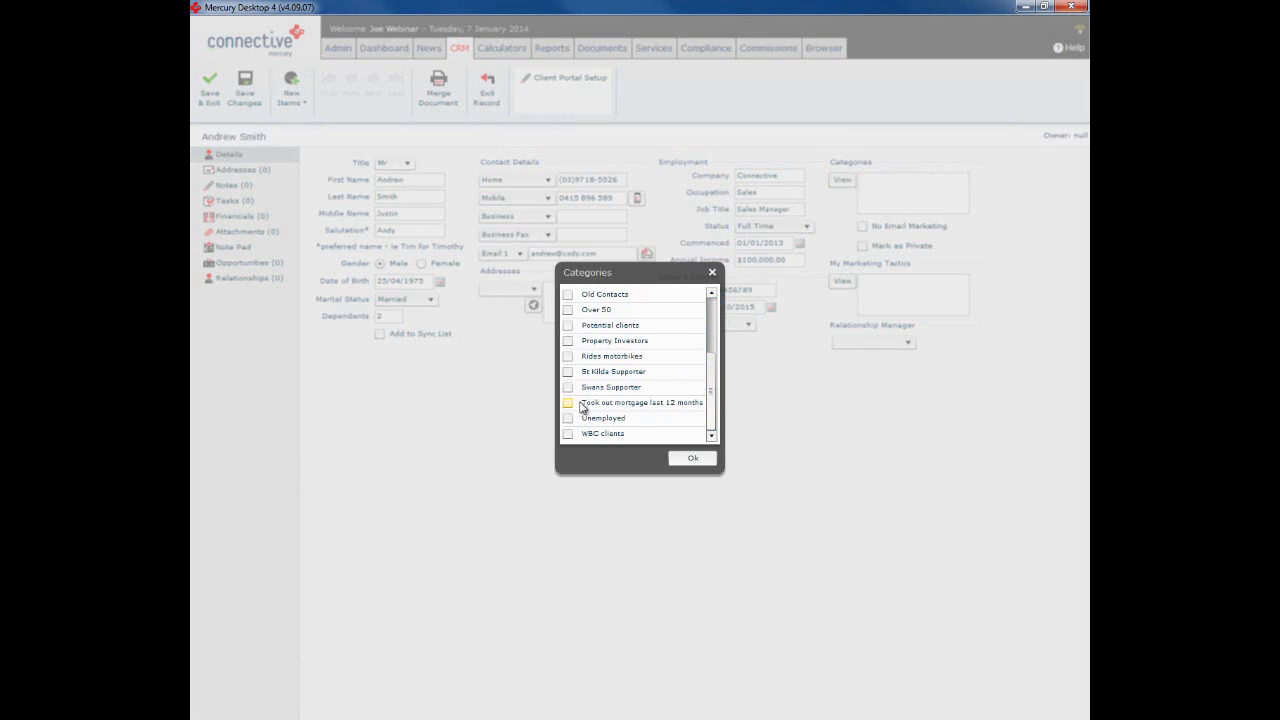
click(568, 402)
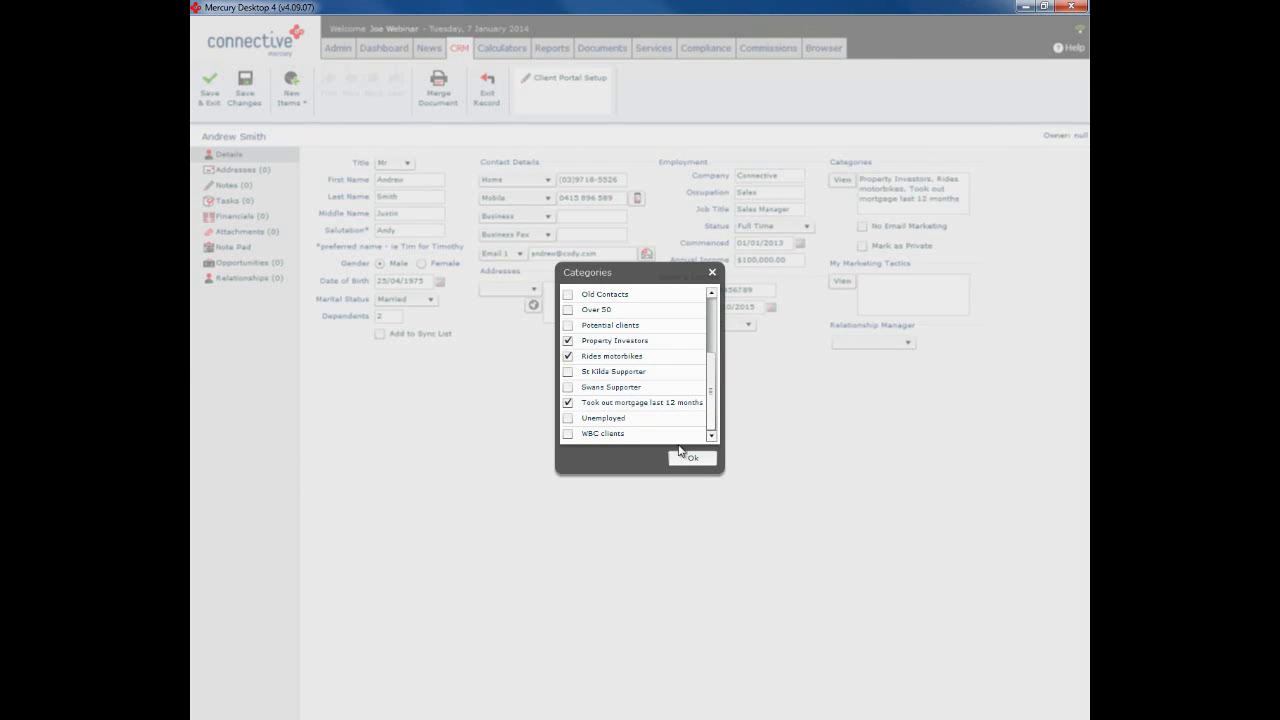
click(691, 457)
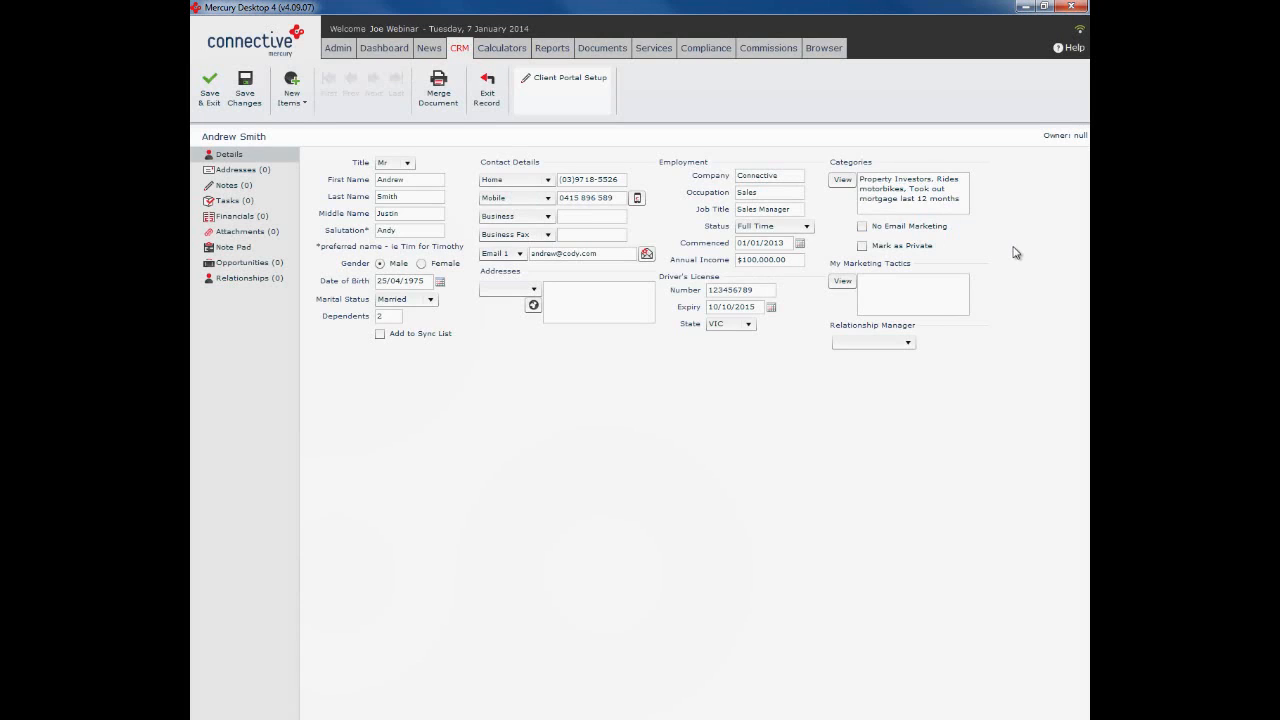
click(862, 226)
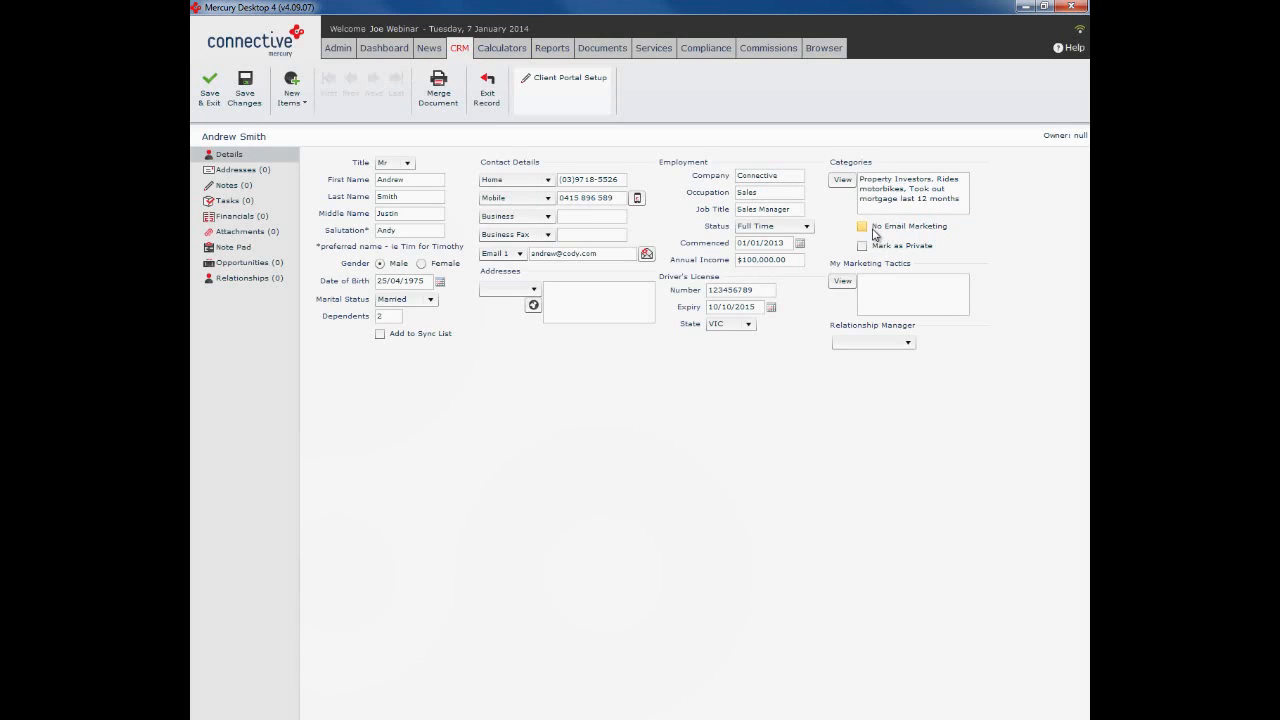
click(862, 226)
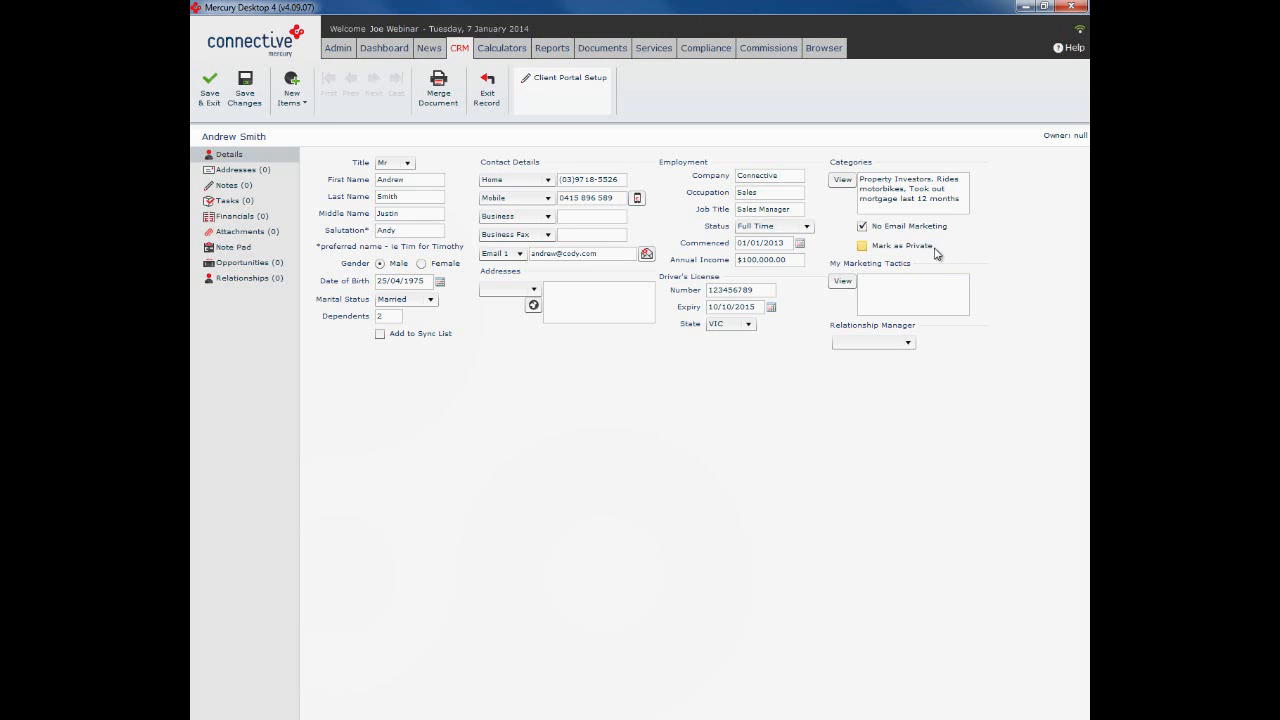
click(862, 245)
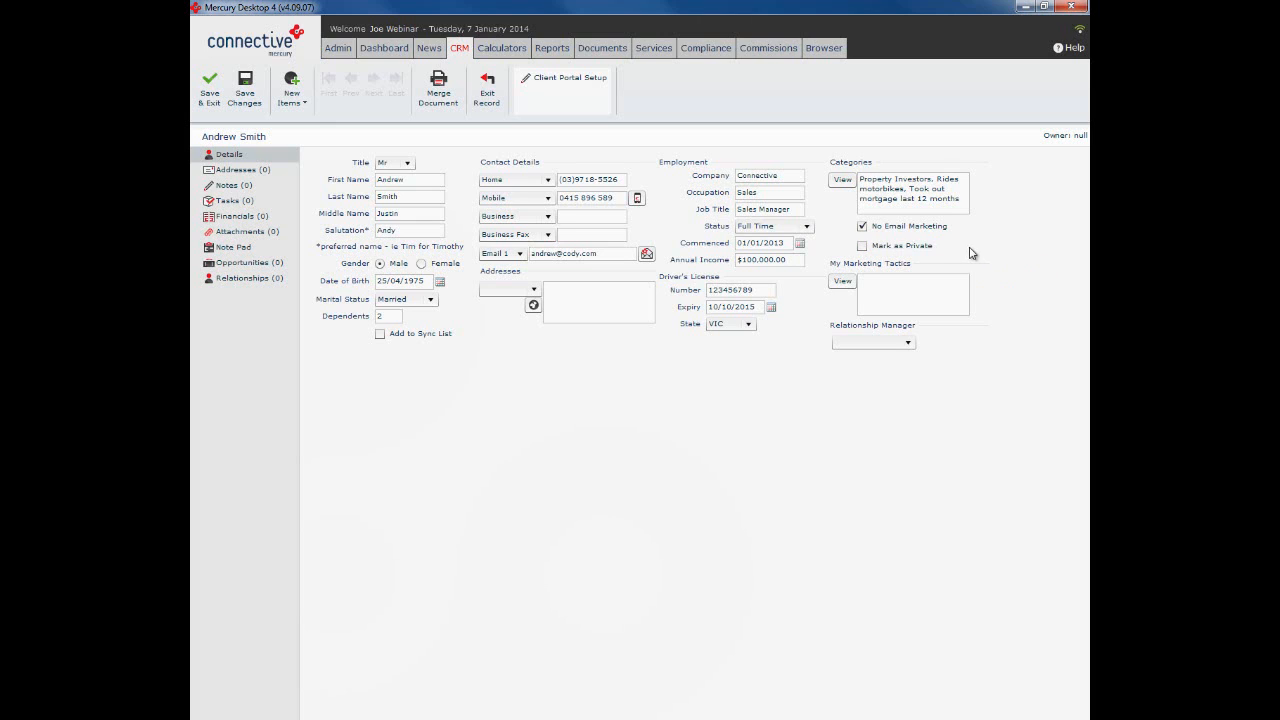
mouse_move(945, 251)
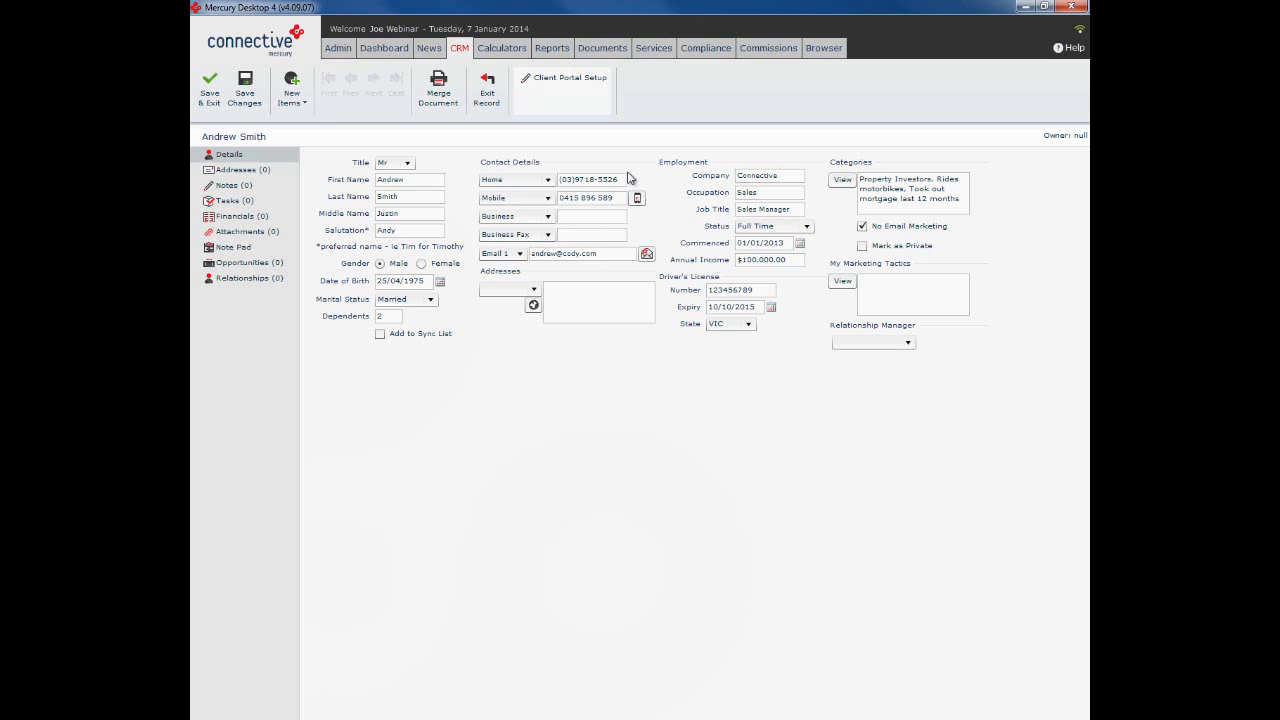
mouse_move(946, 256)
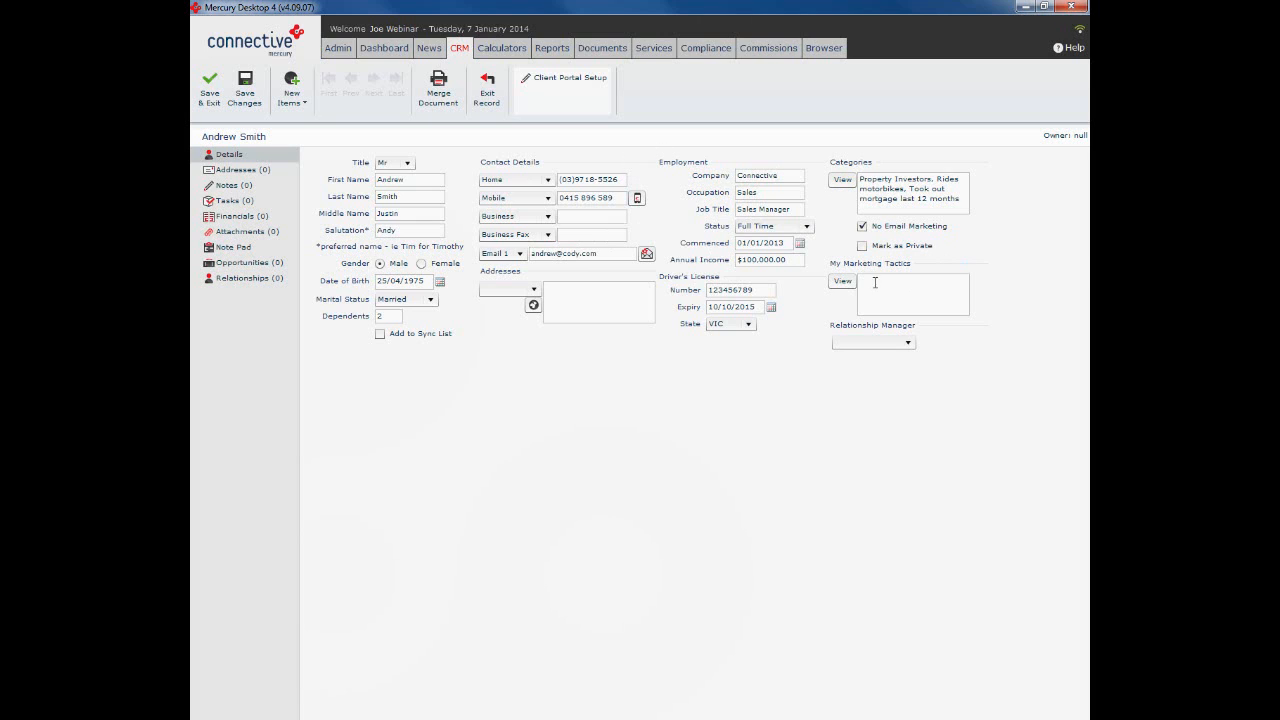
mouse_move(840, 270)
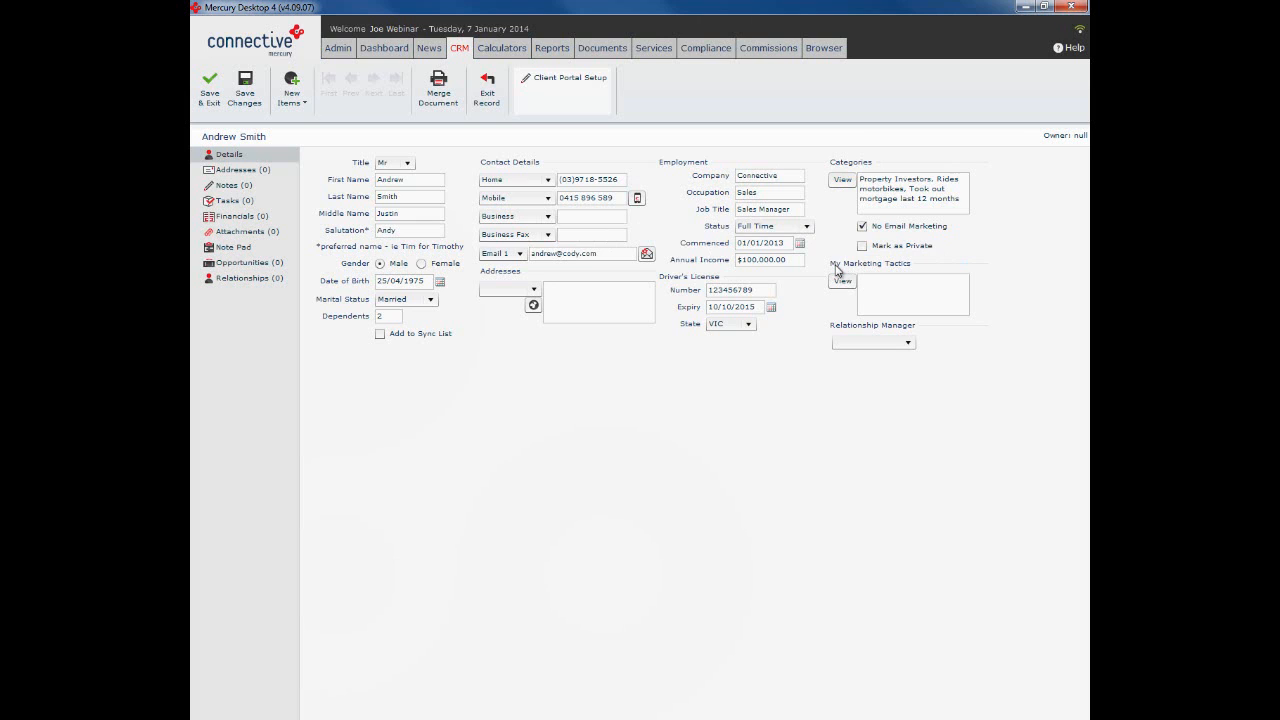
mouse_move(858, 290)
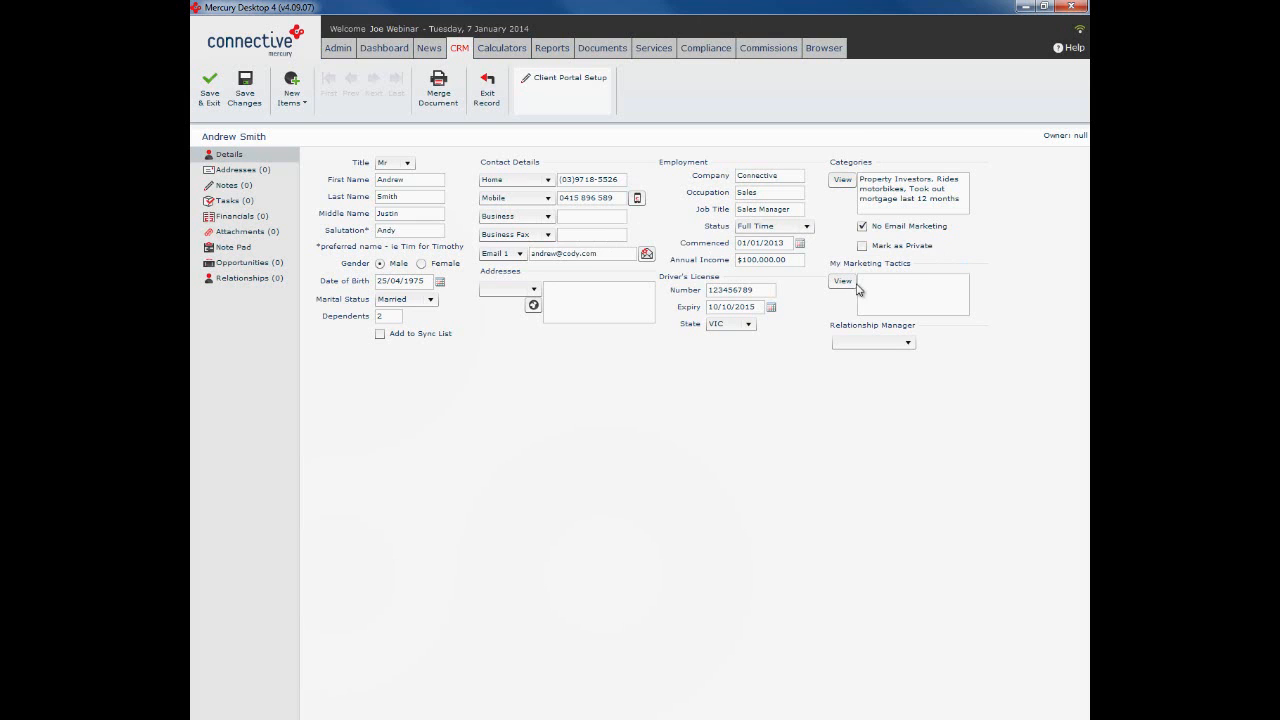
click(842, 281)
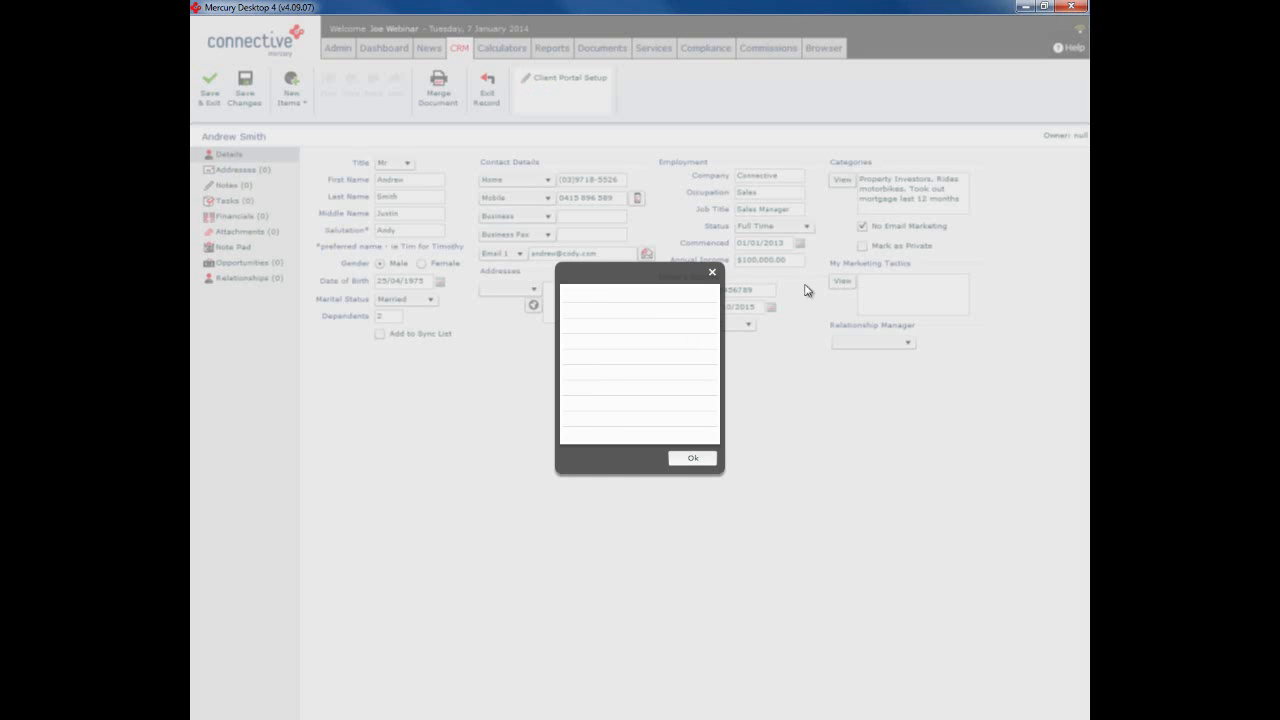
mouse_move(630, 301)
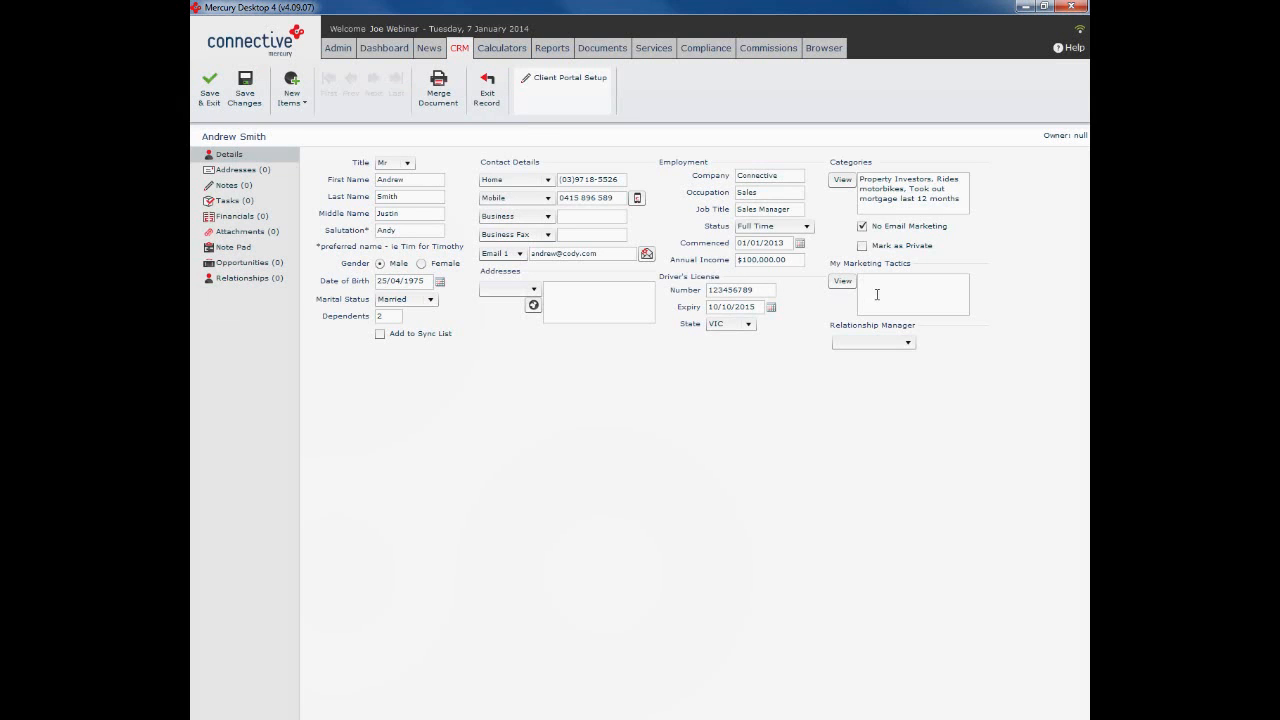
Set Joe Webinar, the logged-in user, as relationship manager.
click(870, 342)
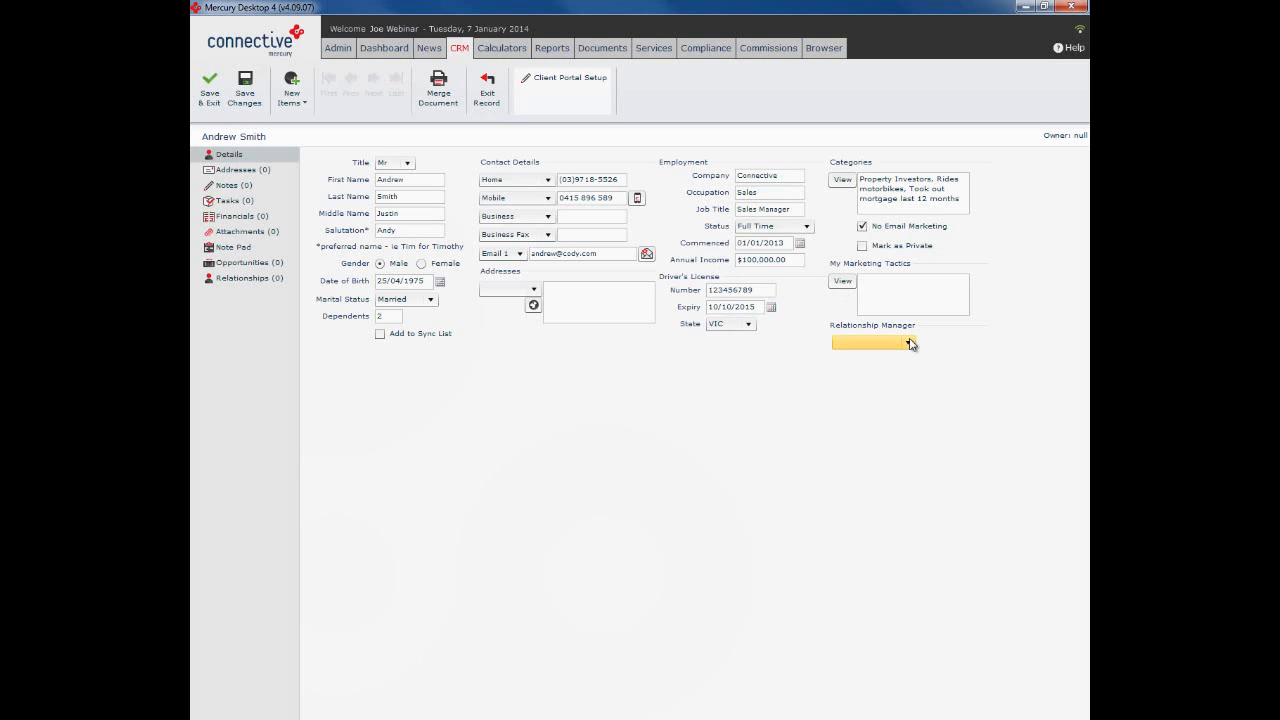
click(906, 343)
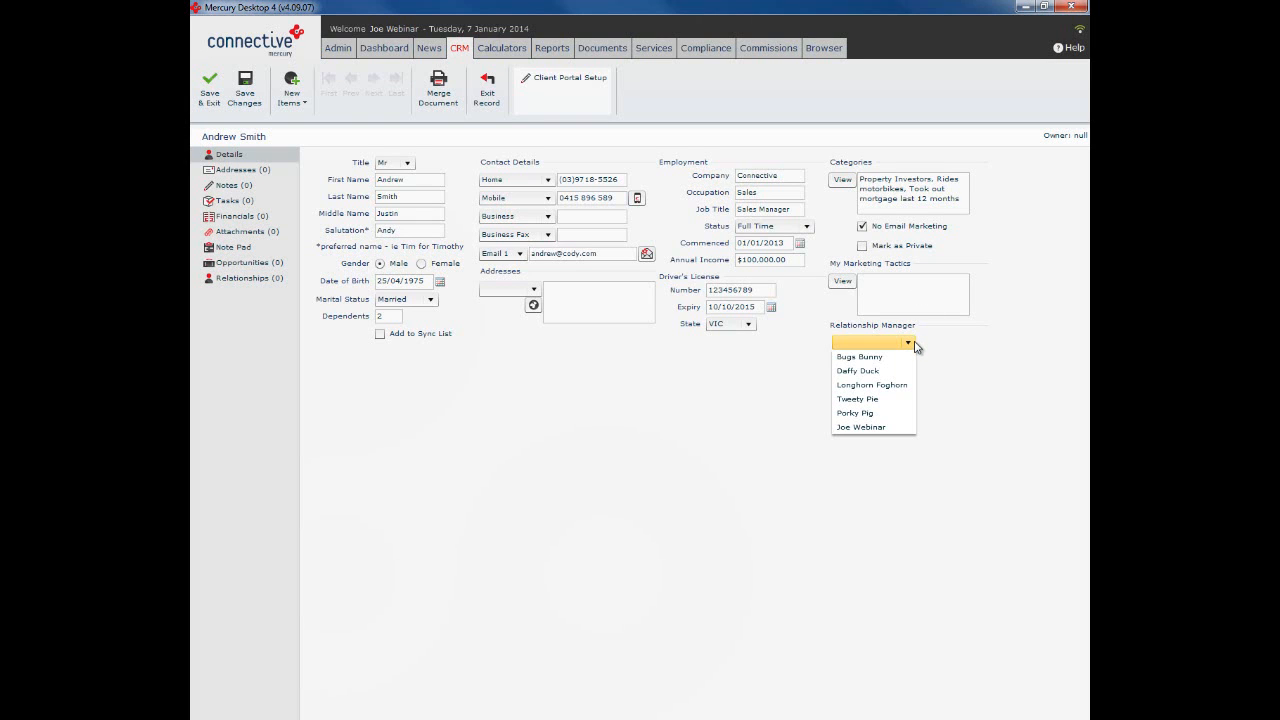
mouse_move(872, 385)
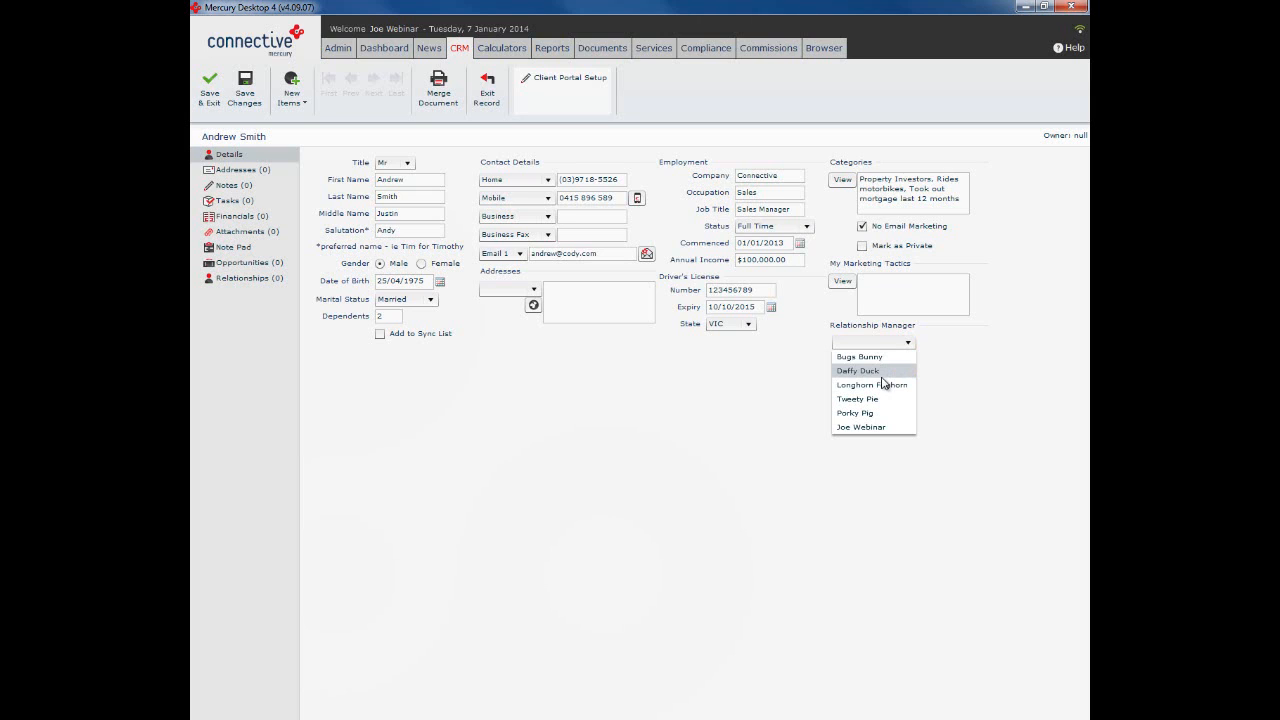
click(860, 427)
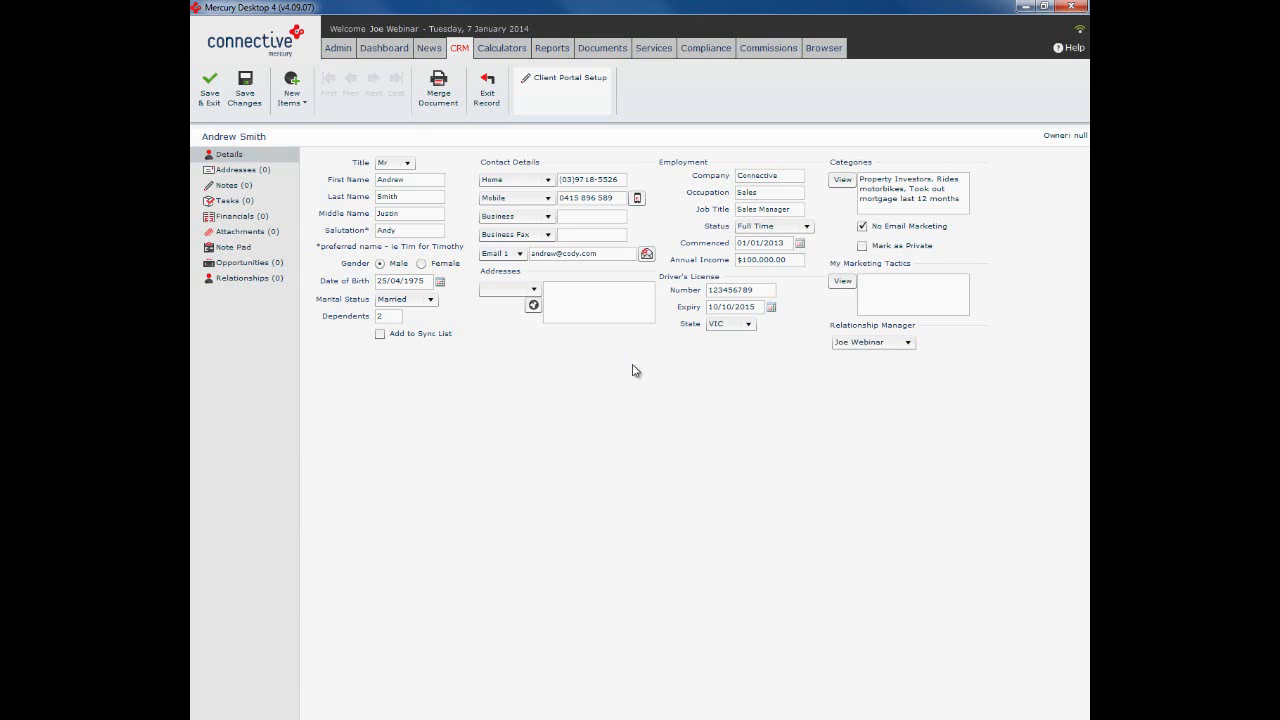
mouse_move(327, 227)
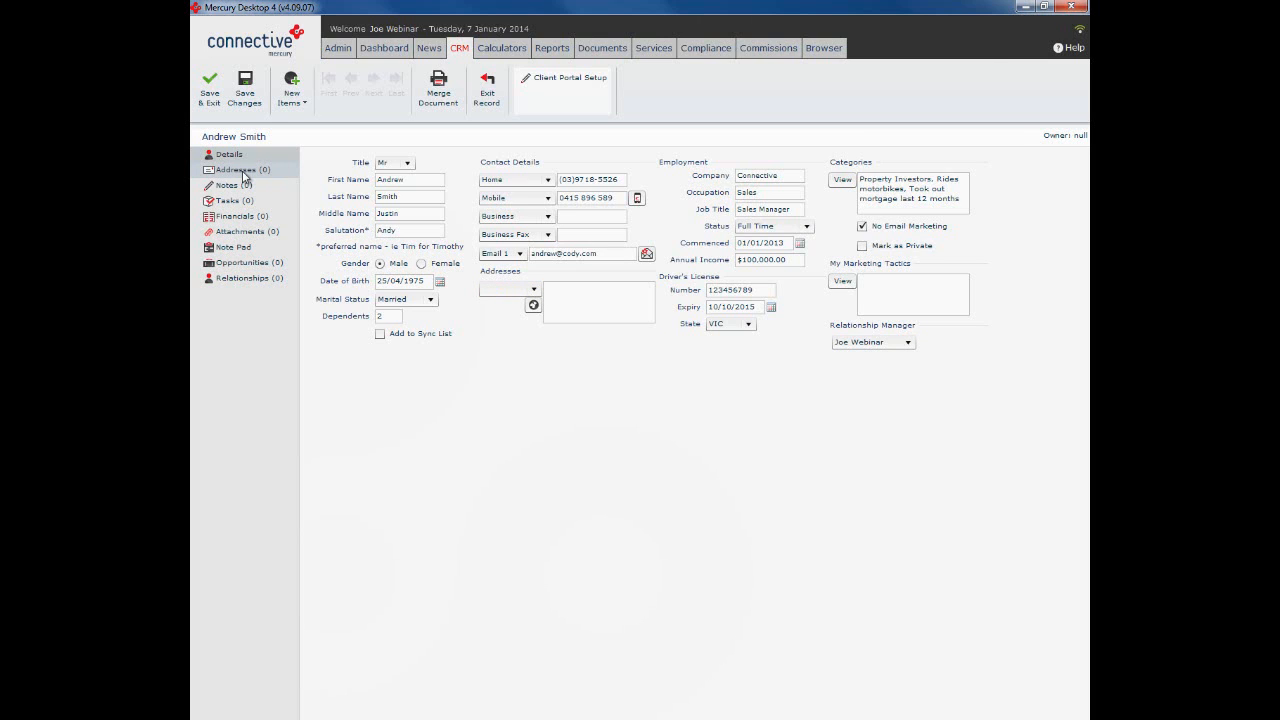
click(235, 169)
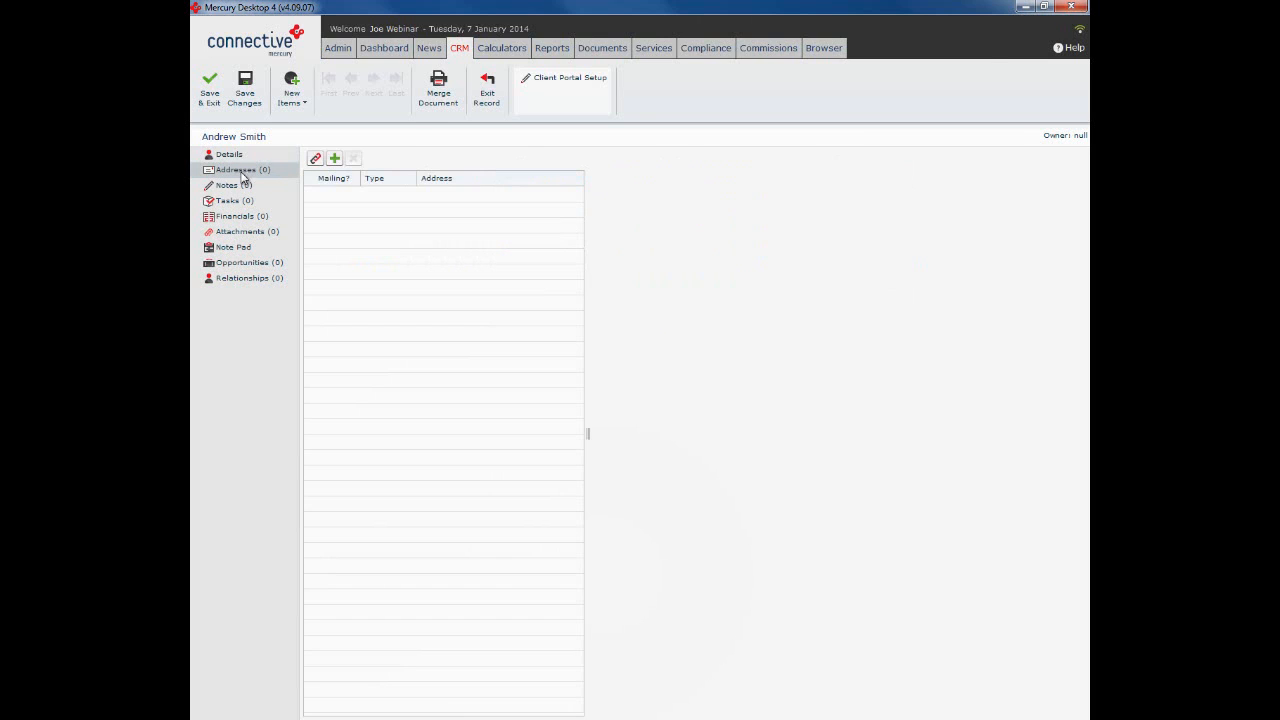
click(334, 158)
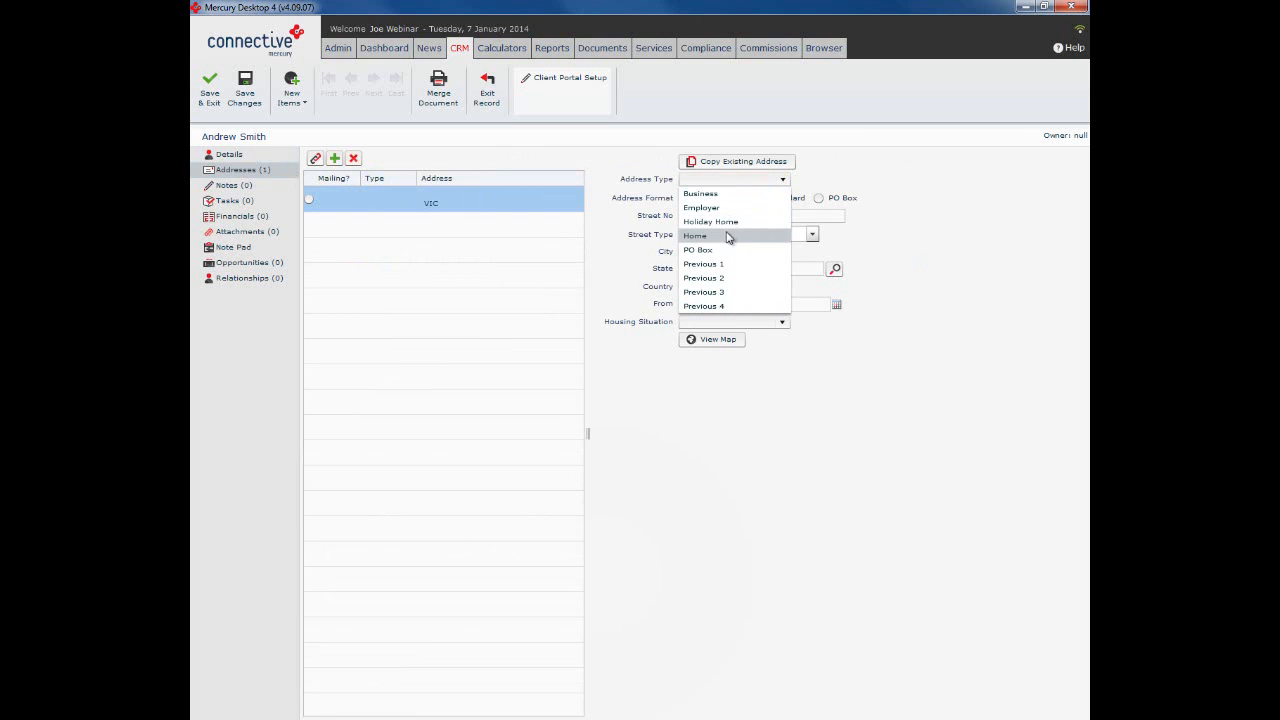
click(694, 235)
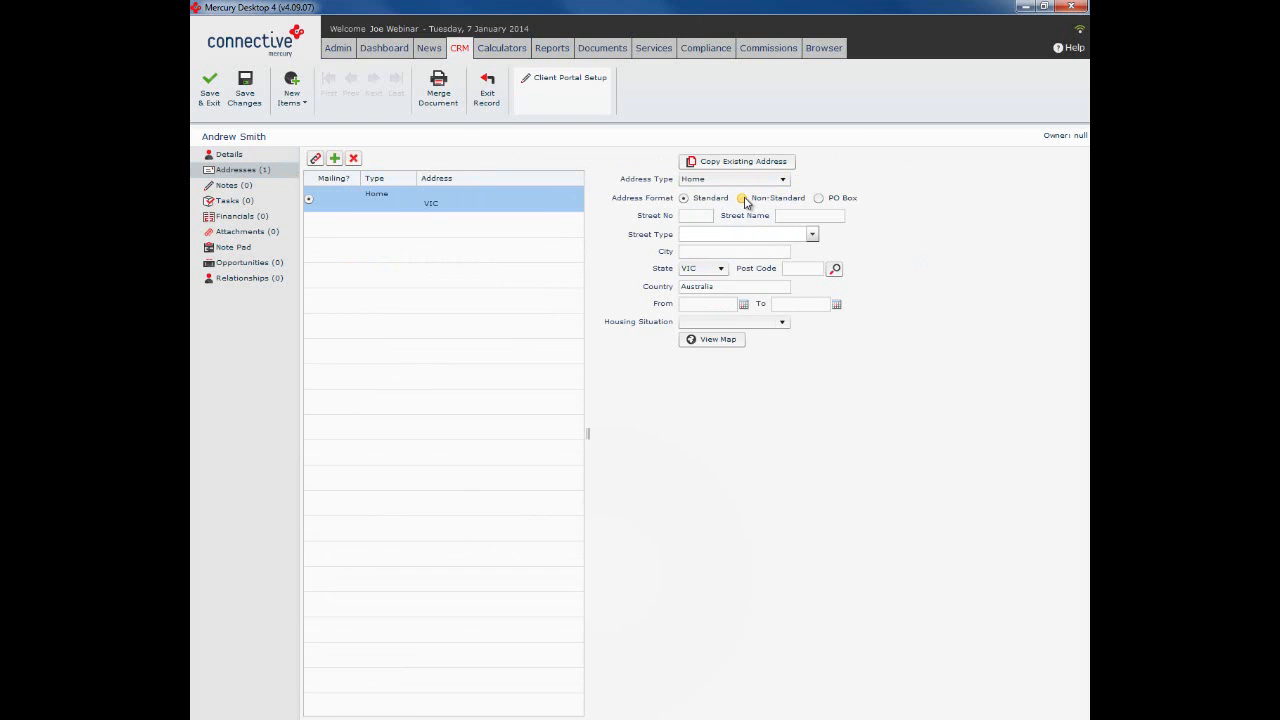
click(819, 198)
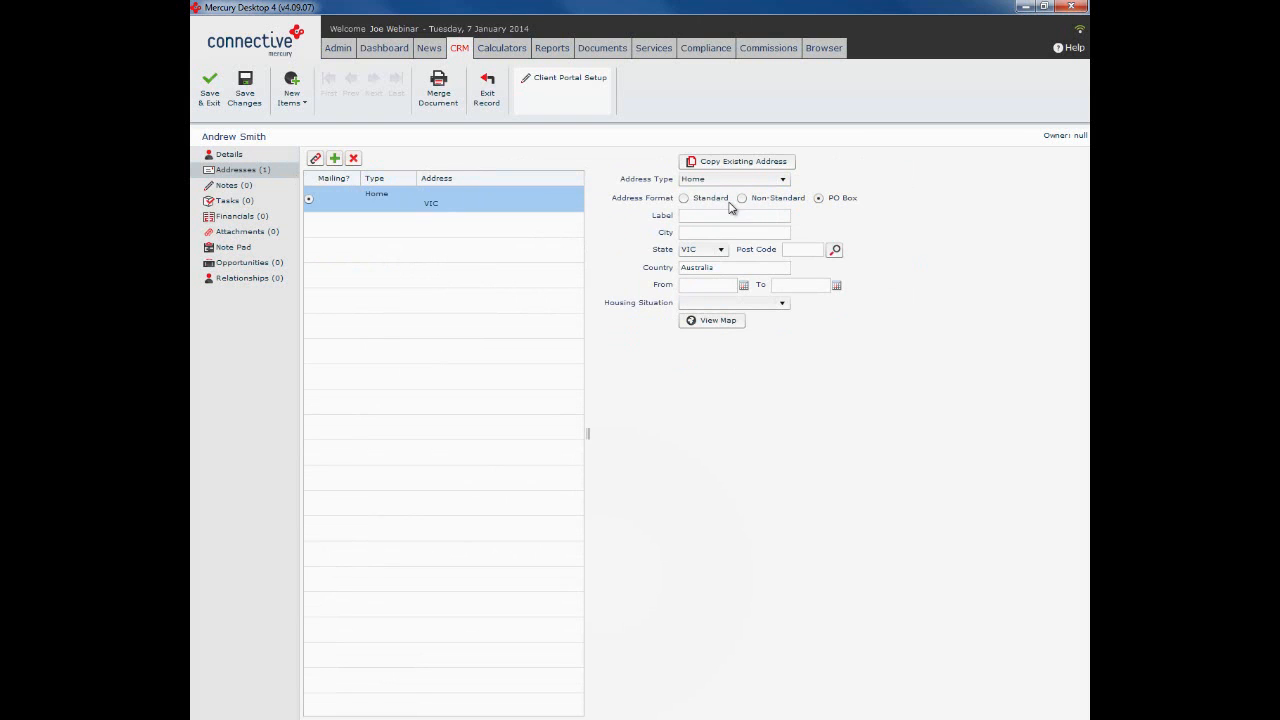
click(684, 198)
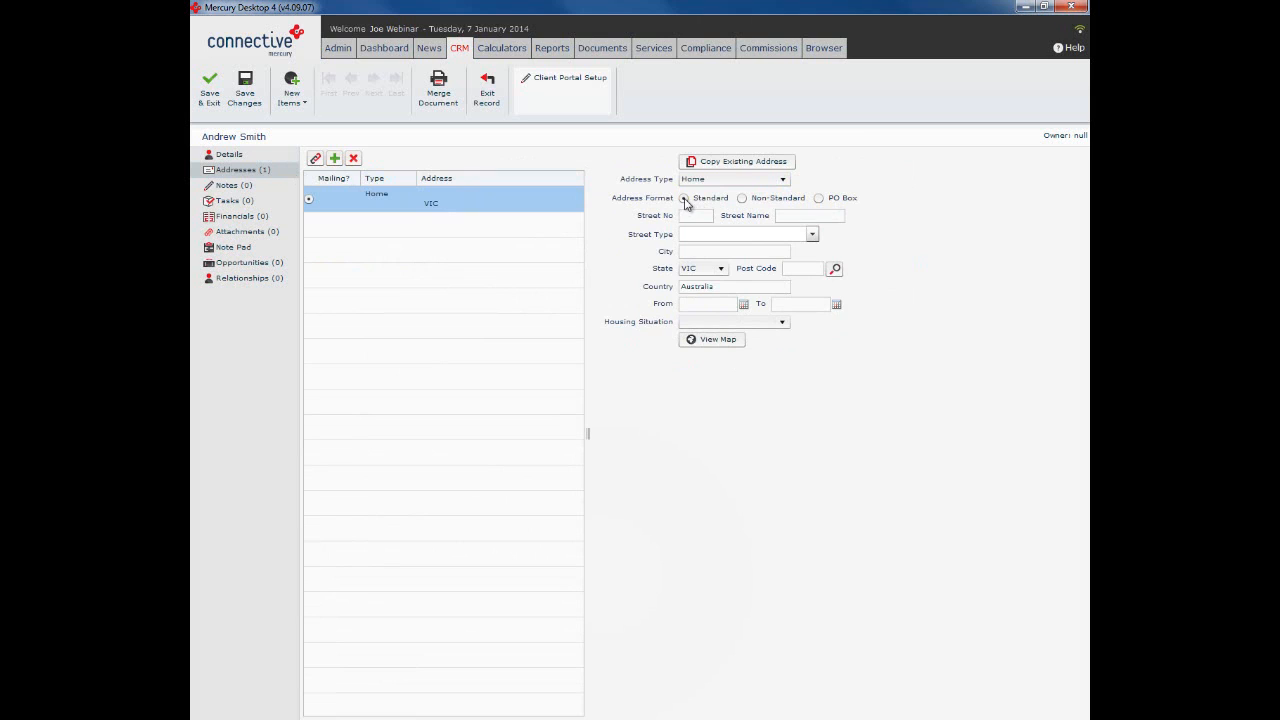
click(694, 215)
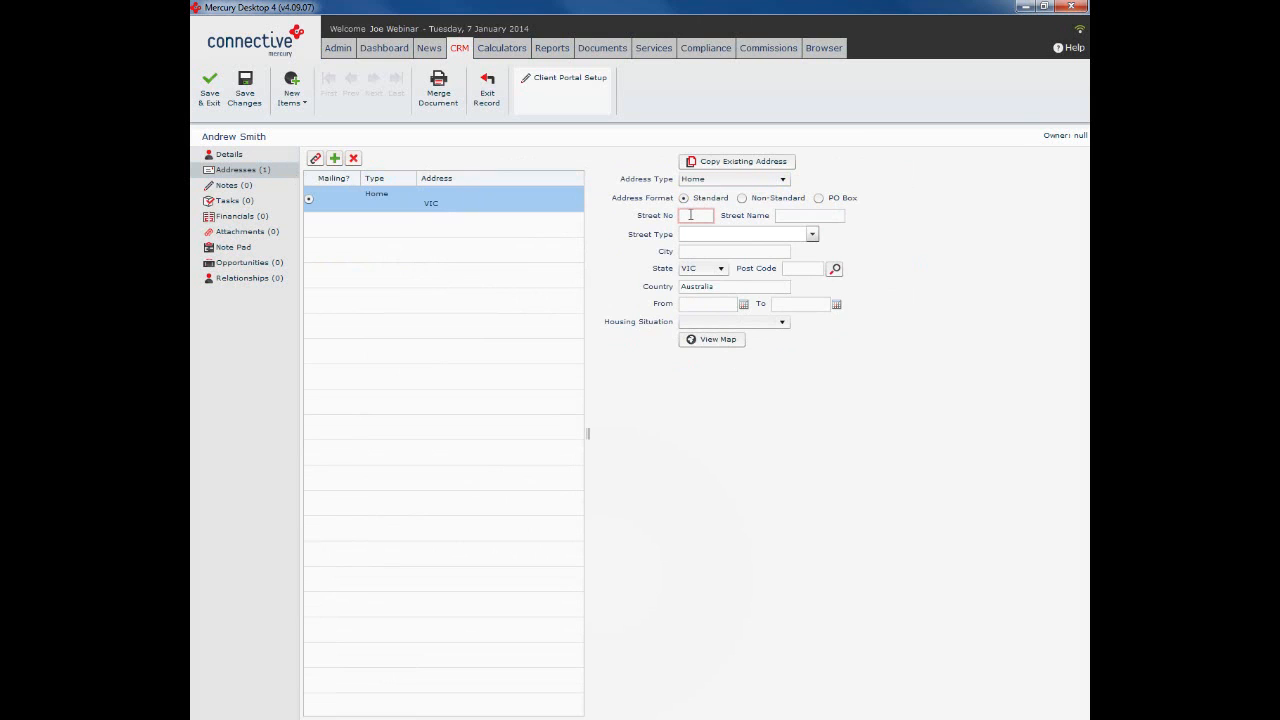
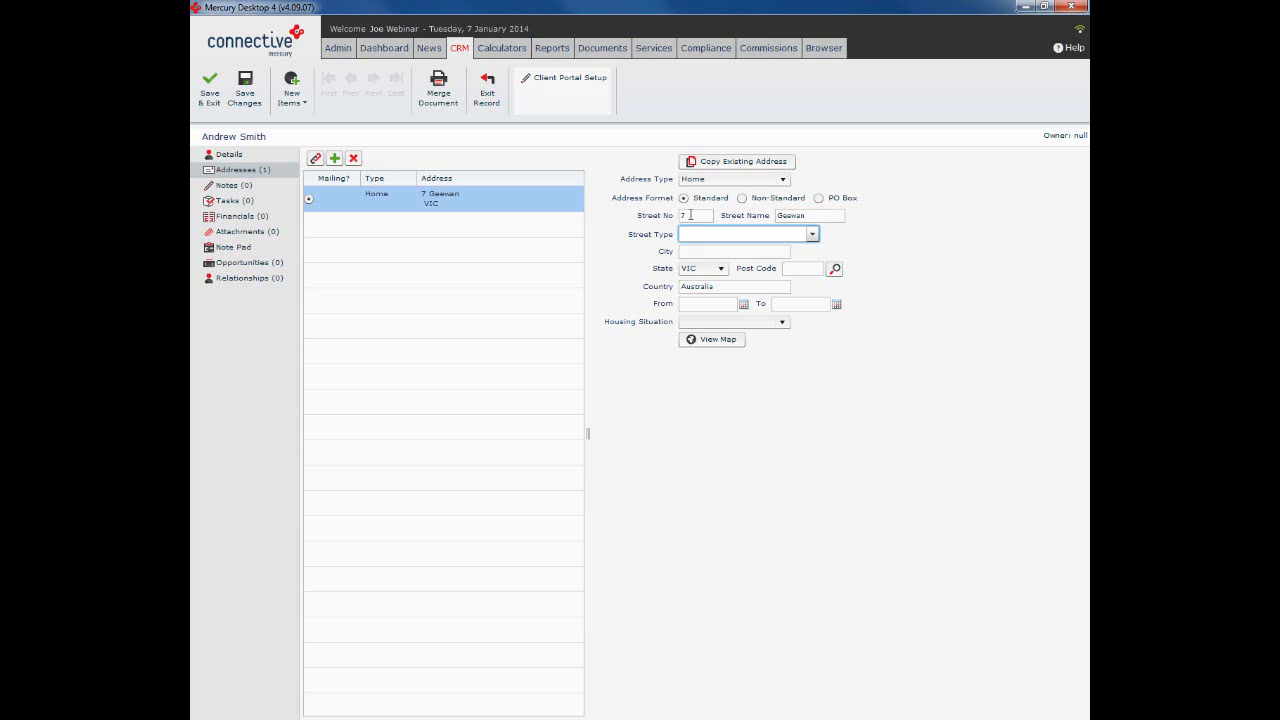
click(735, 233)
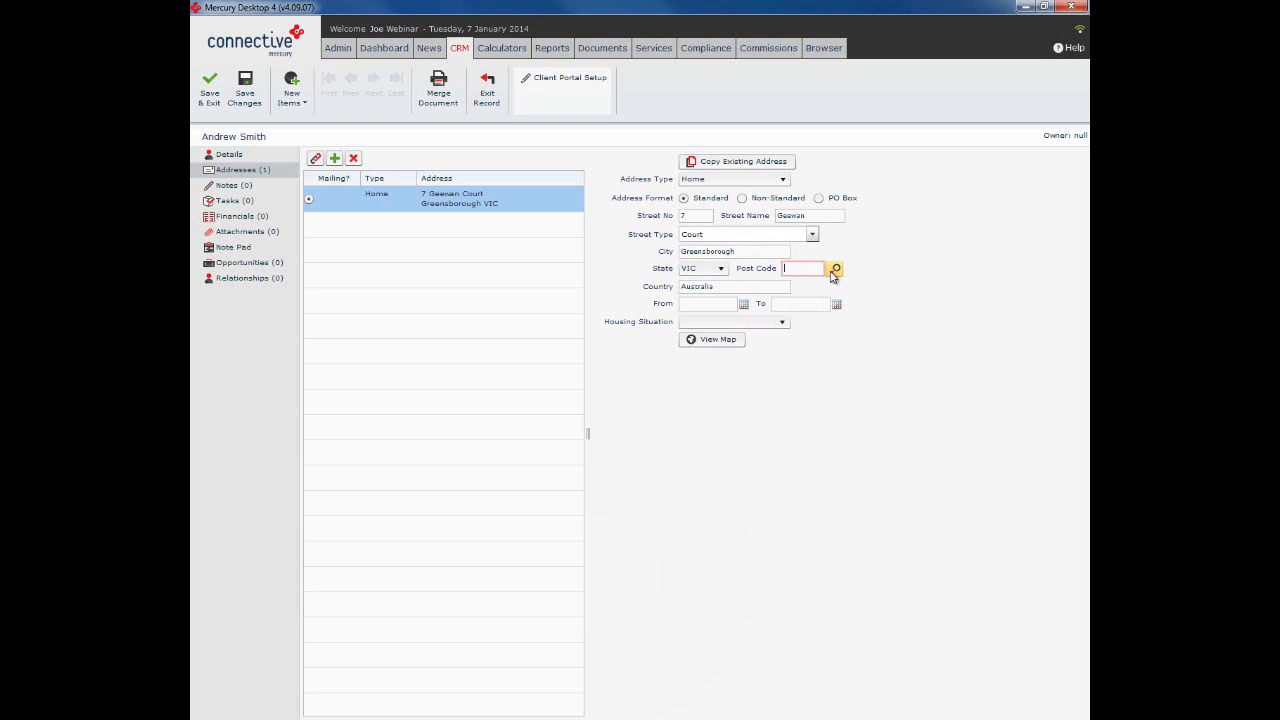
Set postcode GREENSBOROUGH 3088 and housing situation Own Home - Mortgage.
click(834, 268)
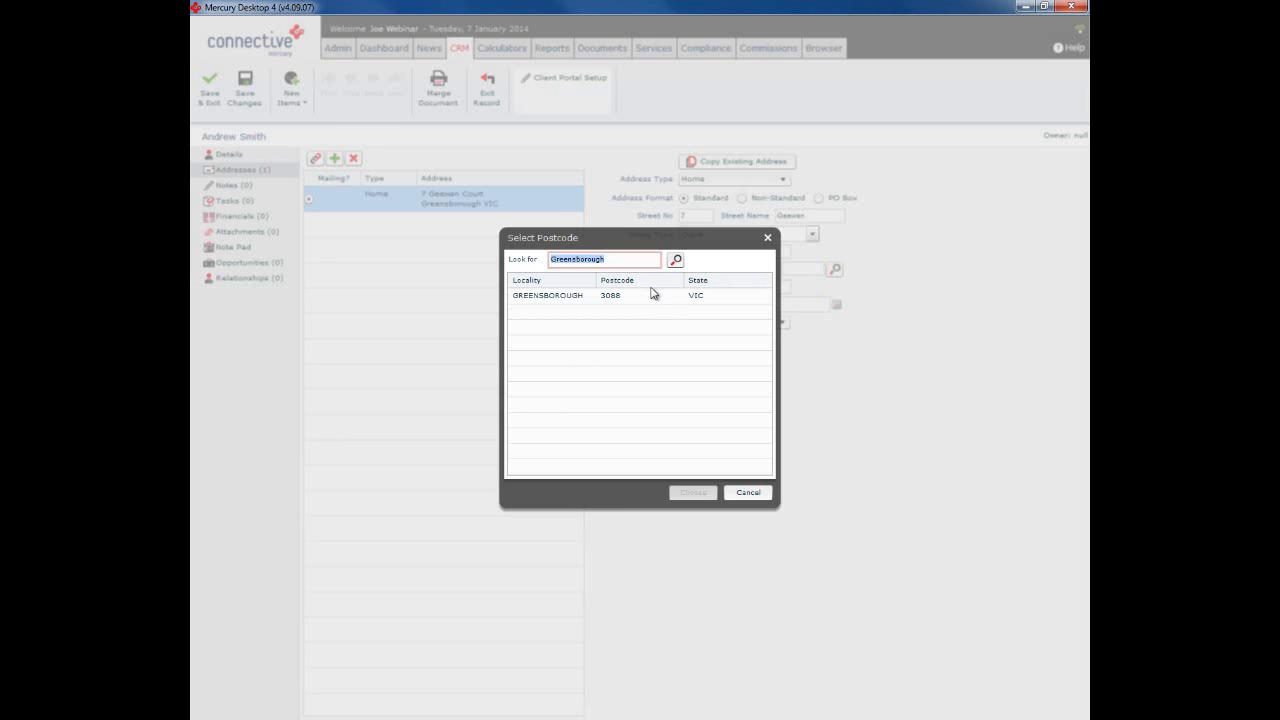
click(548, 295)
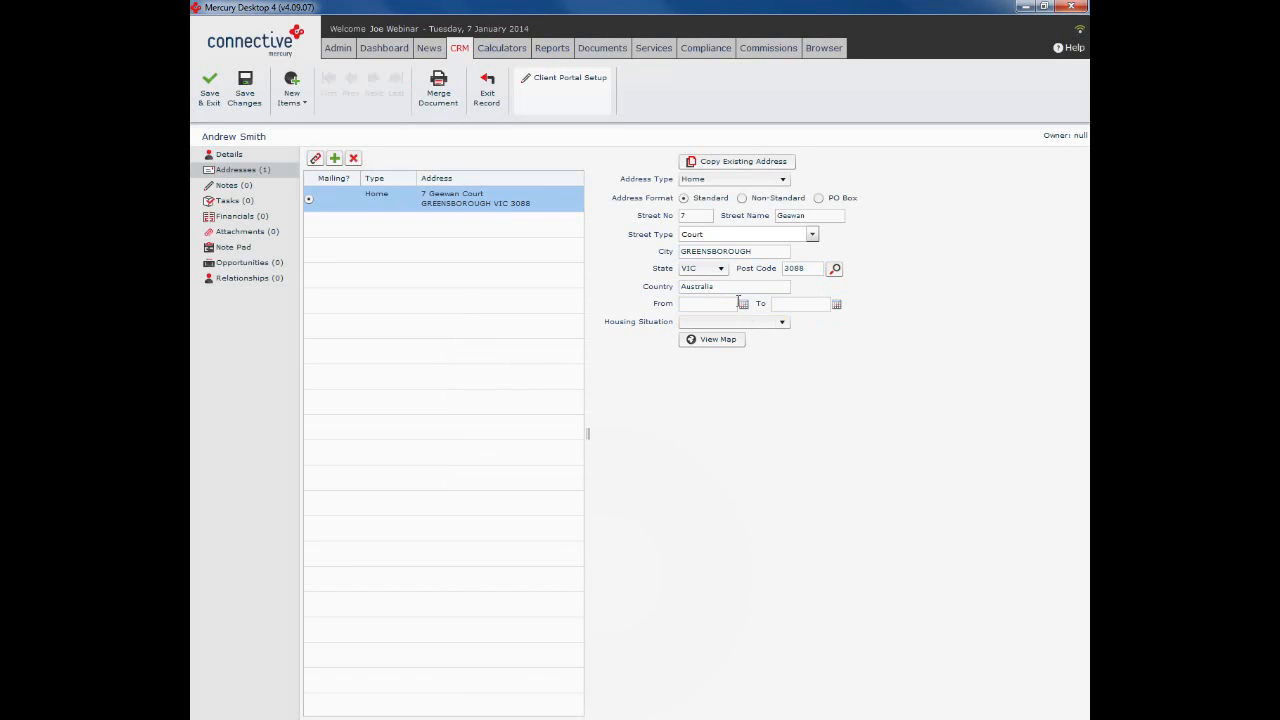
click(734, 286)
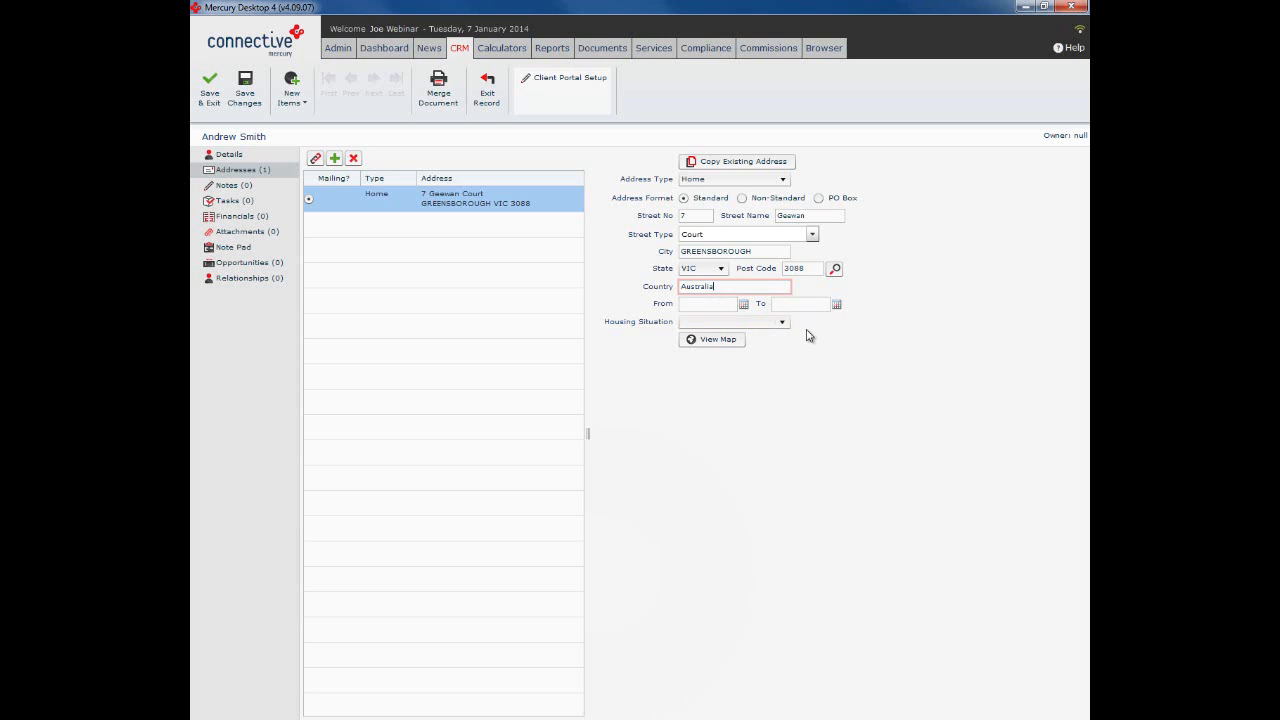
click(782, 322)
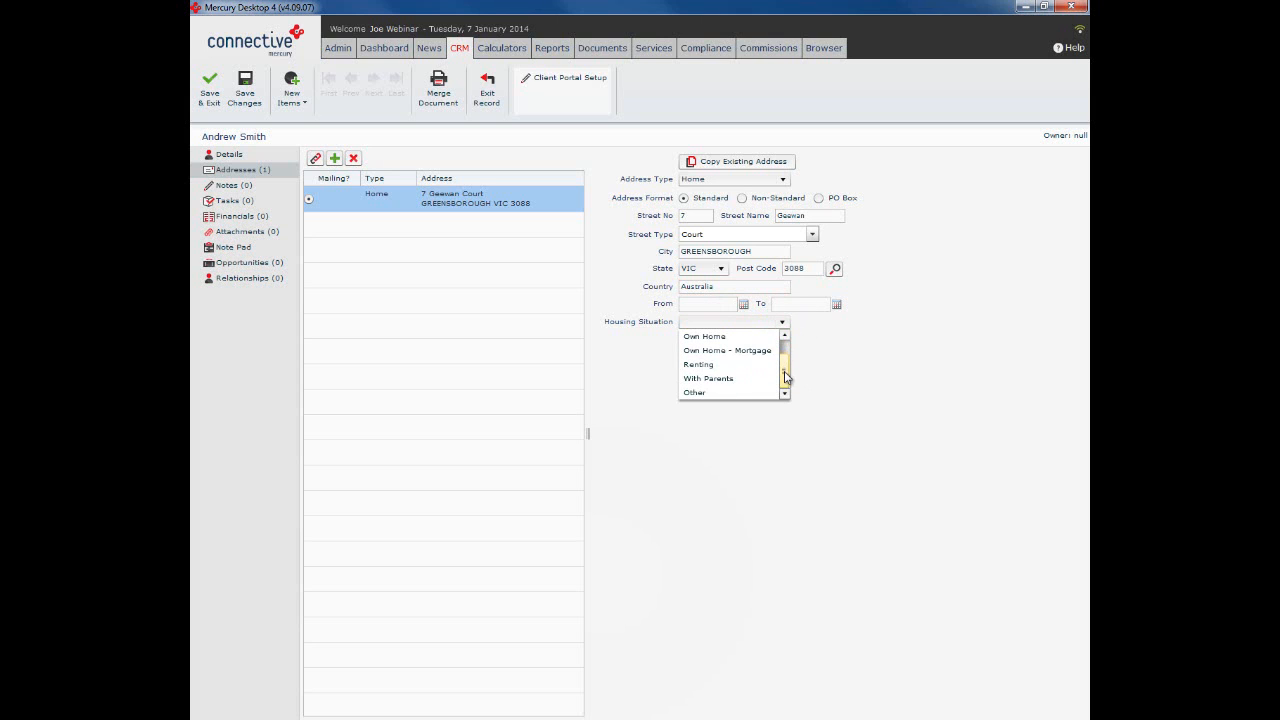
click(704, 336)
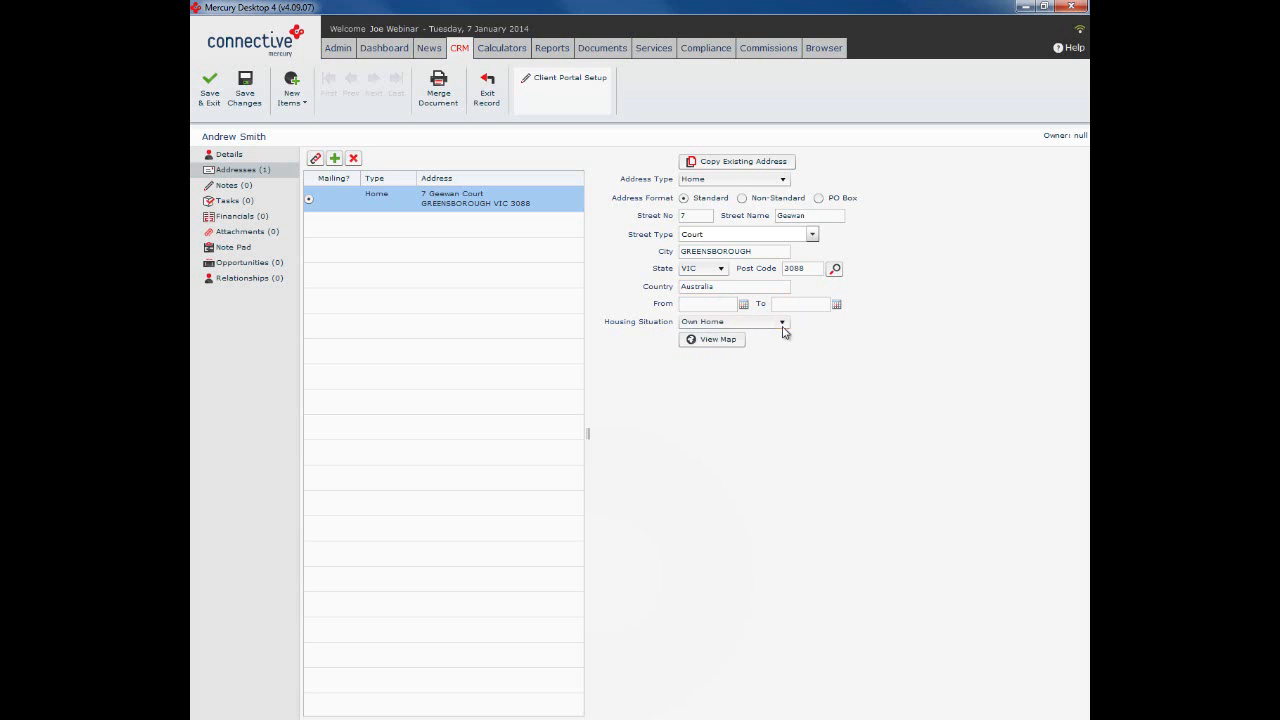
click(732, 321)
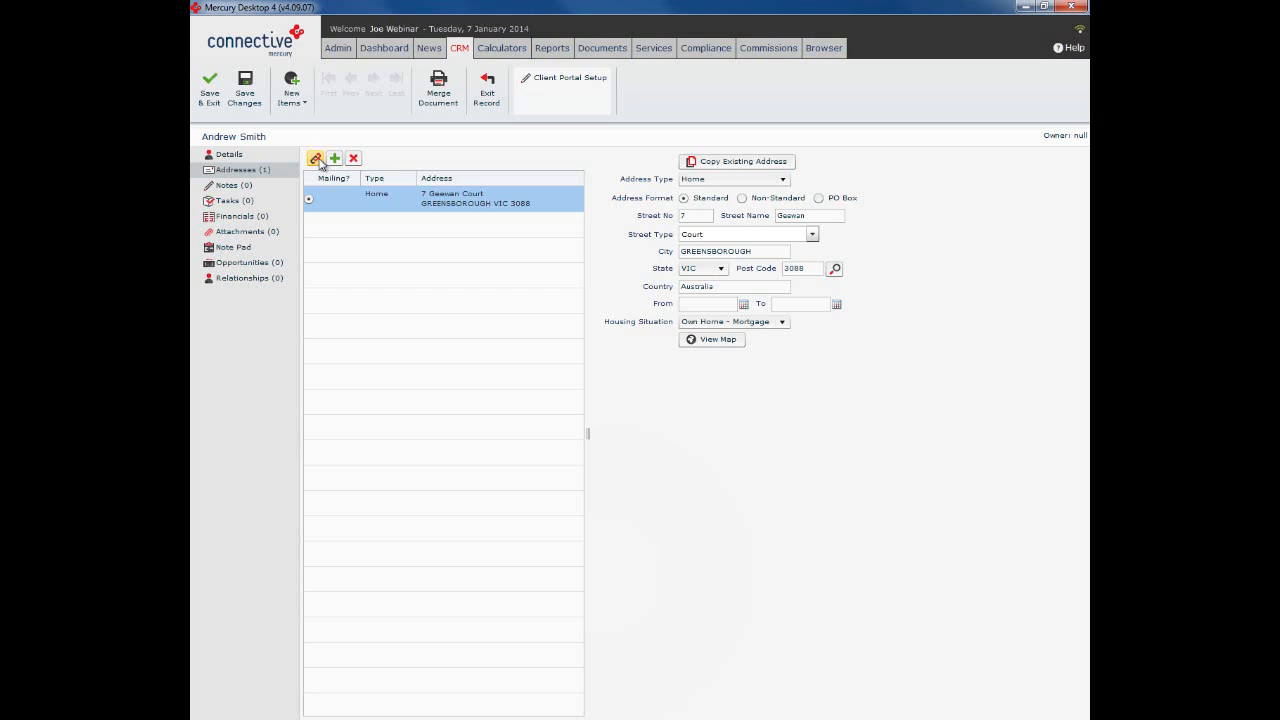
Copy 4 Test Street, Penrith NSW 2745 from a 'smith' contact as a Holiday Home address.
click(736, 161)
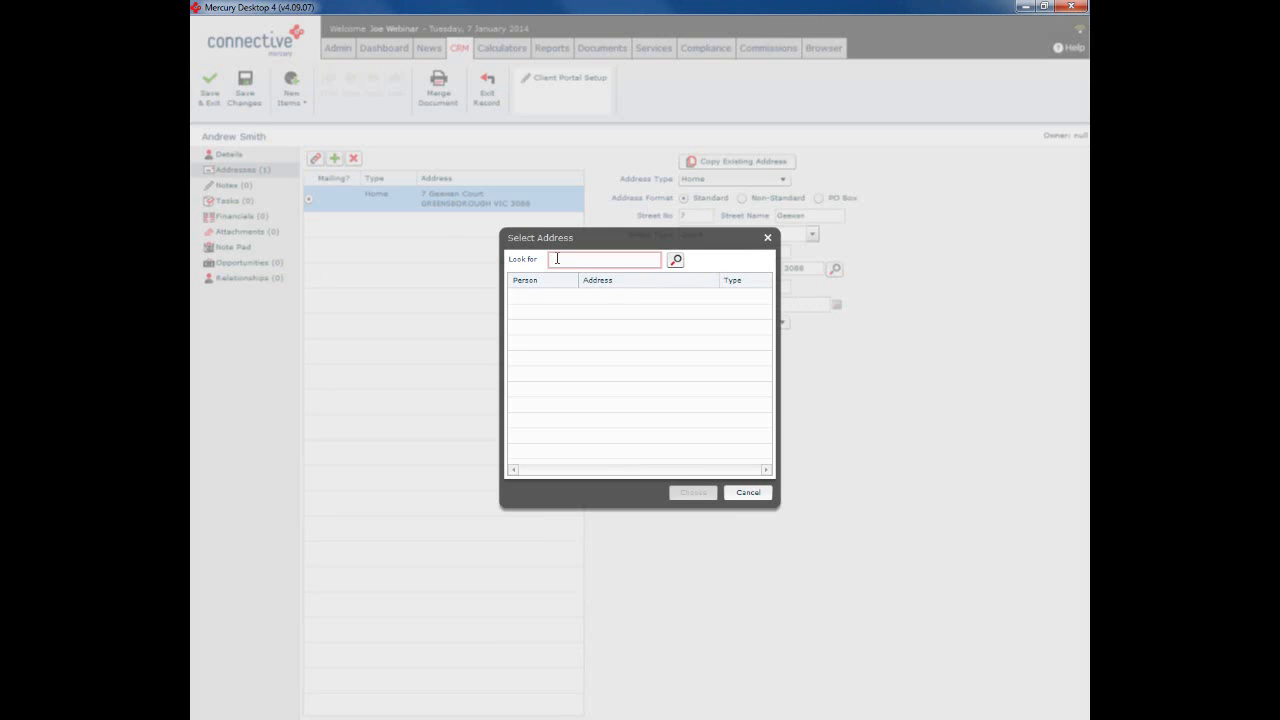
text(smith)
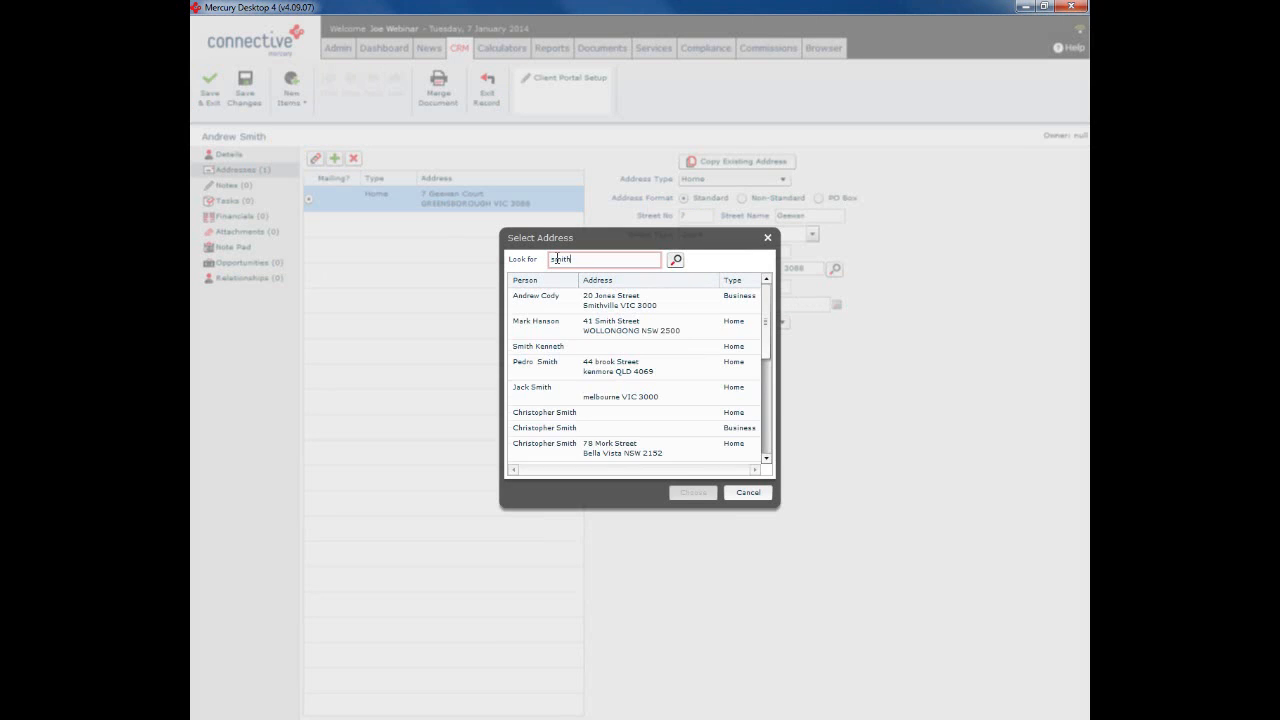
click(600, 300)
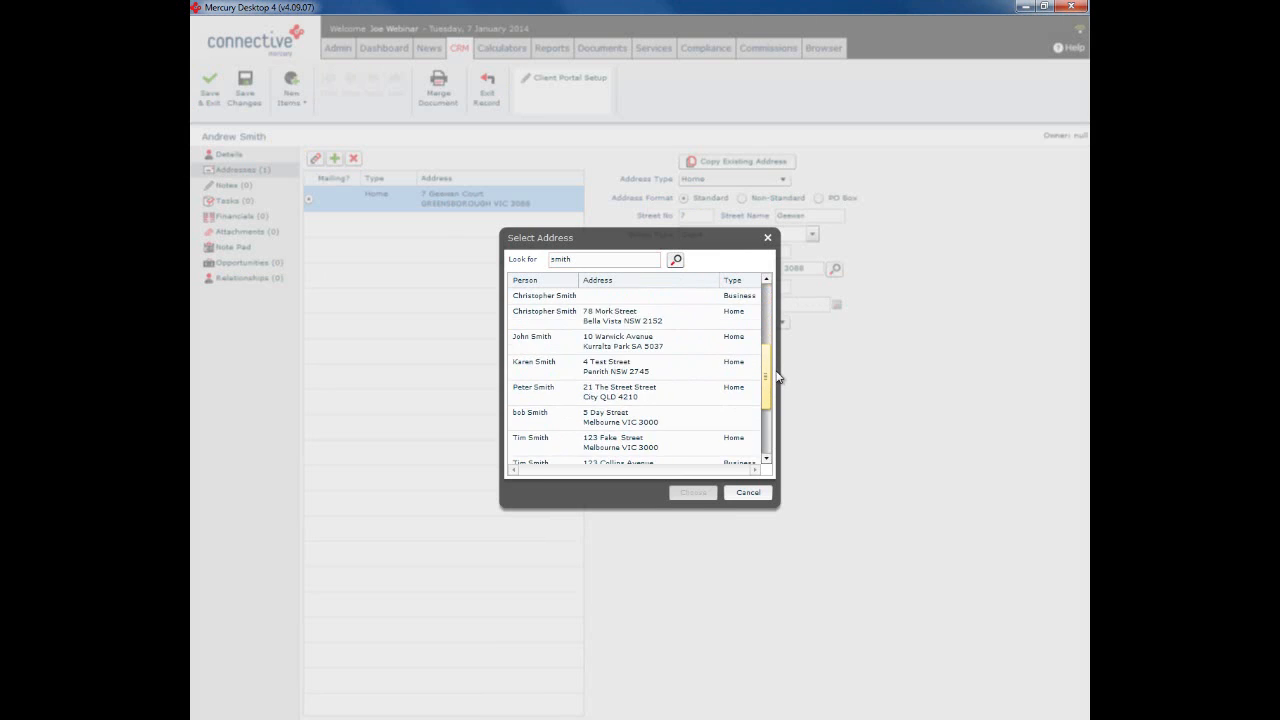
click(620, 366)
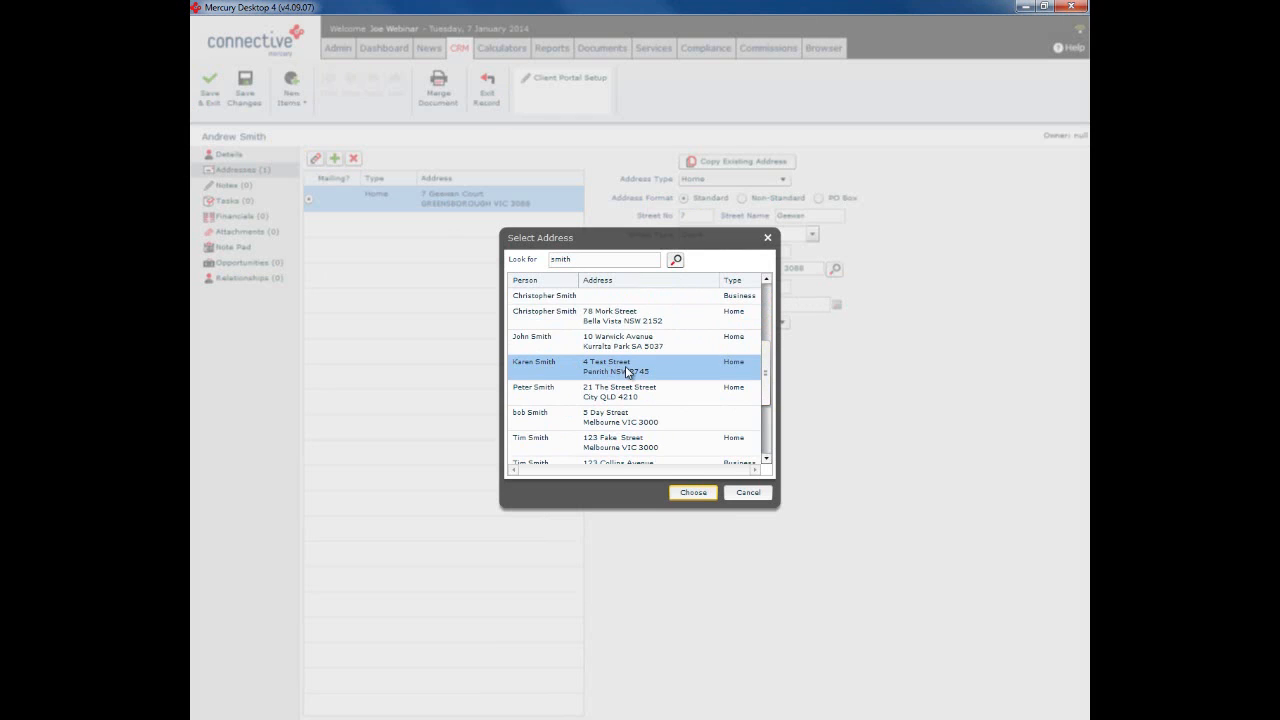
click(692, 492)
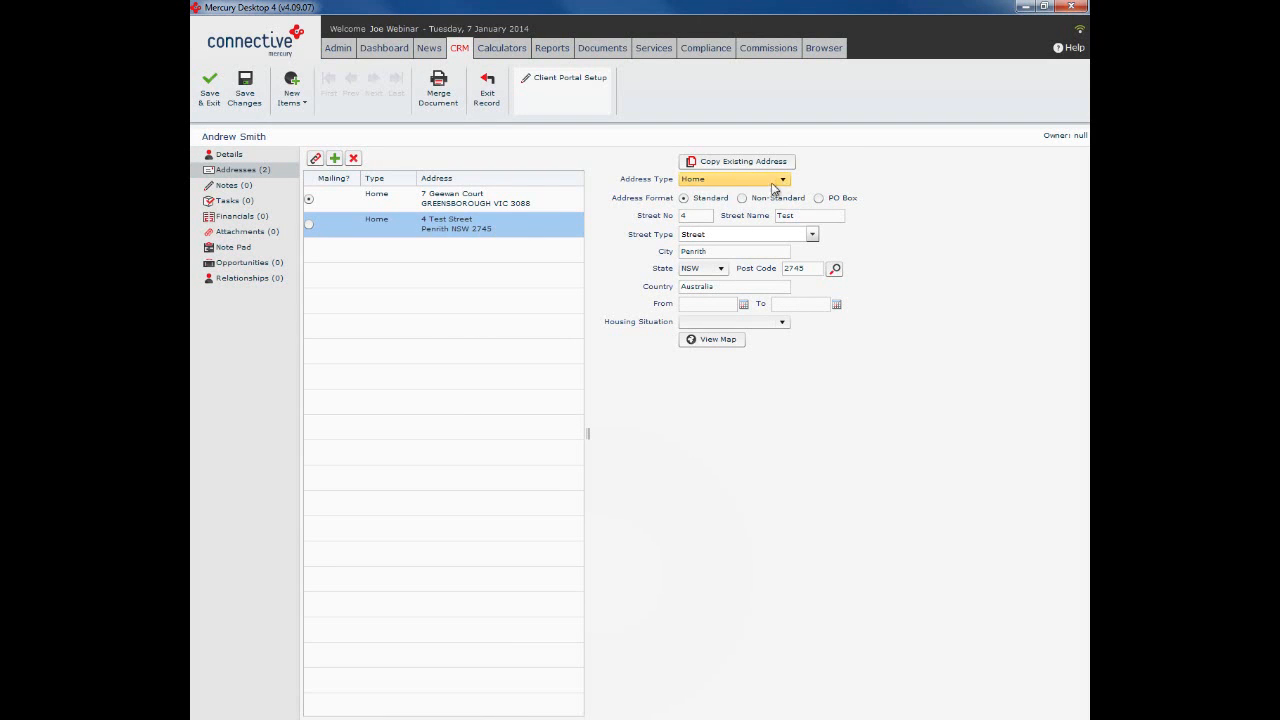
click(733, 179)
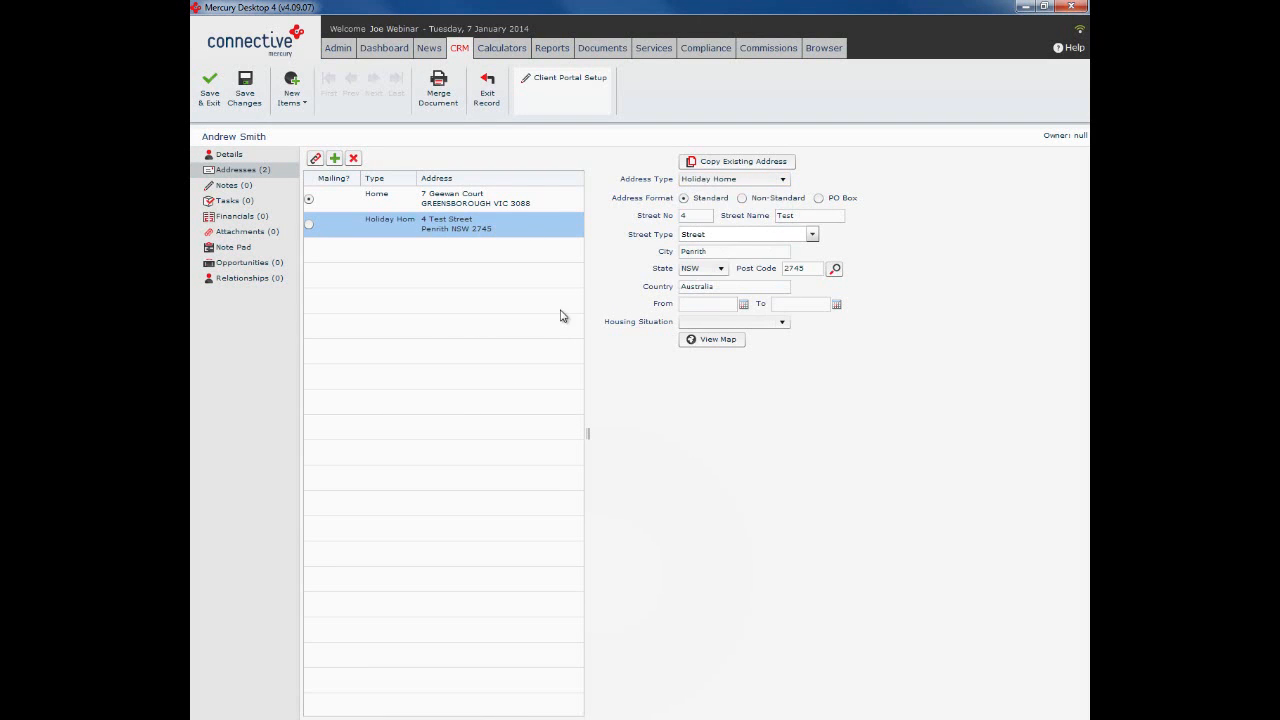
click(455, 198)
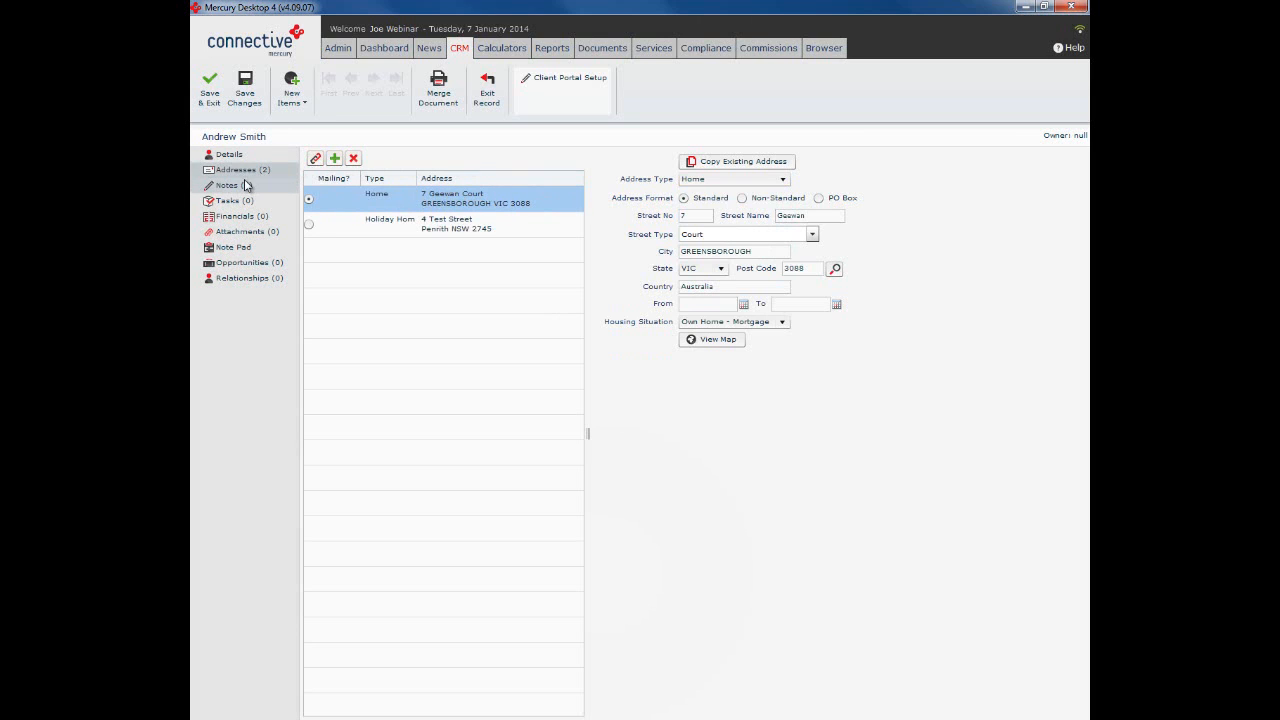
click(227, 185)
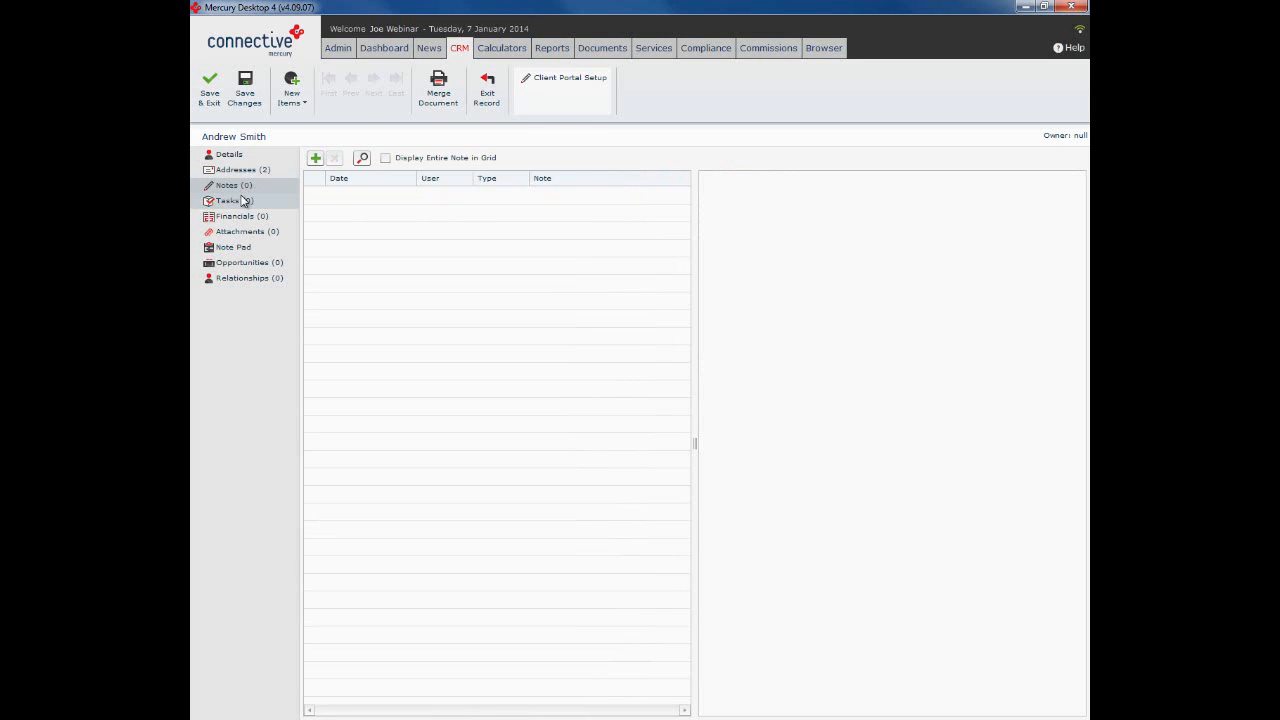
click(227, 185)
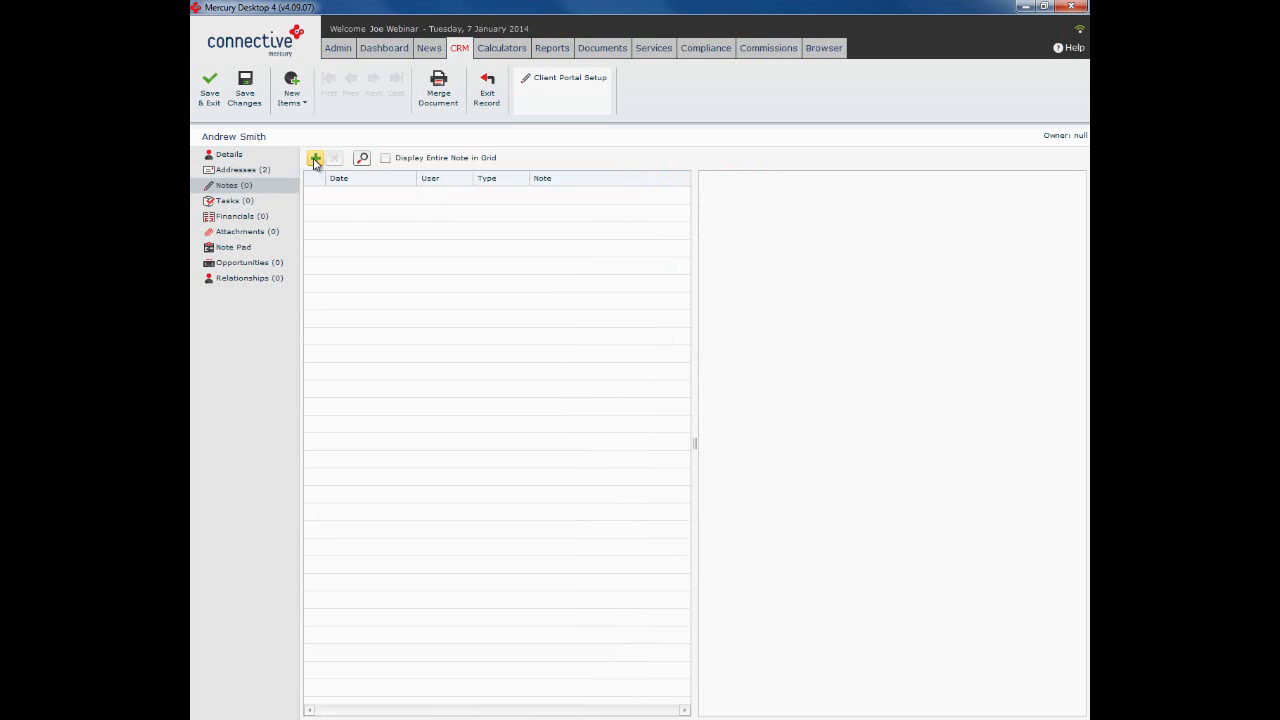
click(315, 158)
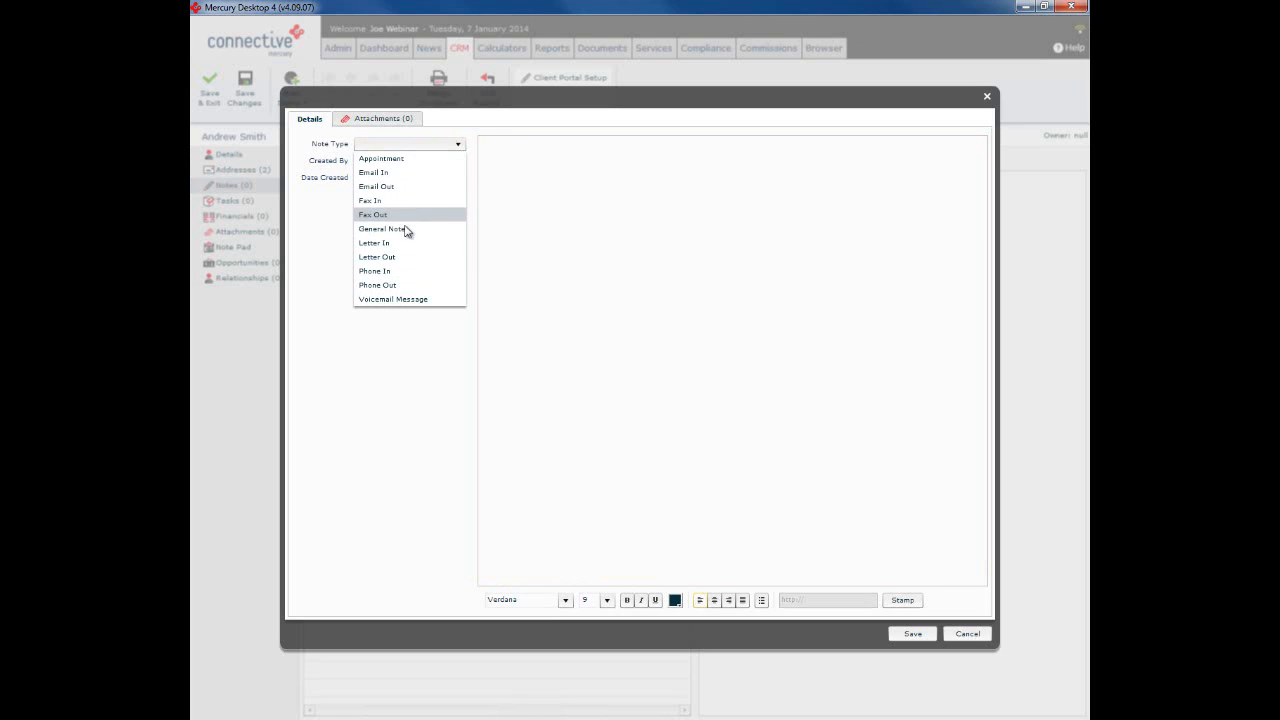
click(381, 228)
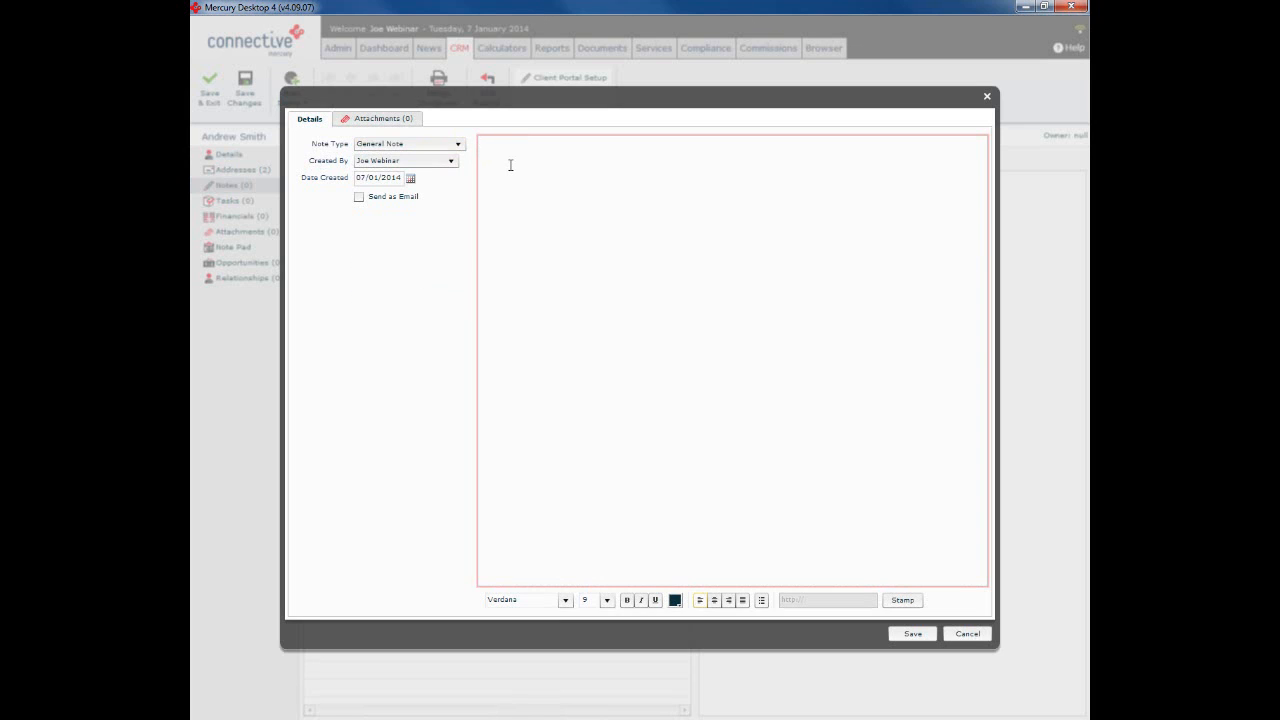
text(Allergies)
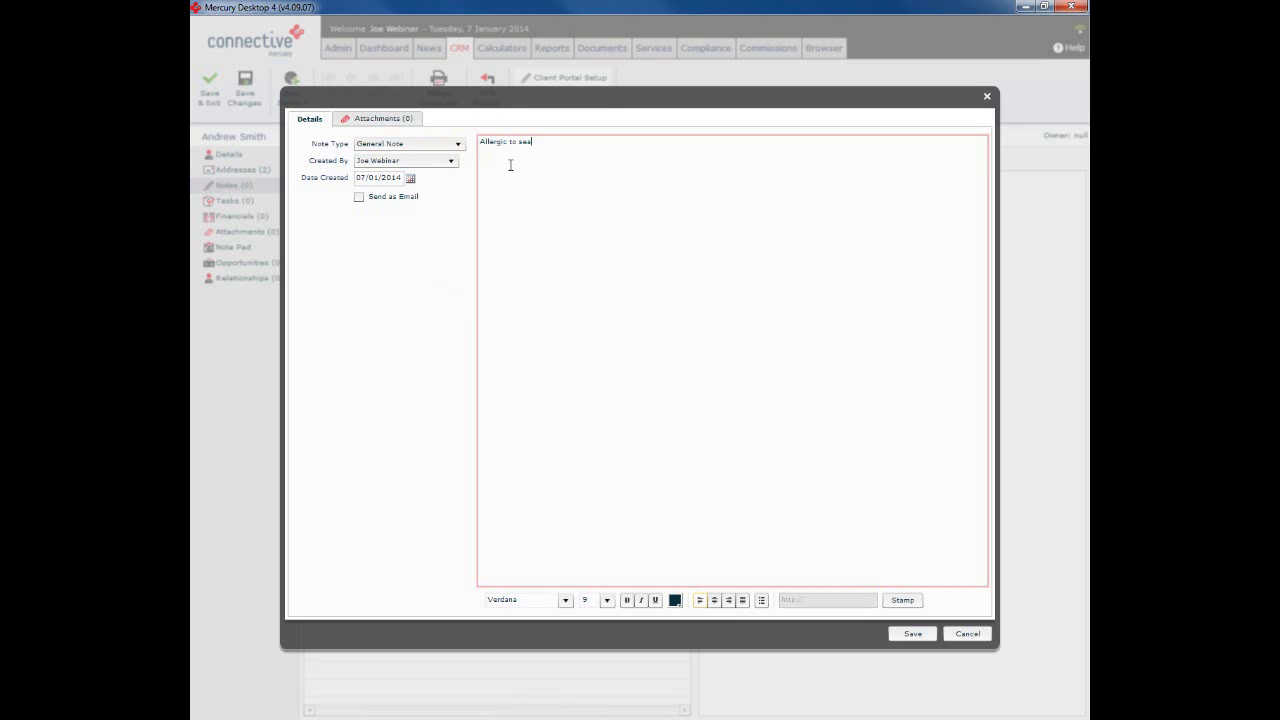
text(food)
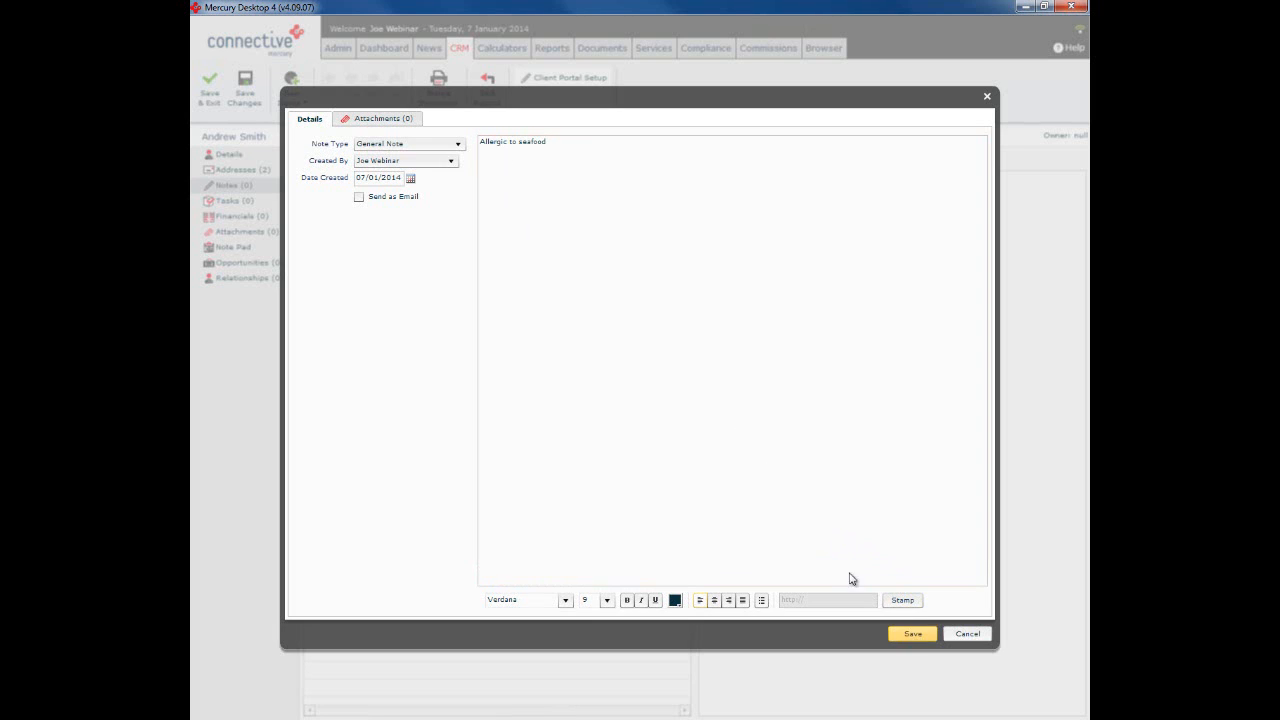
click(911, 633)
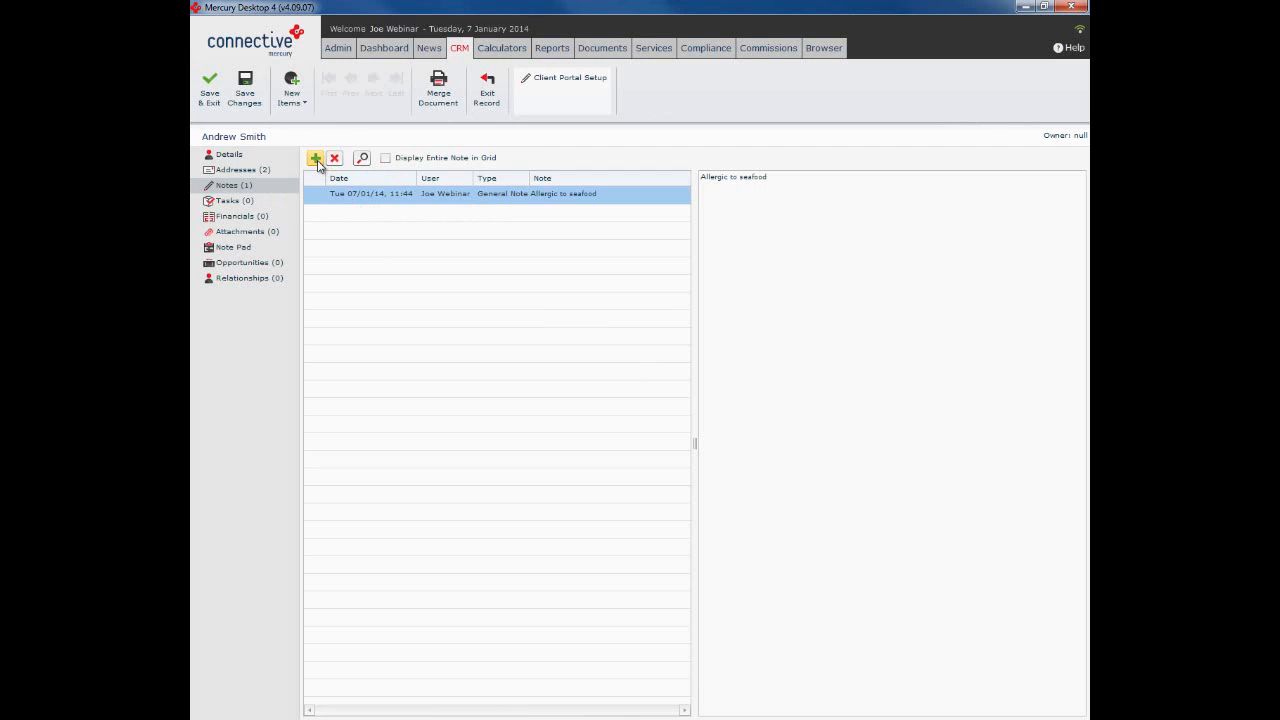
click(315, 158)
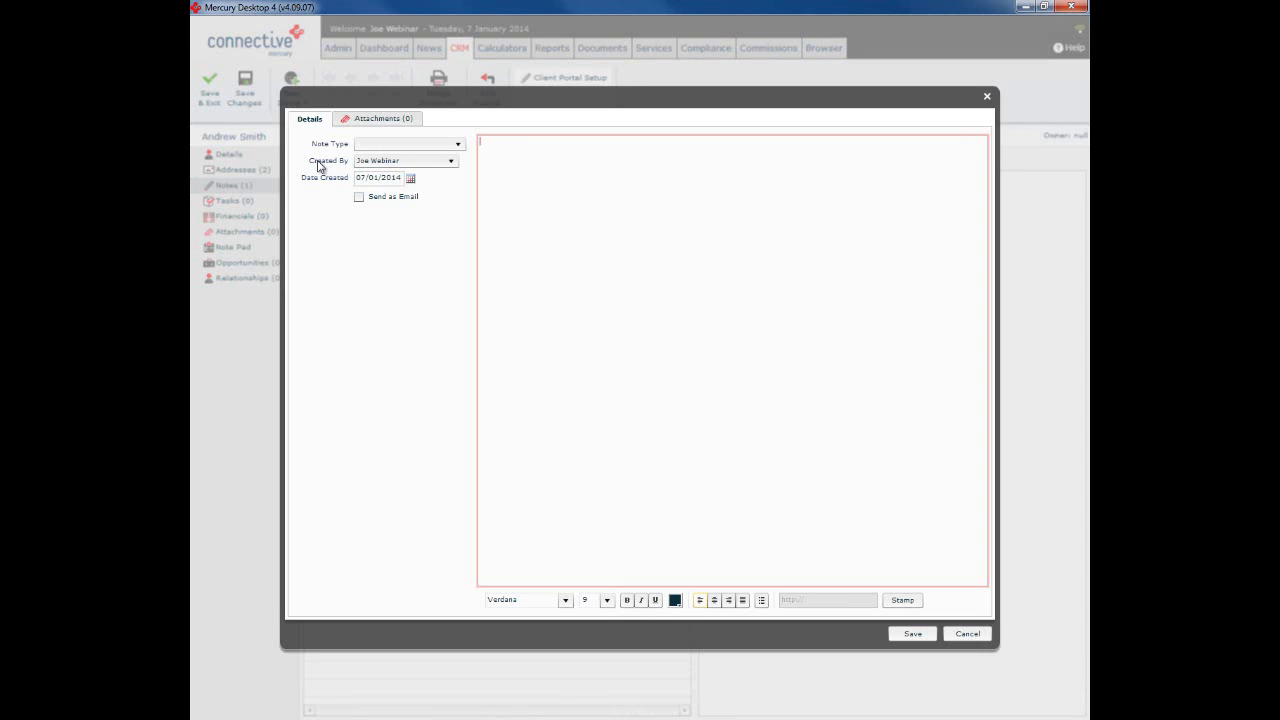
click(359, 197)
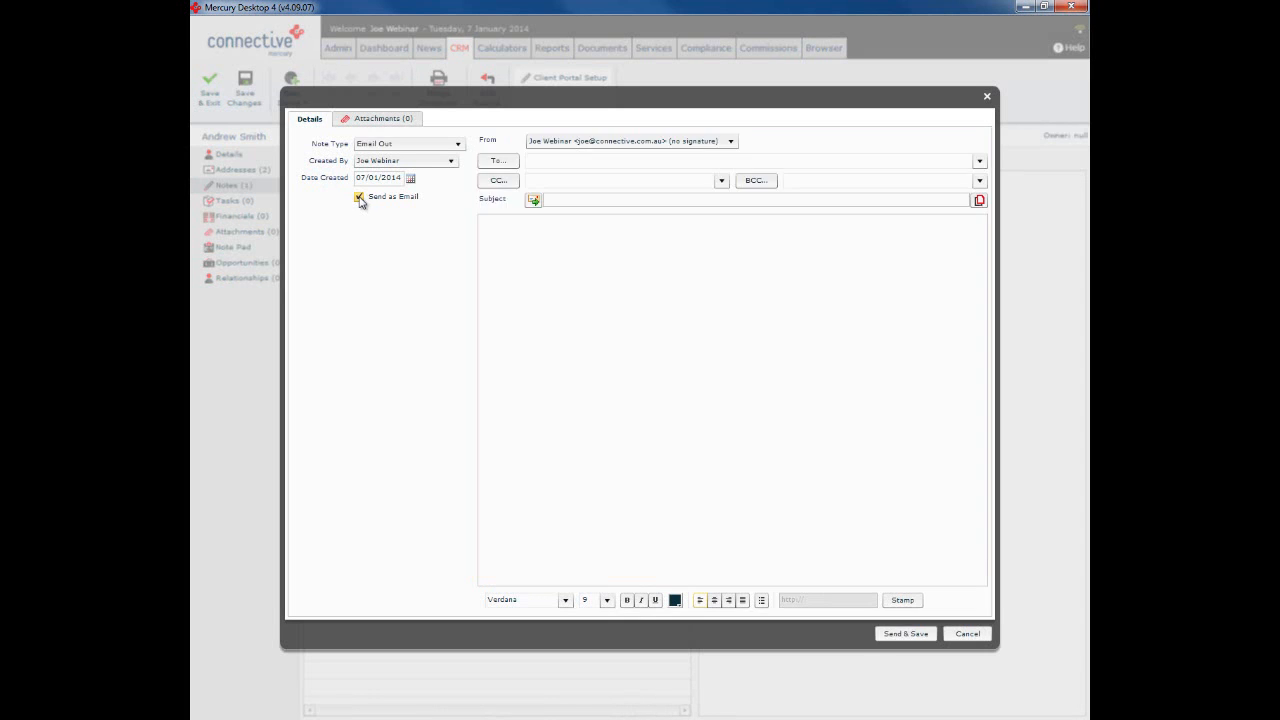
click(359, 196)
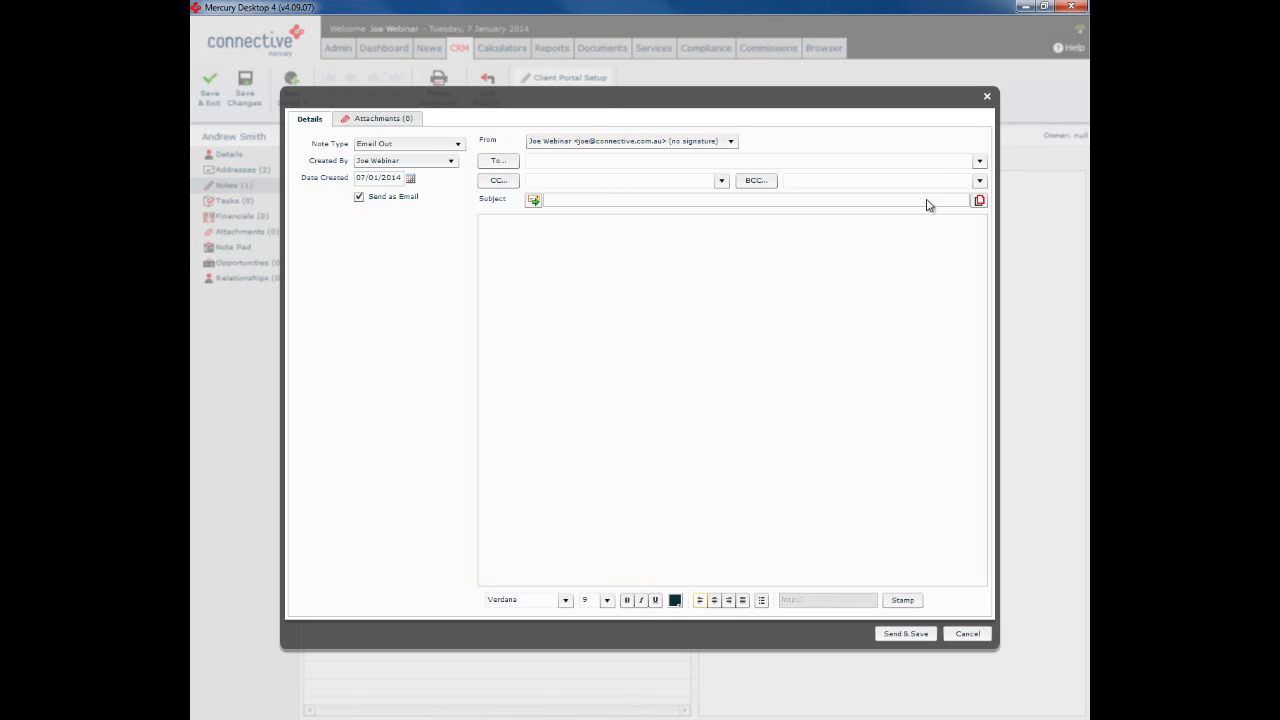
mouse_move(828, 154)
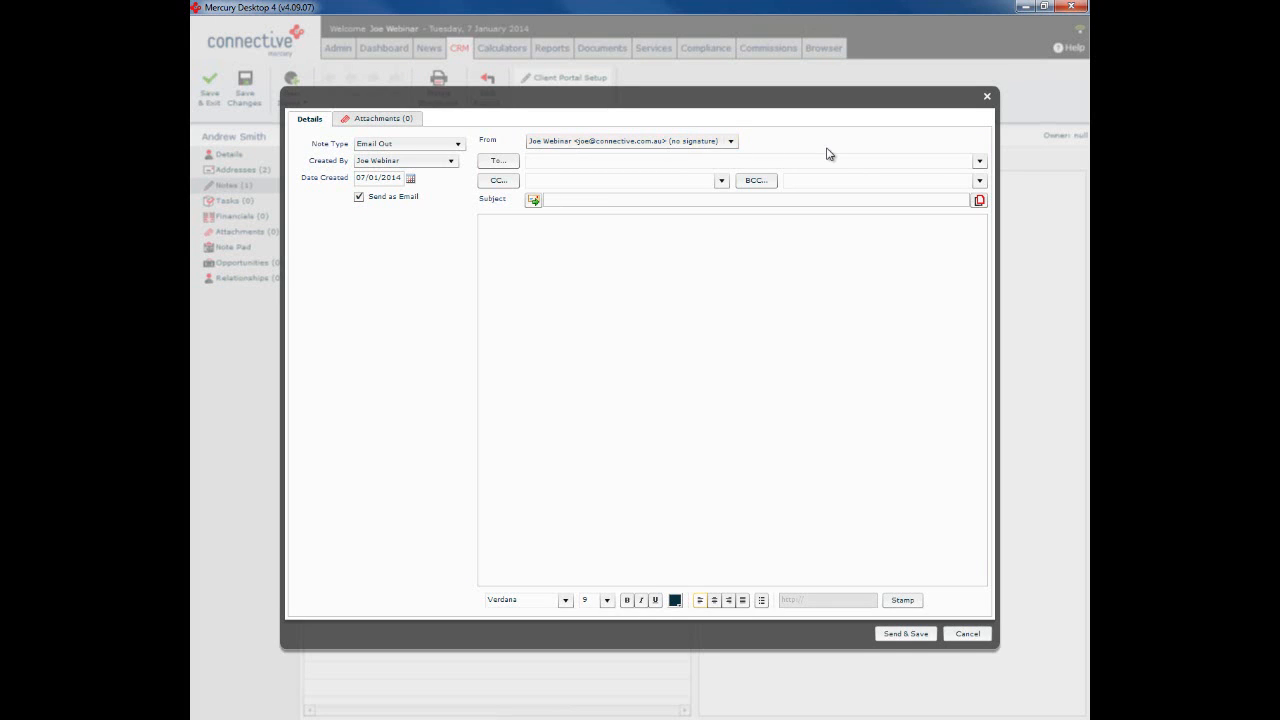
click(740, 161)
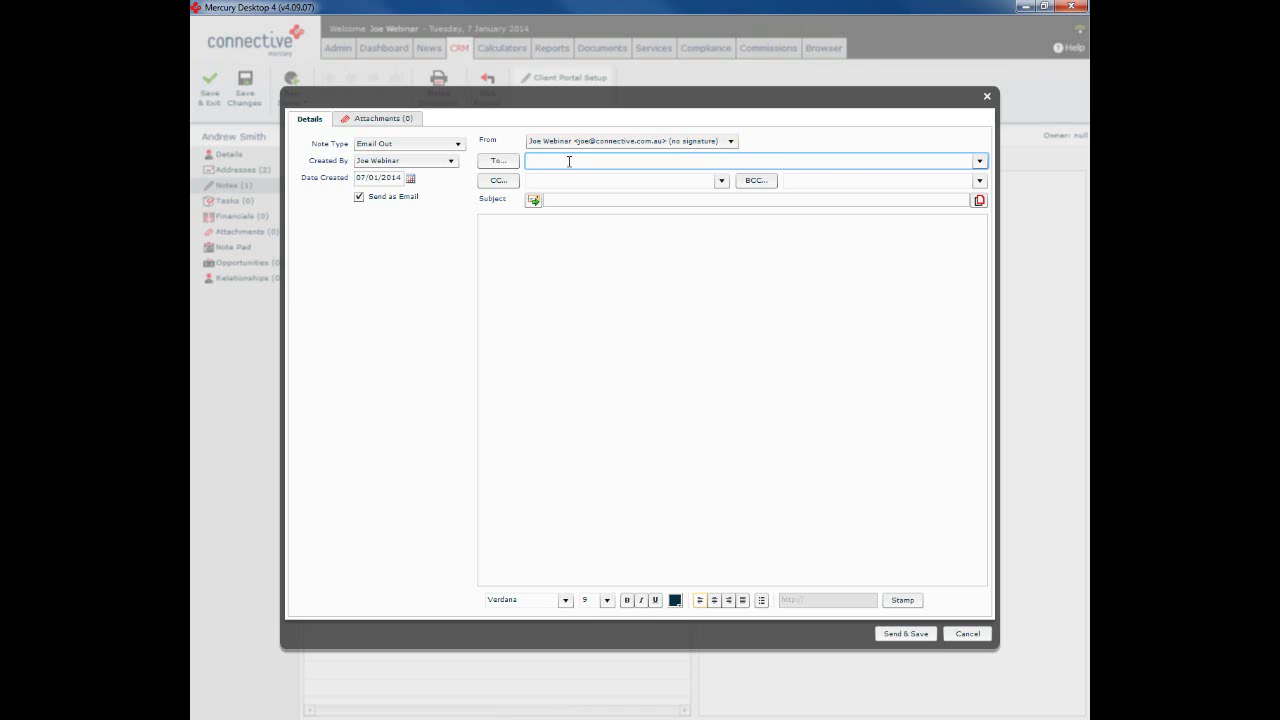
mouse_move(686, 180)
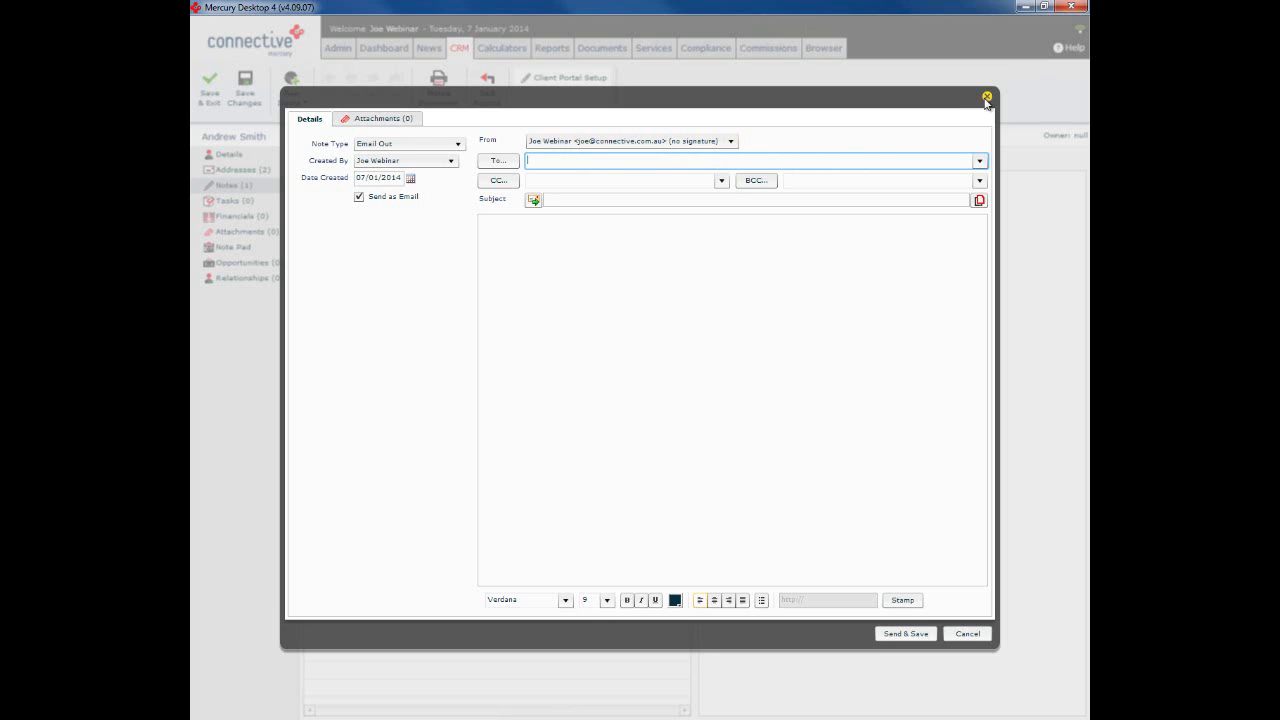
click(985, 97)
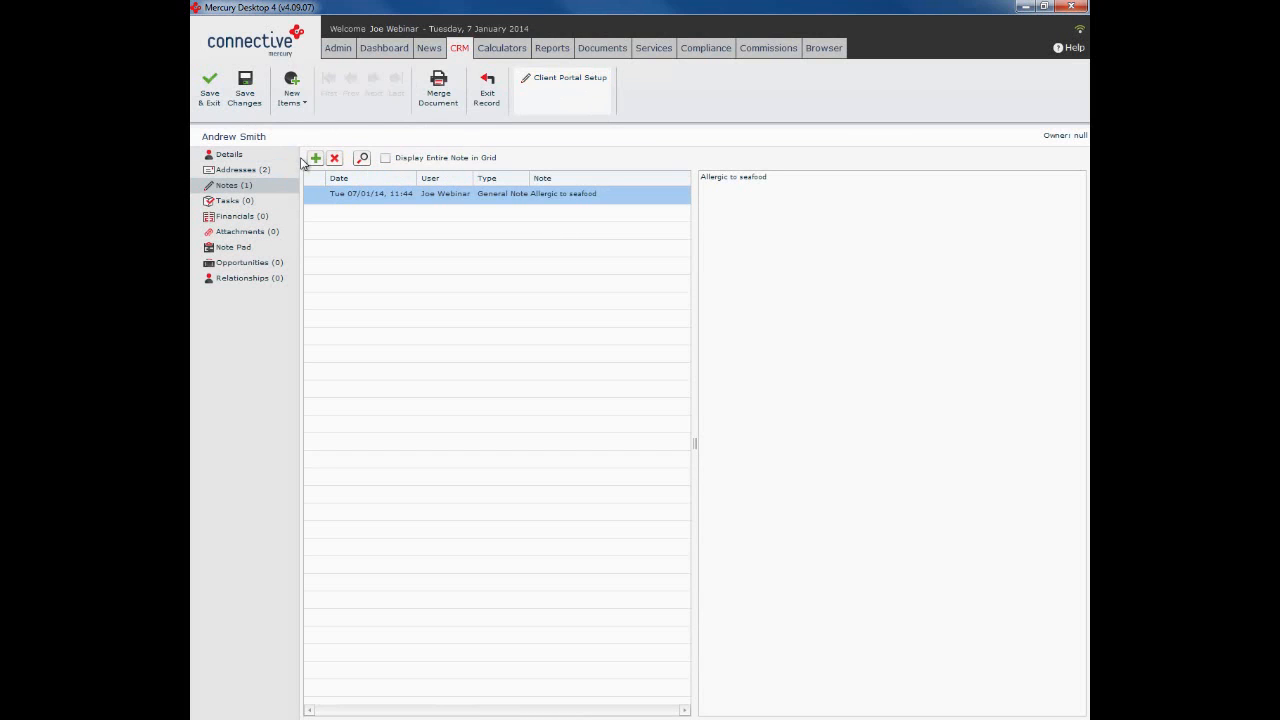
mouse_move(902, 99)
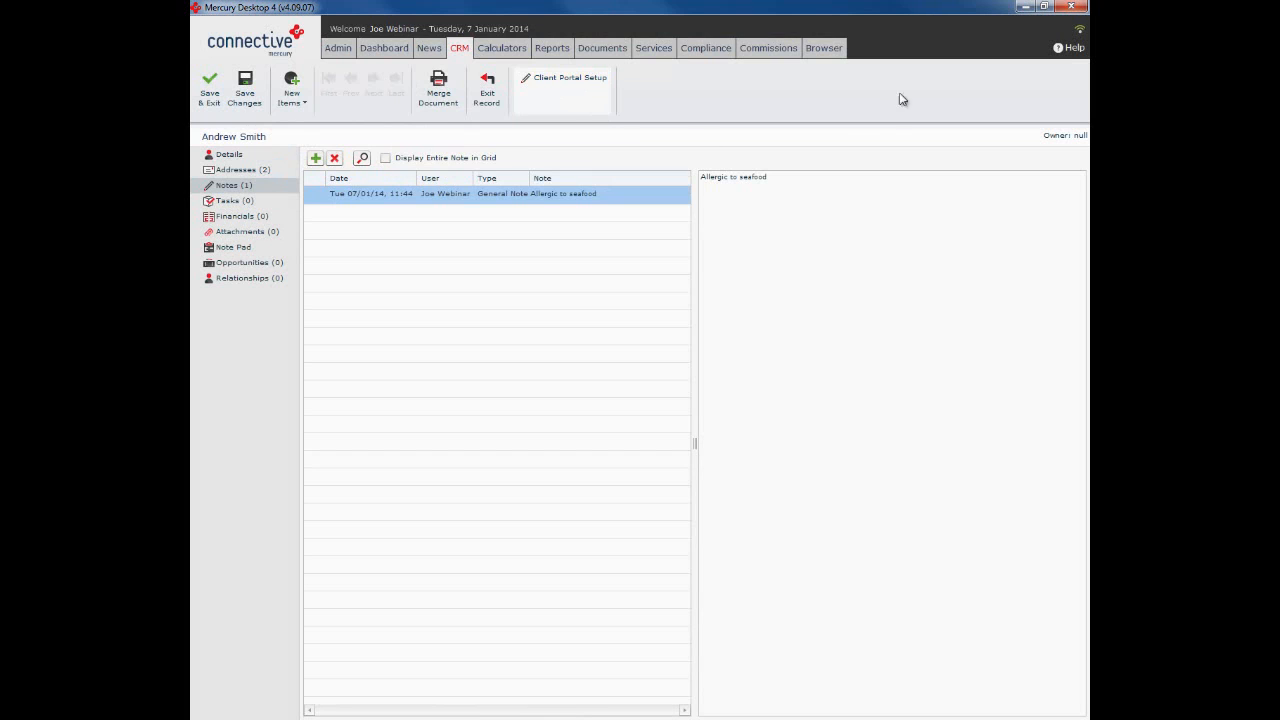
mouse_move(565, 135)
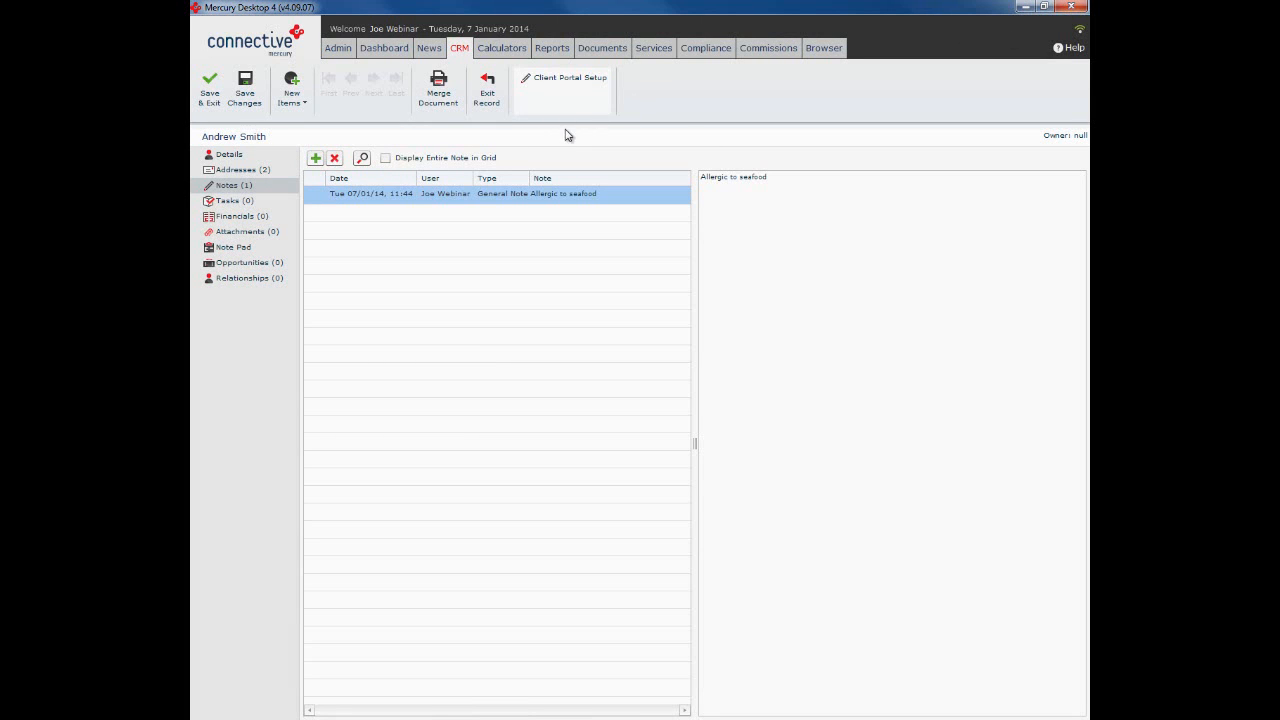
click(228, 154)
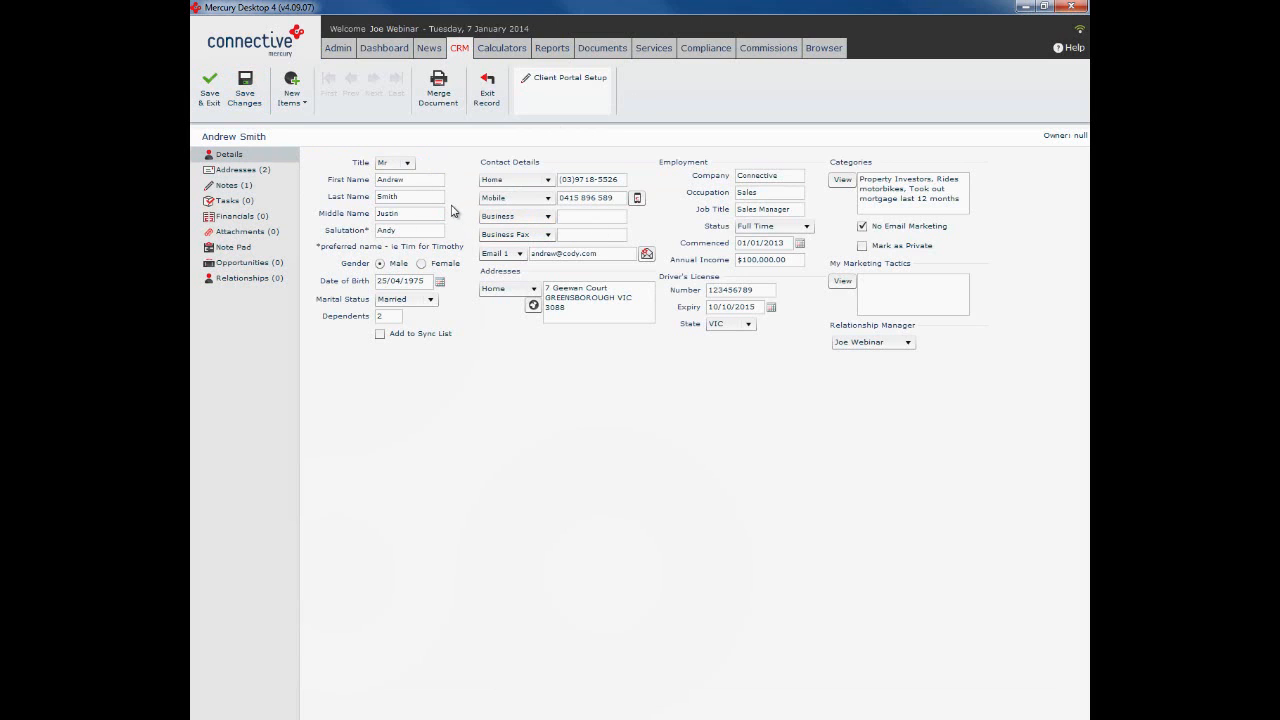
click(227, 185)
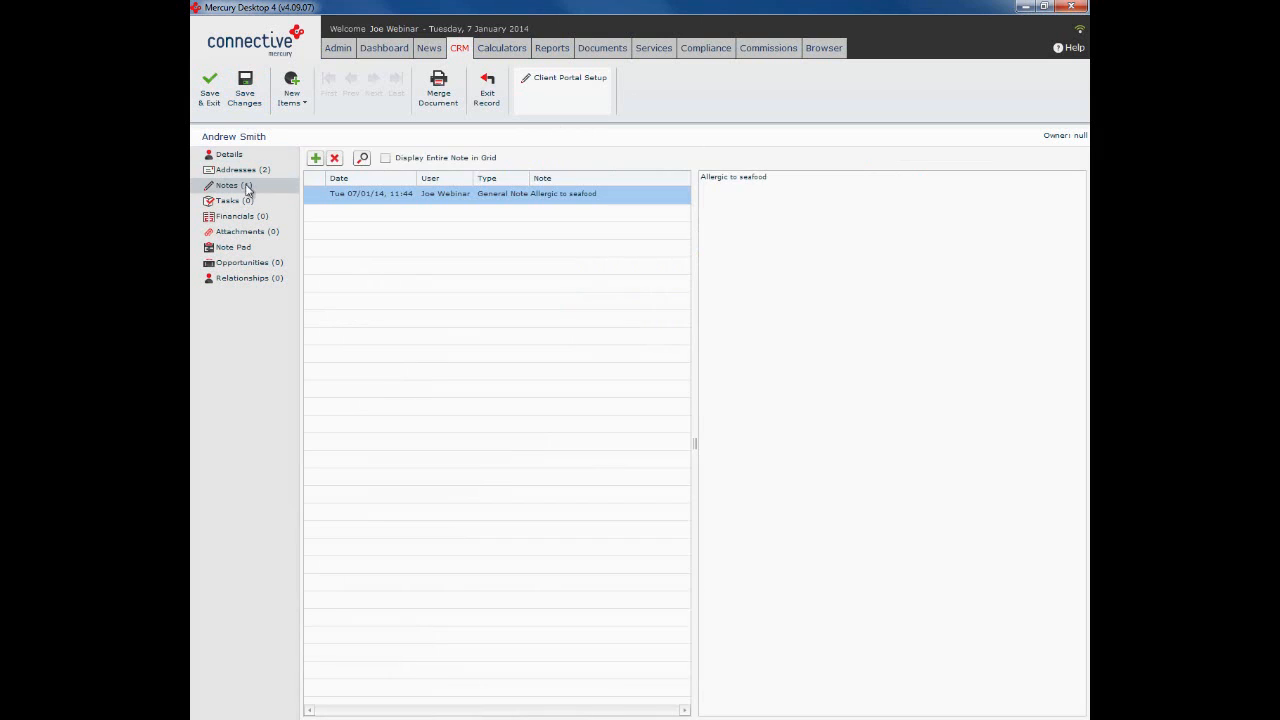
Start an email note with subject 'Welcome to Acme' and body 'Hi Andy,'.
click(315, 158)
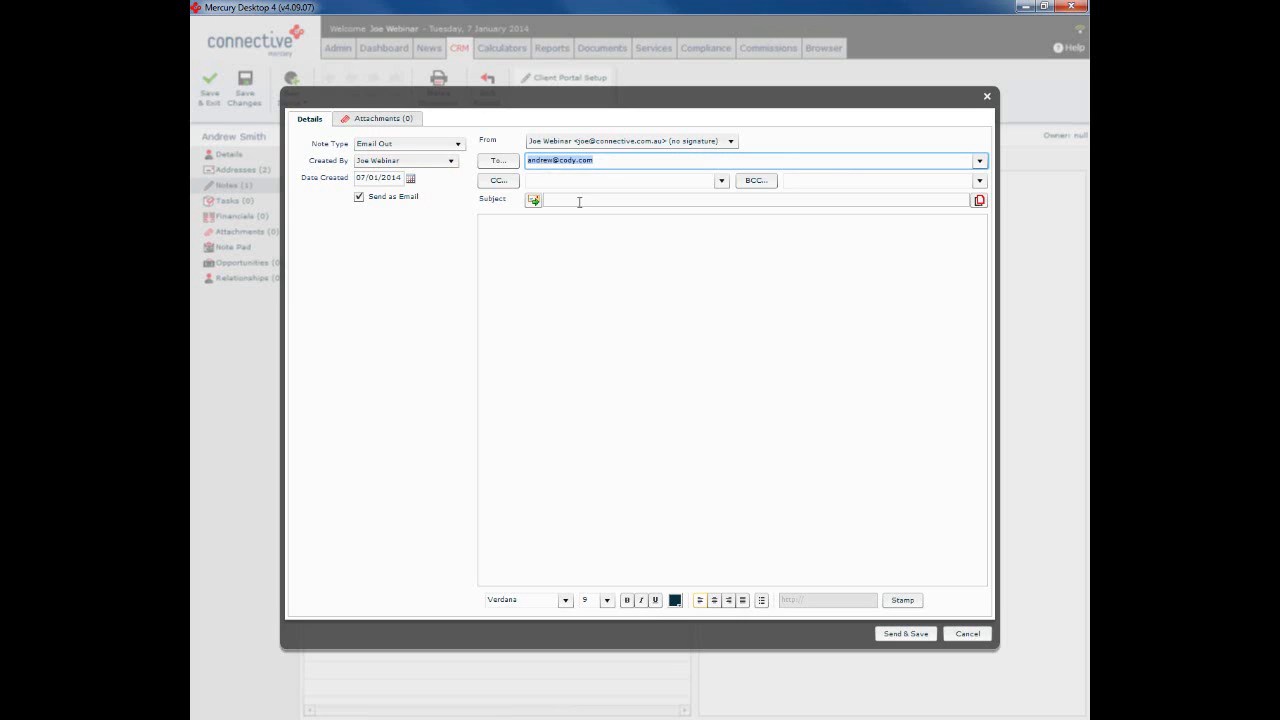
text(w)
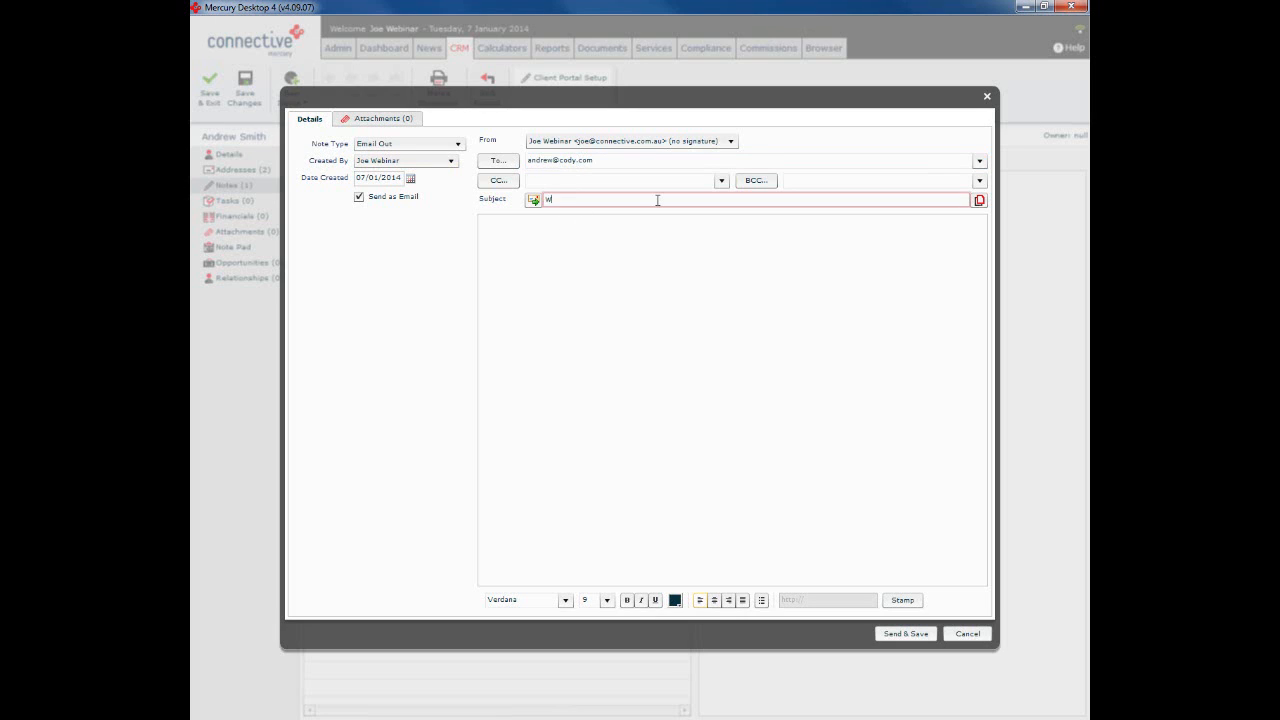
text(Welcome to Acme)
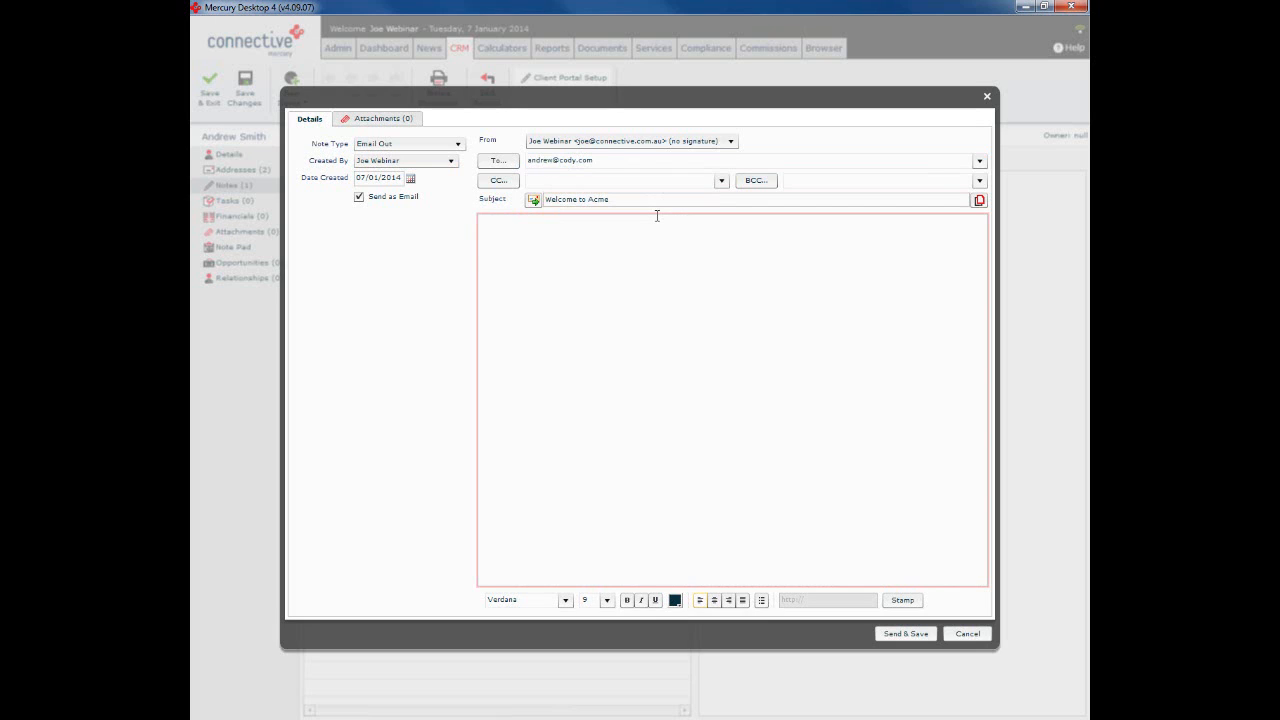
text(hi Andy)
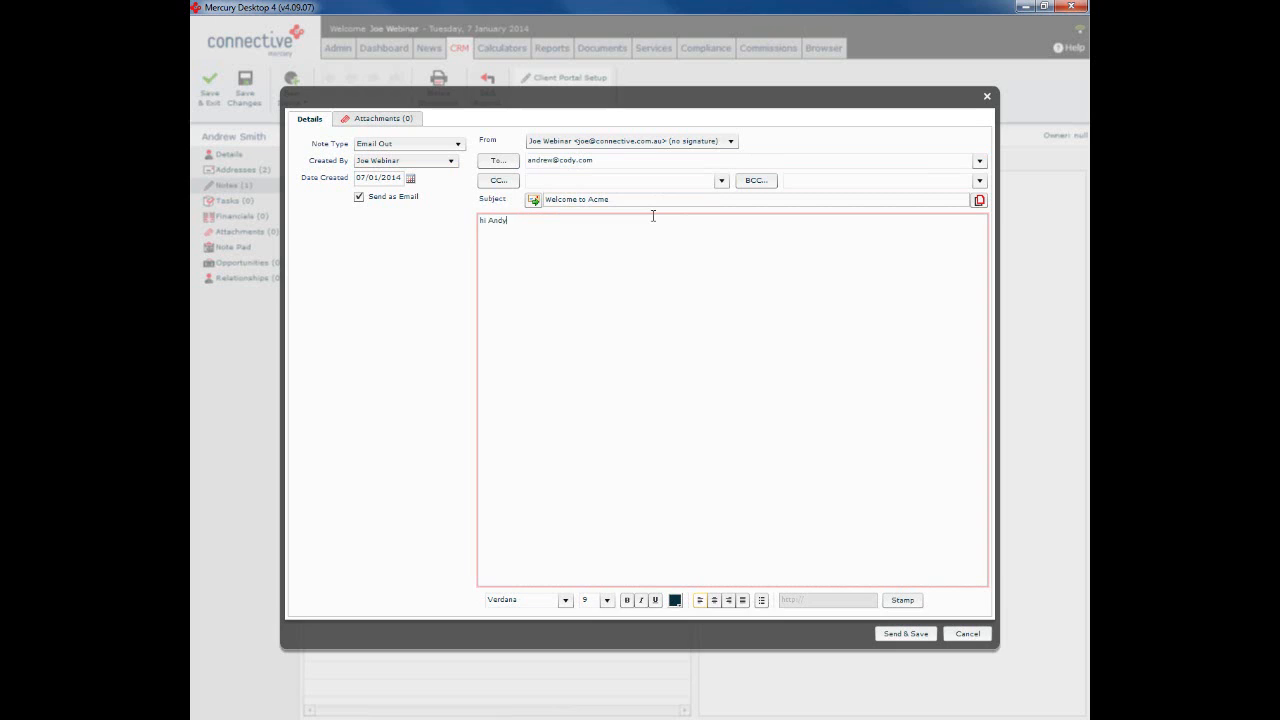
text(Hi Andy,)
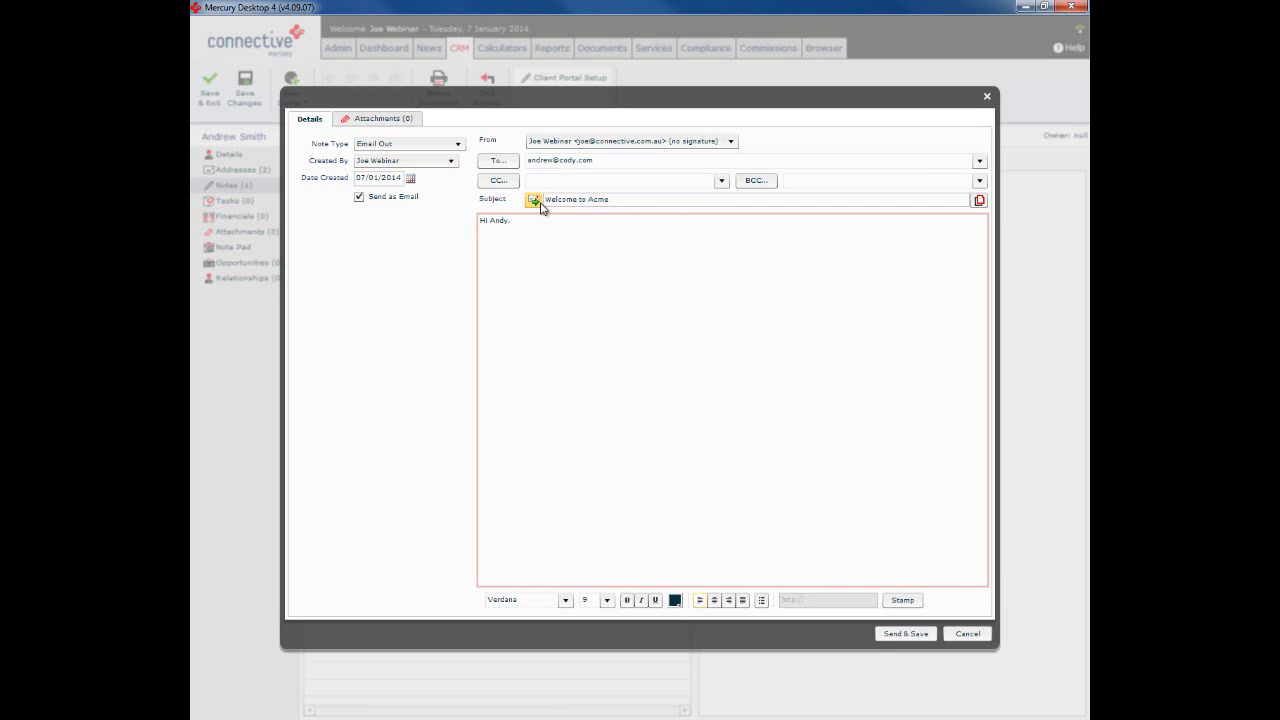
mouse_move(533, 200)
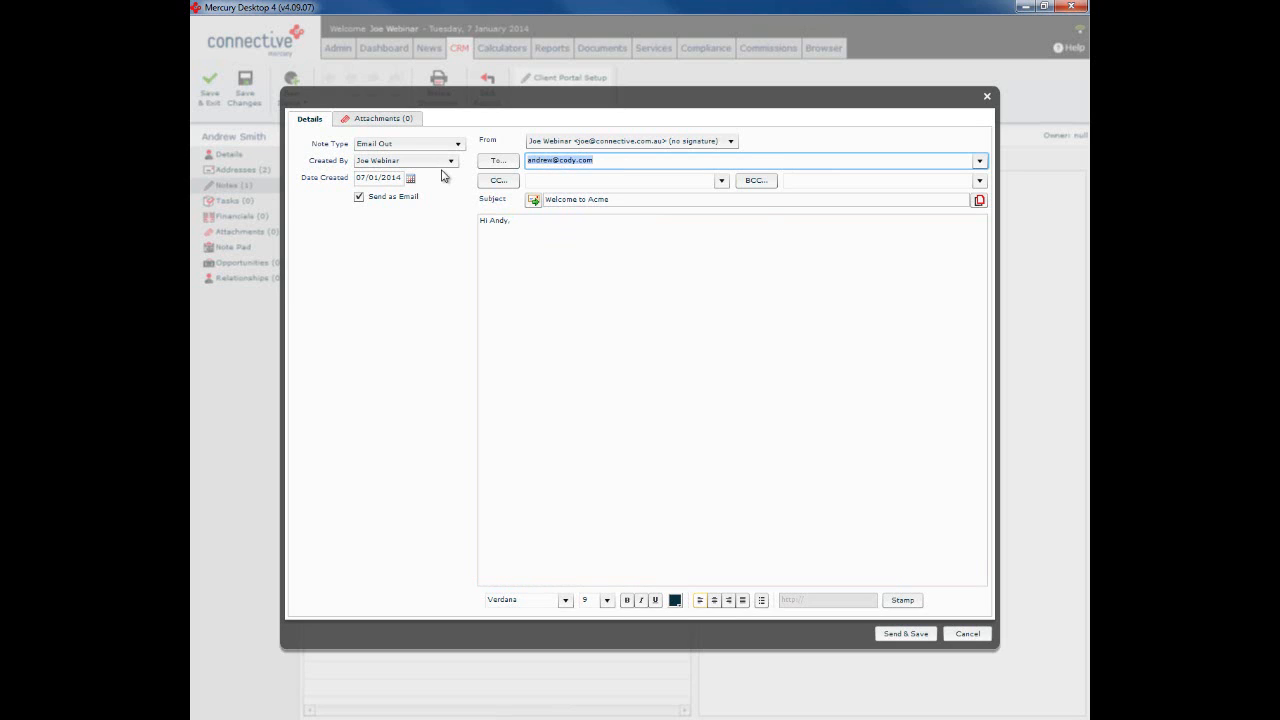
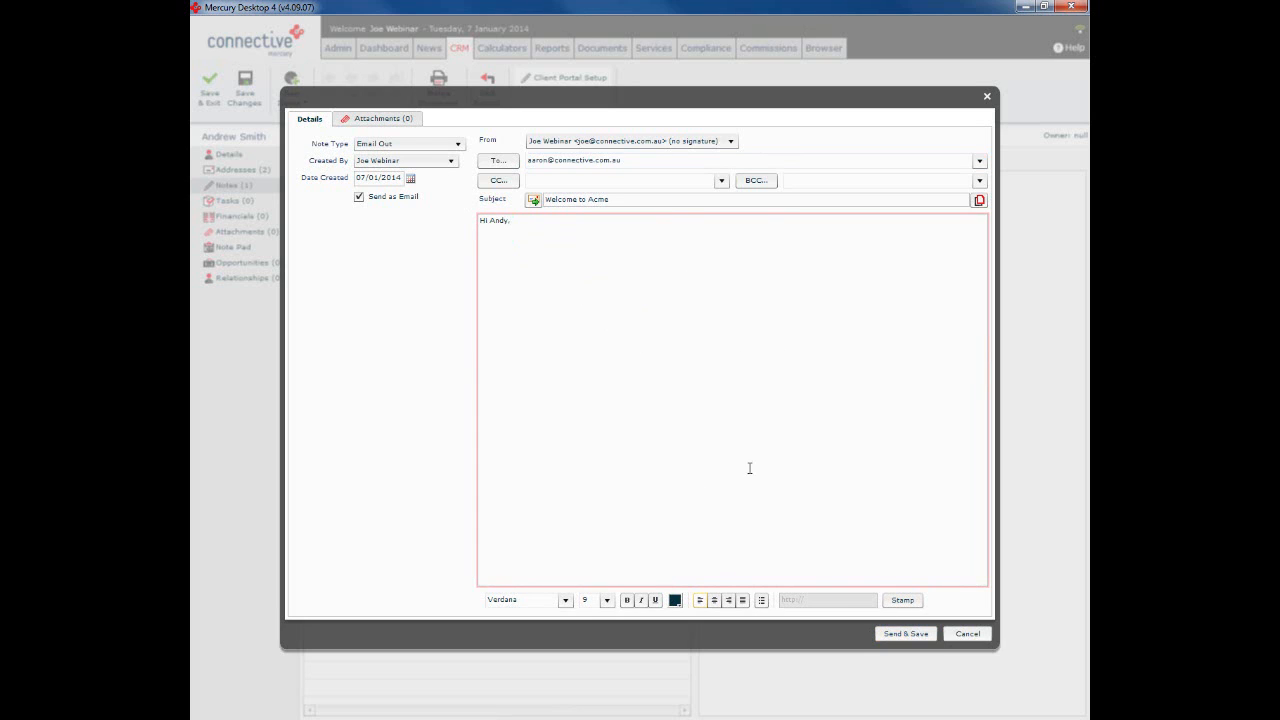
click(904, 633)
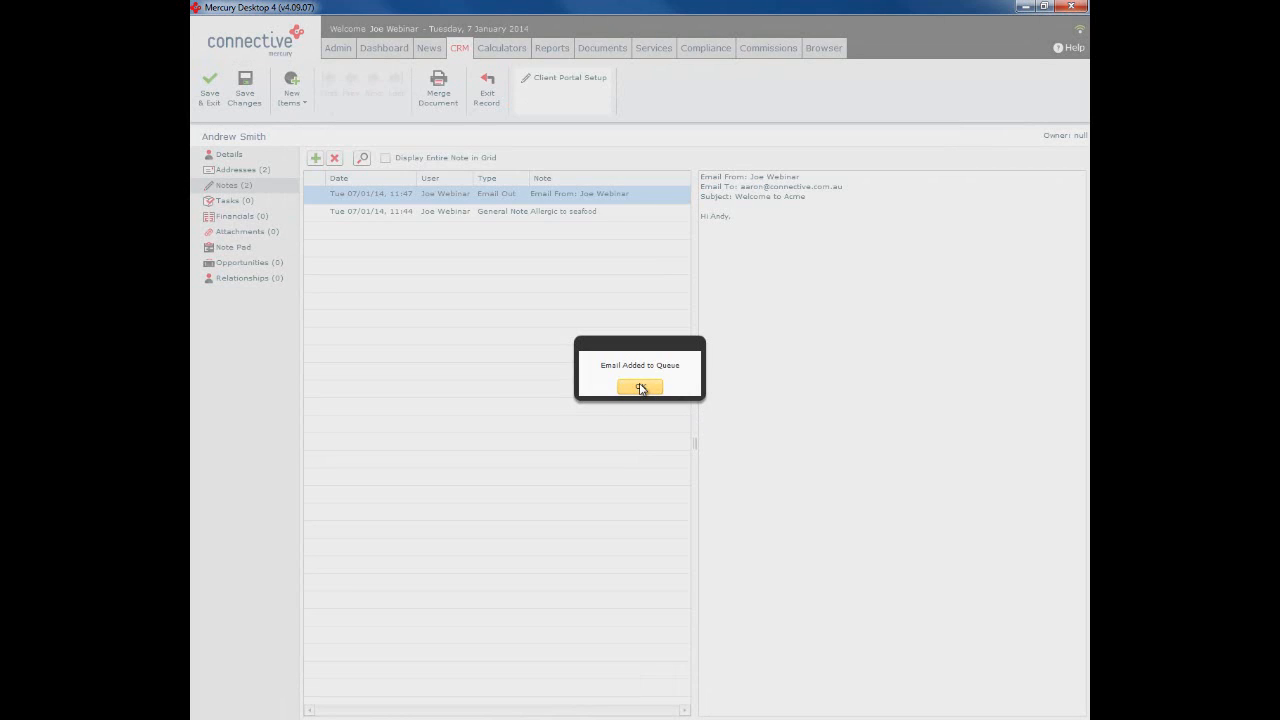
click(639, 387)
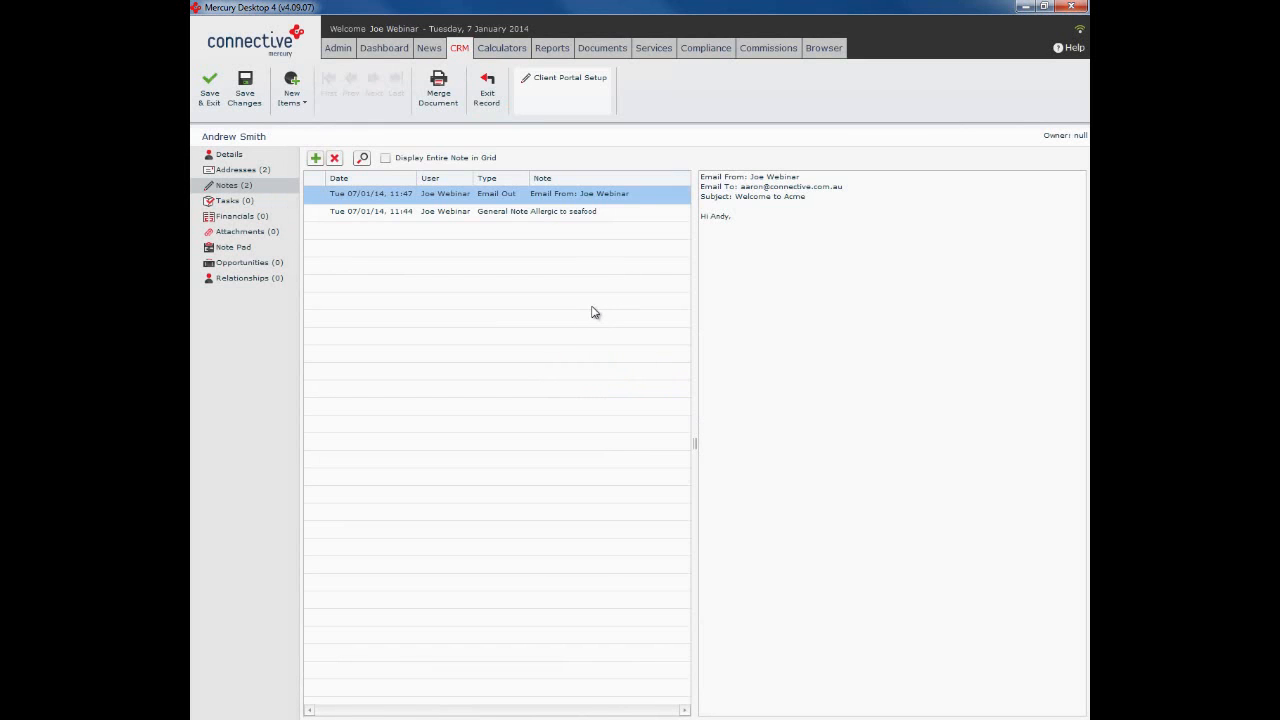
mouse_move(475, 193)
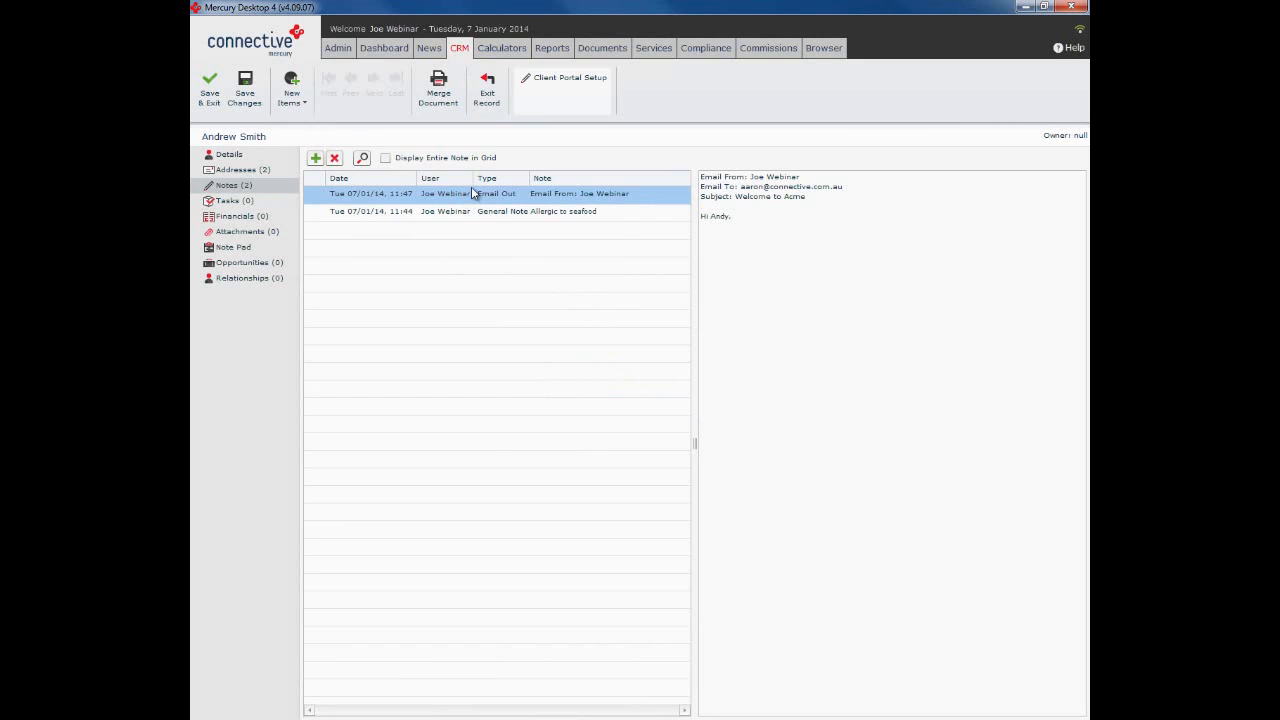
mouse_move(378, 202)
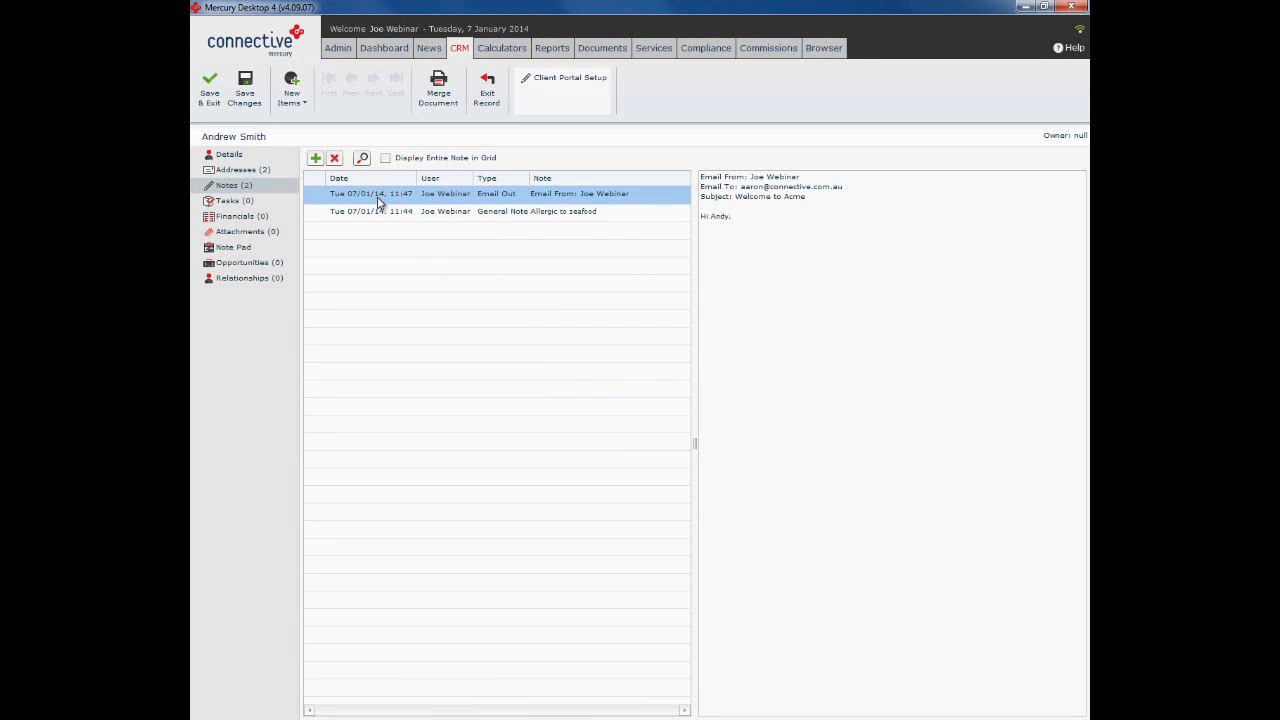
mouse_move(338, 197)
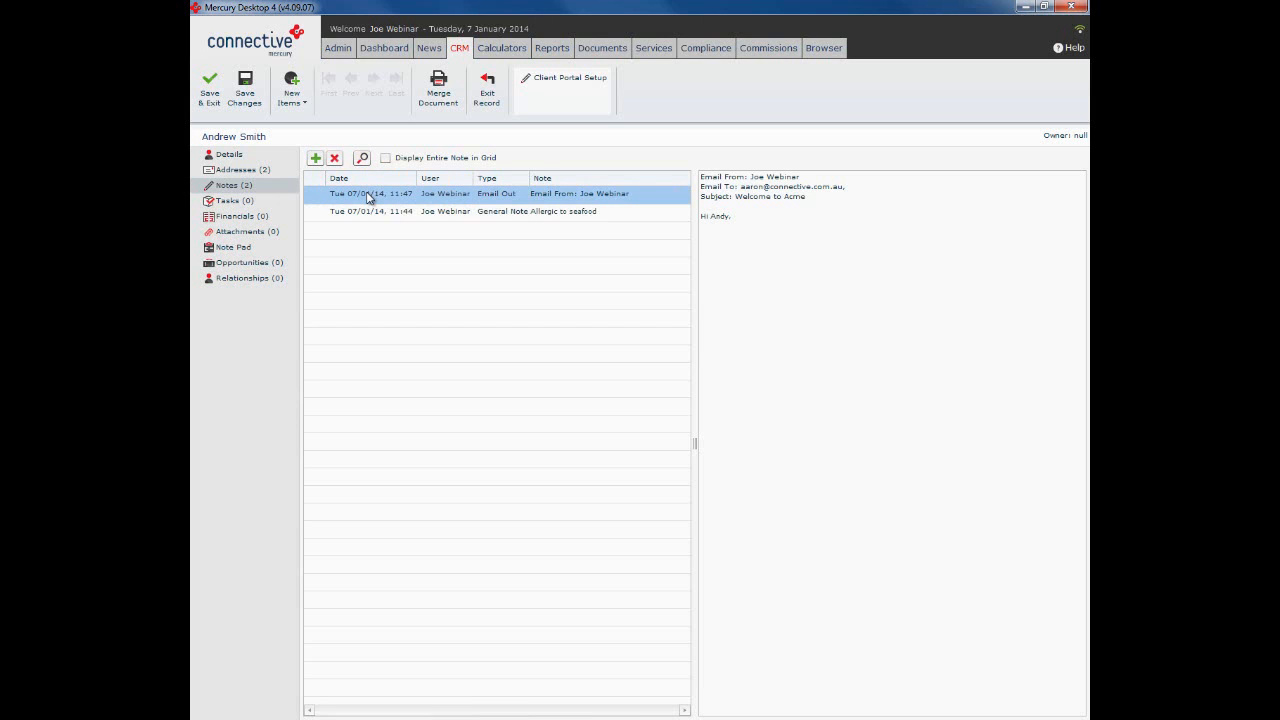
mouse_move(400, 203)
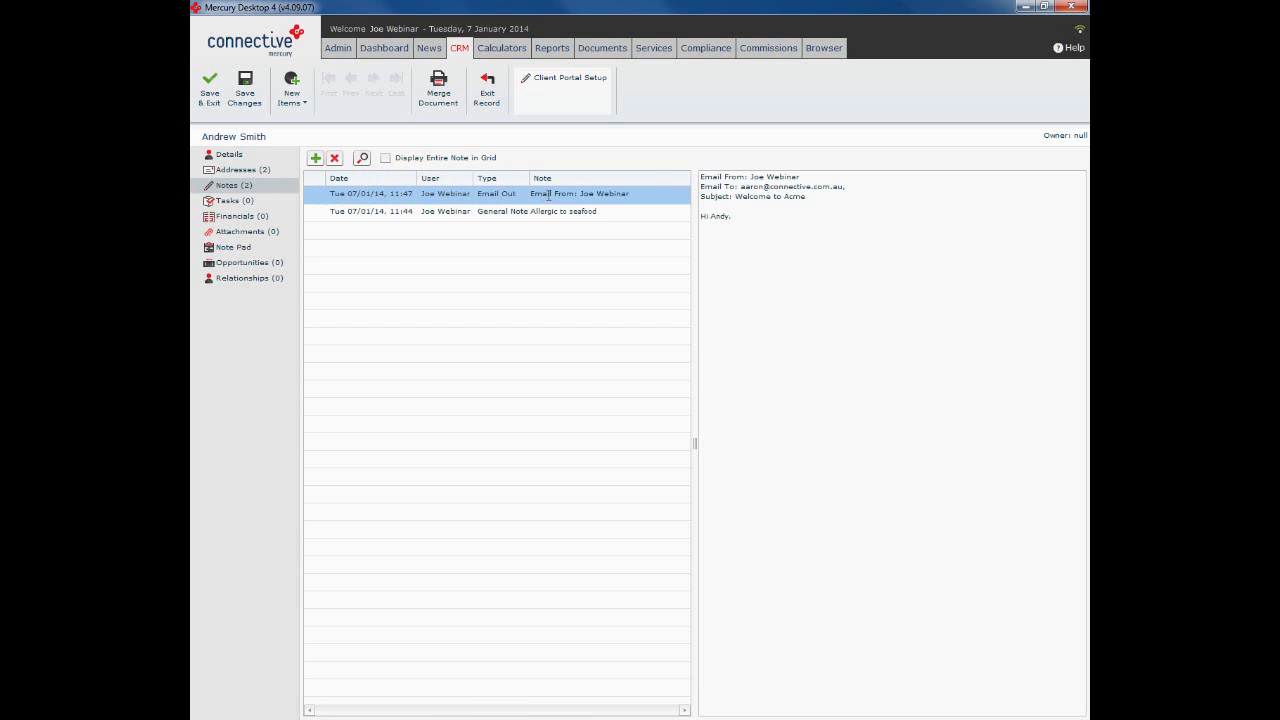
click(495, 211)
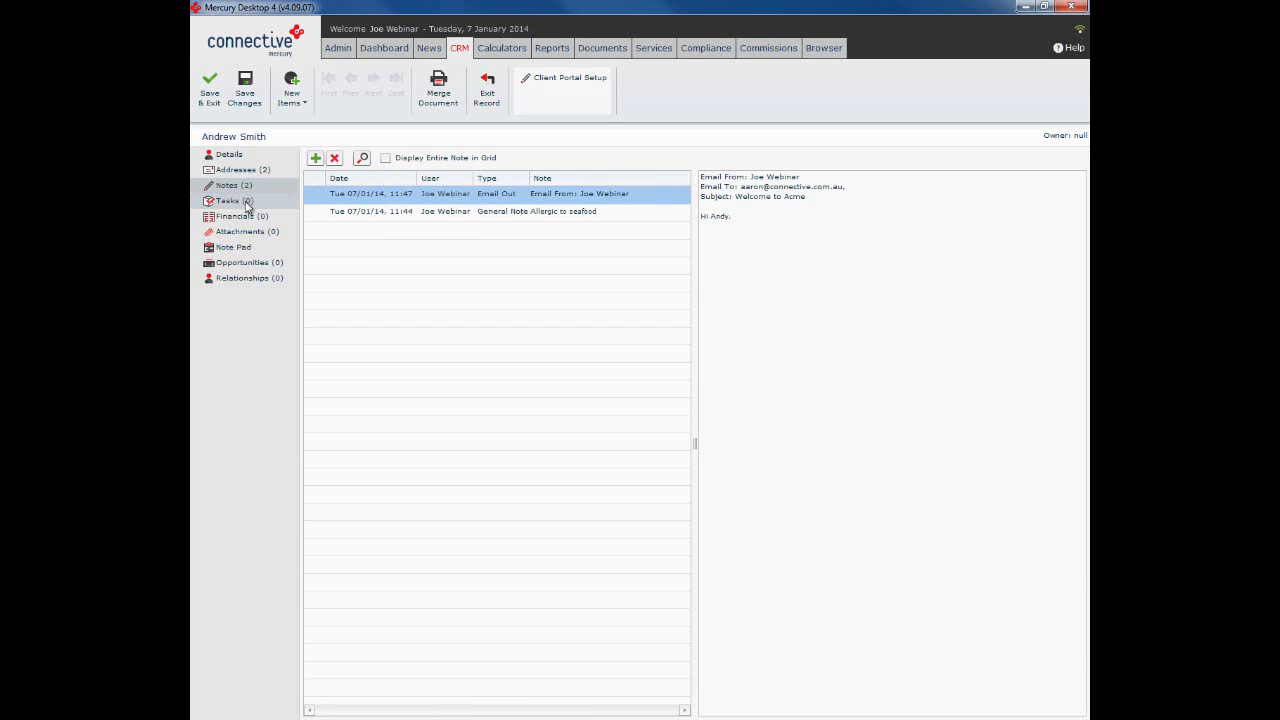
click(227, 200)
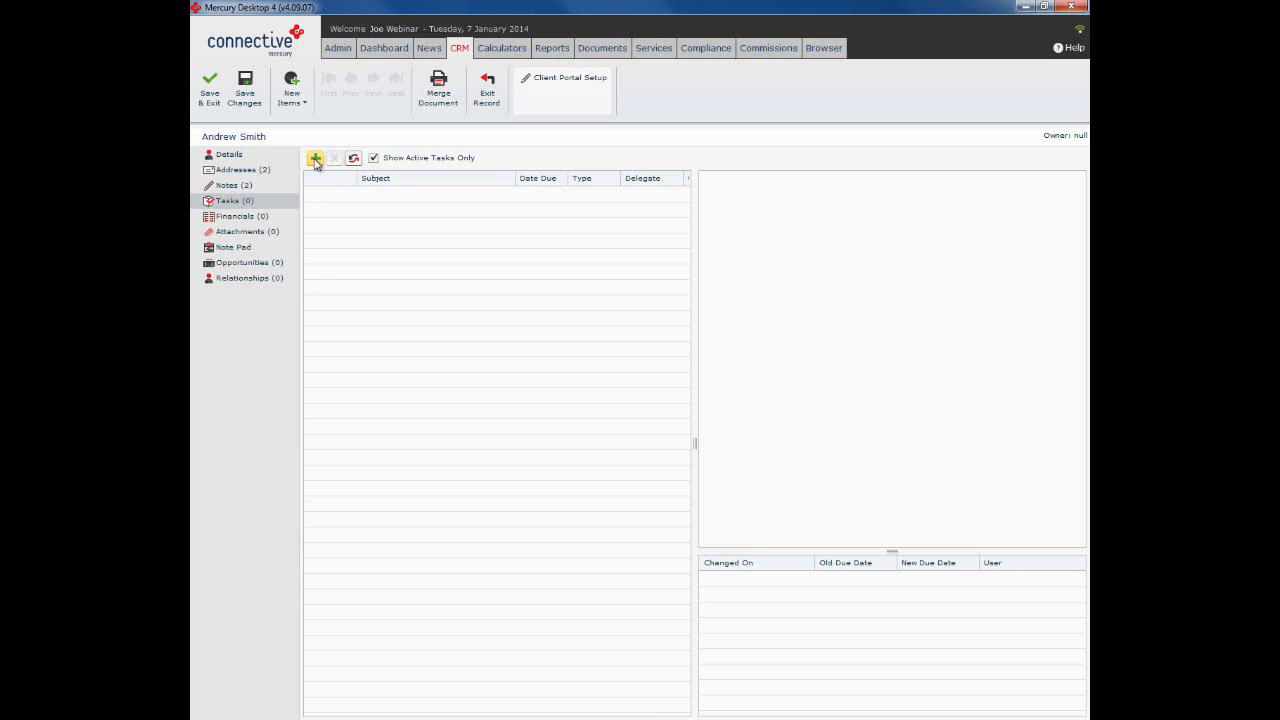
Create a new task 'Call to arrange a meeting' with task type Phone Call.
click(315, 158)
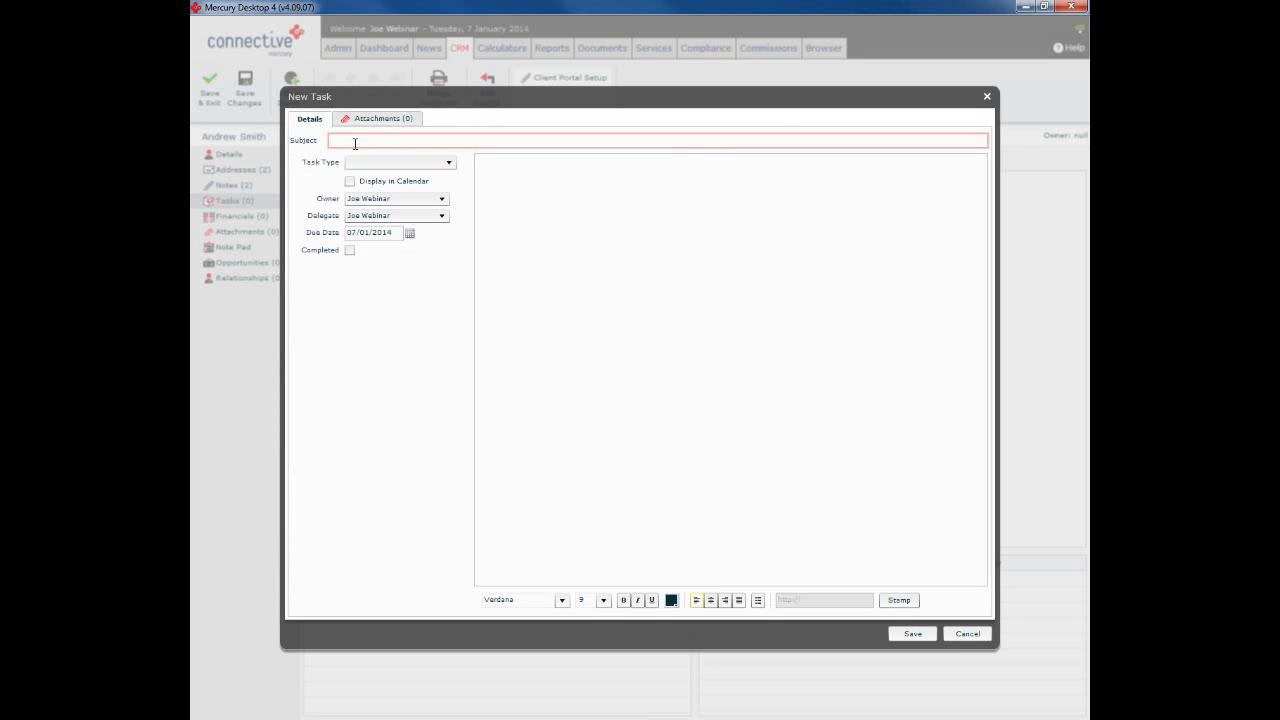
text(Call to arrange a mee)
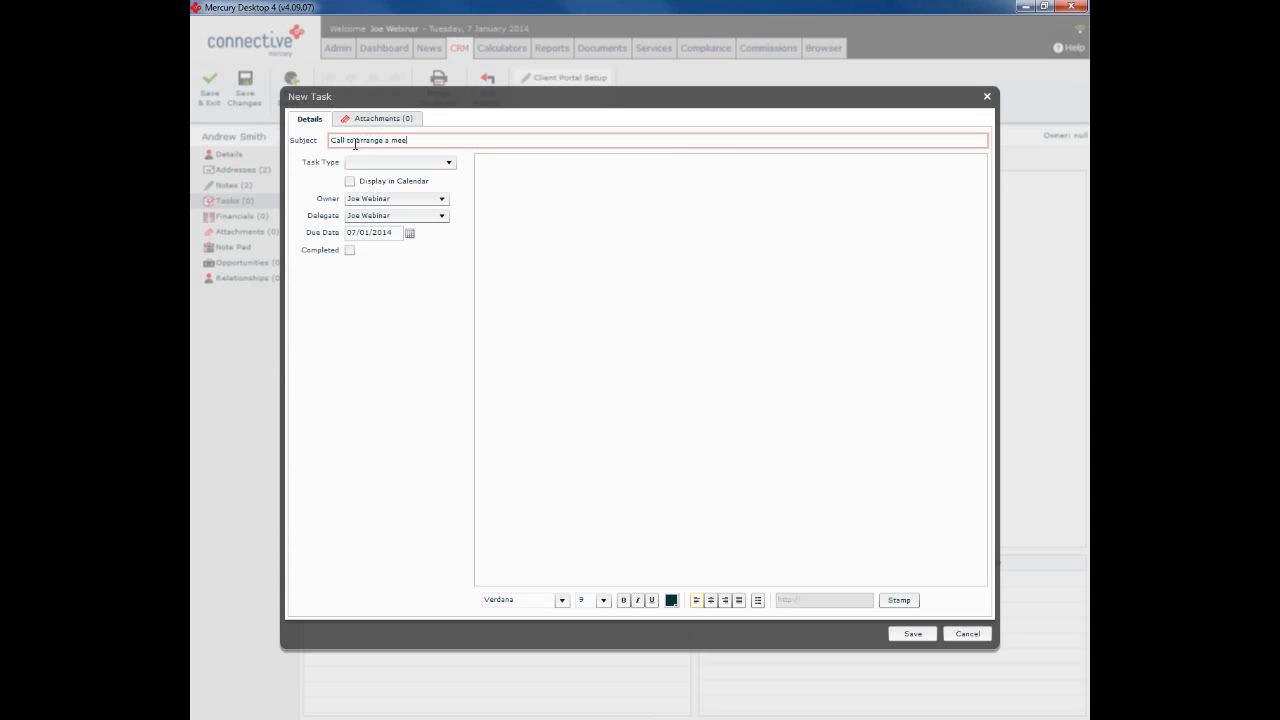
text(ting)
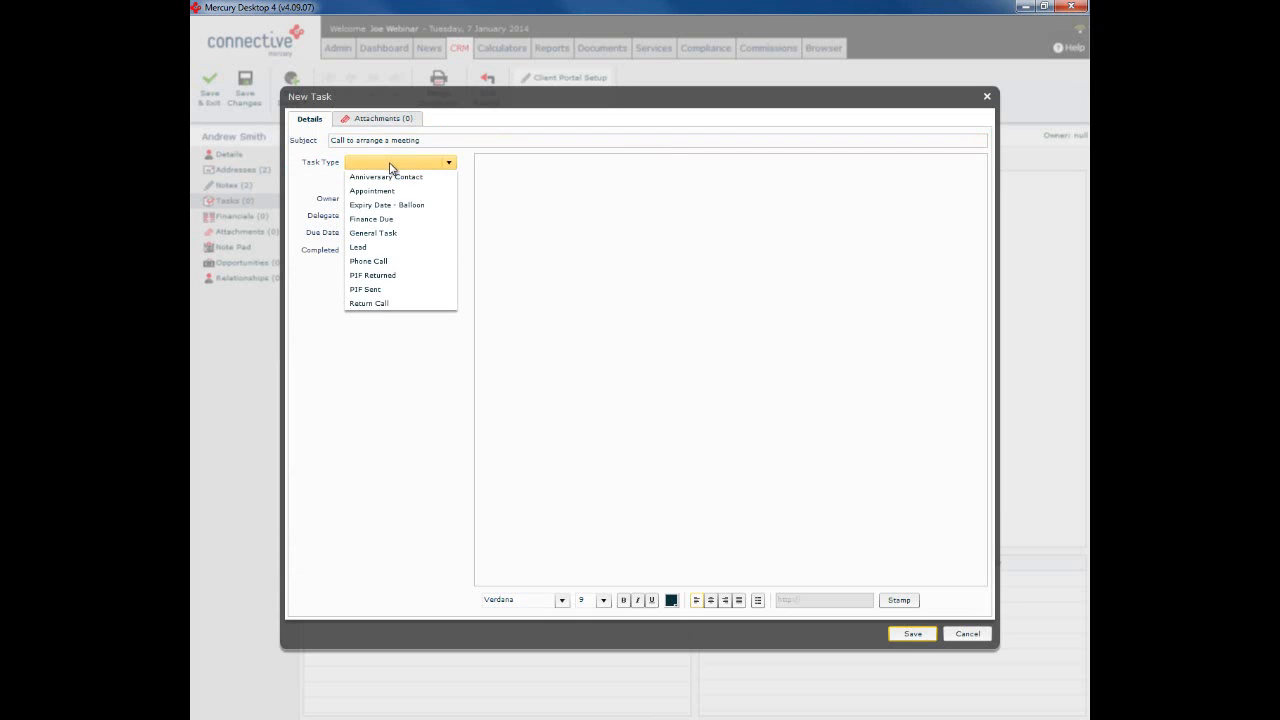
click(357, 246)
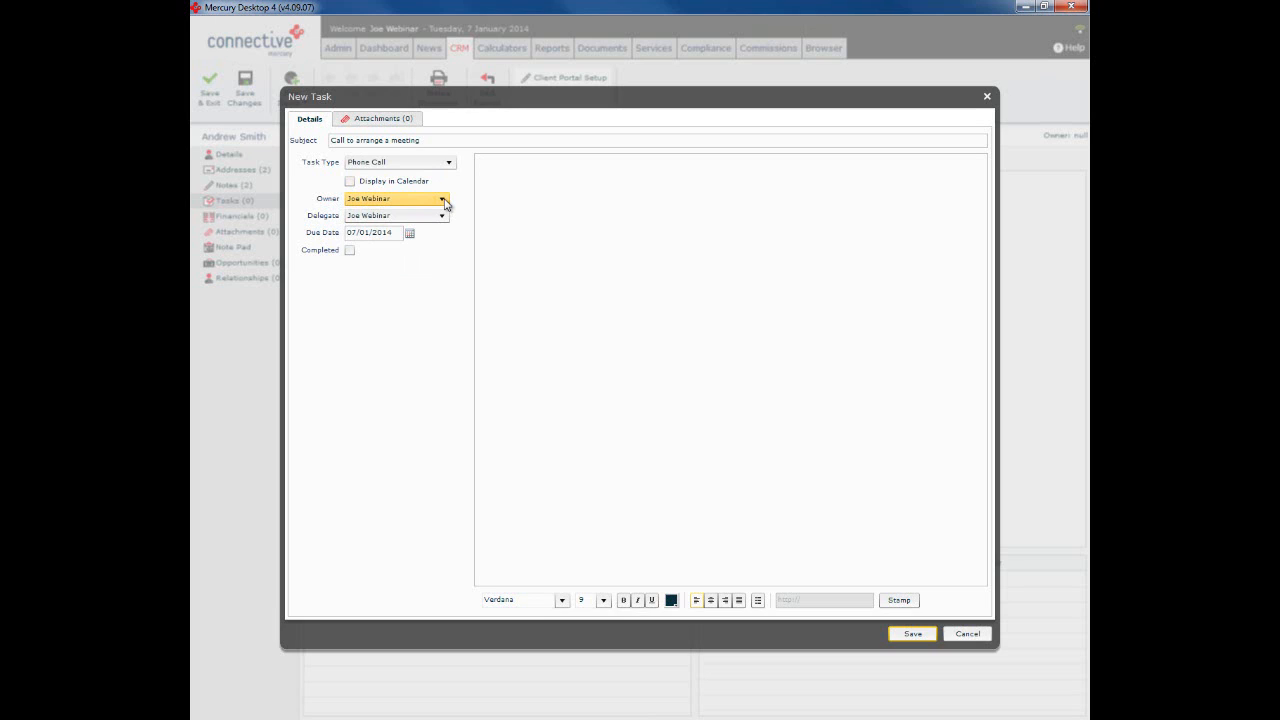
mouse_move(425, 212)
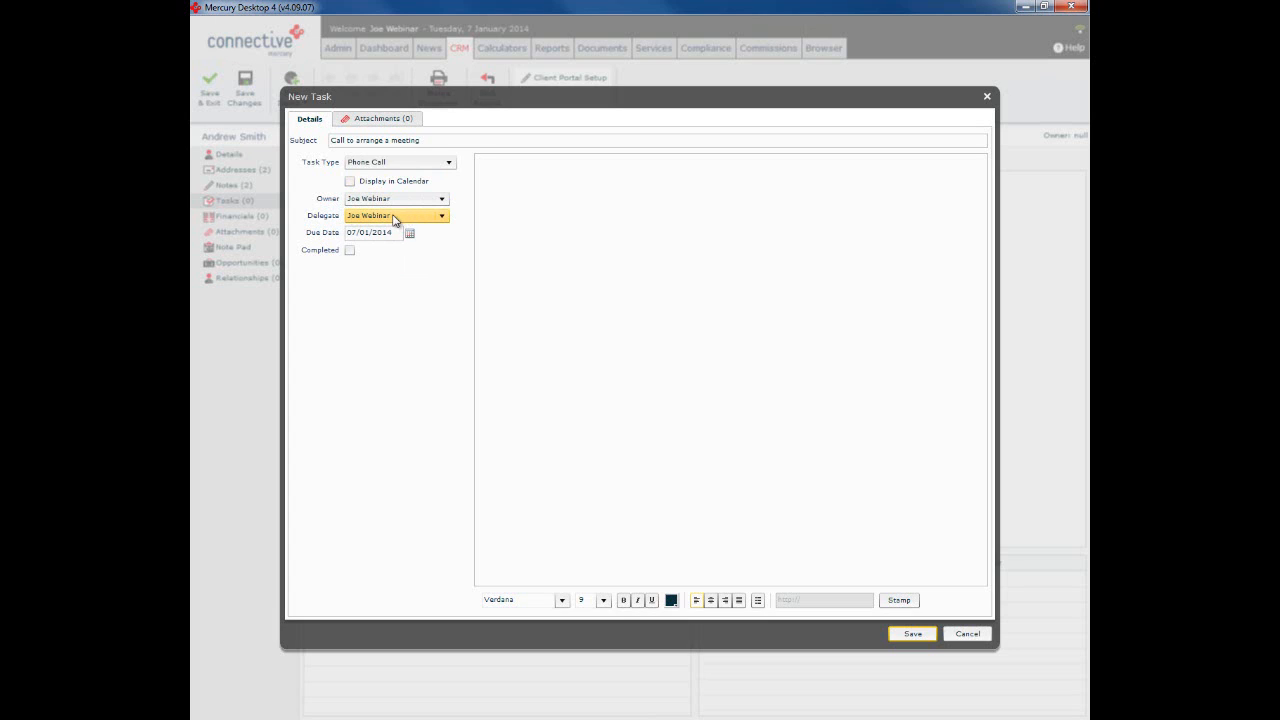
mouse_move(396, 220)
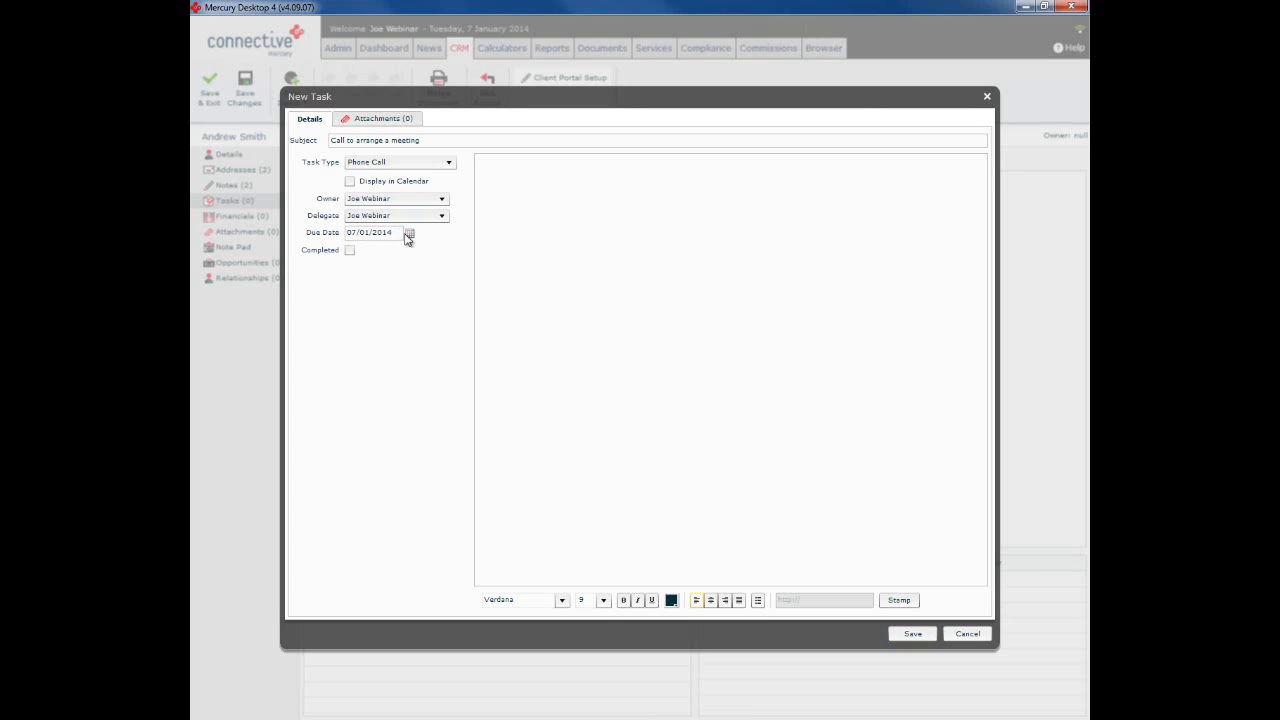
mouse_move(413, 248)
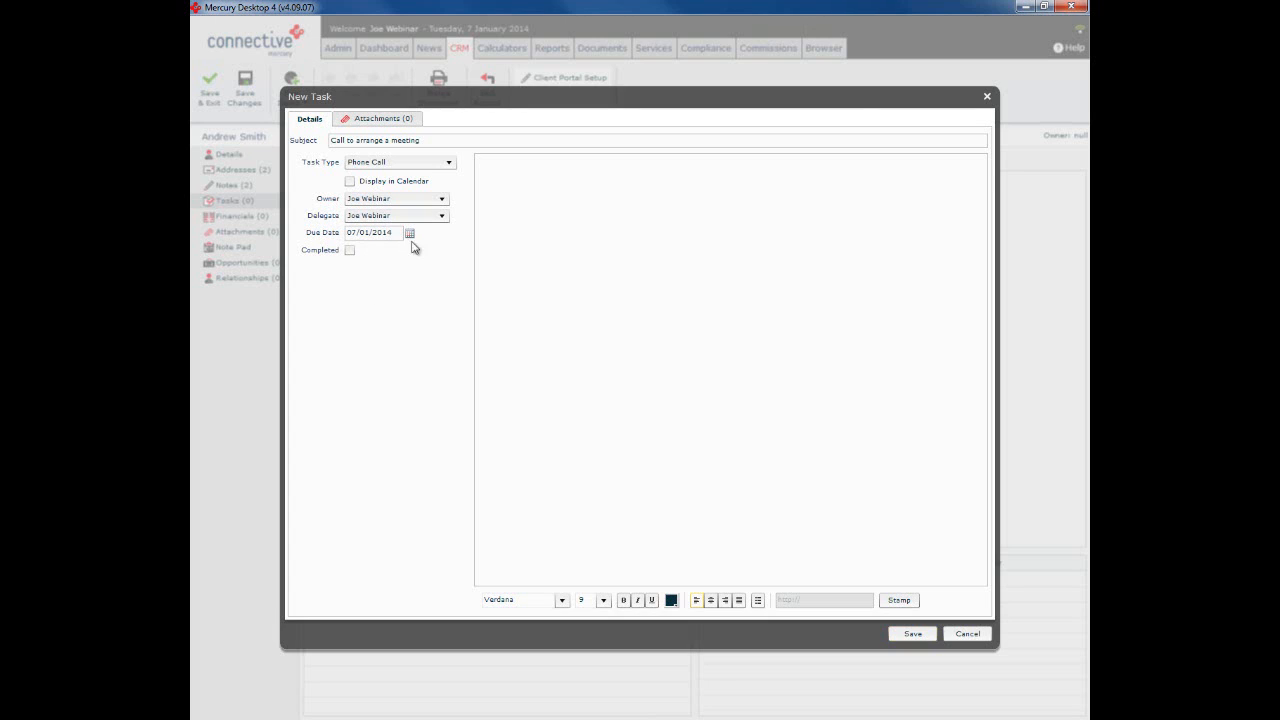
click(350, 181)
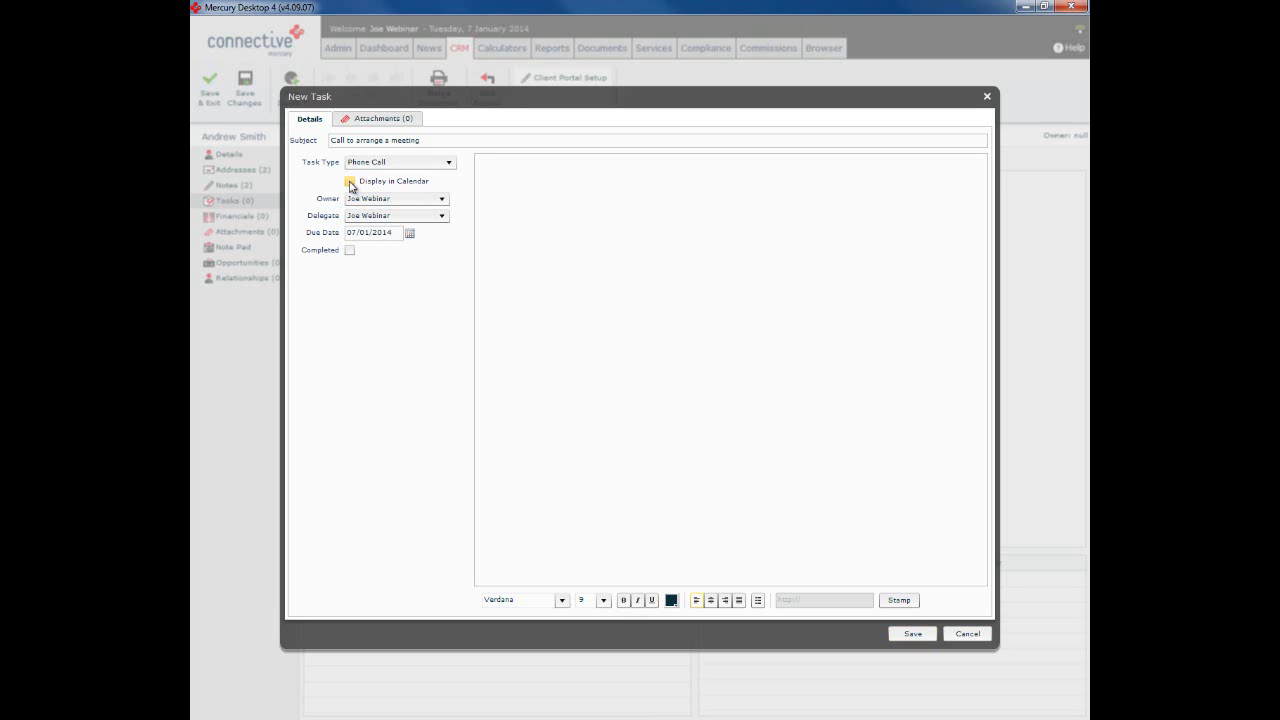
click(350, 181)
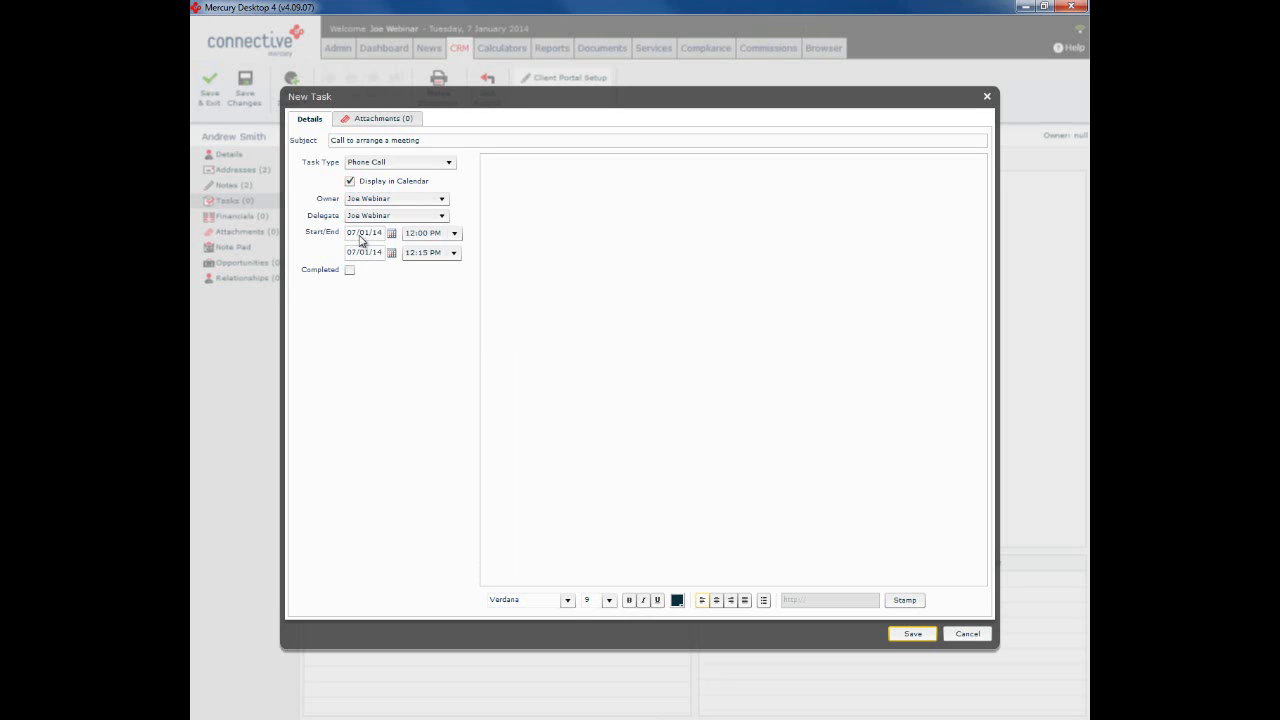
click(455, 252)
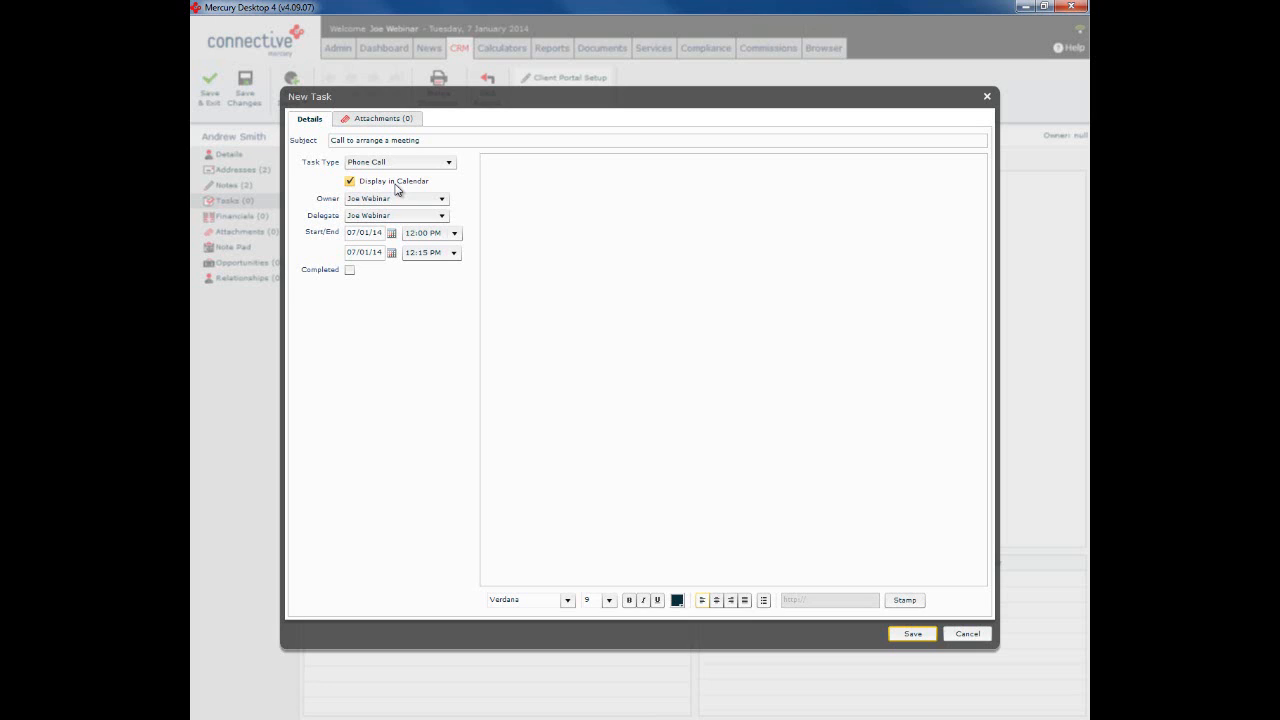
click(430, 252)
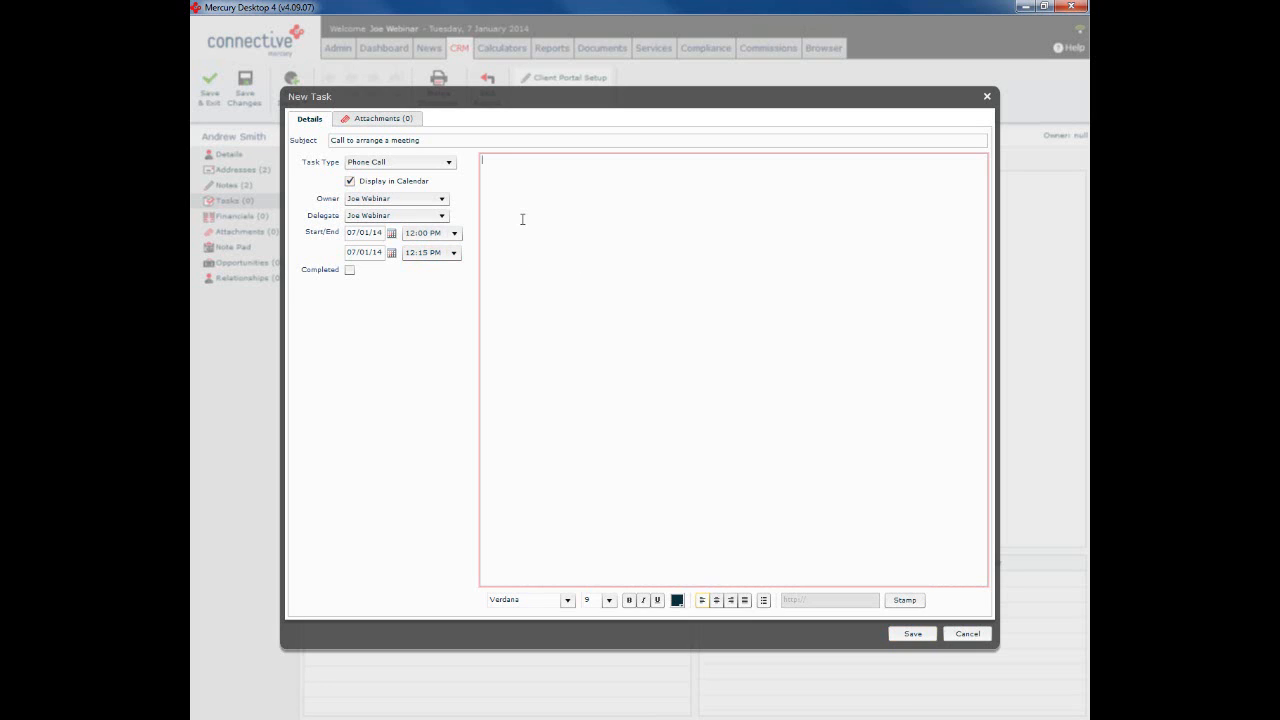
click(350, 181)
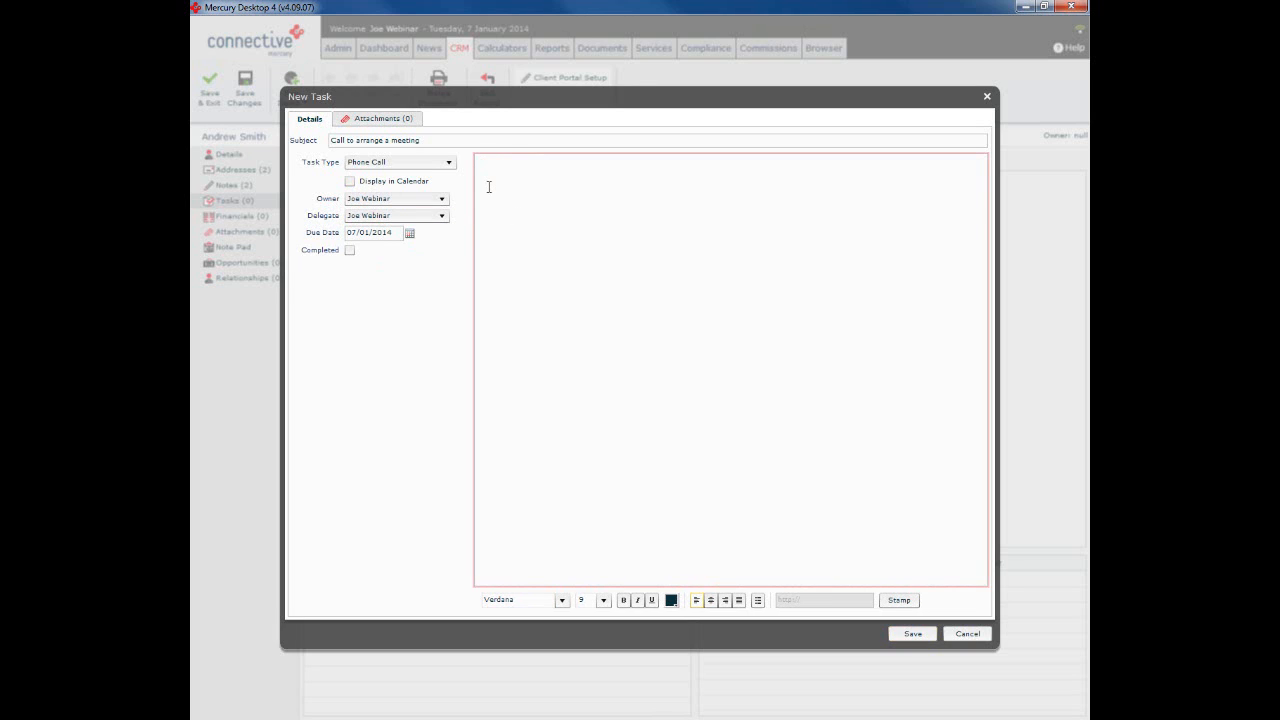
Save the 'Call to arrange a meeting' phone call task, due 07/01/2014.
click(911, 633)
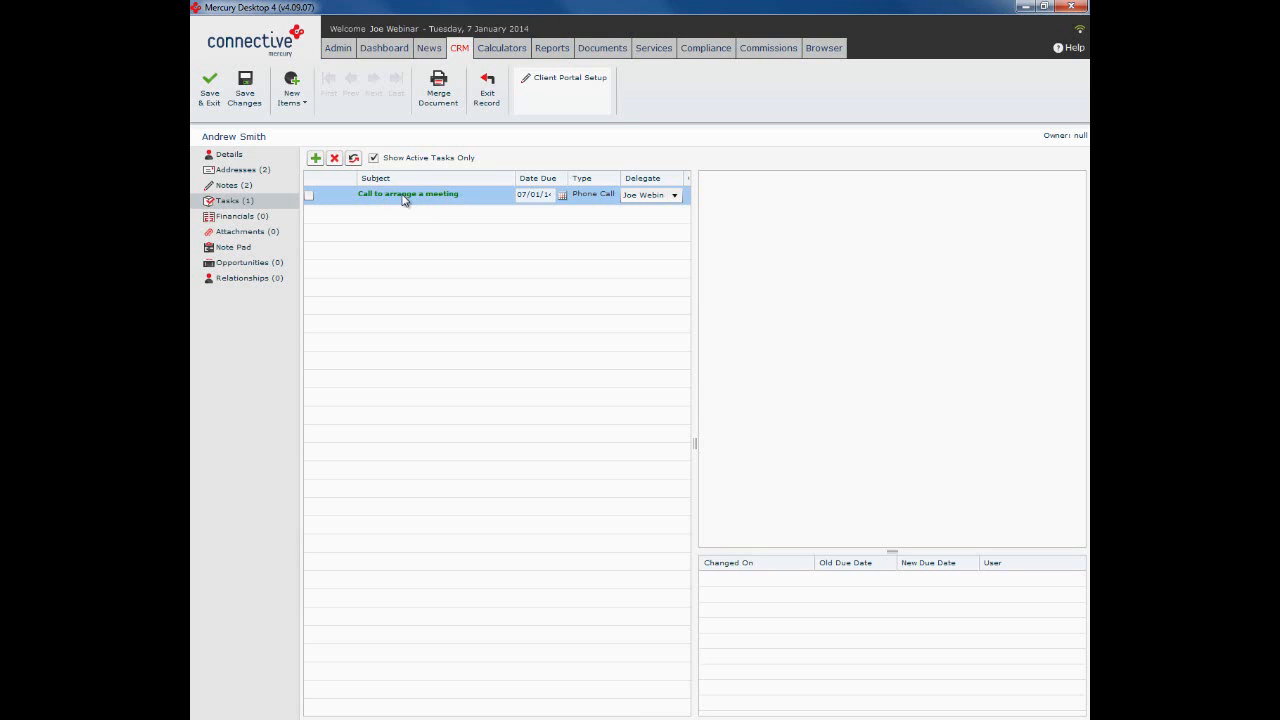
mouse_move(446, 204)
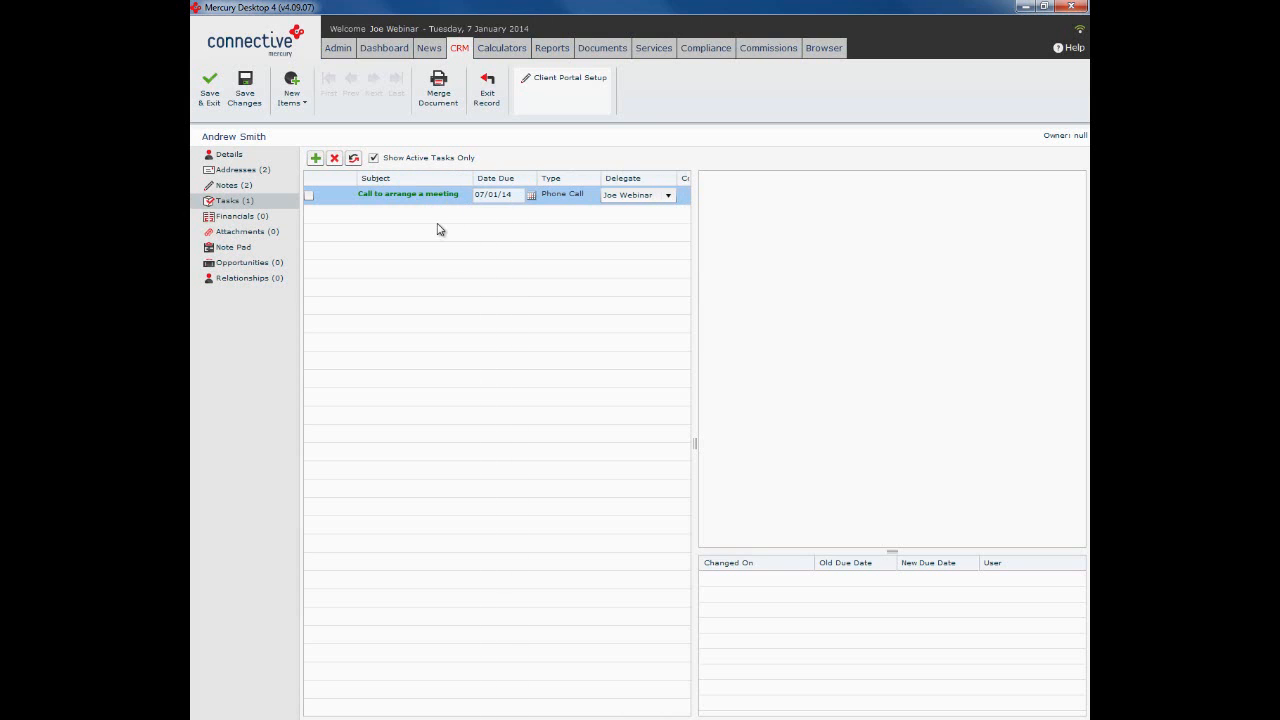
Tick the phone call task as completed, then show the client's financials section.
click(309, 195)
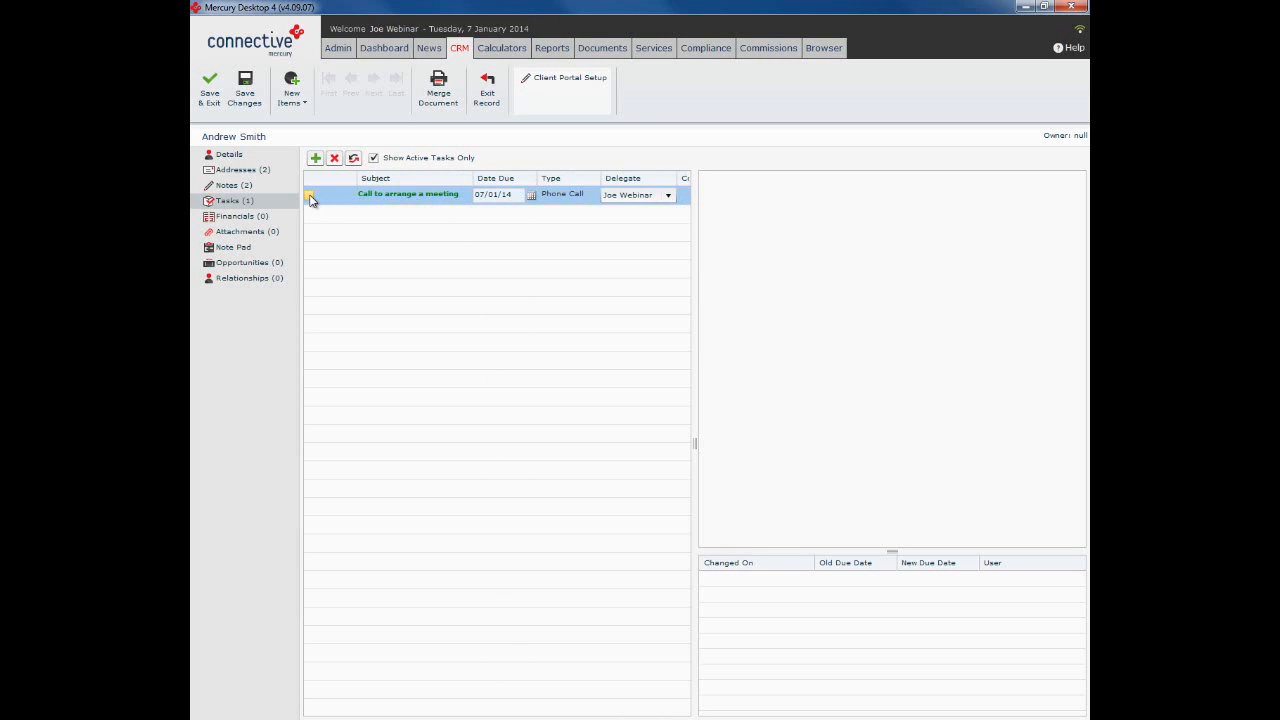
click(309, 194)
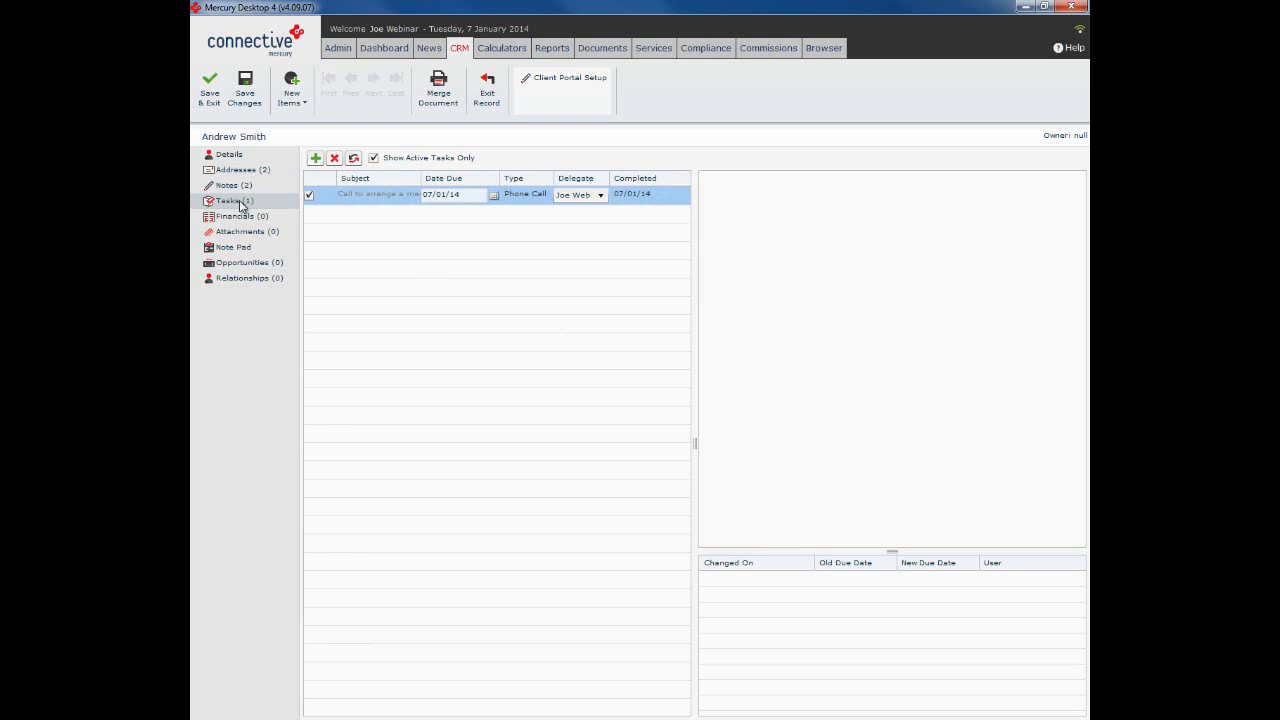
click(235, 216)
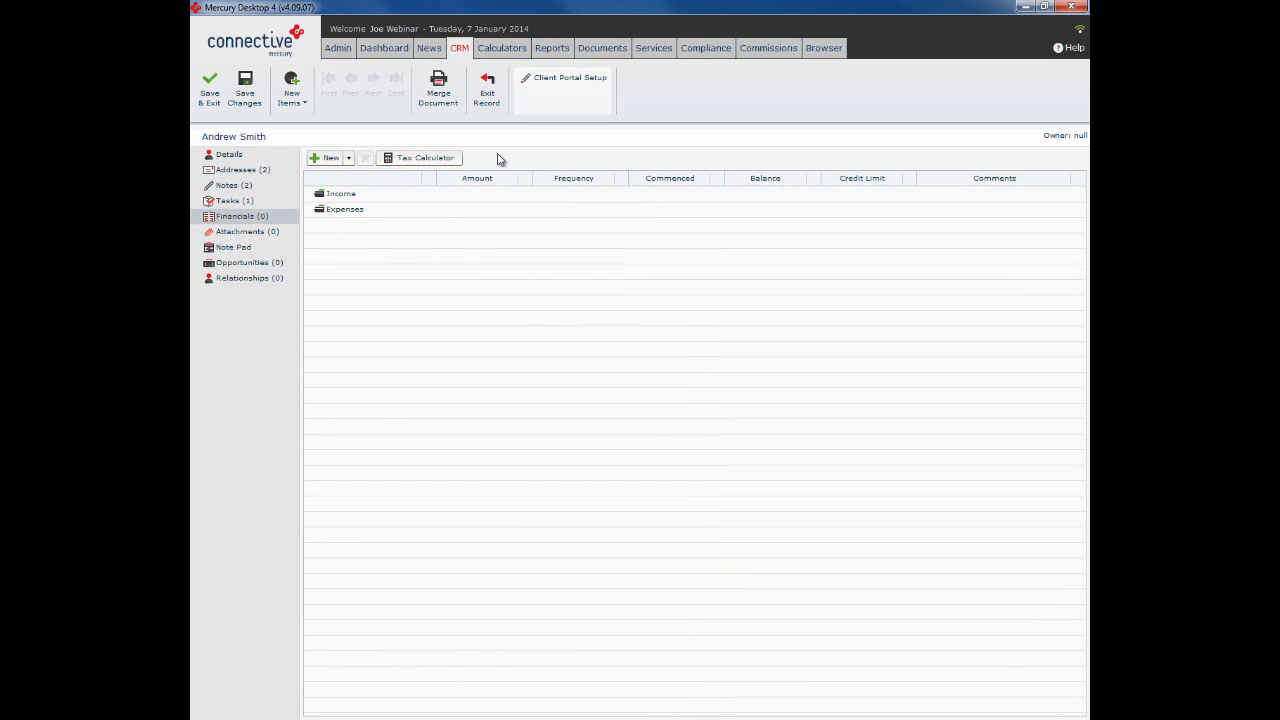
mouse_move(468, 159)
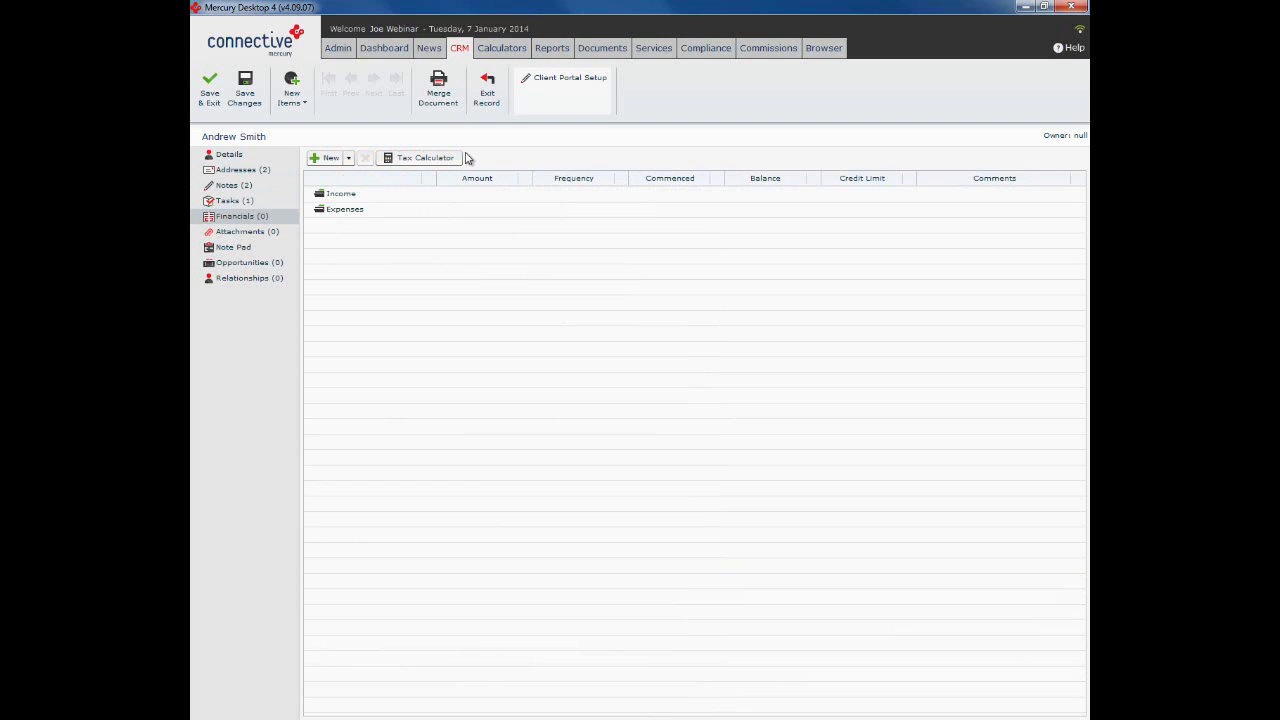
Start a new income entry and set the salary commencement date to 01/01/13.
click(328, 158)
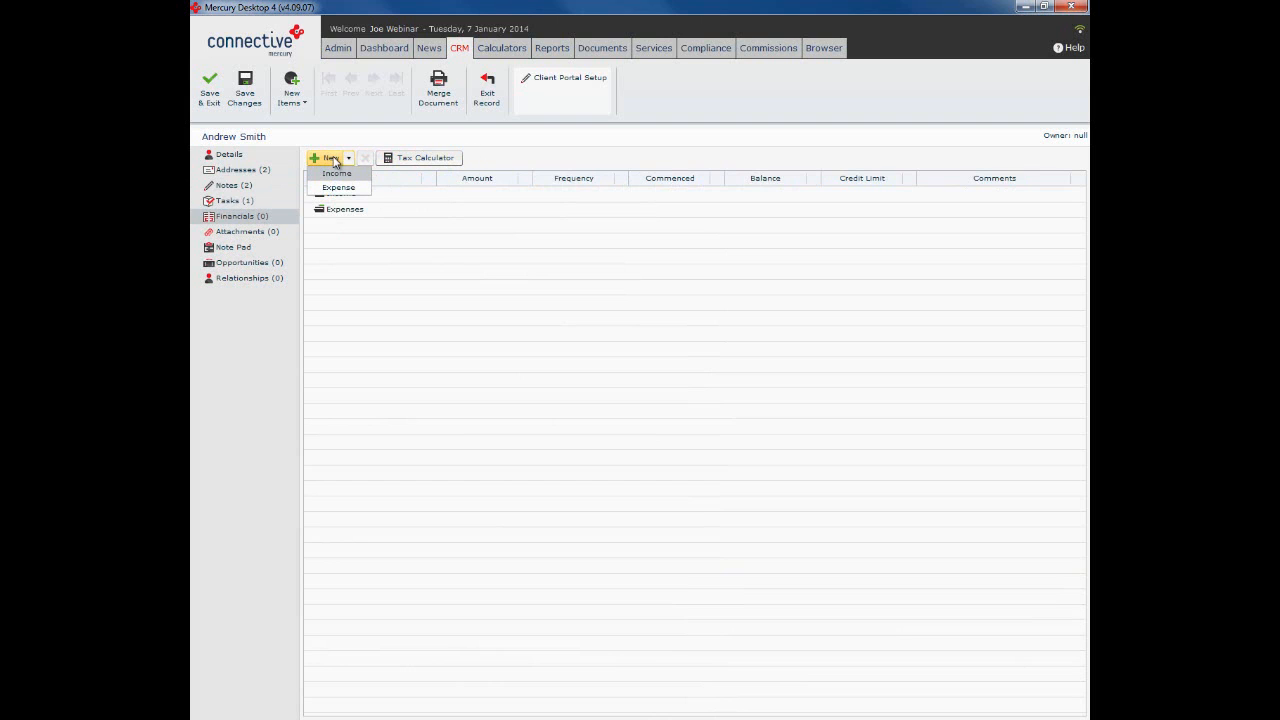
click(337, 173)
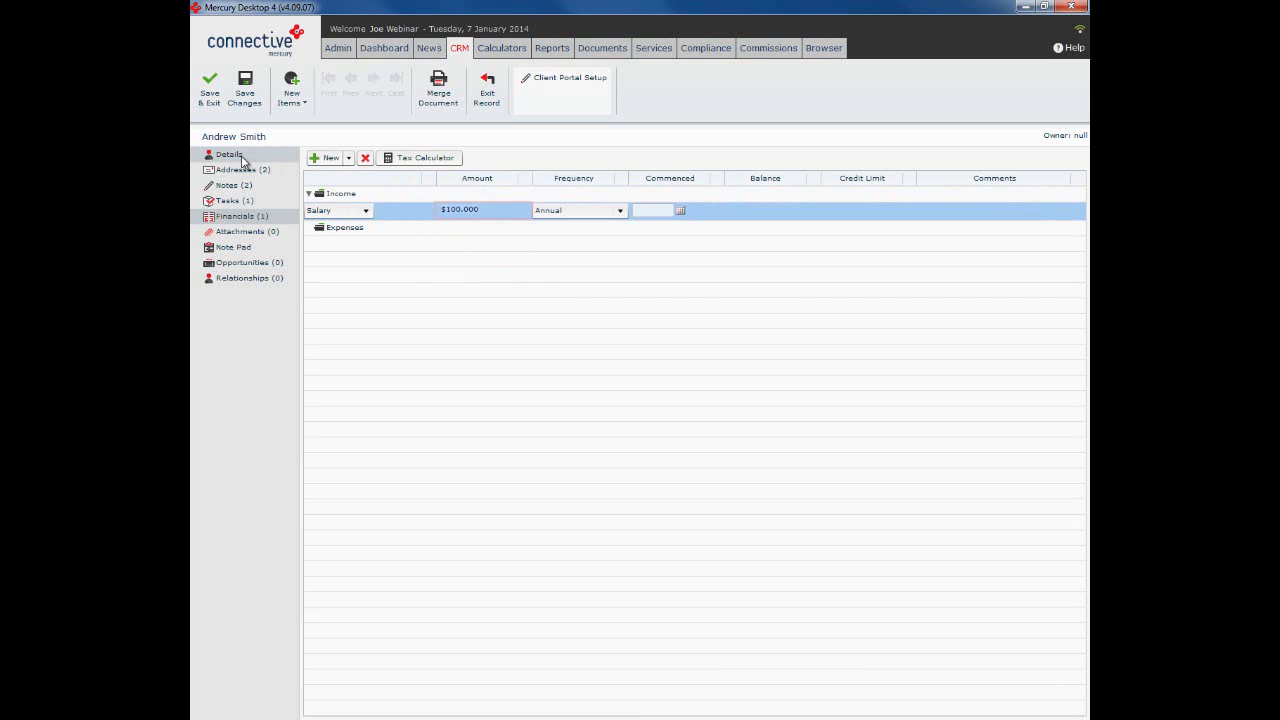
click(229, 154)
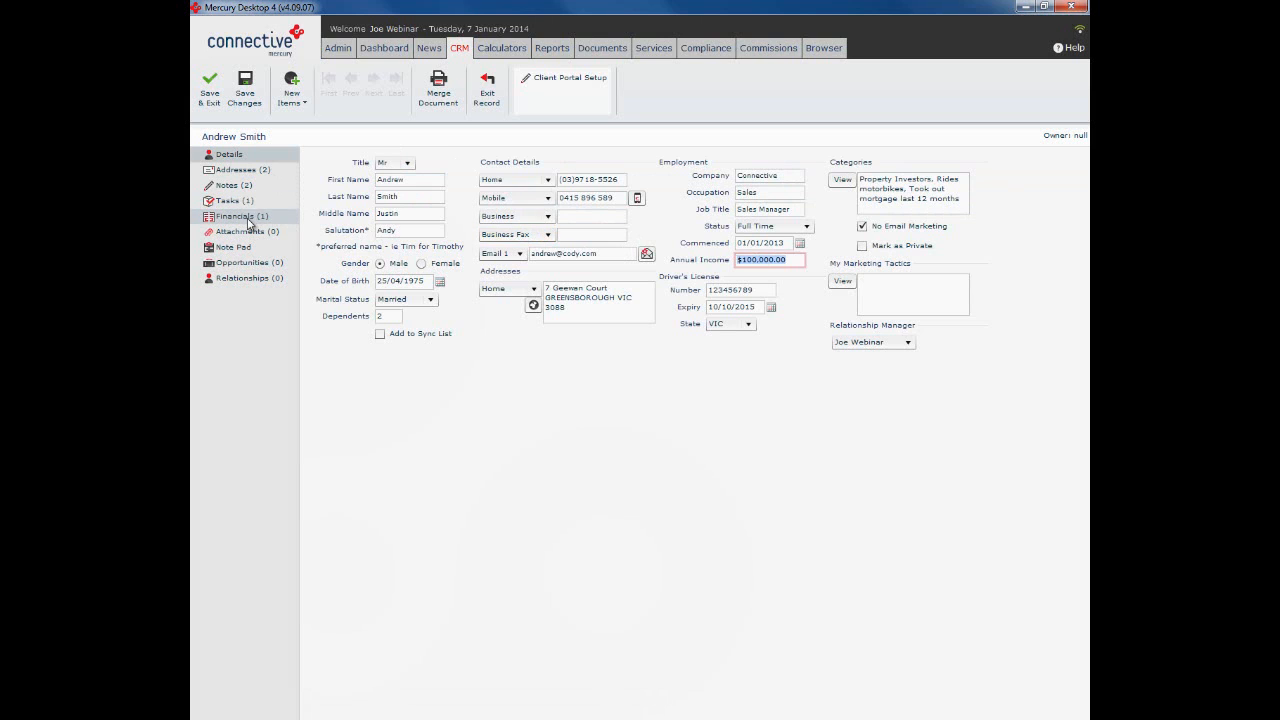
click(235, 216)
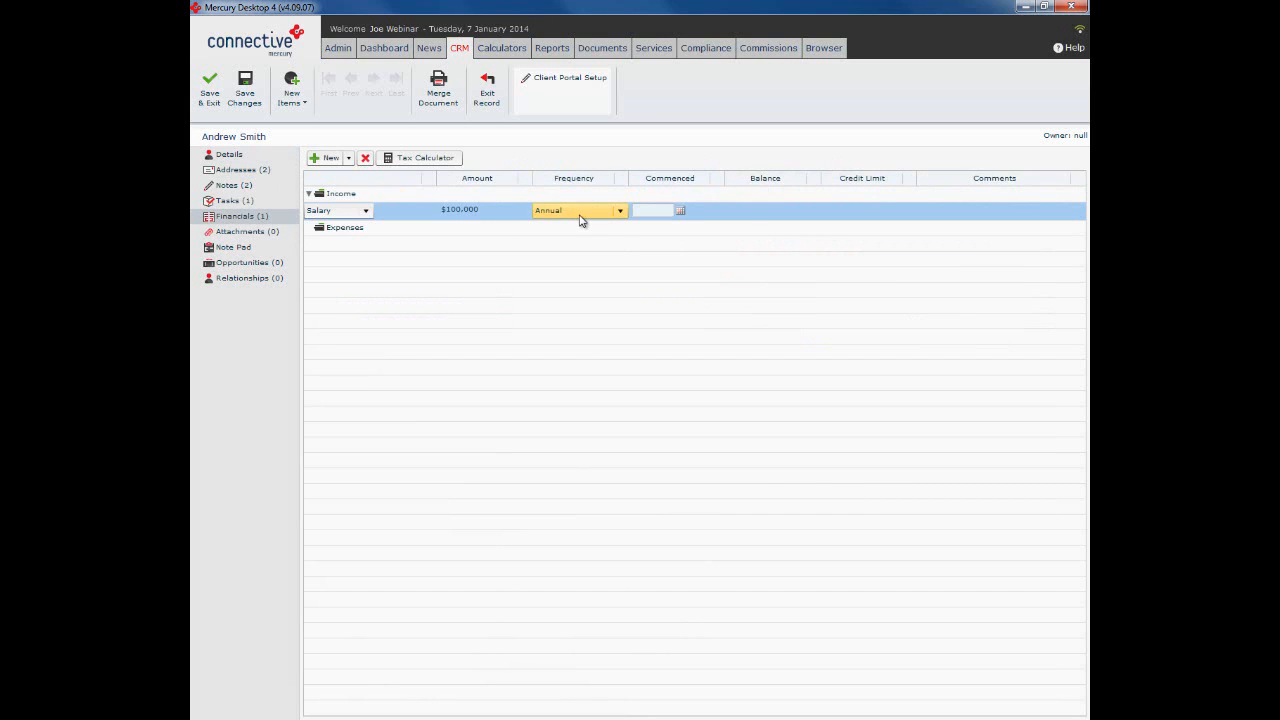
click(680, 210)
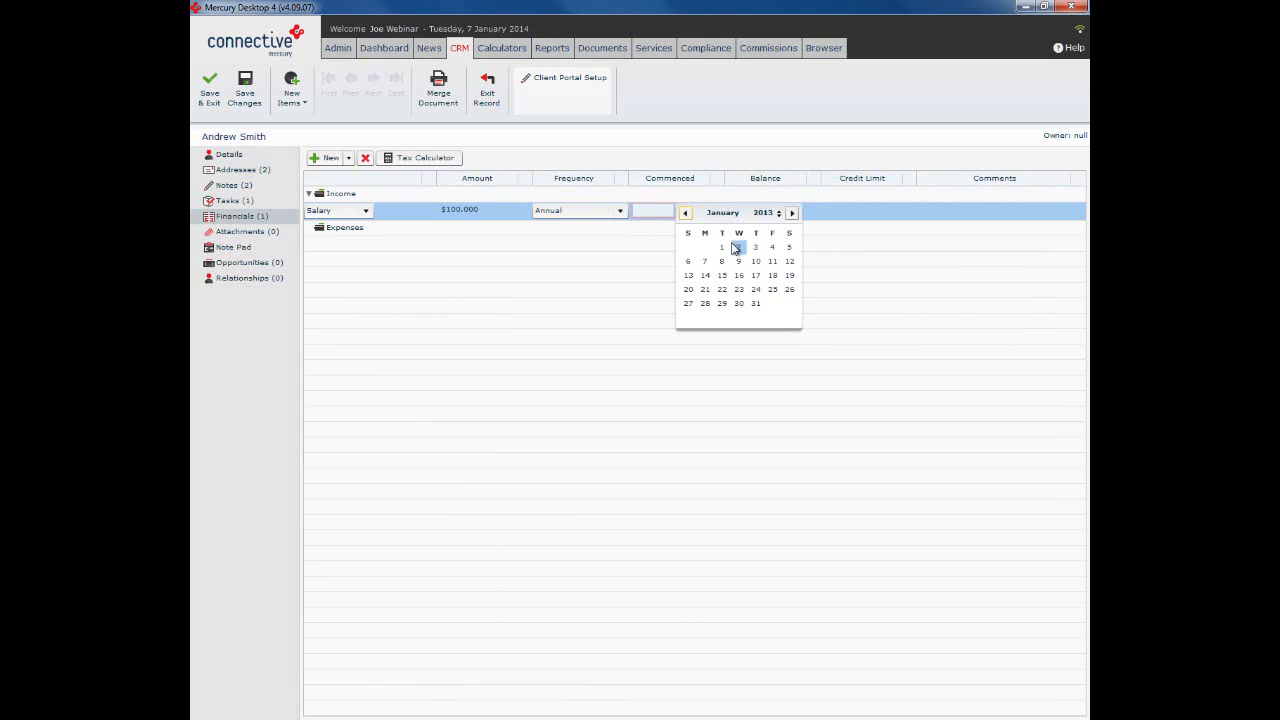
click(721, 247)
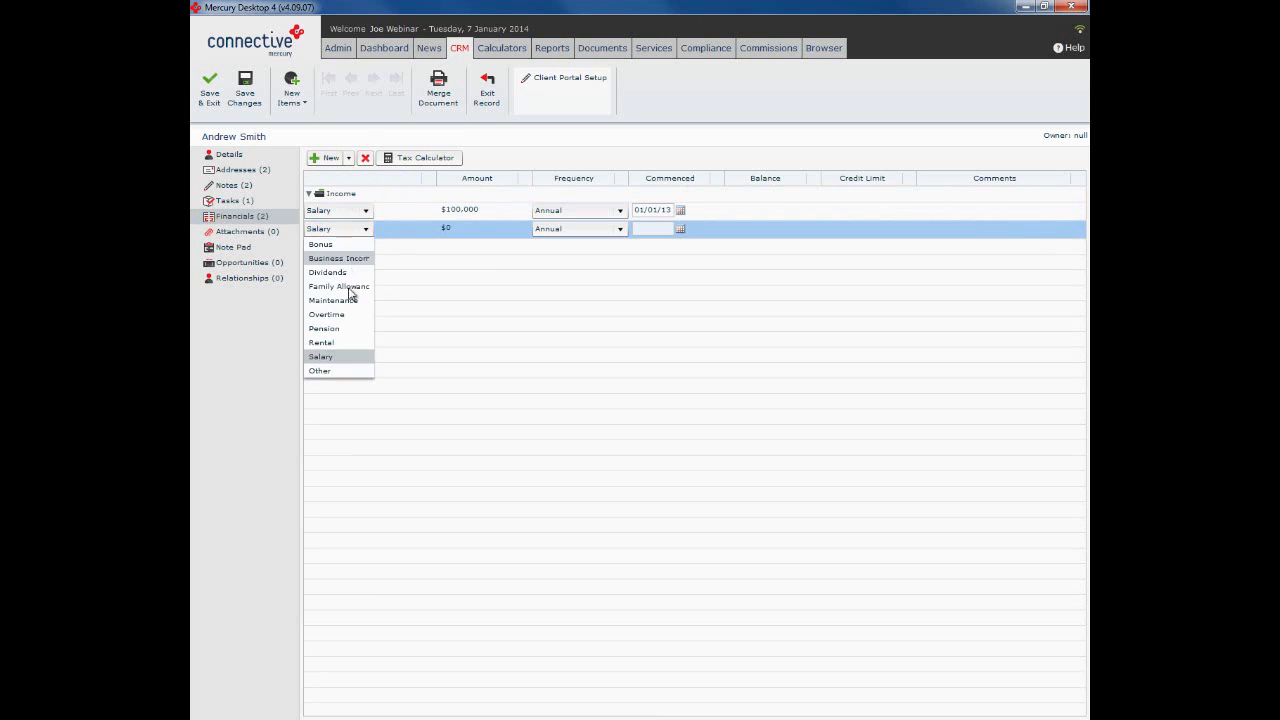
Make the new income a $350 weekly Rental income.
click(321, 342)
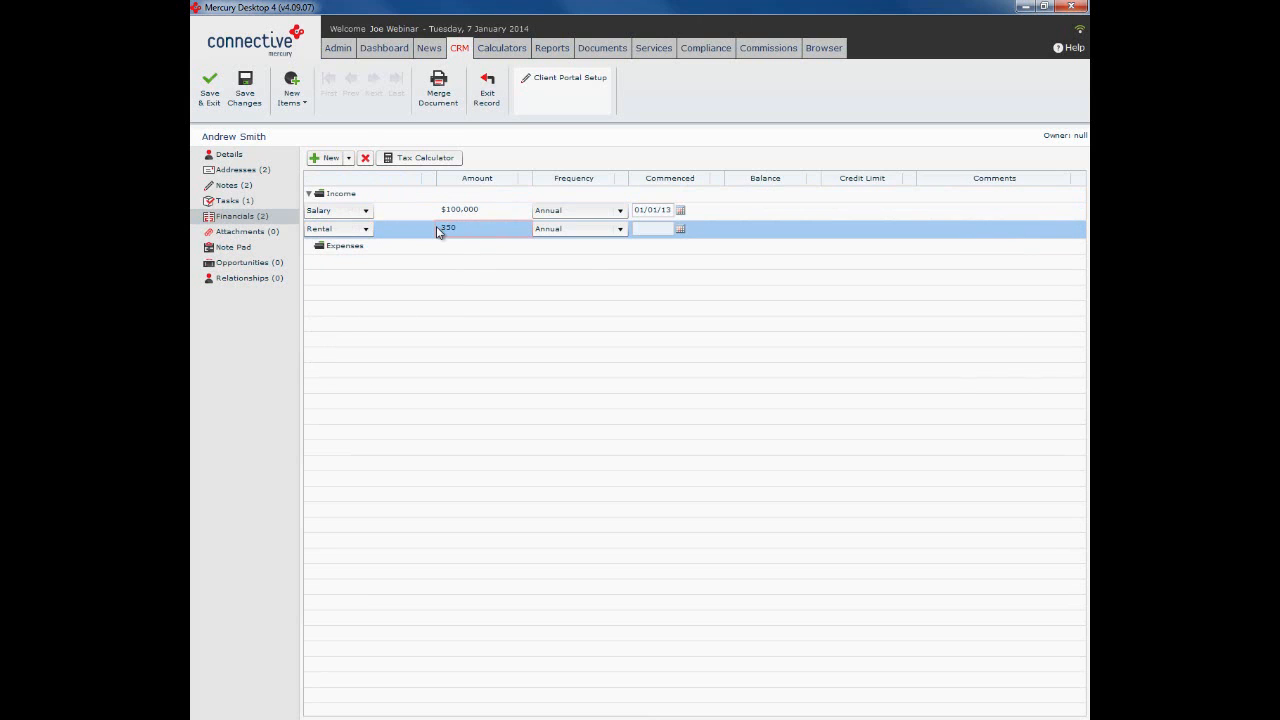
click(618, 228)
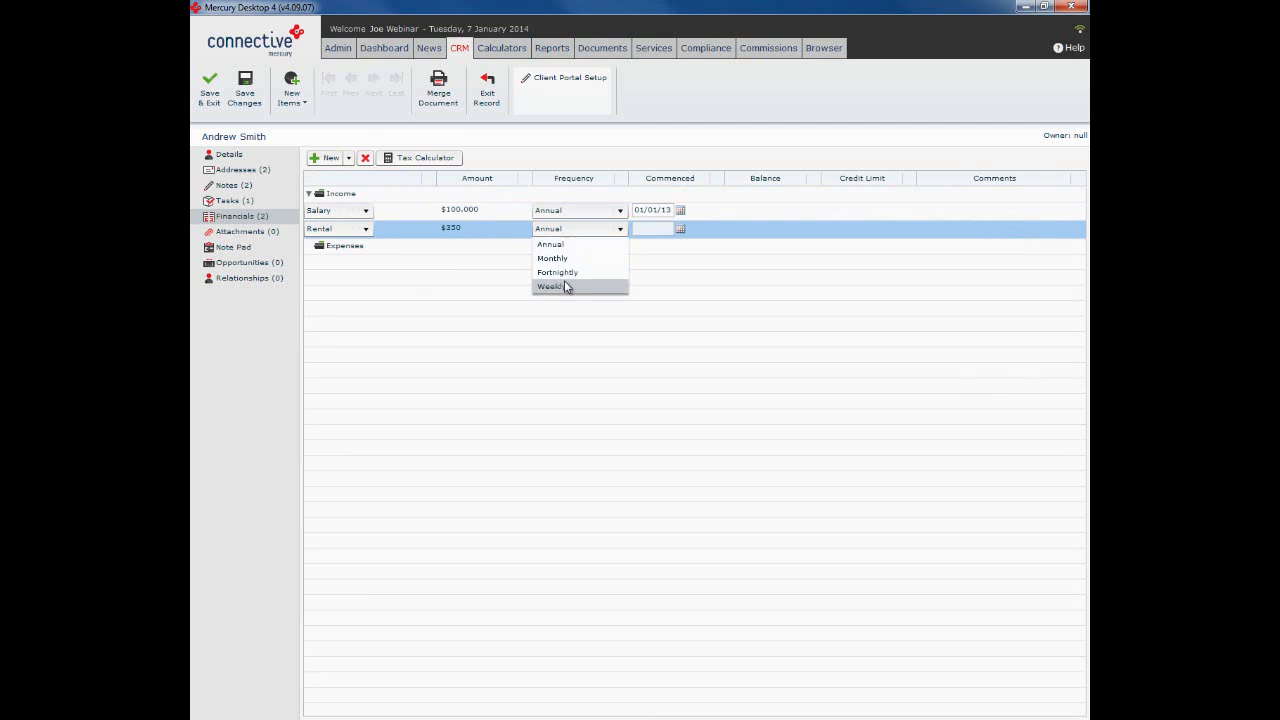
click(549, 286)
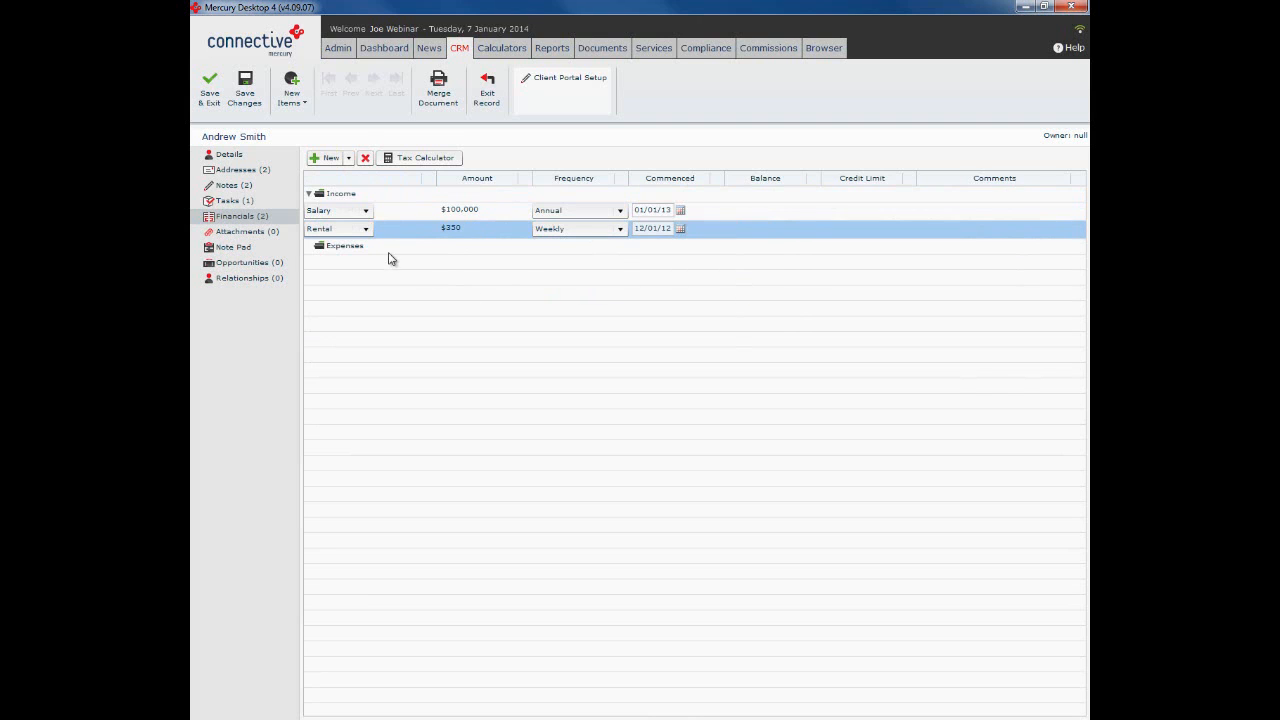
click(348, 158)
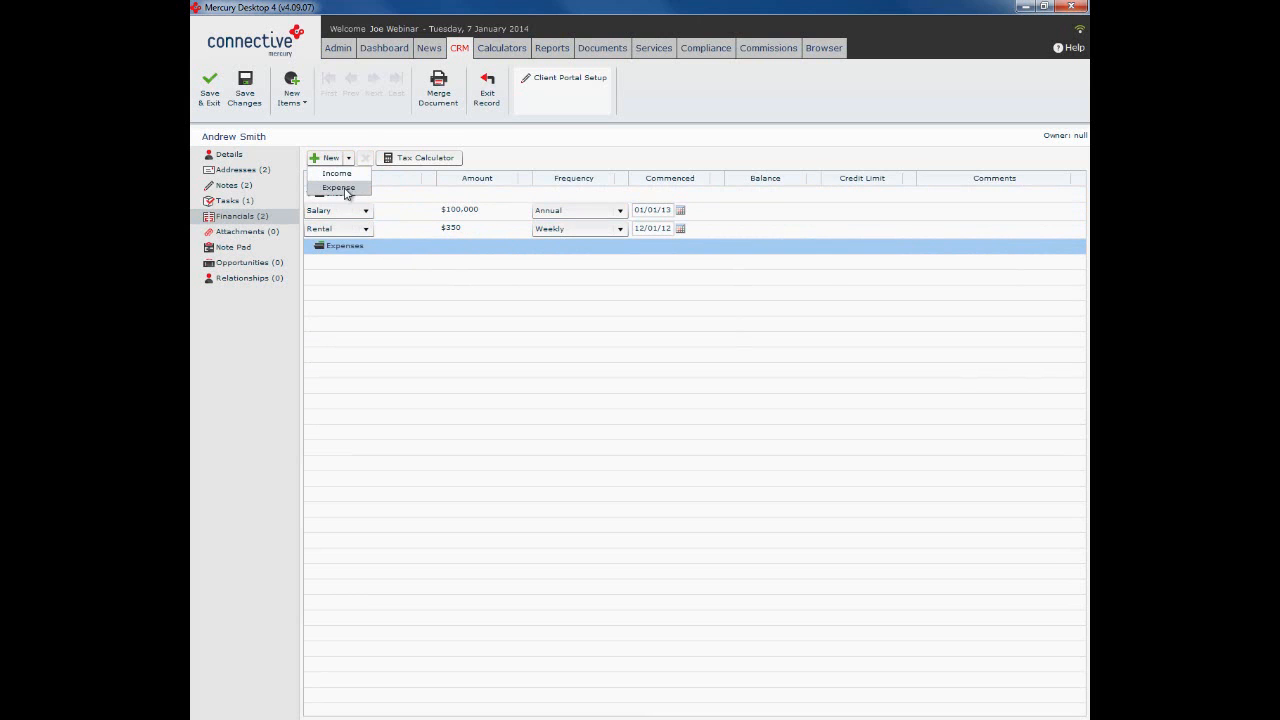
Add a $350 weekly Investment Loan expense with a $150,000 balance.
click(338, 187)
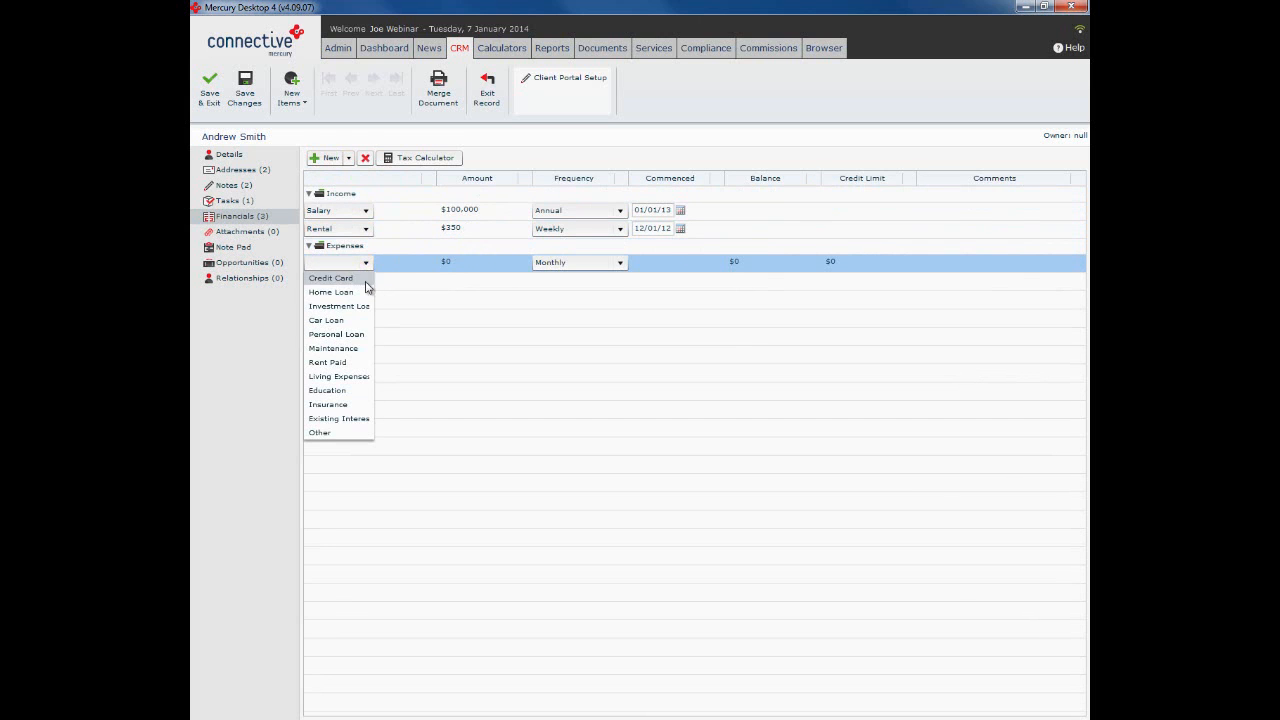
click(339, 306)
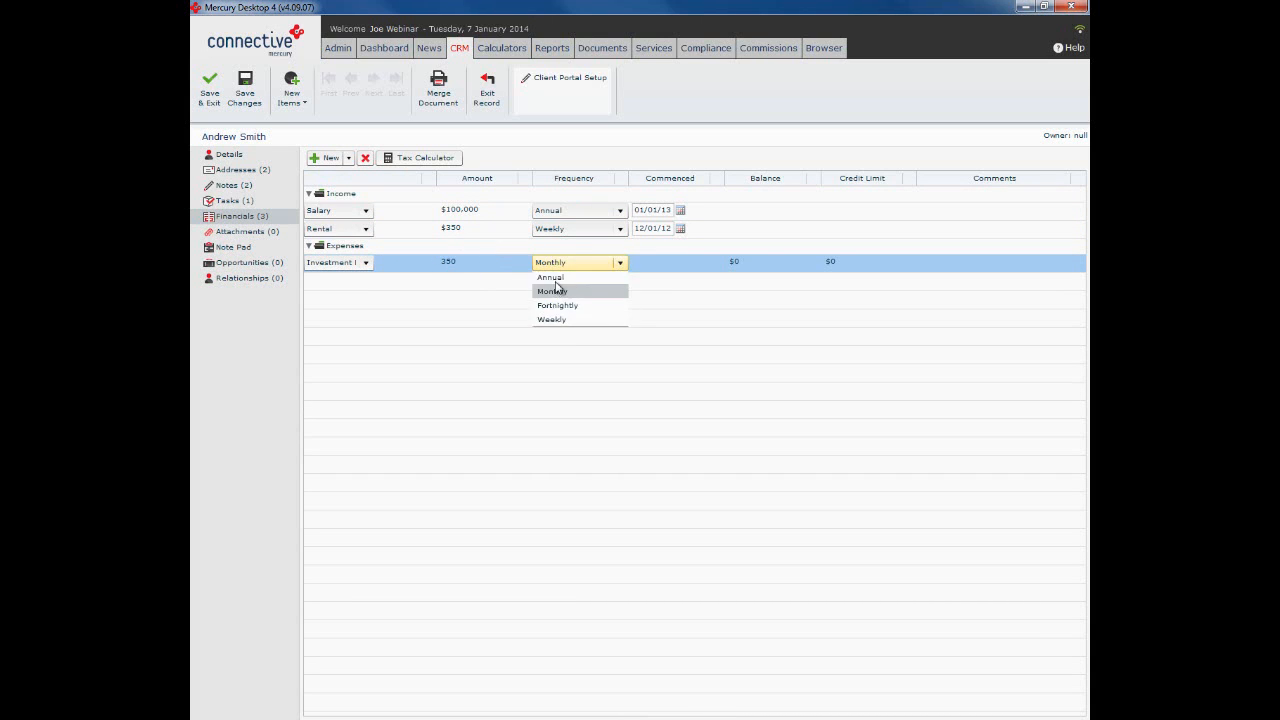
click(552, 319)
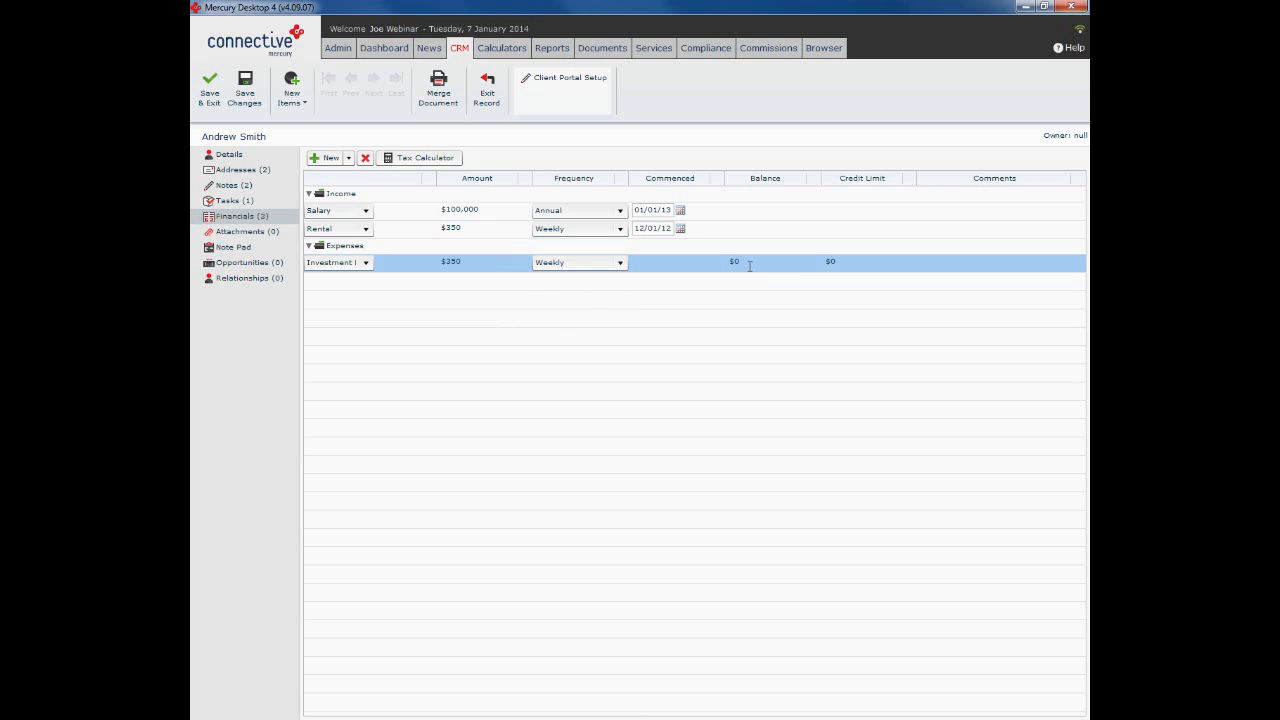
click(765, 261)
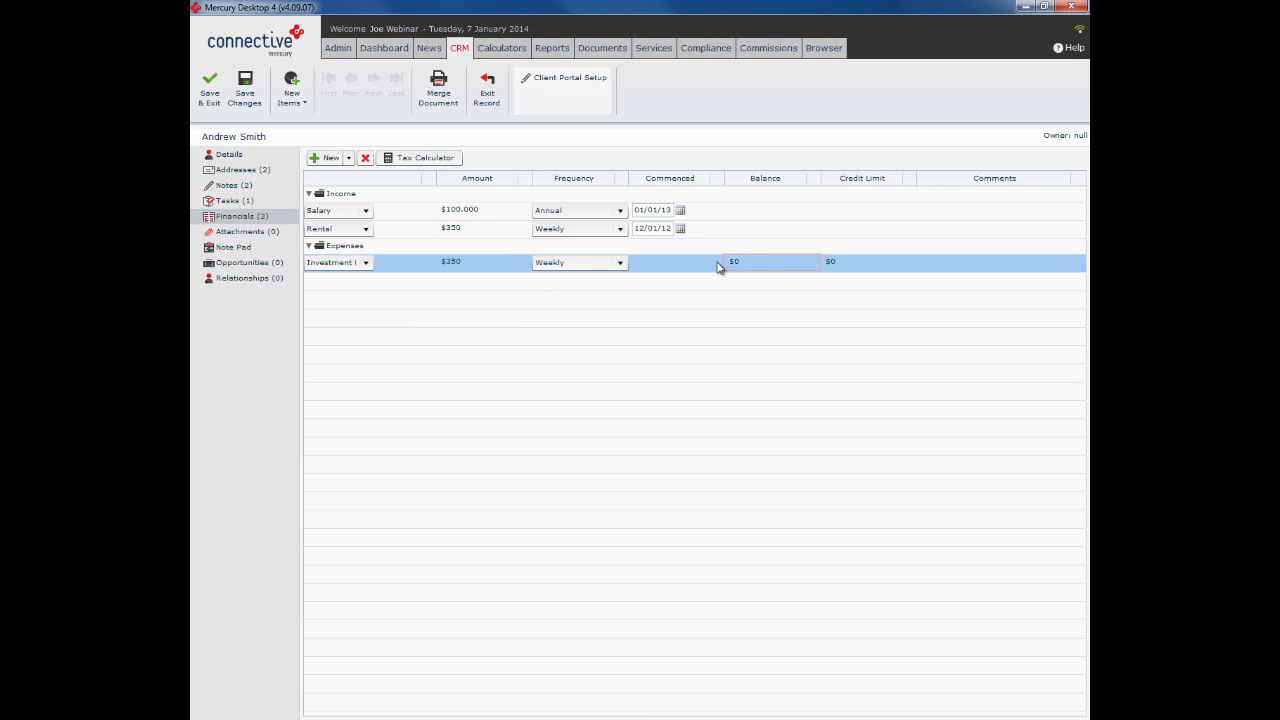
text(1500)
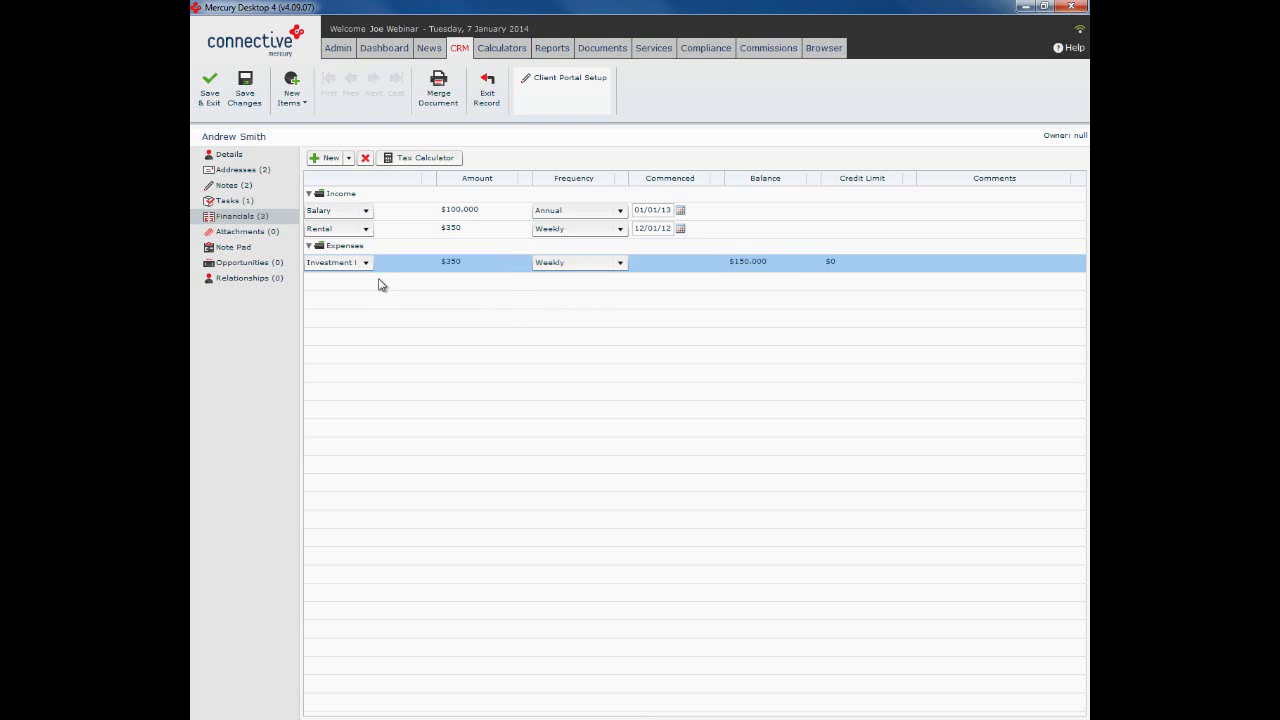
Add a $150 monthly Credit Card expense with $3,500 balance and $5,000 limit.
click(329, 158)
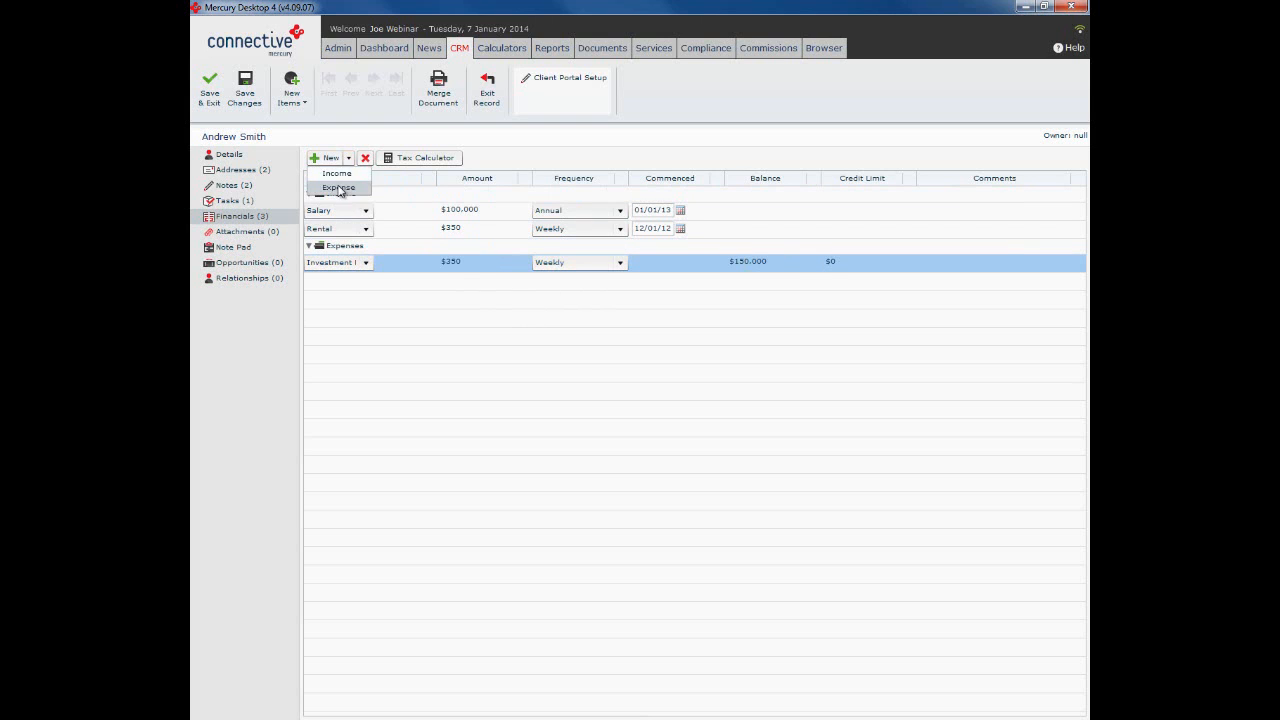
click(339, 188)
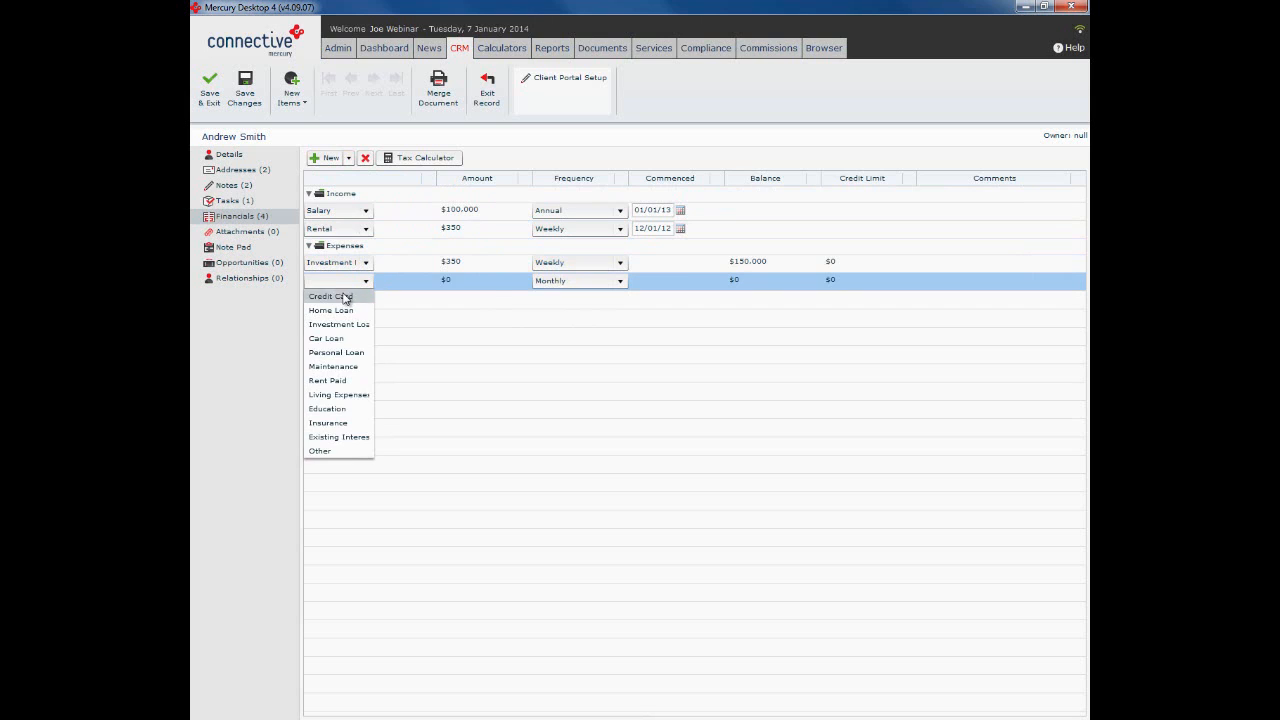
click(329, 296)
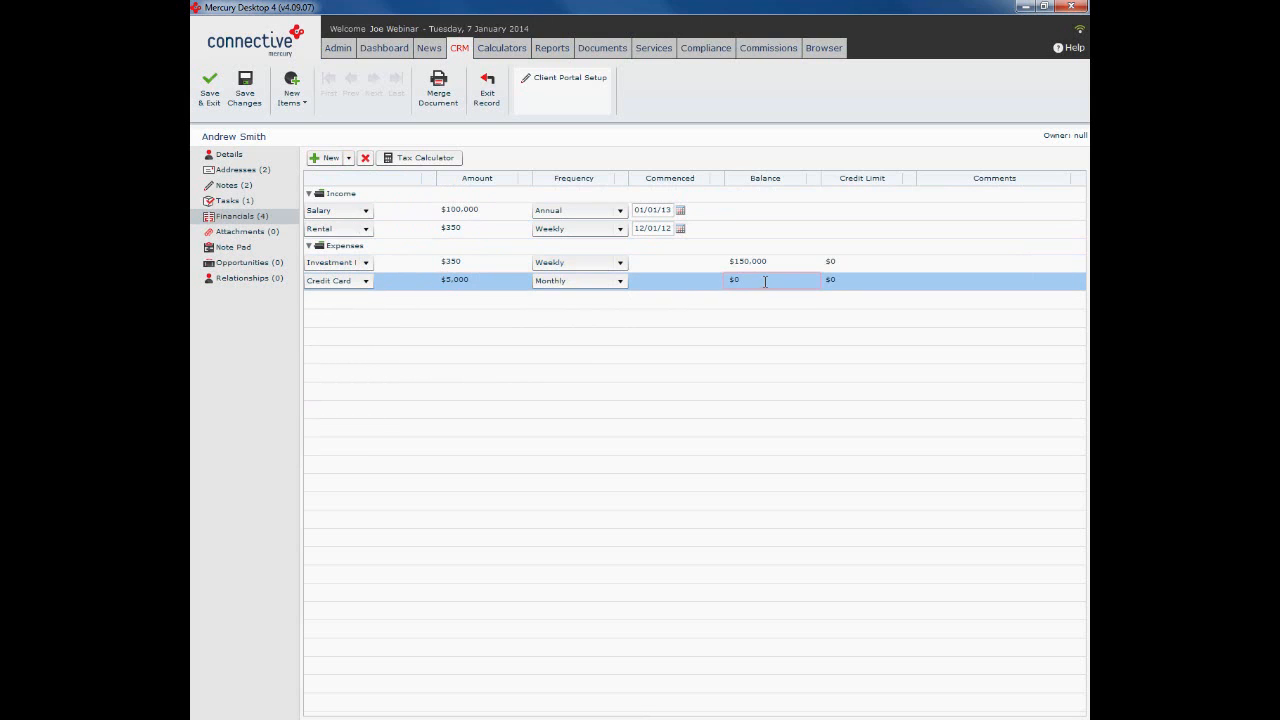
text(3,500)
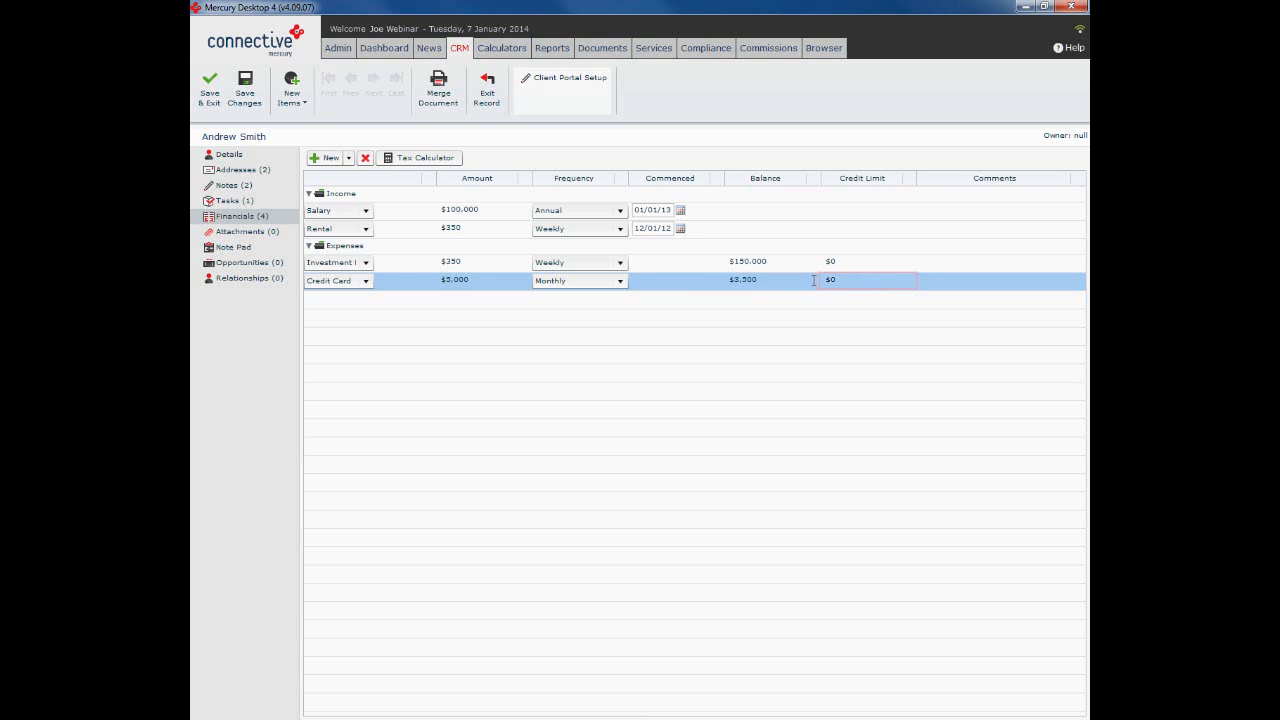
click(455, 280)
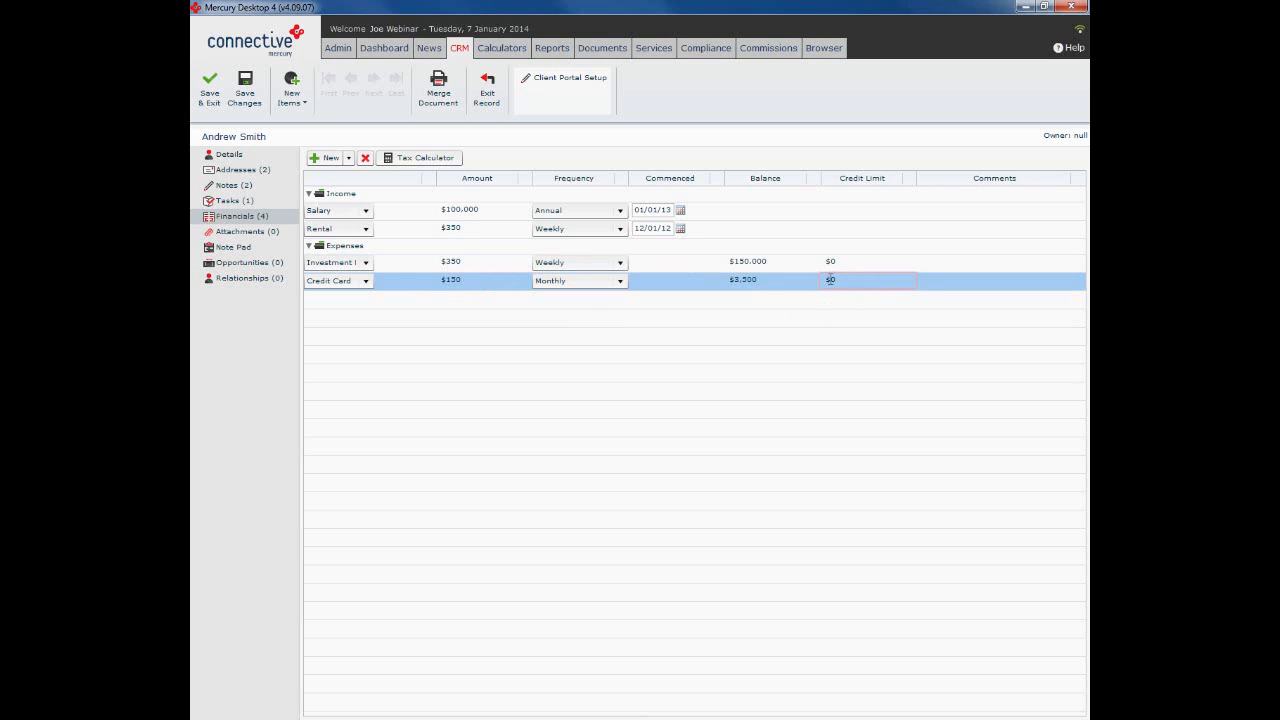
text(5000)
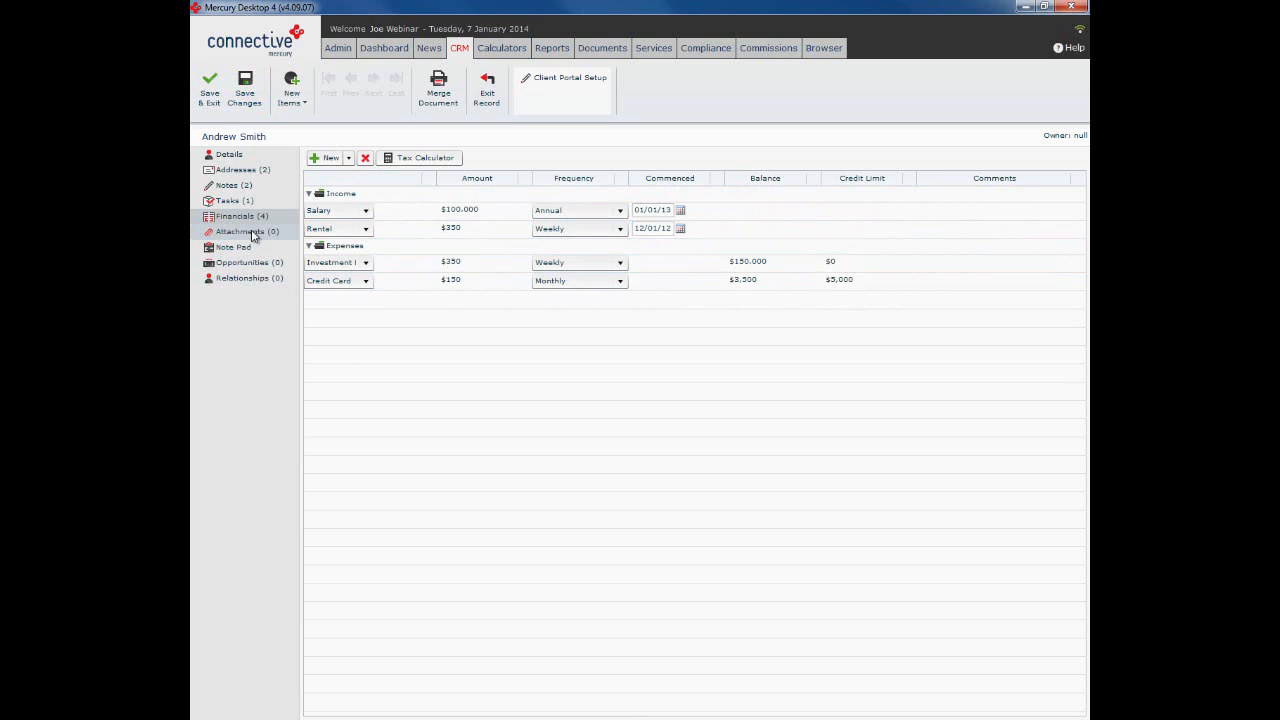
click(241, 231)
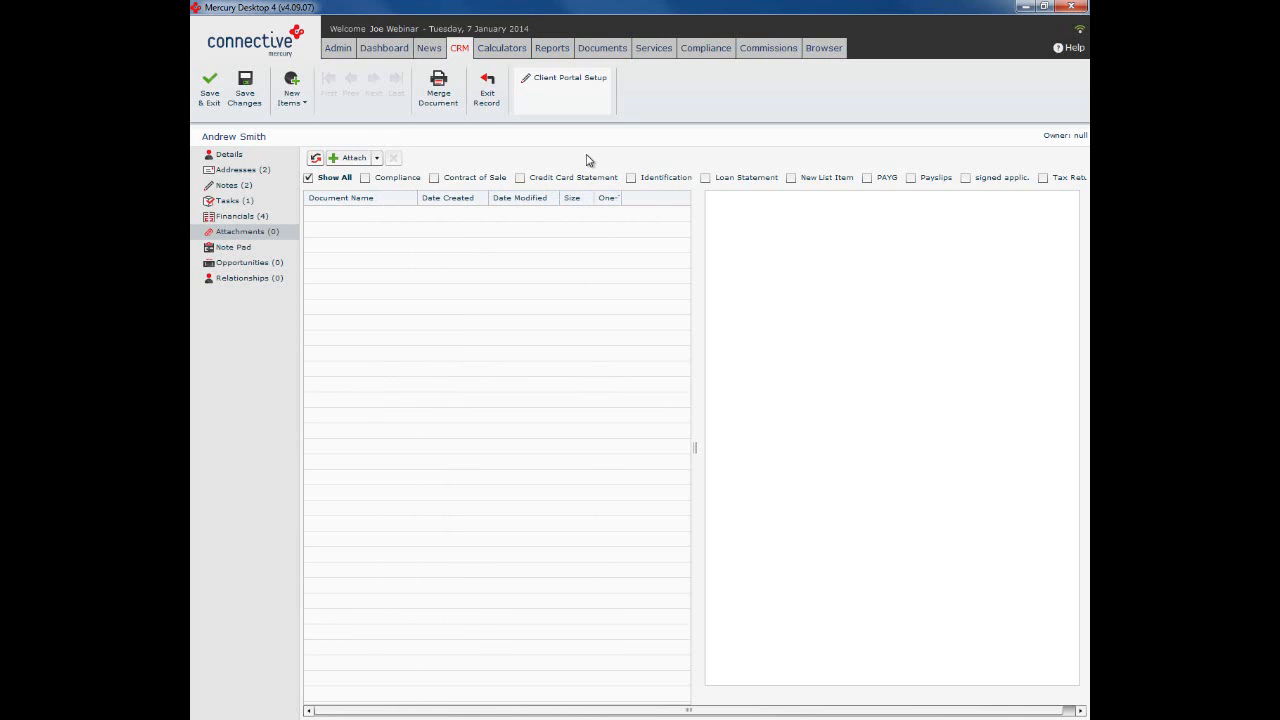
mouse_move(591, 149)
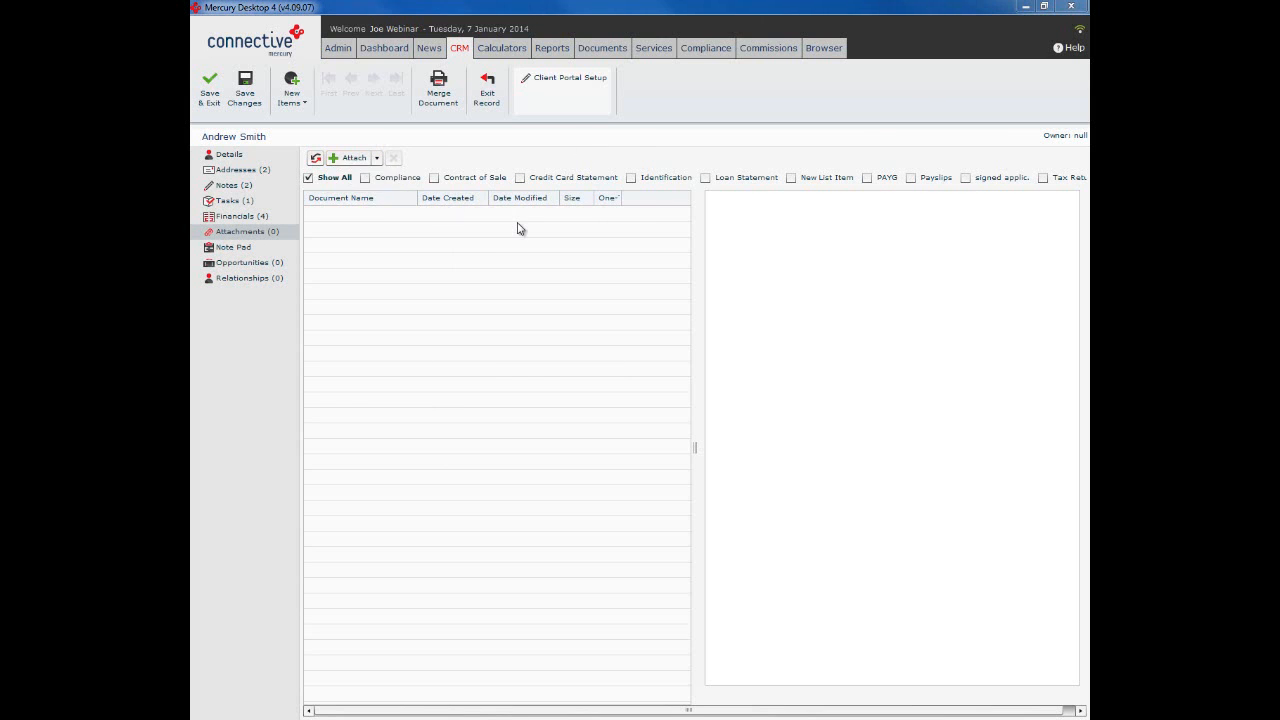
click(352, 158)
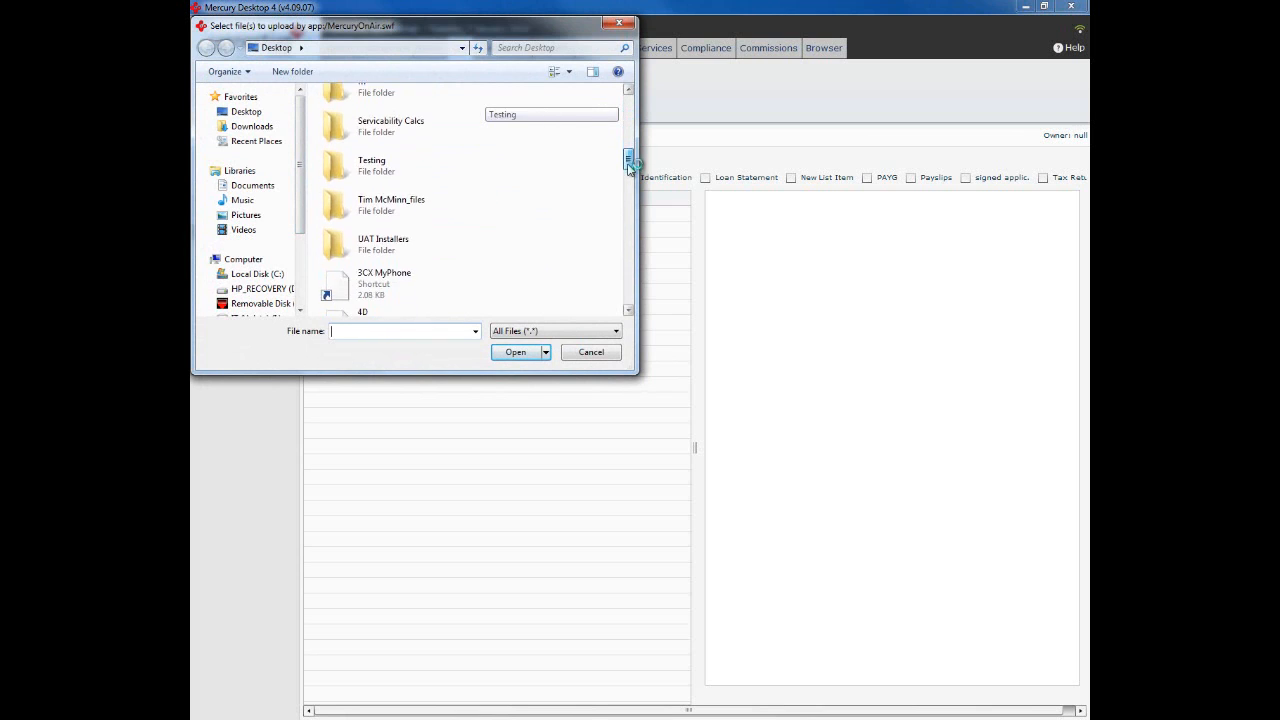
scroll(down, 3)
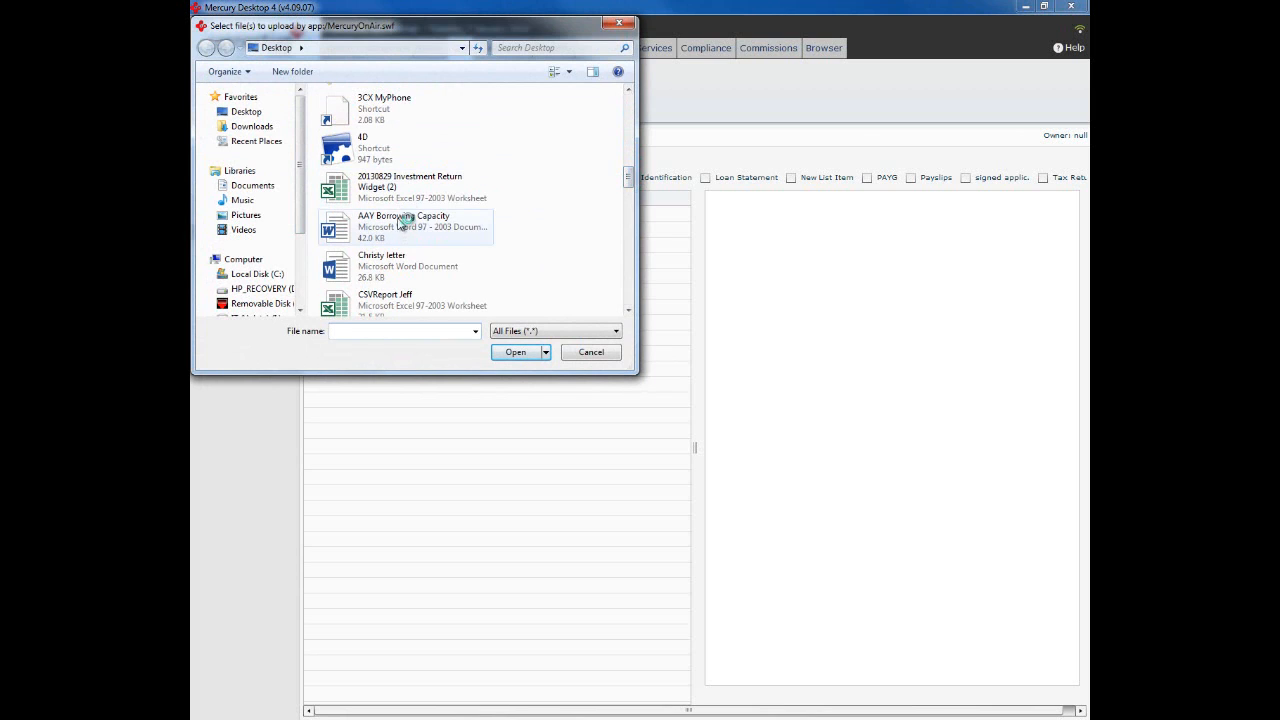
click(515, 351)
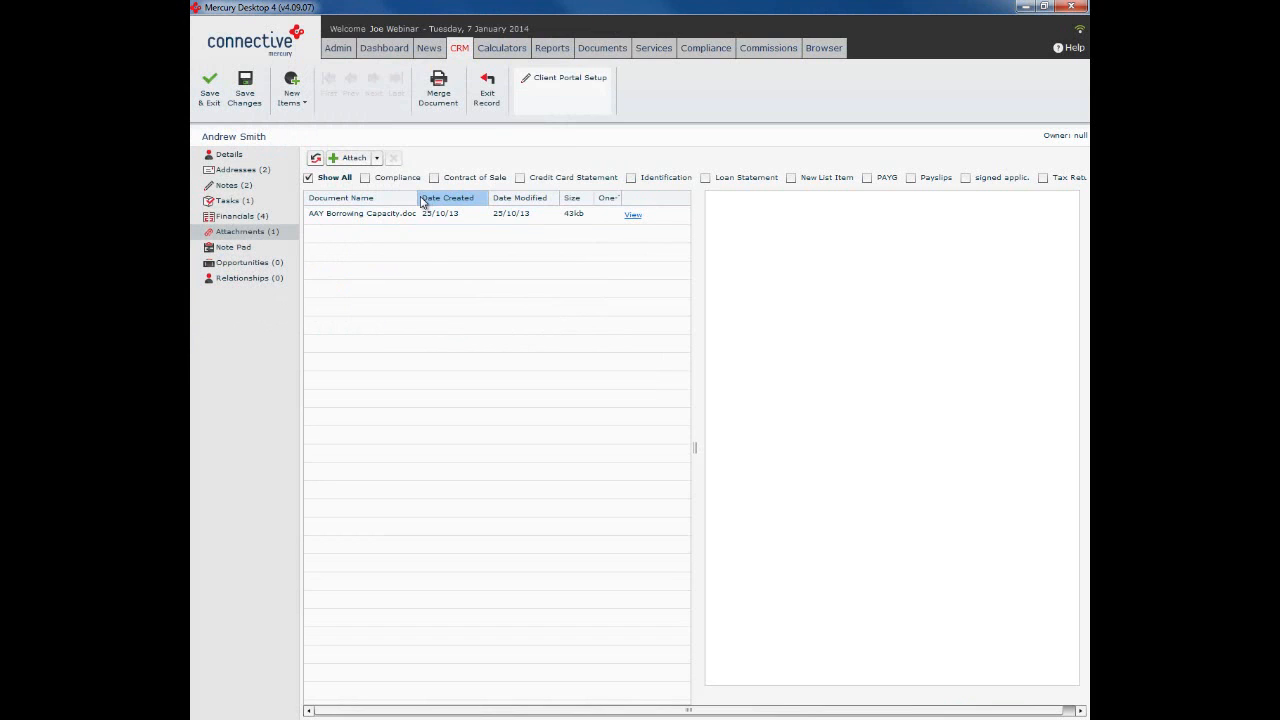
click(362, 213)
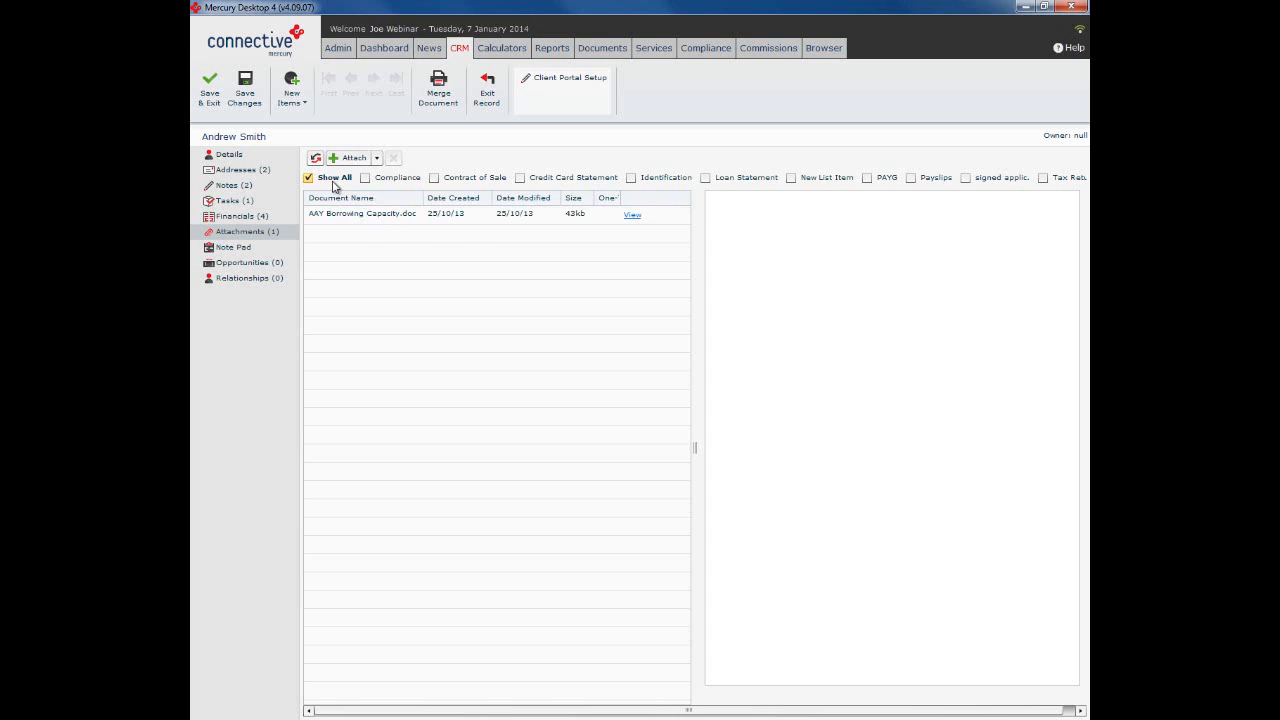
Tag the AAY Borrowing Capacity attachment with the PAYG category and close its preview.
click(362, 214)
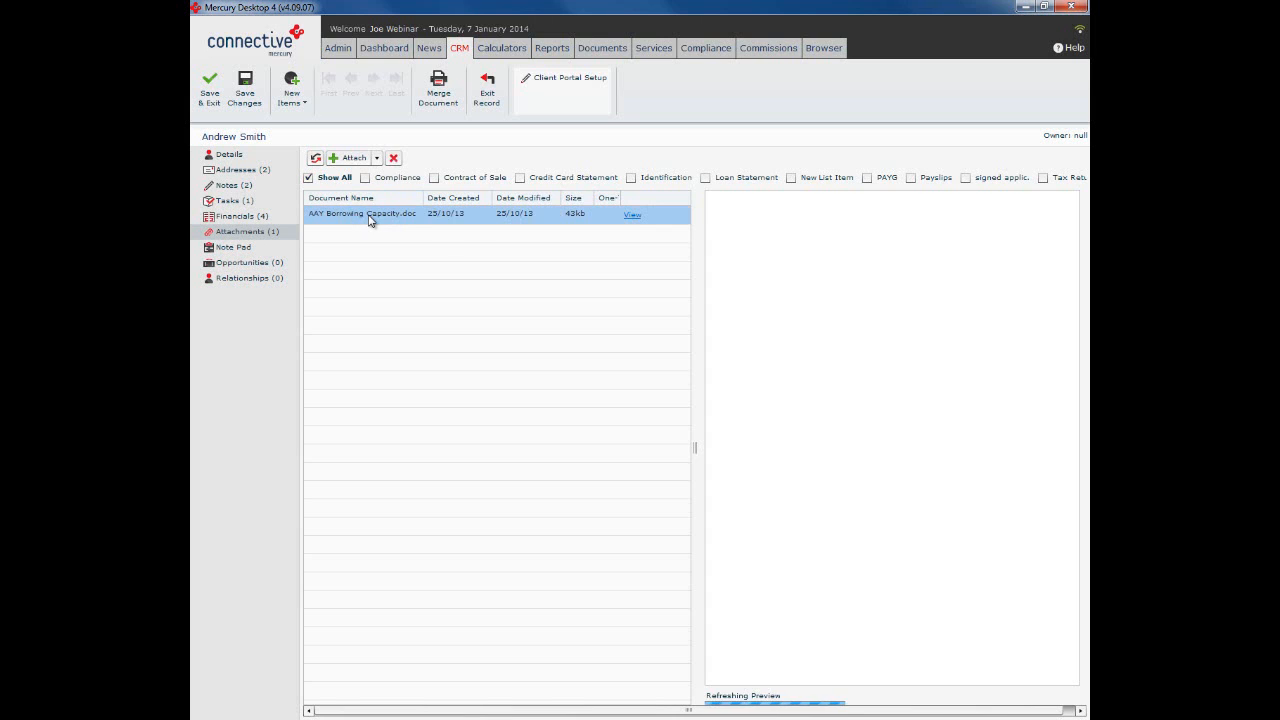
click(631, 215)
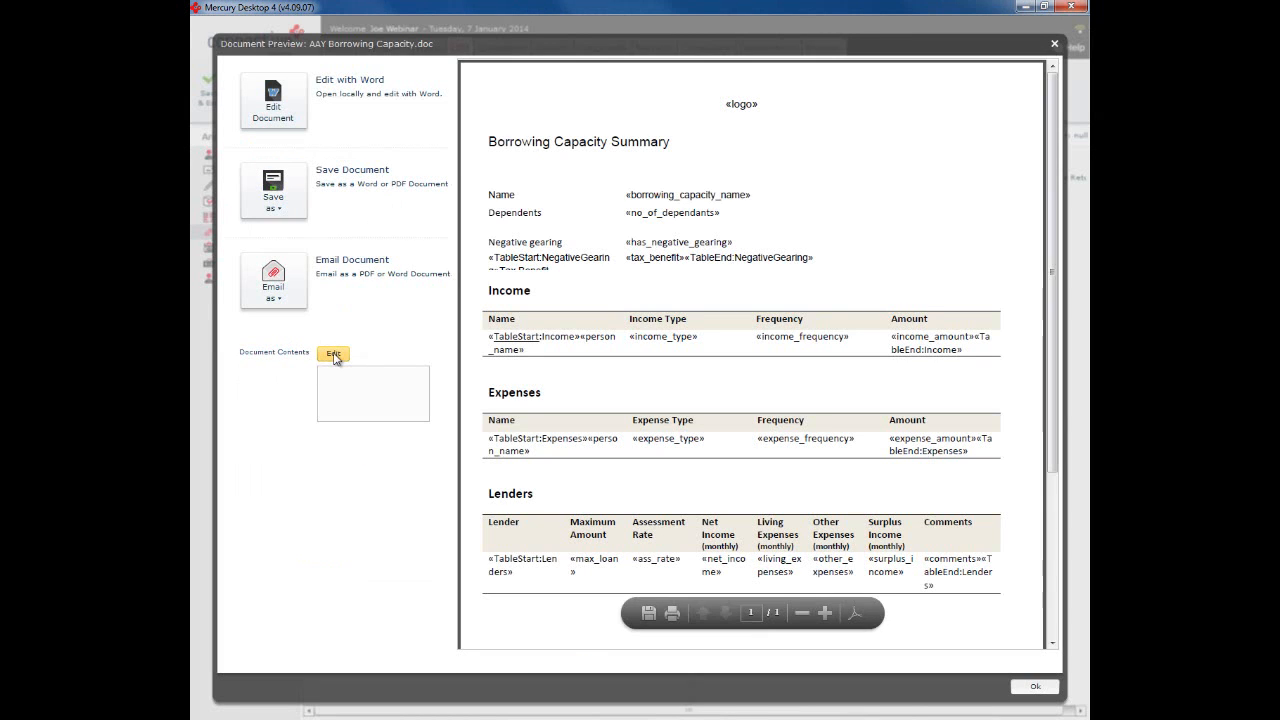
click(333, 353)
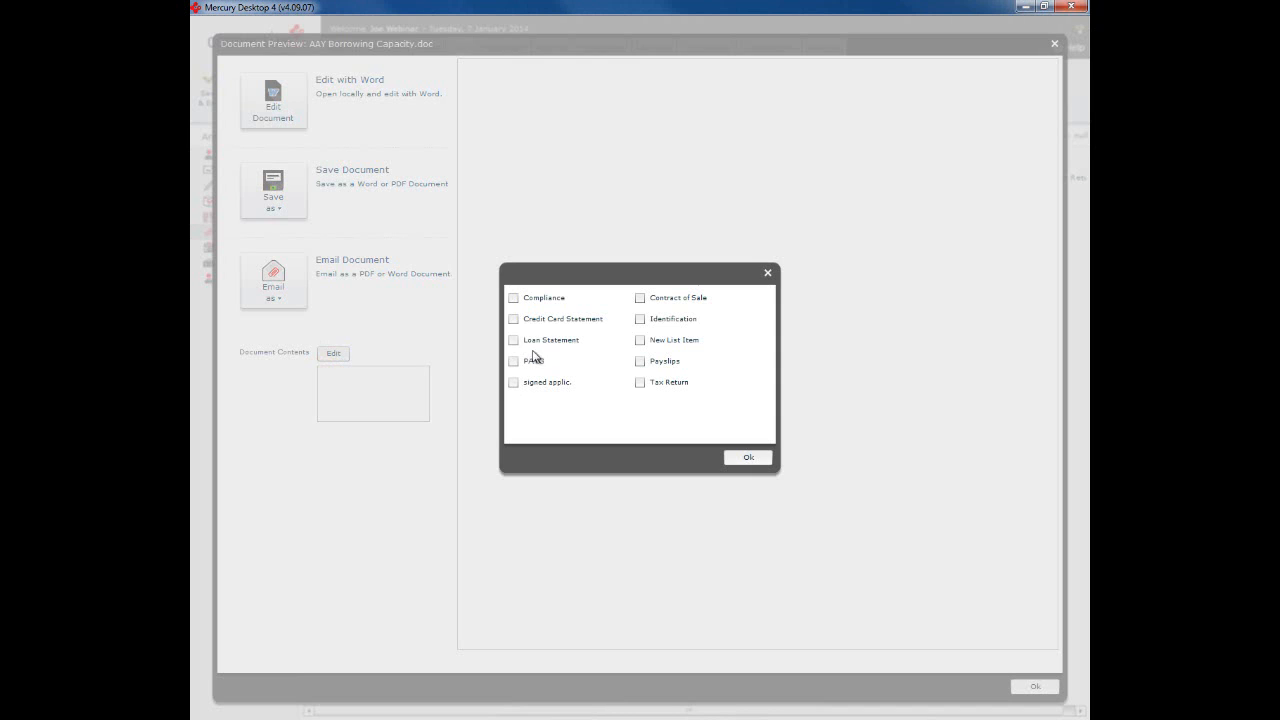
click(513, 361)
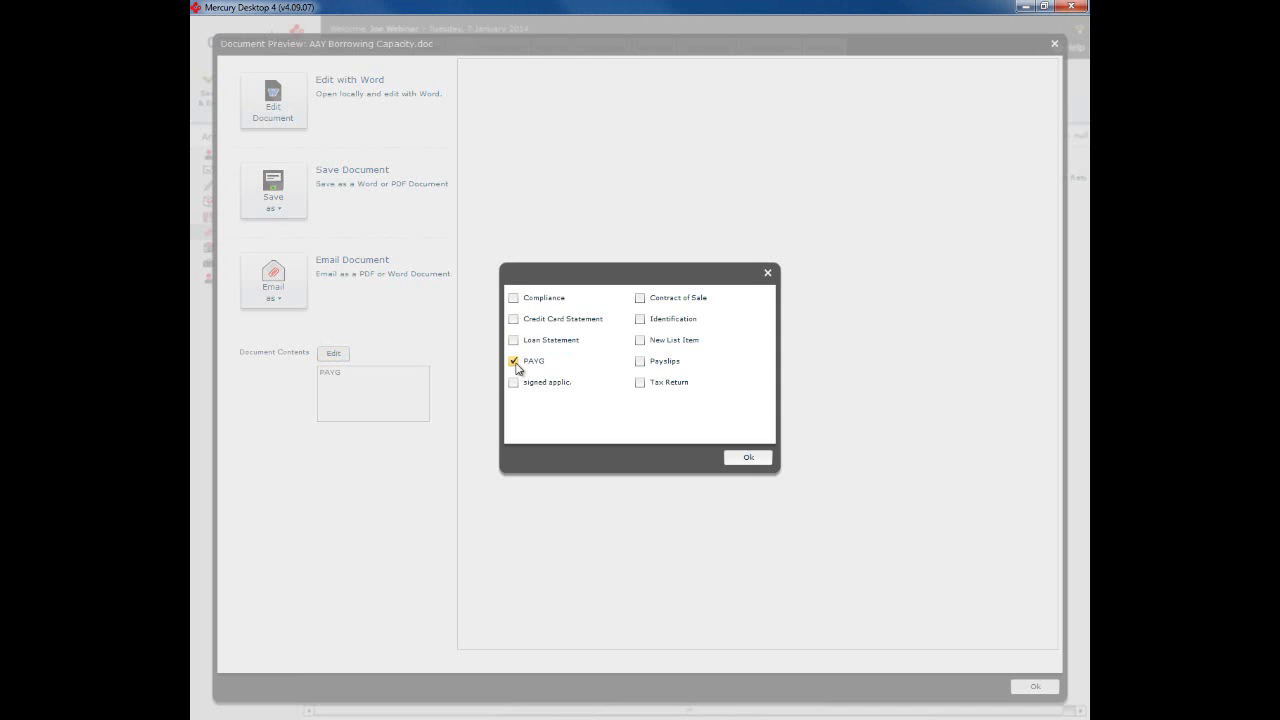
click(747, 457)
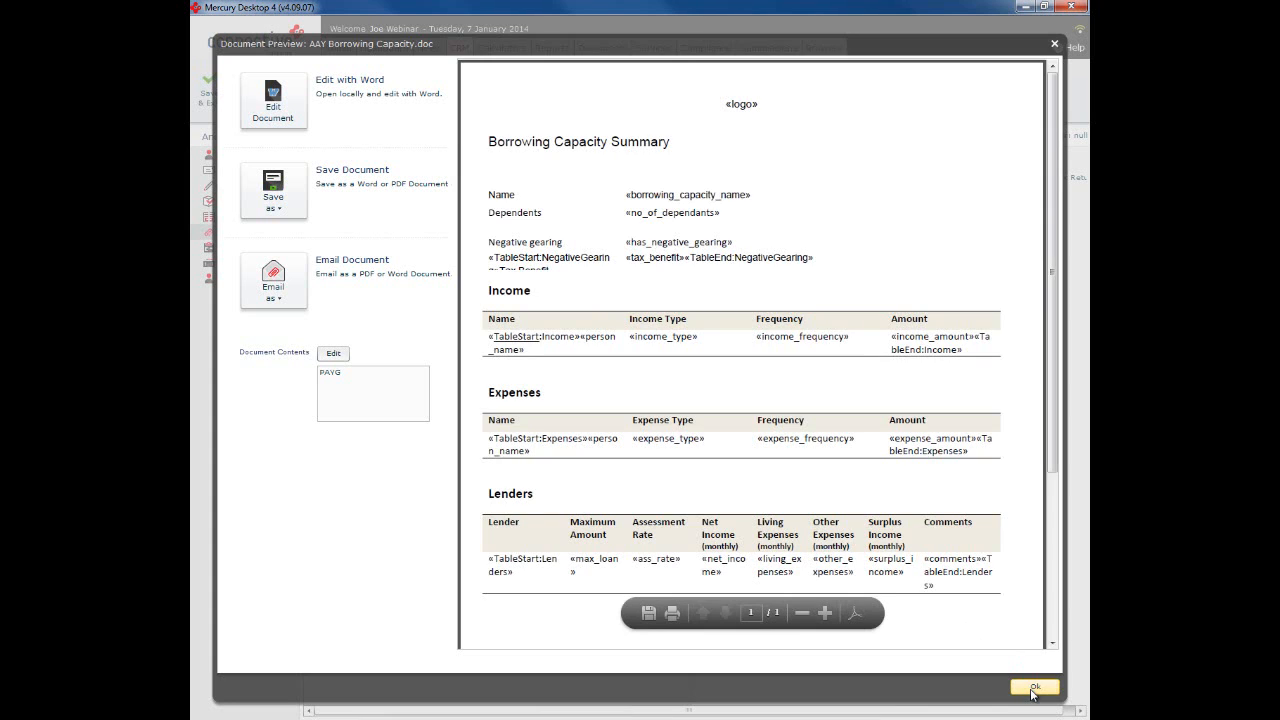
click(1033, 687)
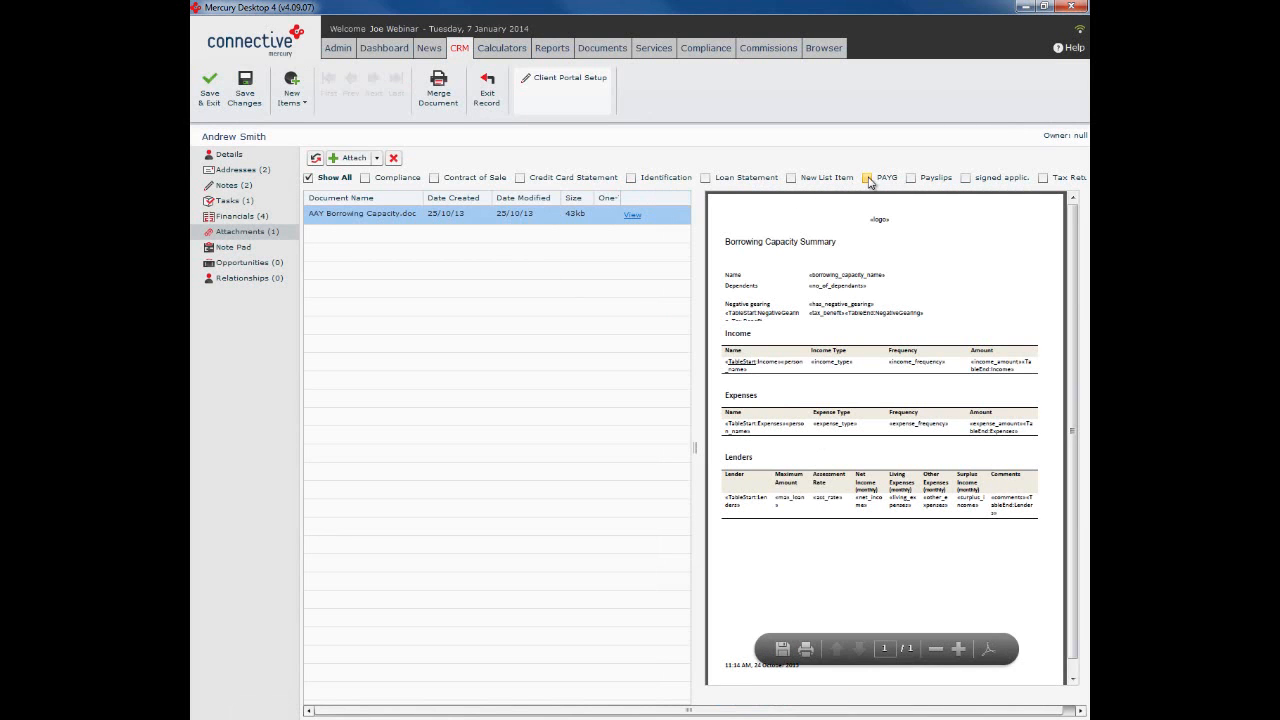
Filter attachments by PAYG, then Contract of Sale, then show all again.
click(866, 177)
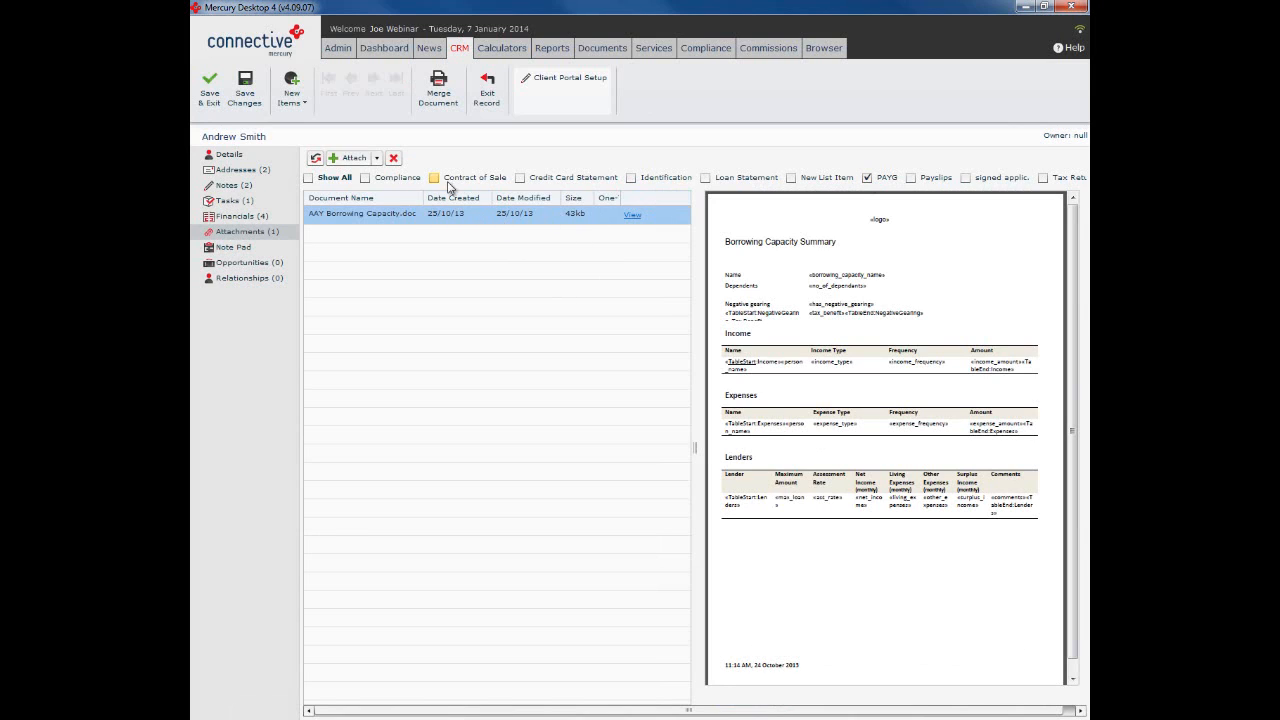
click(434, 177)
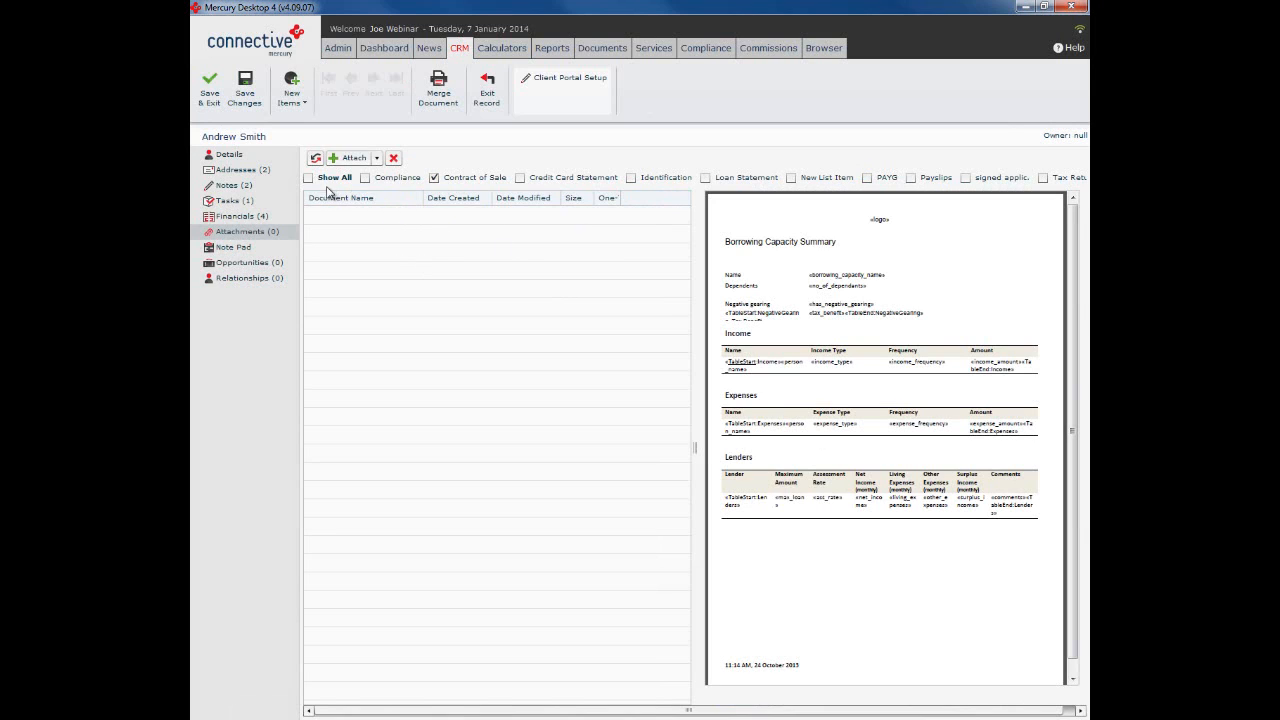
click(314, 177)
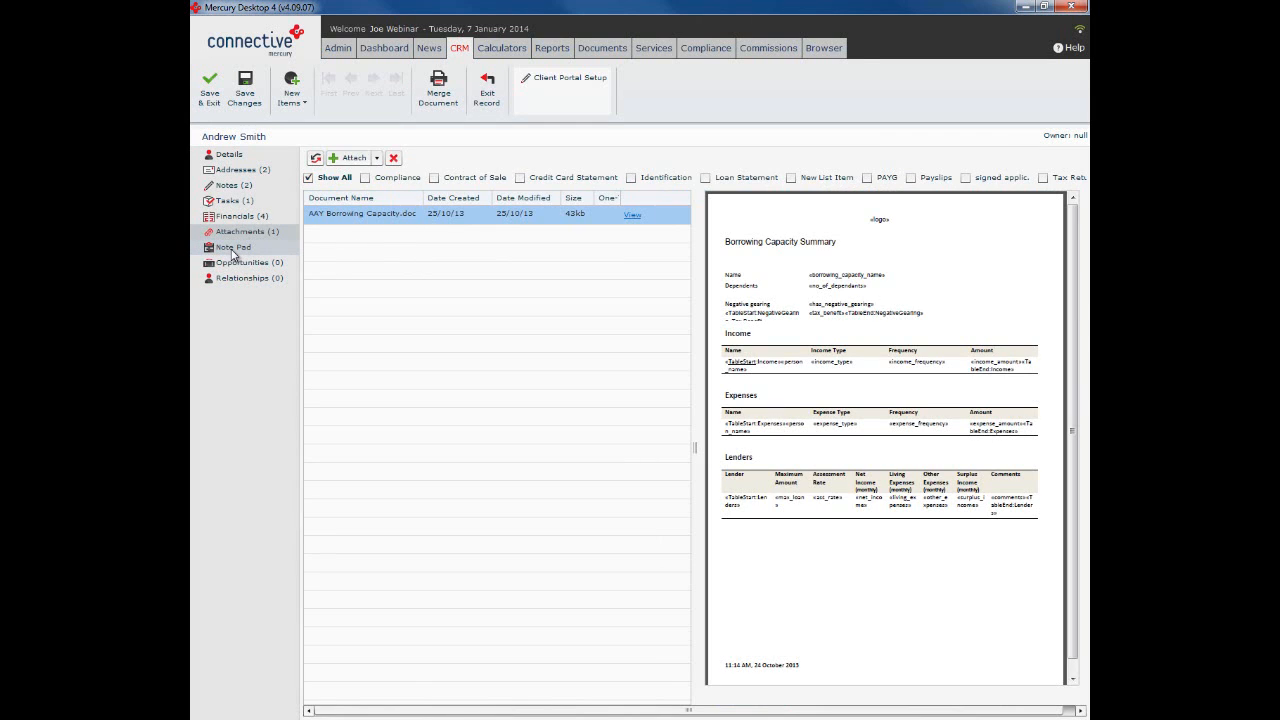
click(232, 247)
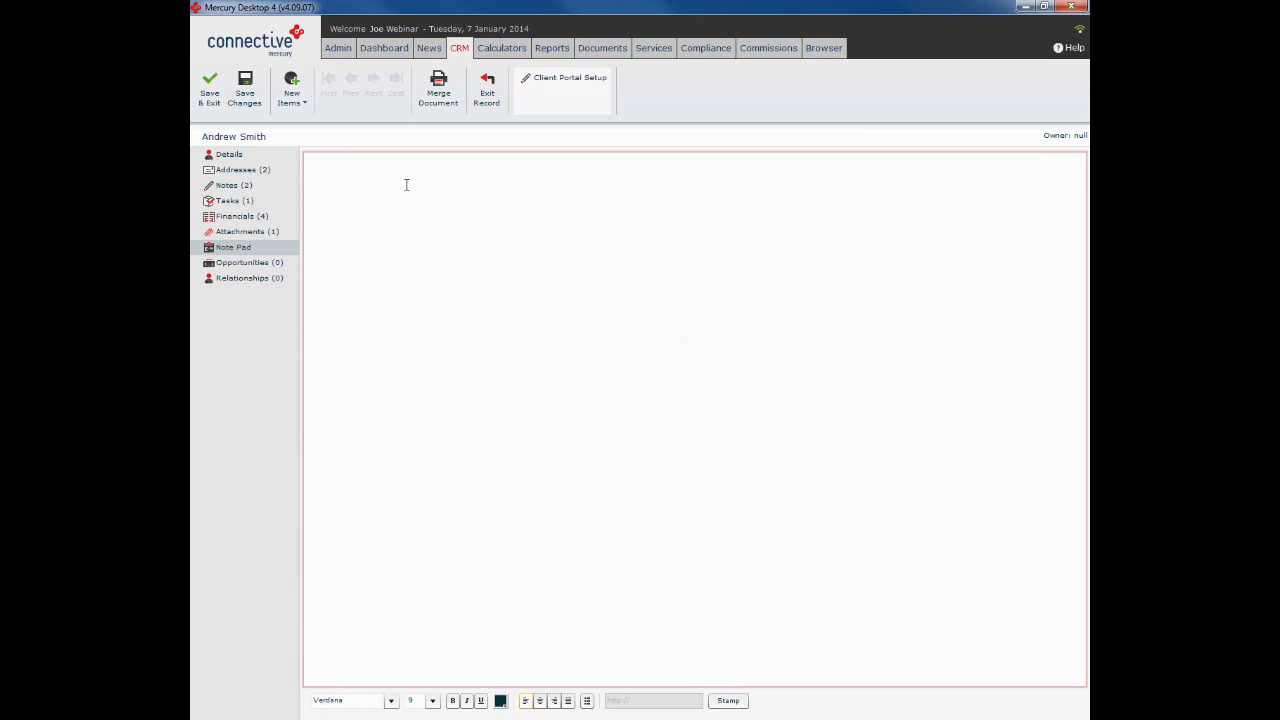
click(310, 160)
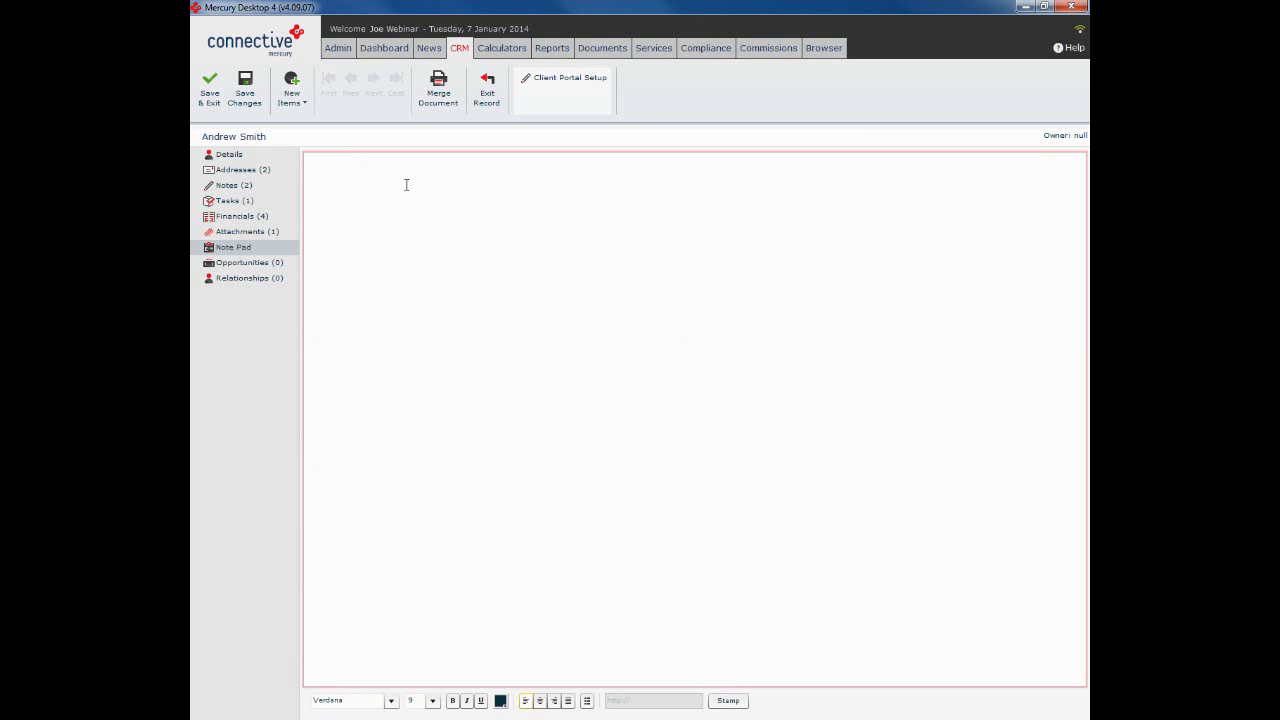
click(310, 158)
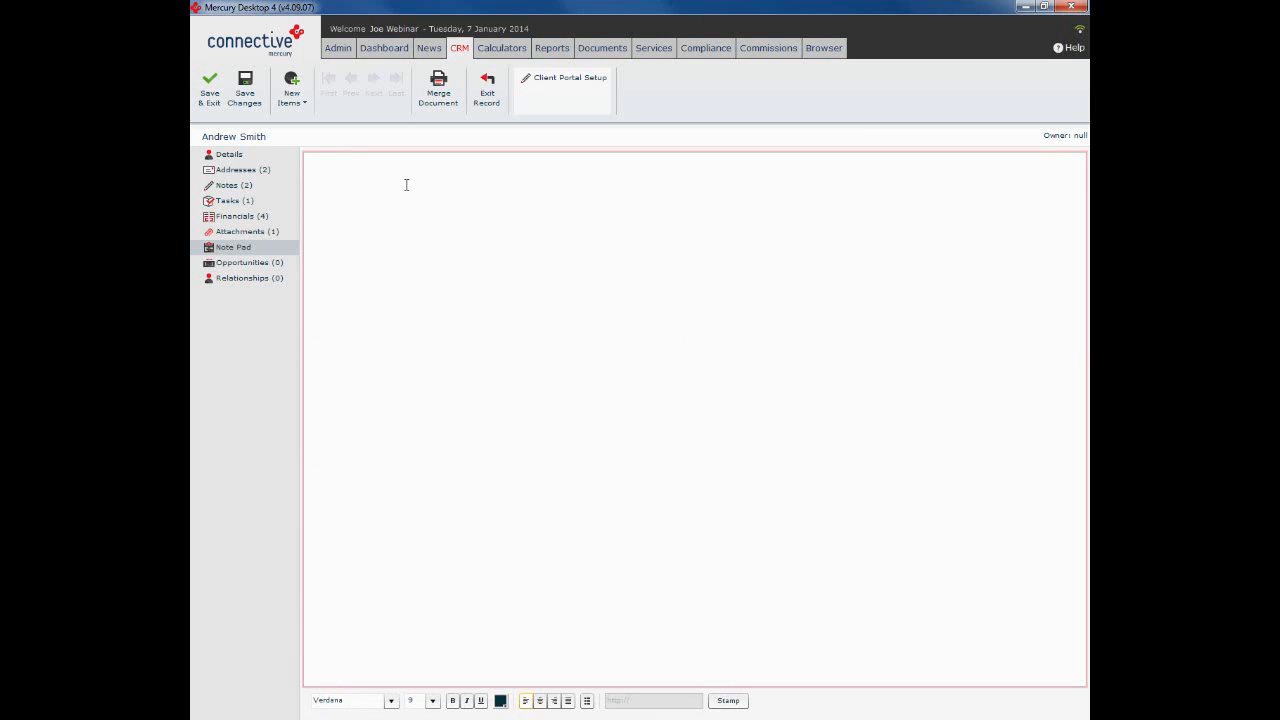
click(310, 160)
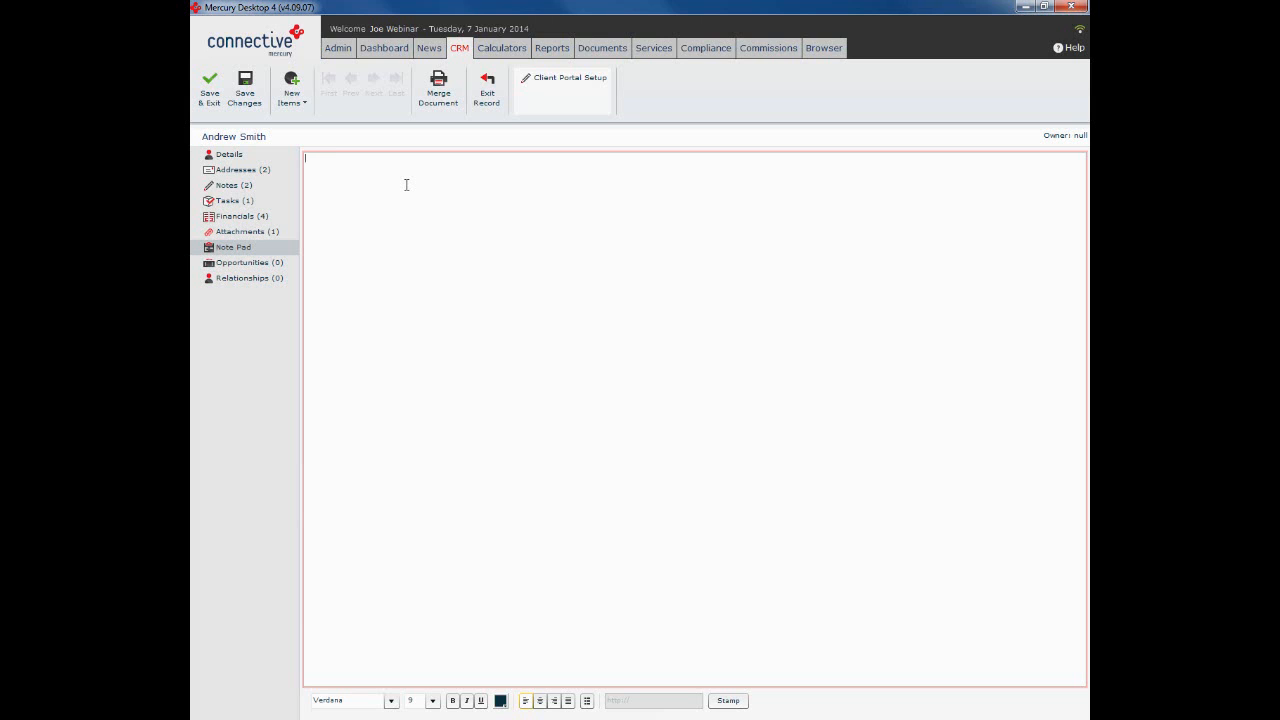
mouse_move(430, 221)
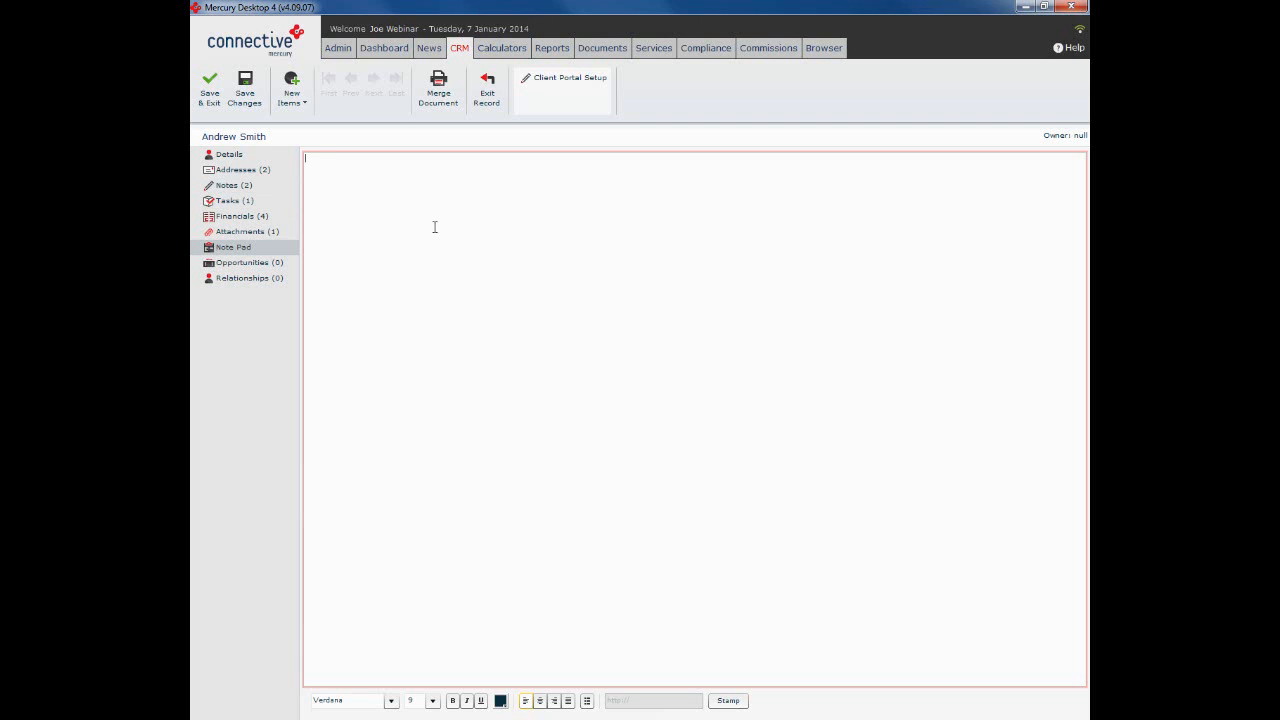
mouse_move(423, 236)
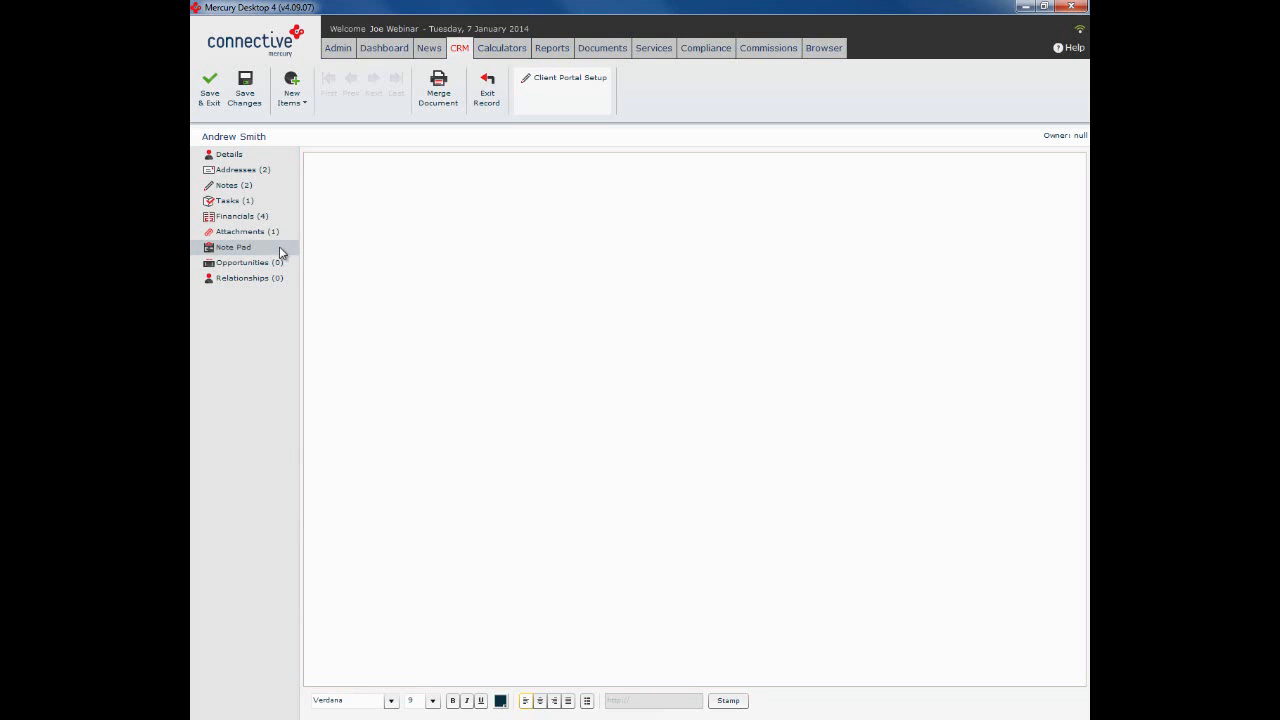
click(243, 262)
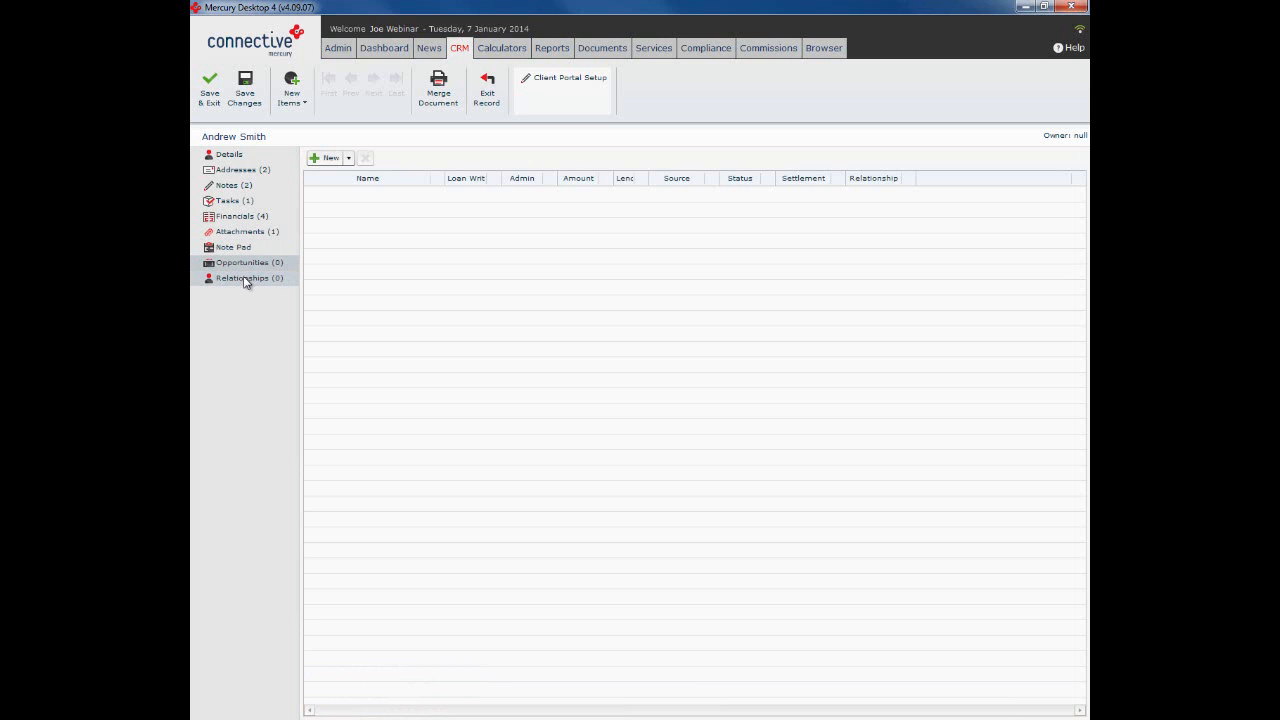
click(242, 278)
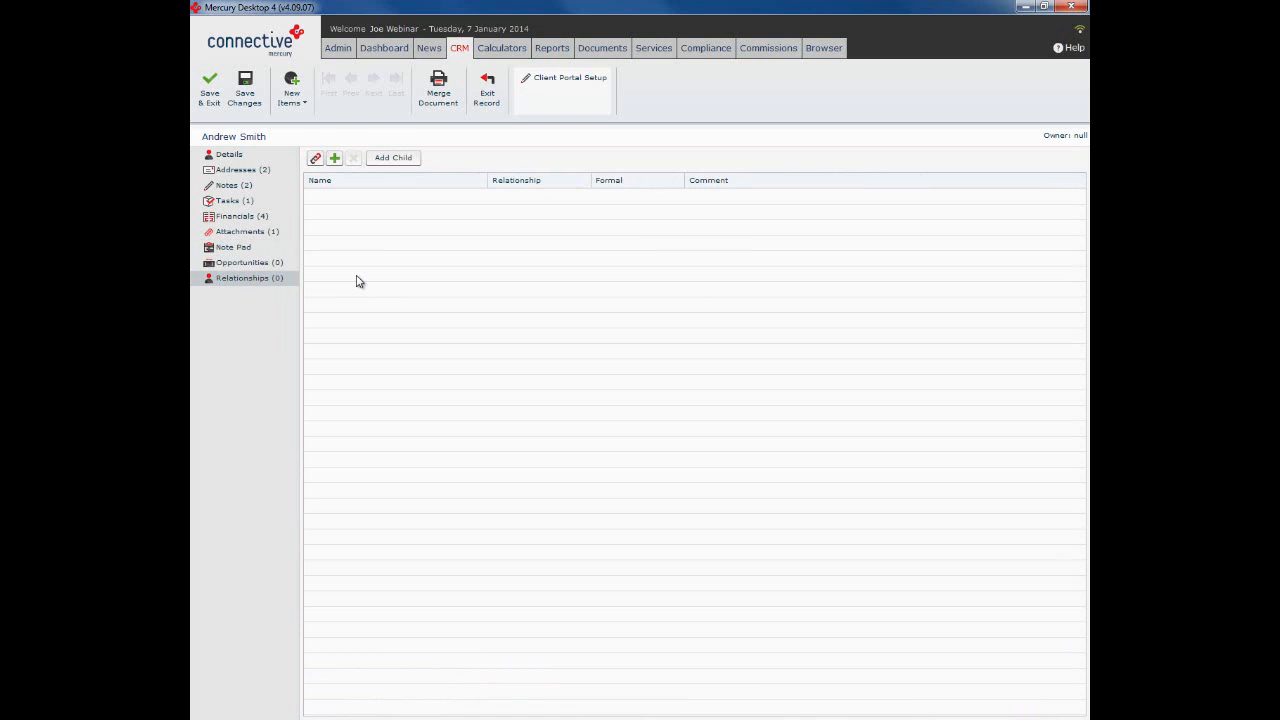
mouse_move(349, 209)
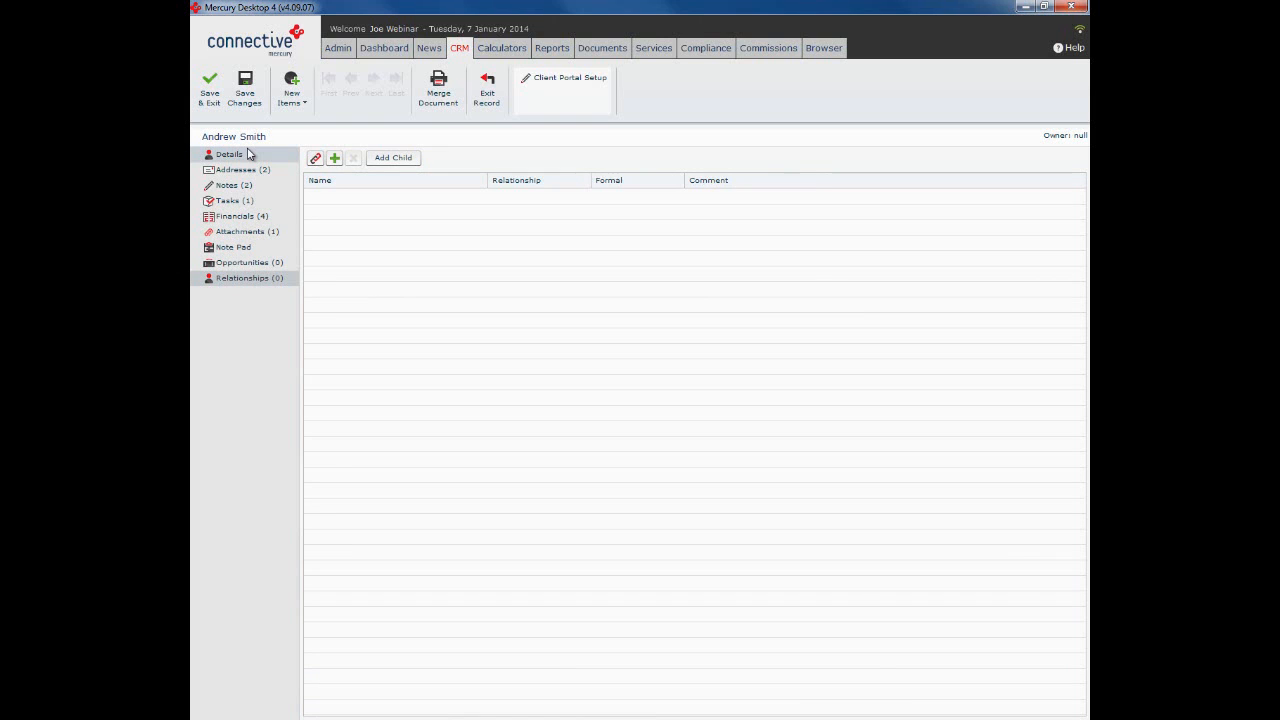
mouse_move(334, 158)
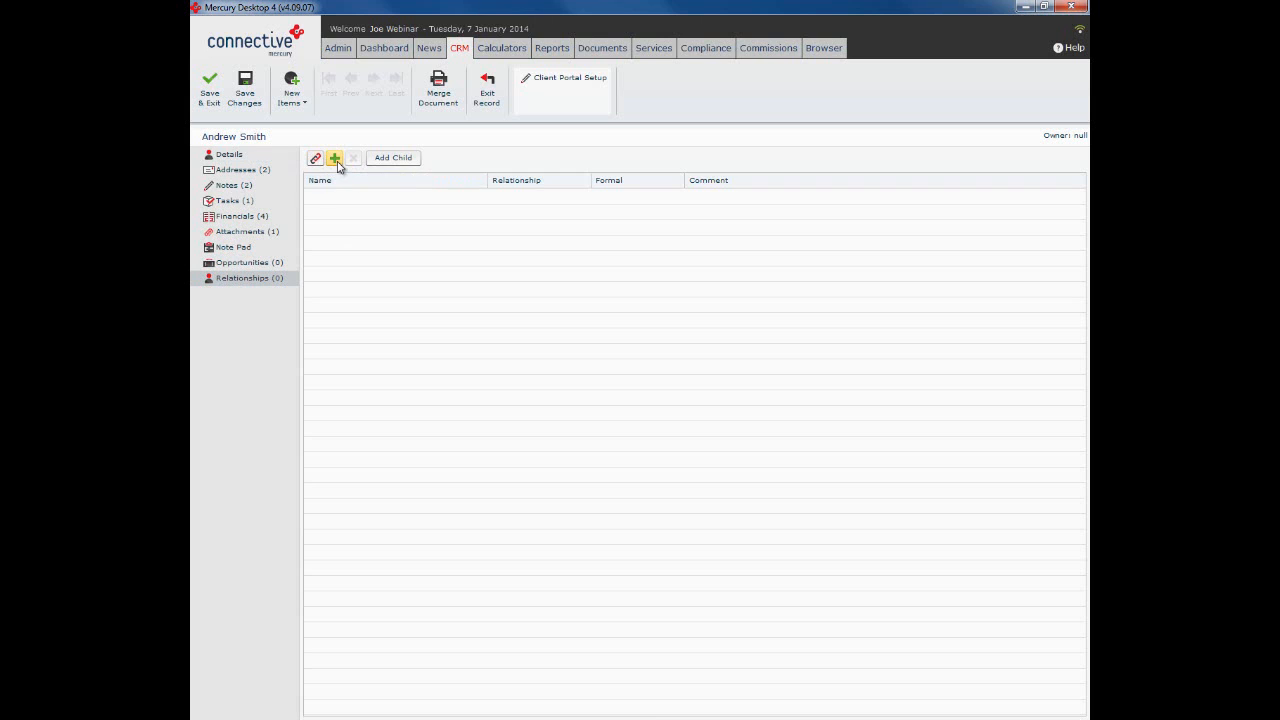
mouse_move(335, 158)
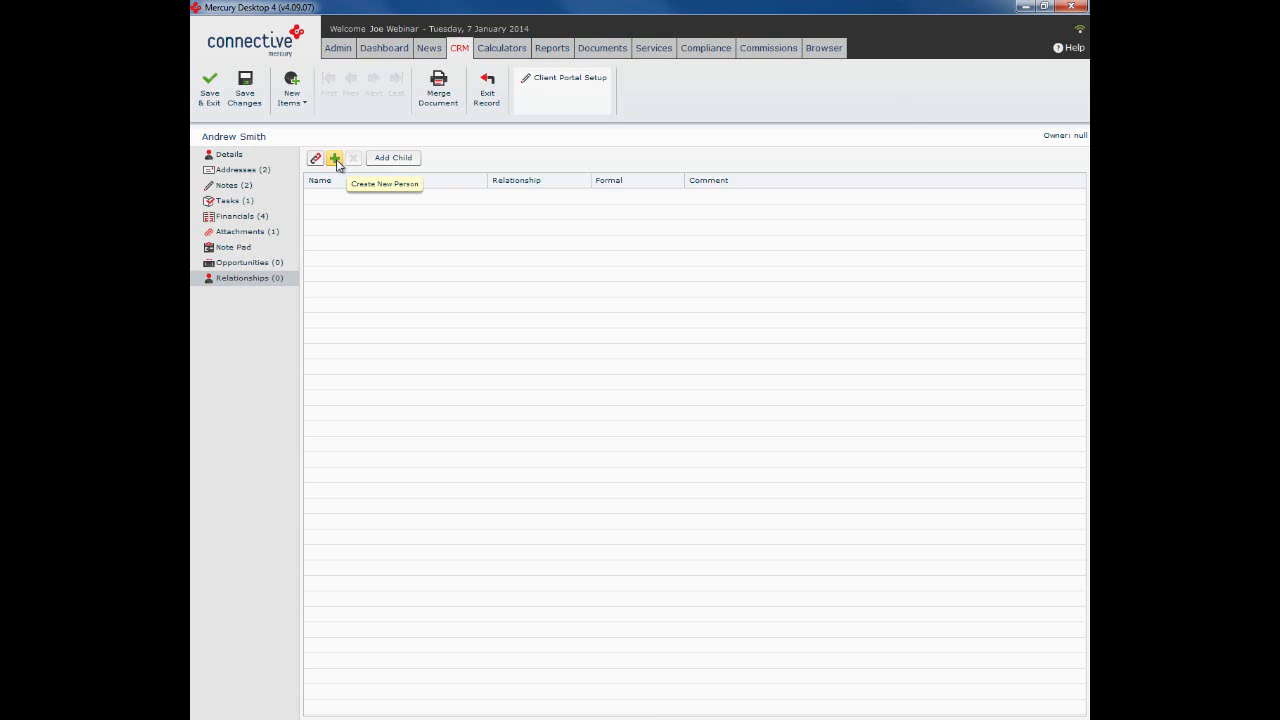
mouse_move(316, 161)
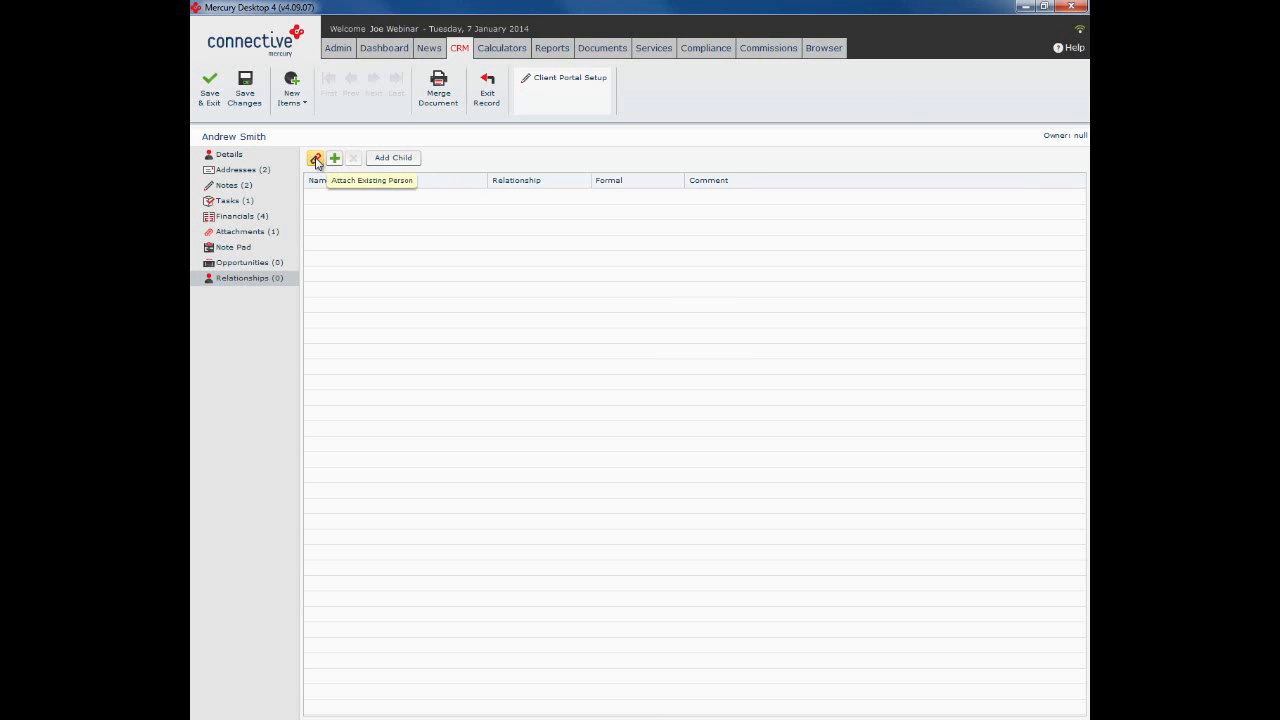
click(315, 158)
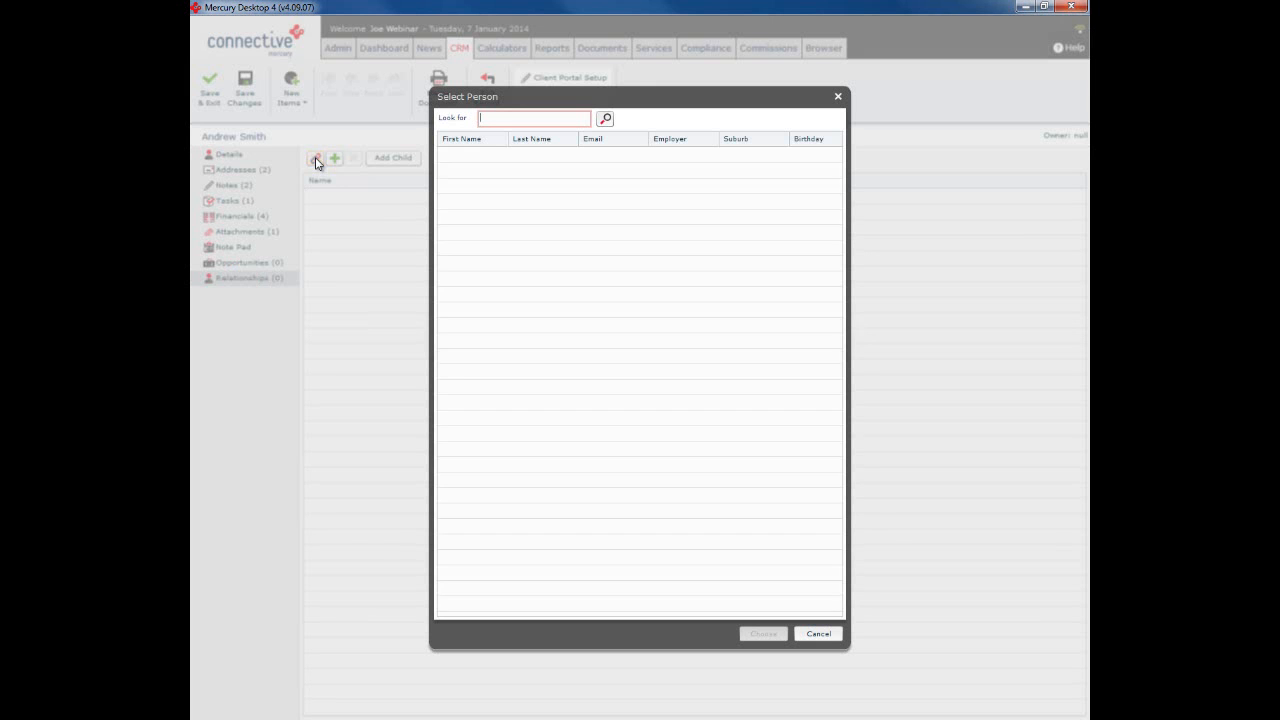
text(karen sm)
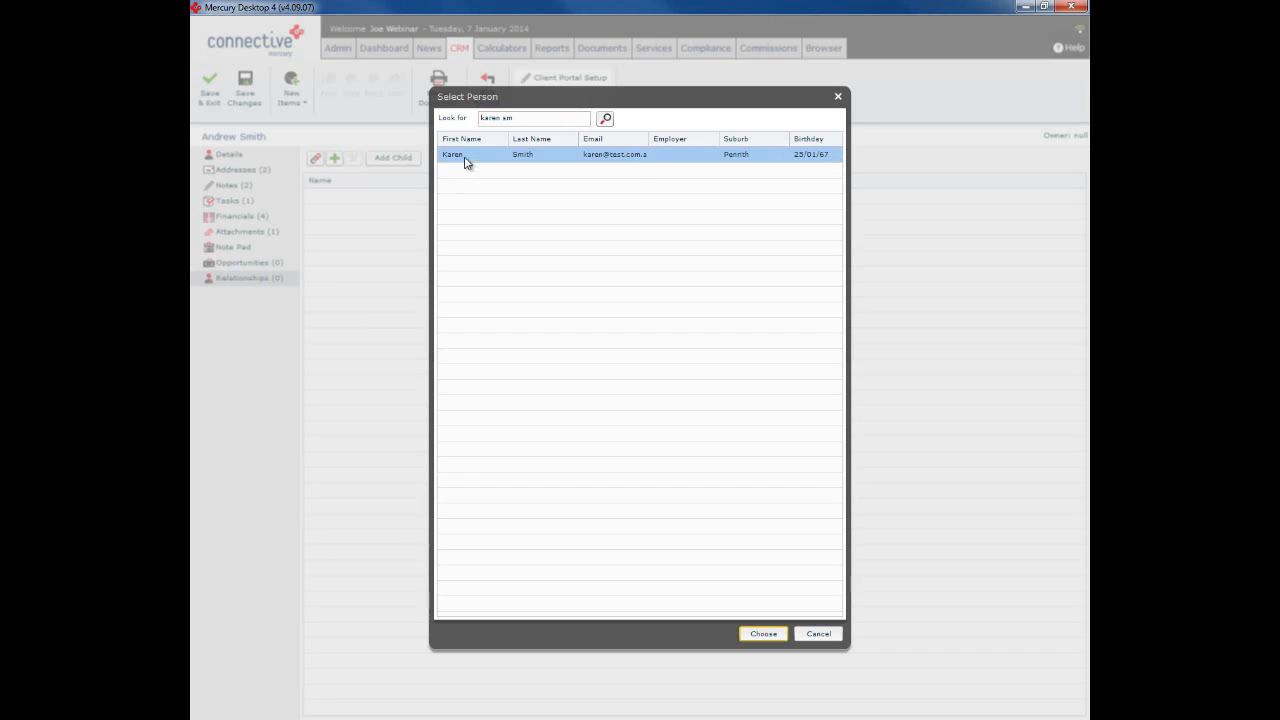
click(762, 633)
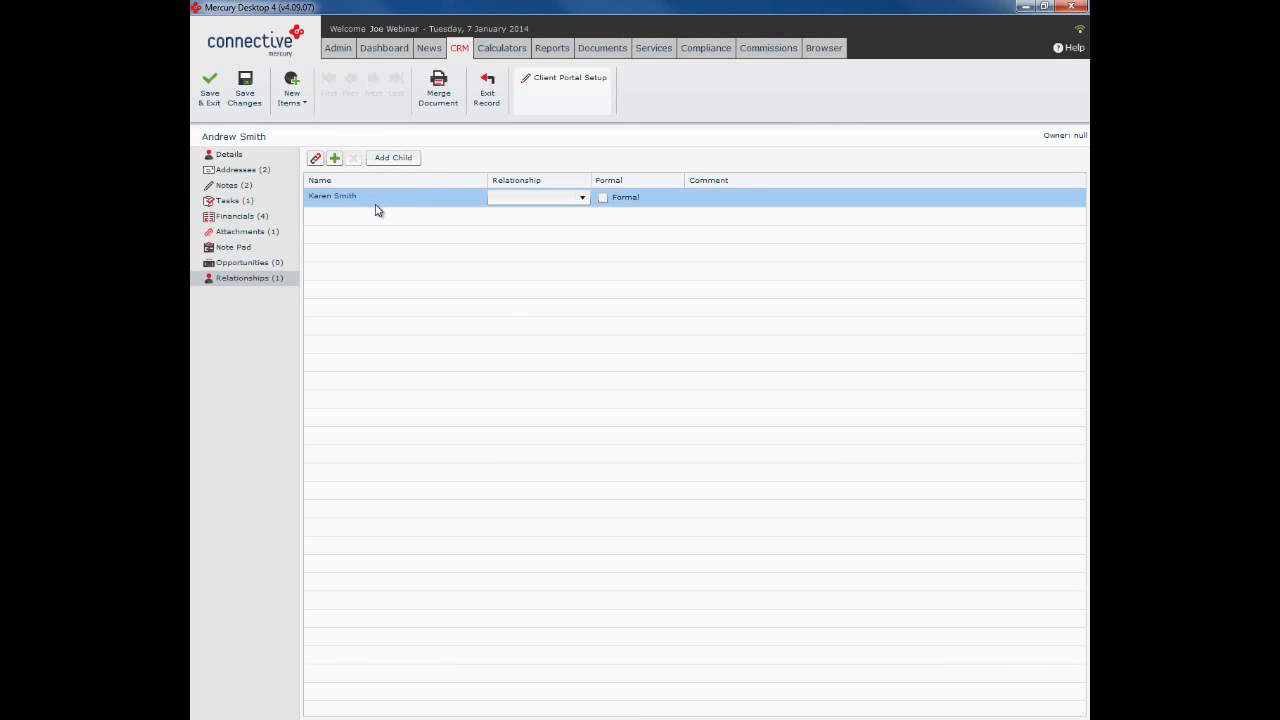
click(581, 197)
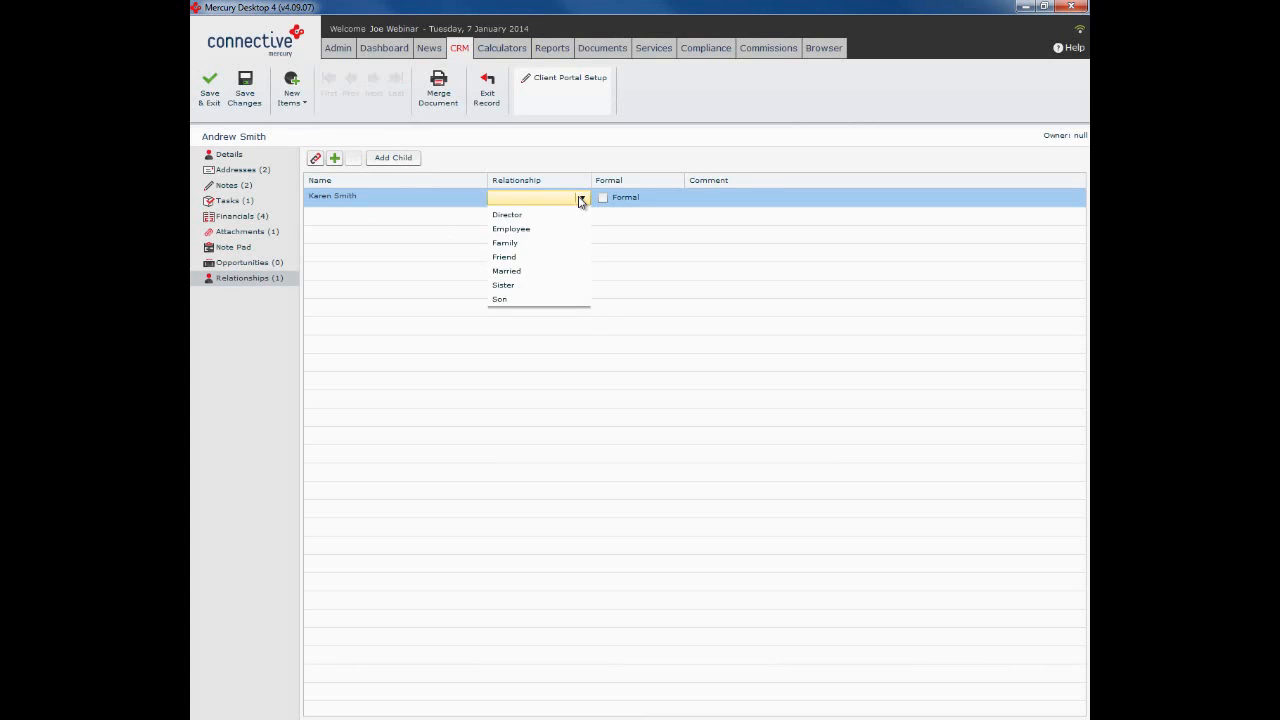
click(506, 271)
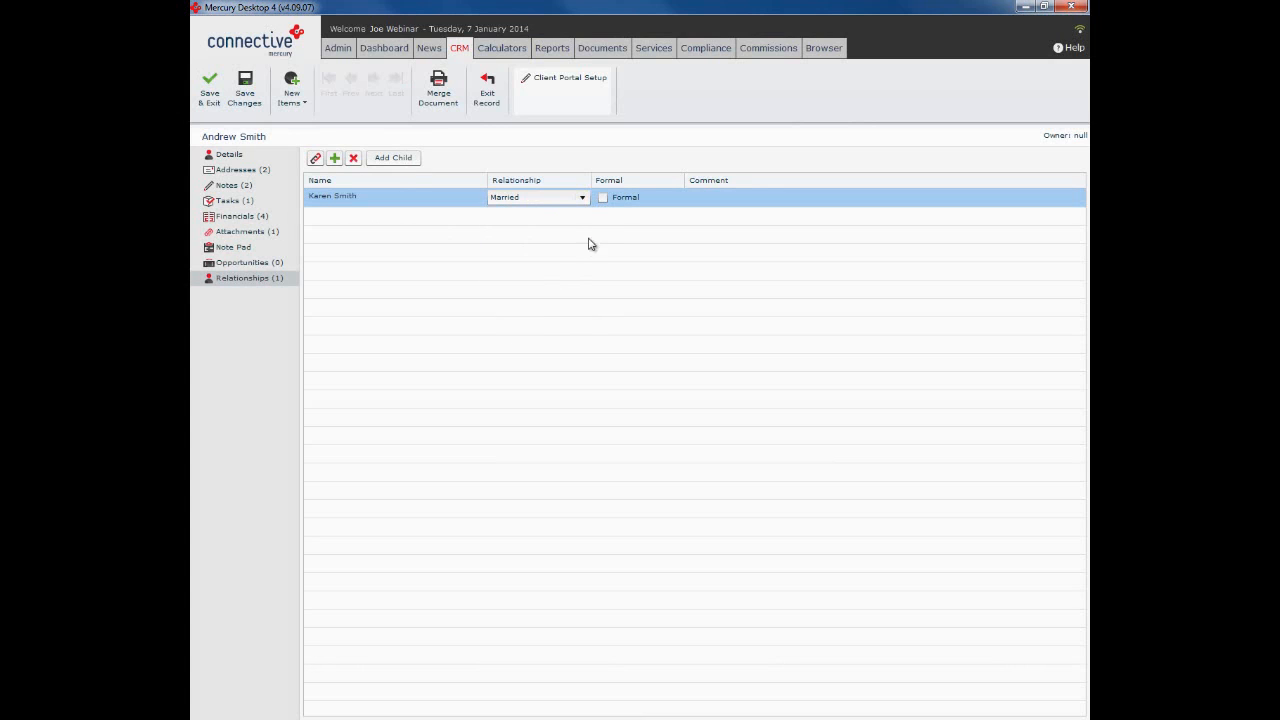
click(602, 197)
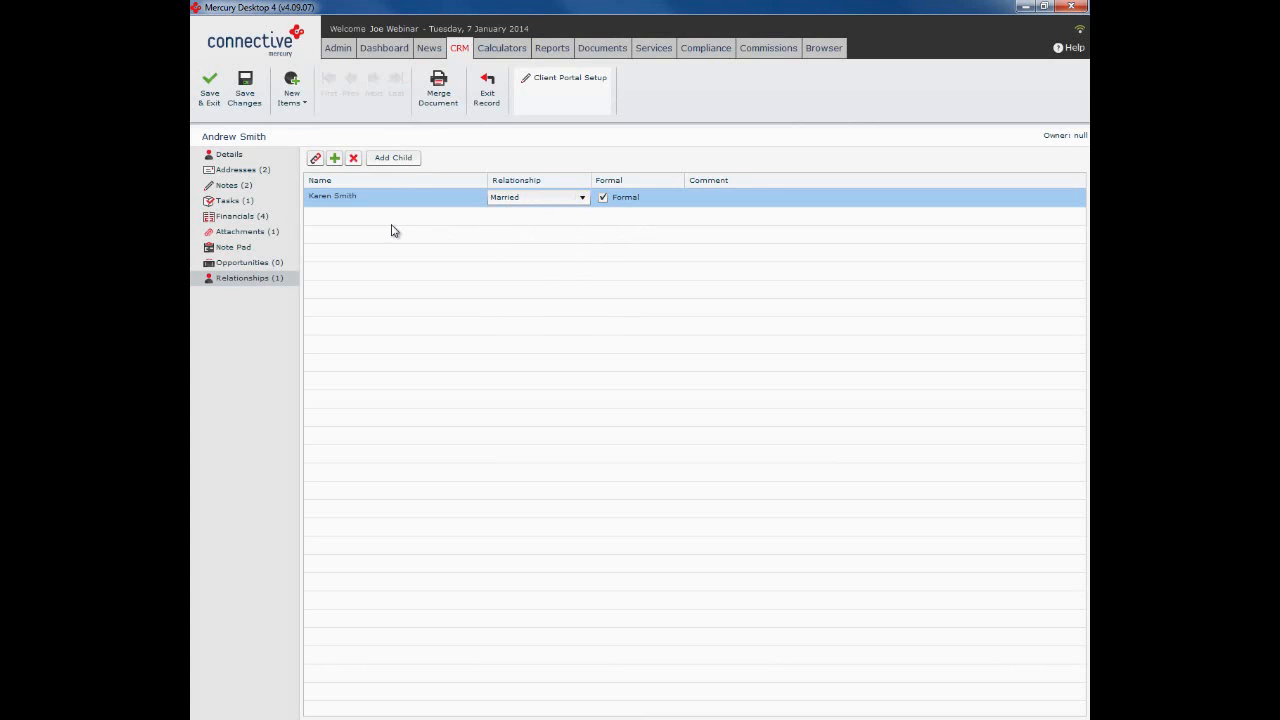
mouse_move(407, 234)
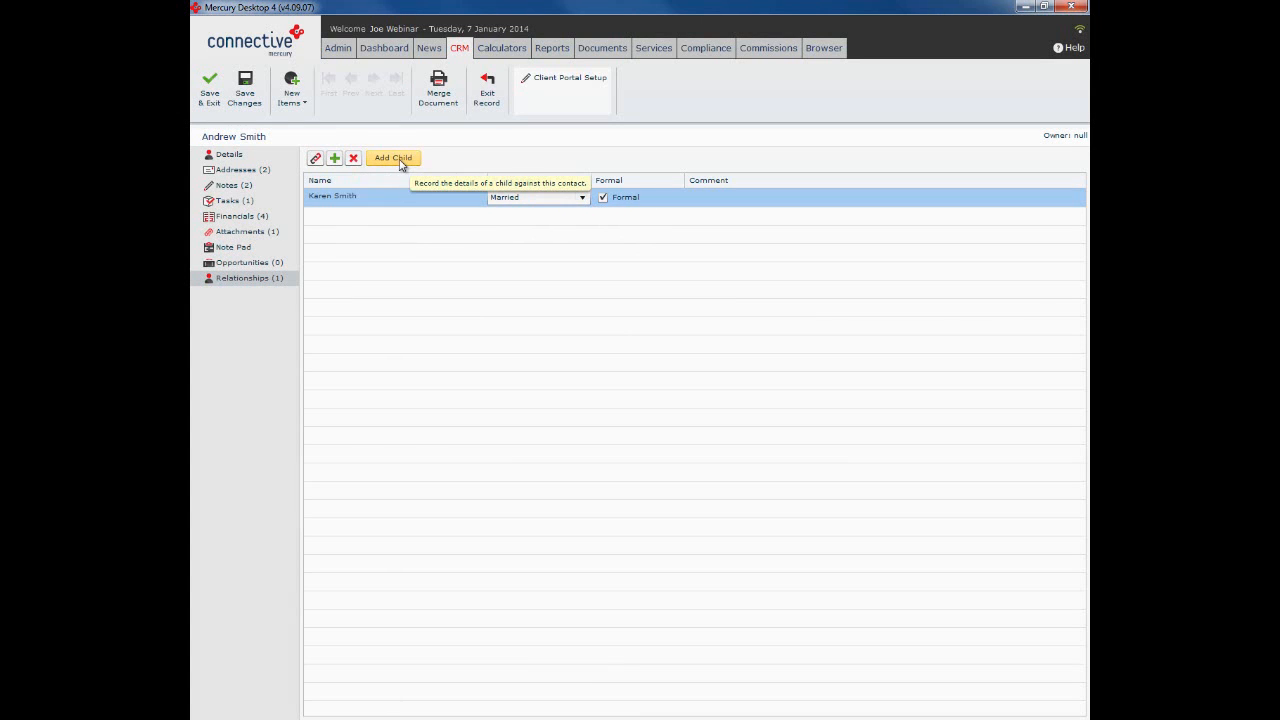
click(392, 158)
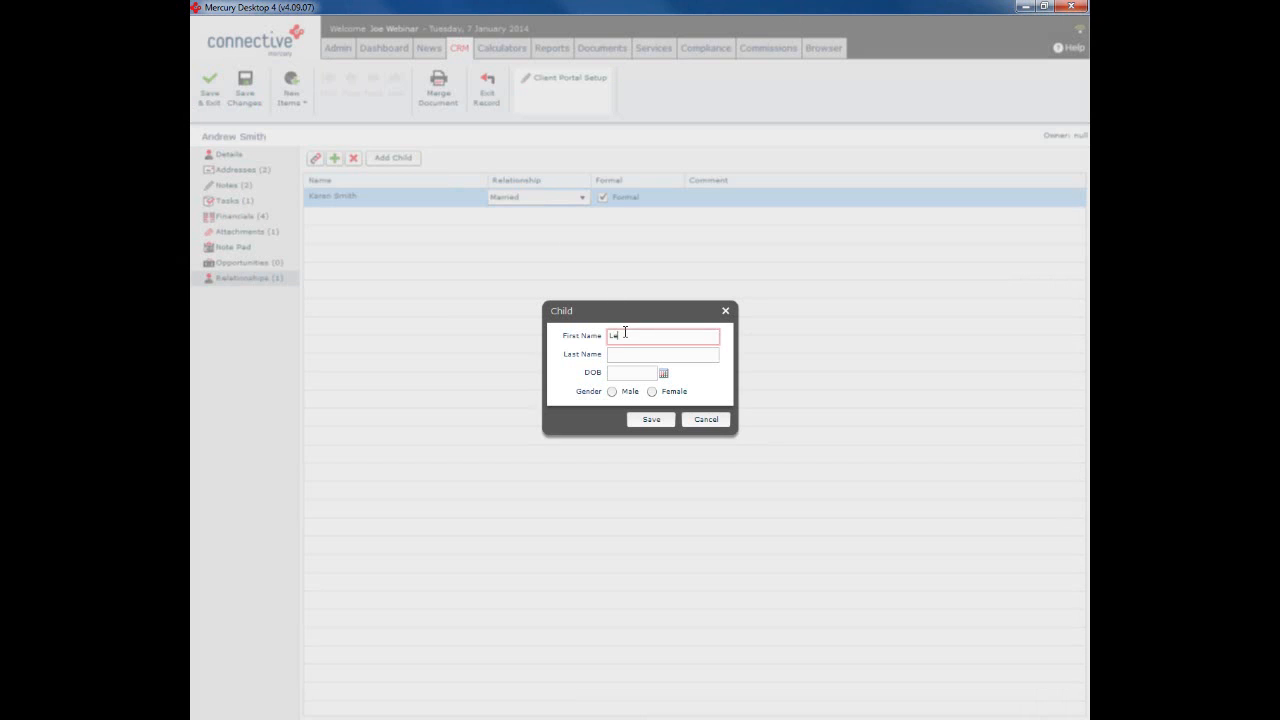
text(Smith)
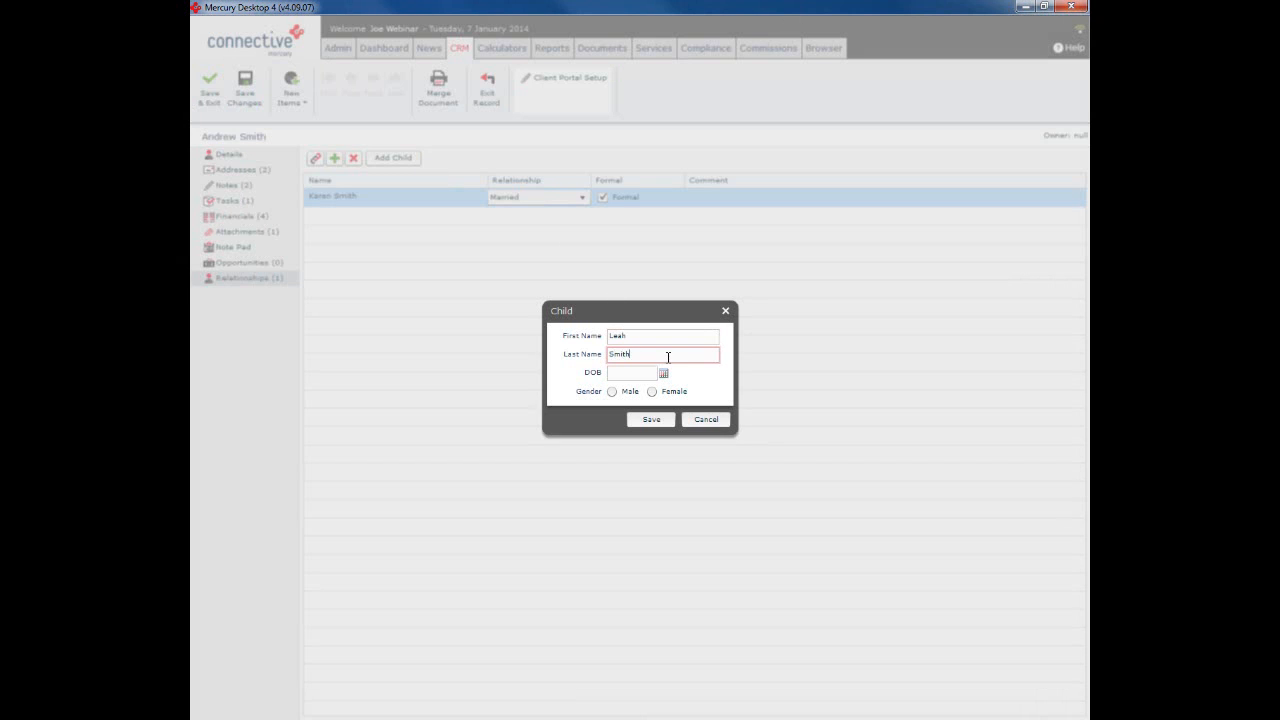
click(663, 373)
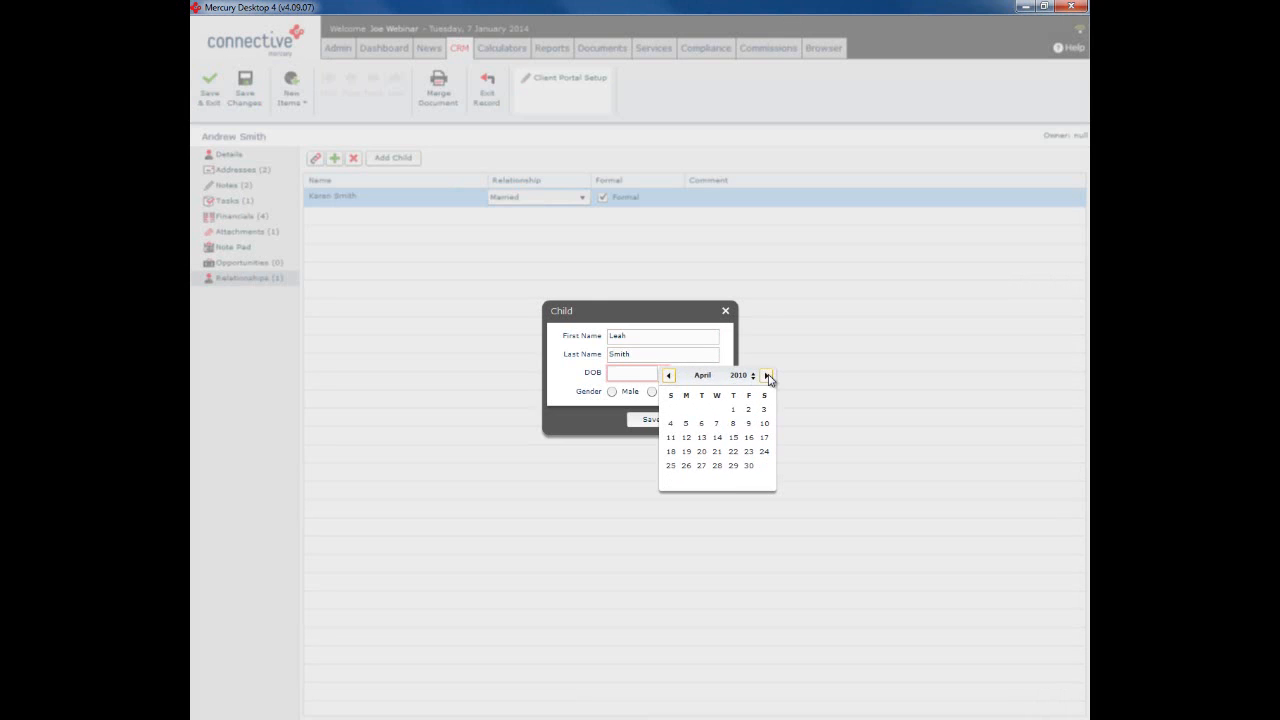
click(686, 422)
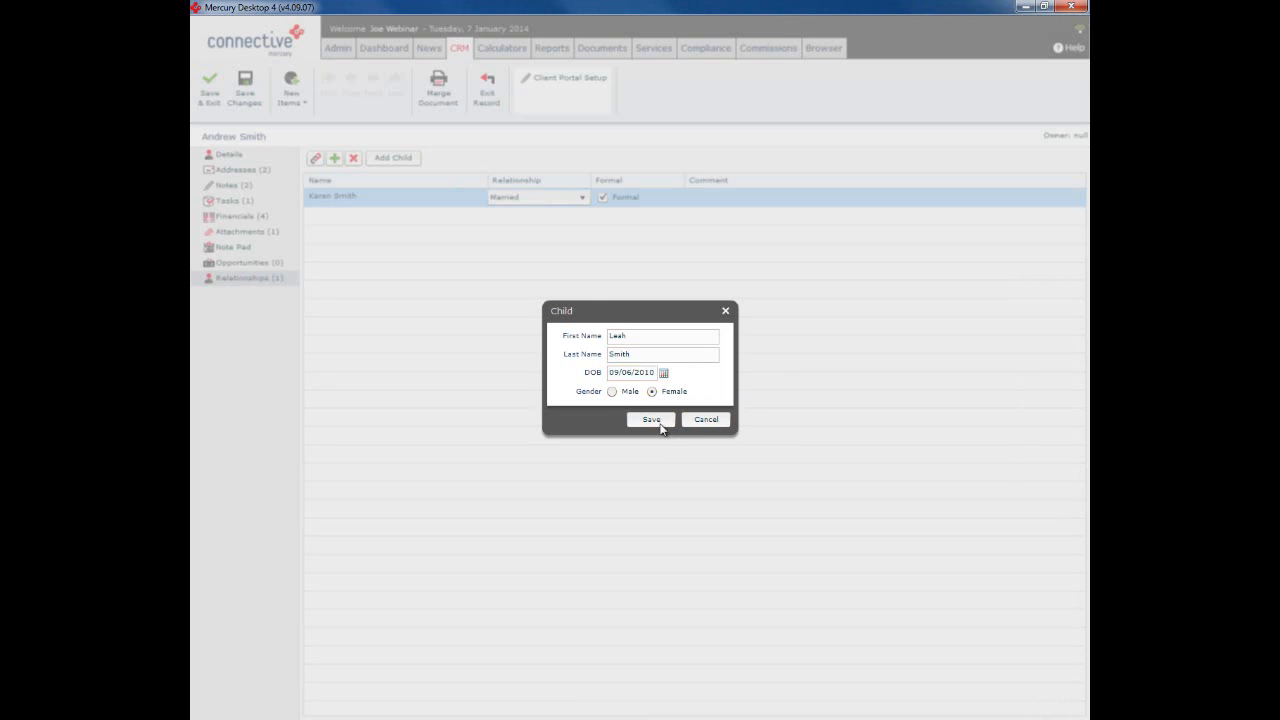
click(650, 419)
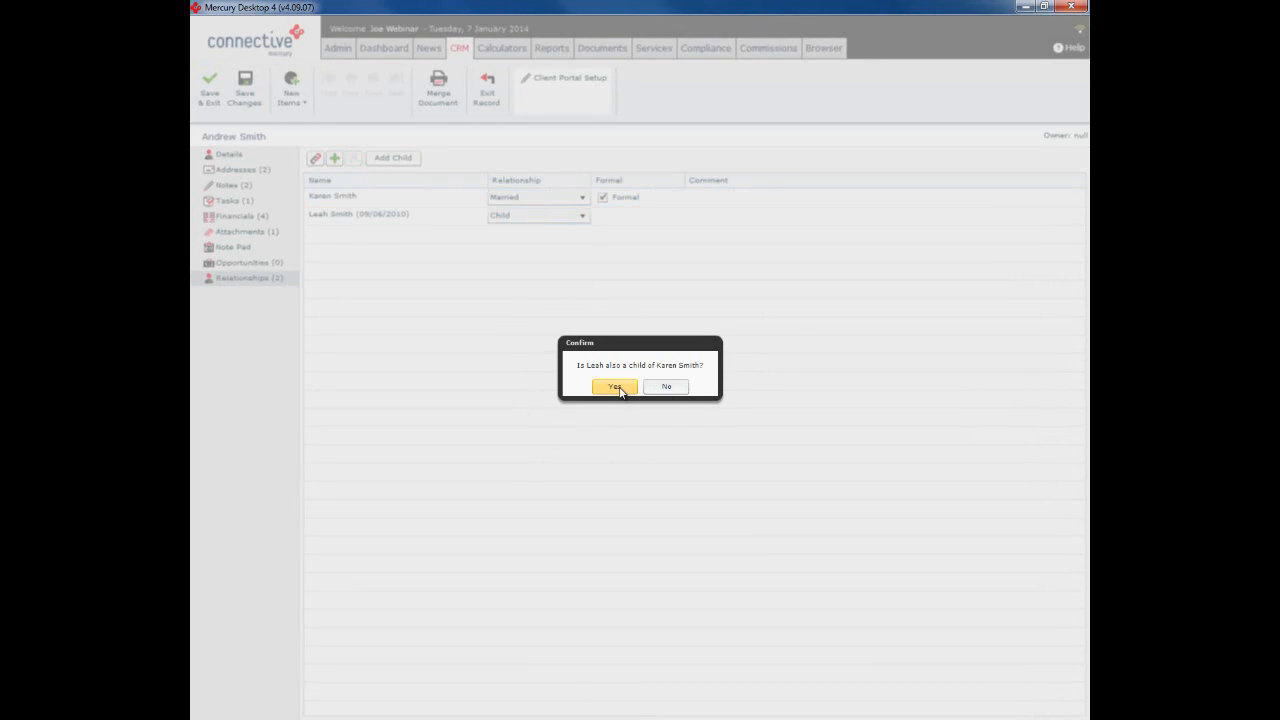
click(614, 386)
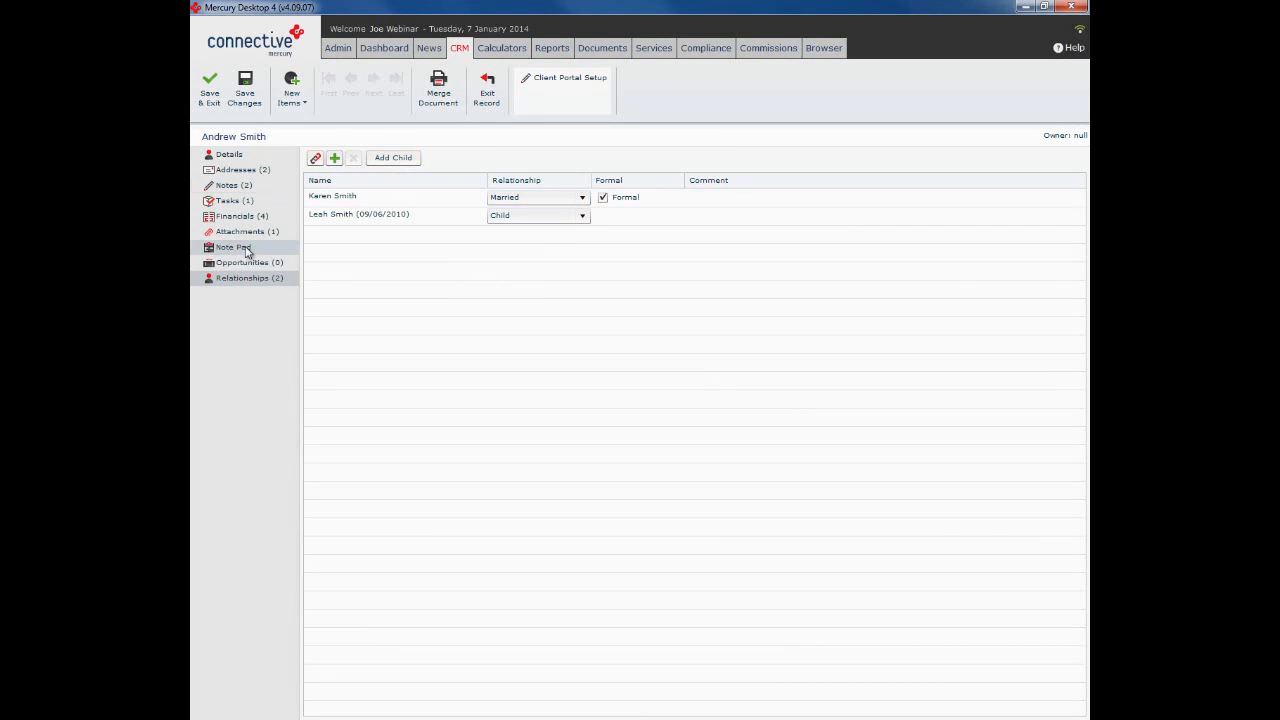
click(390, 214)
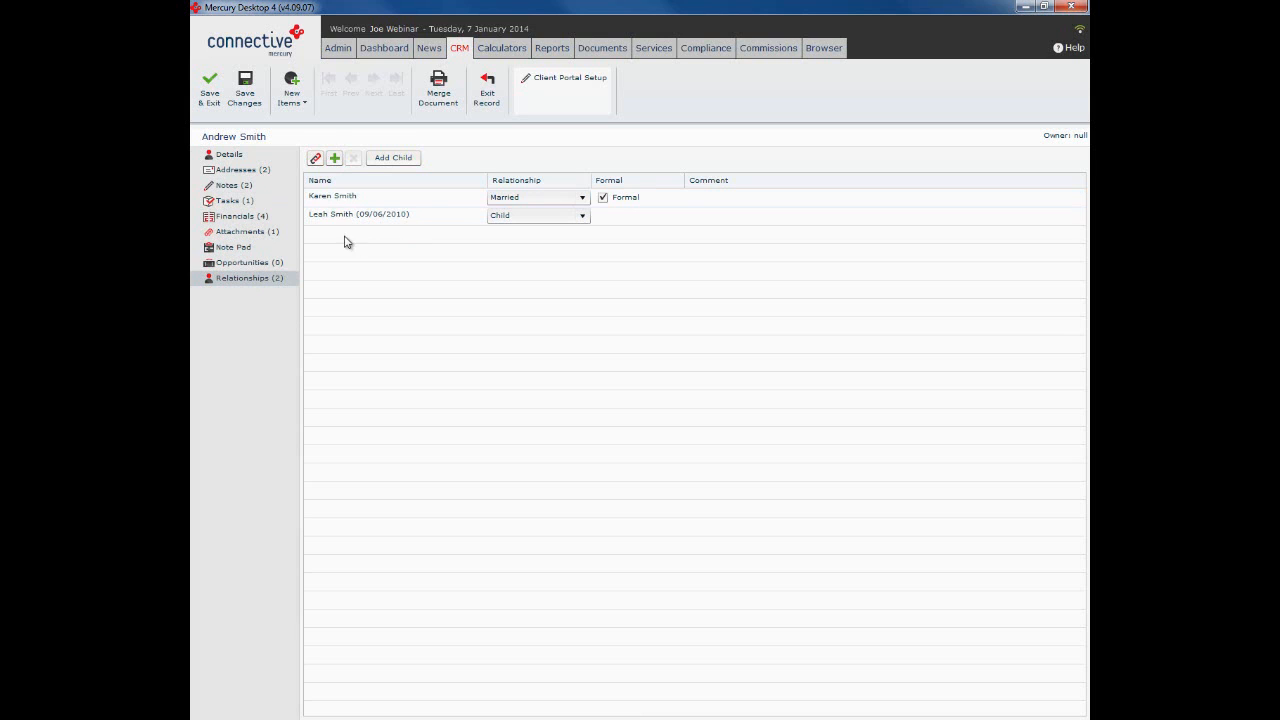
click(331, 196)
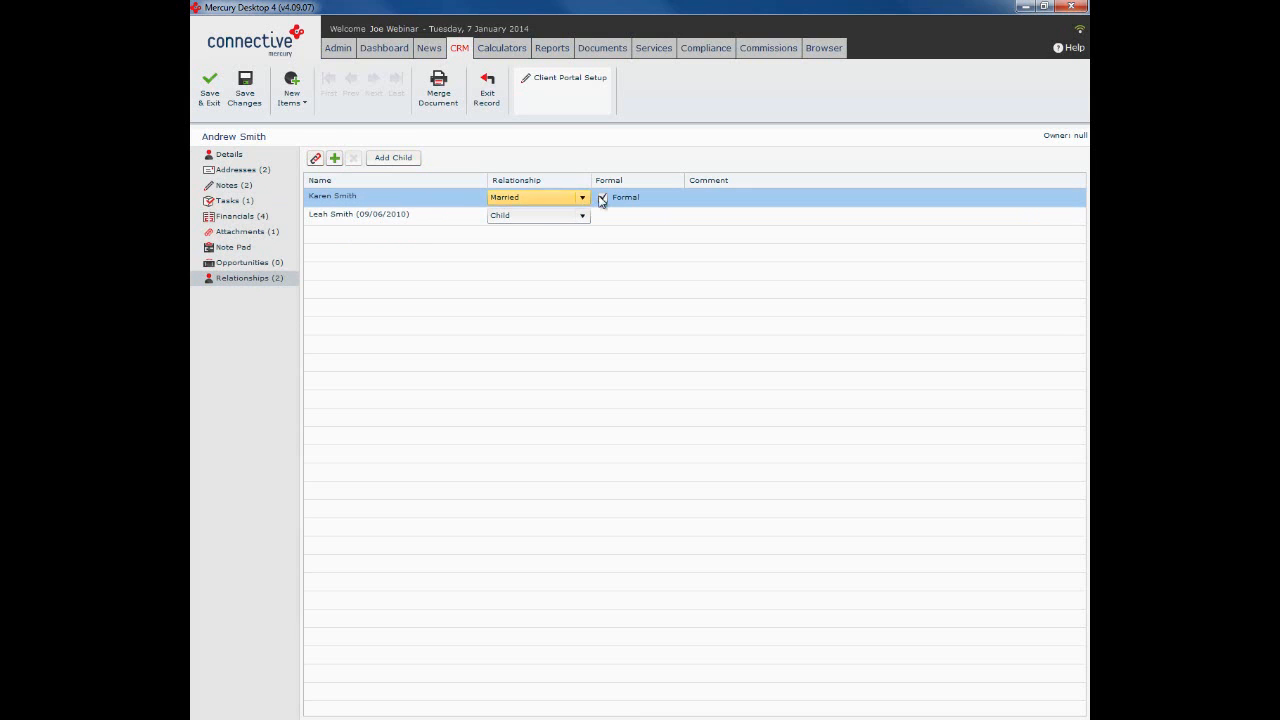
click(603, 197)
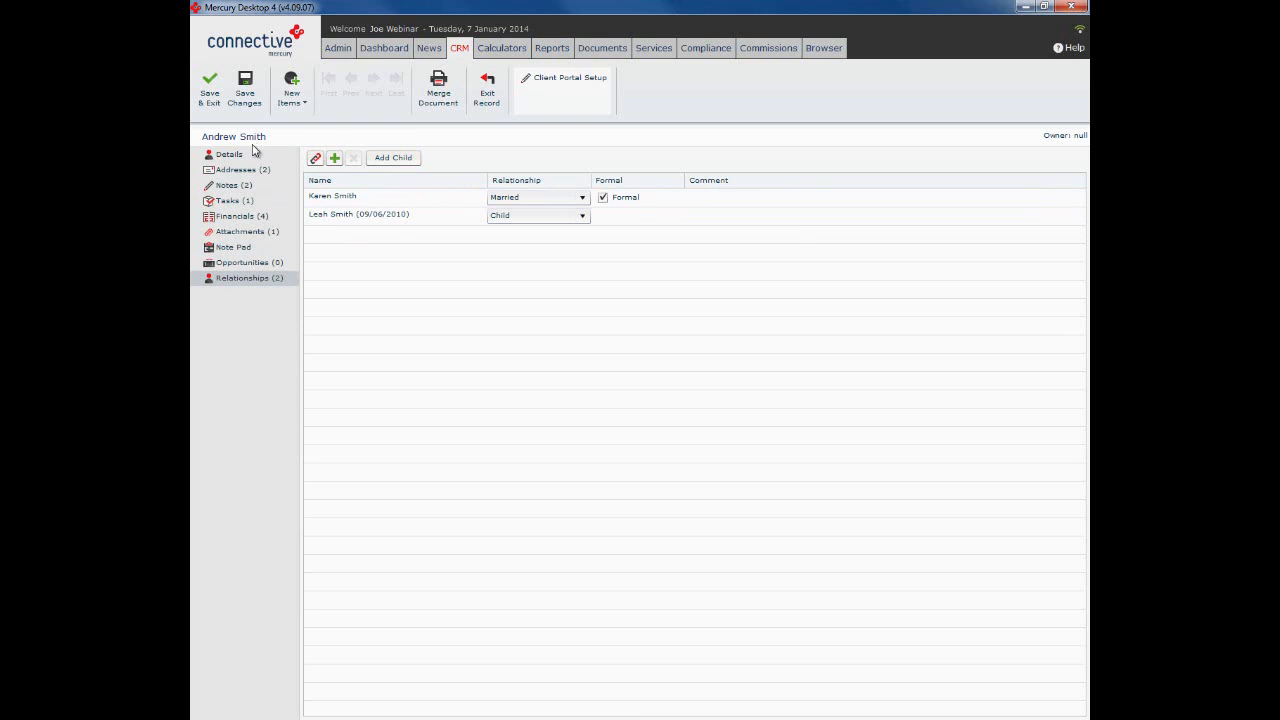
click(242, 262)
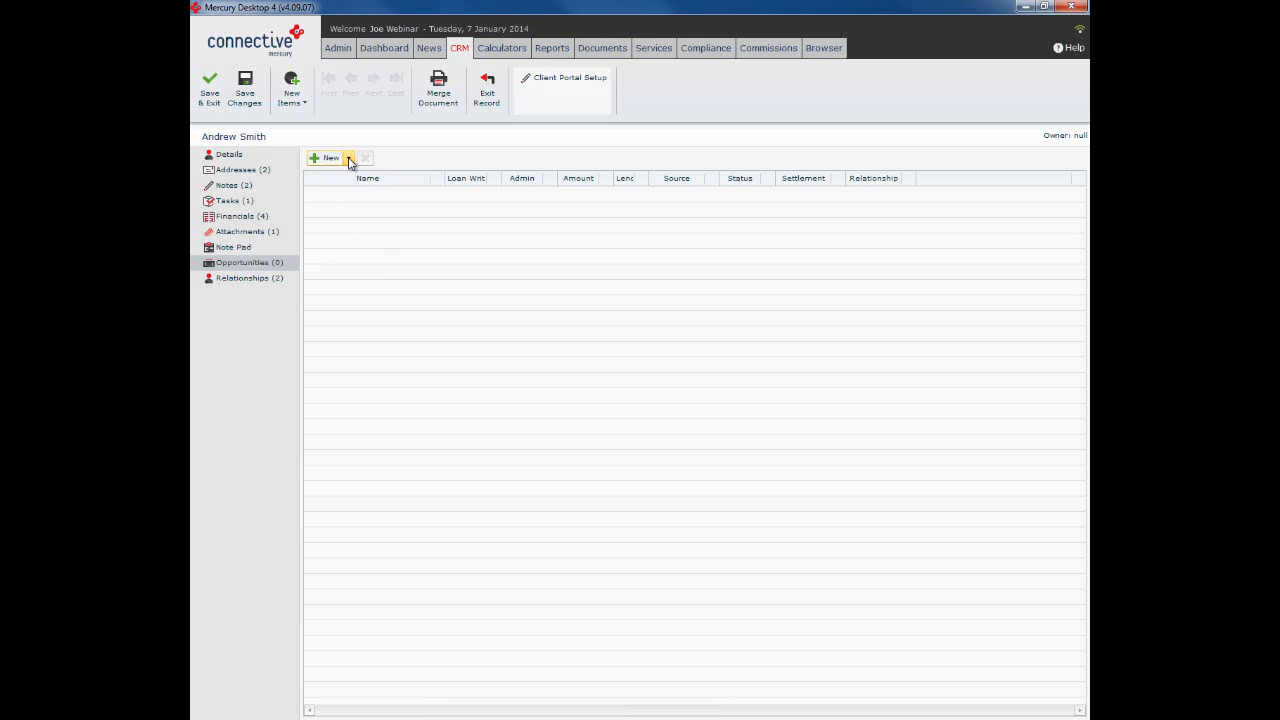
click(349, 158)
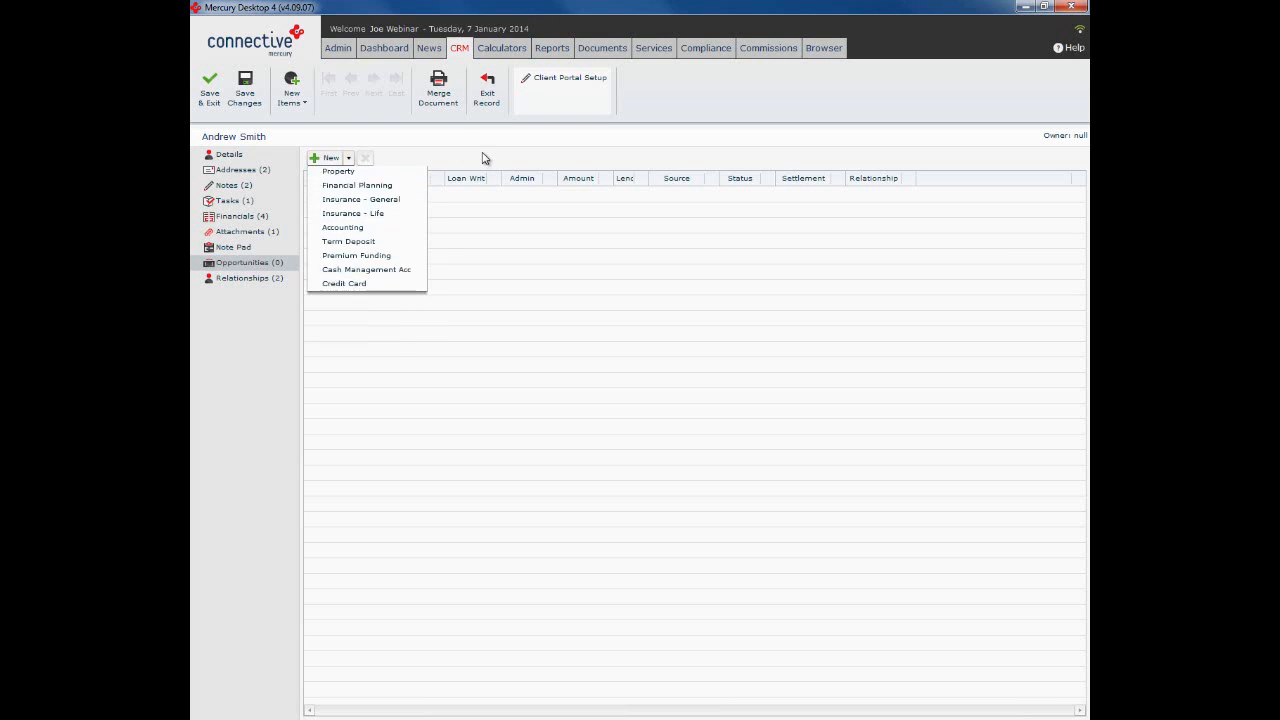
click(352, 171)
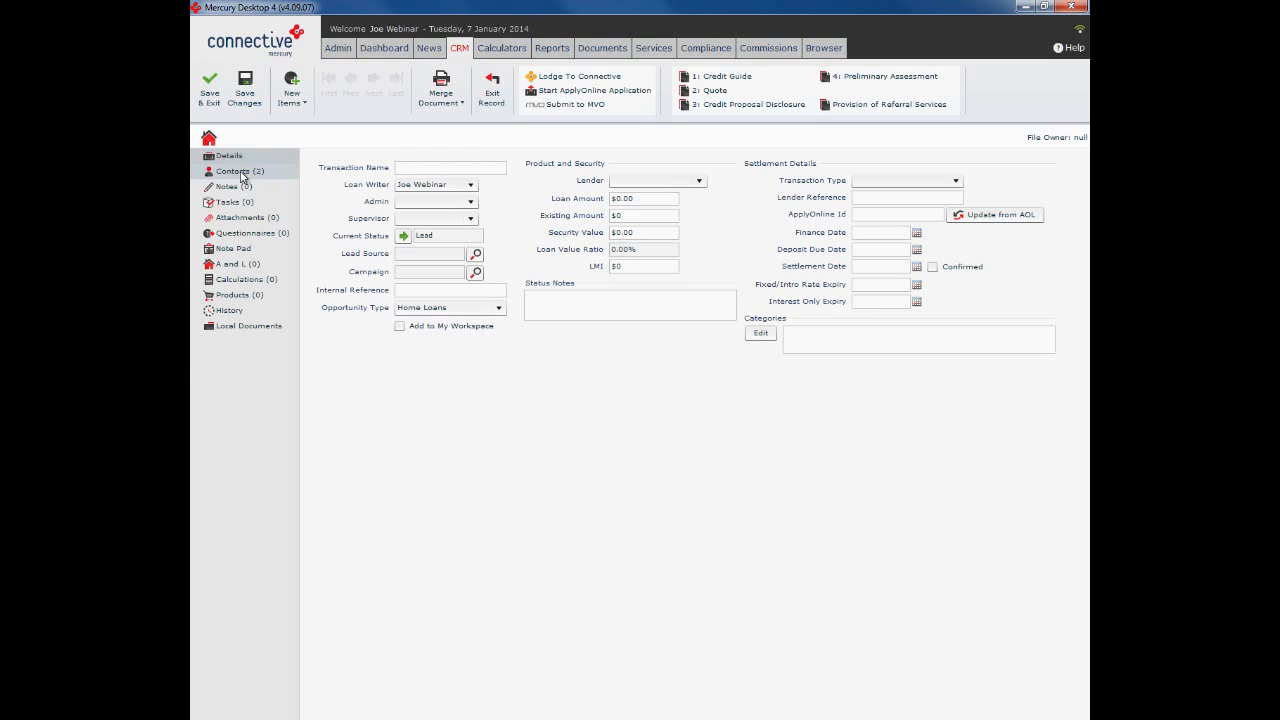
click(238, 171)
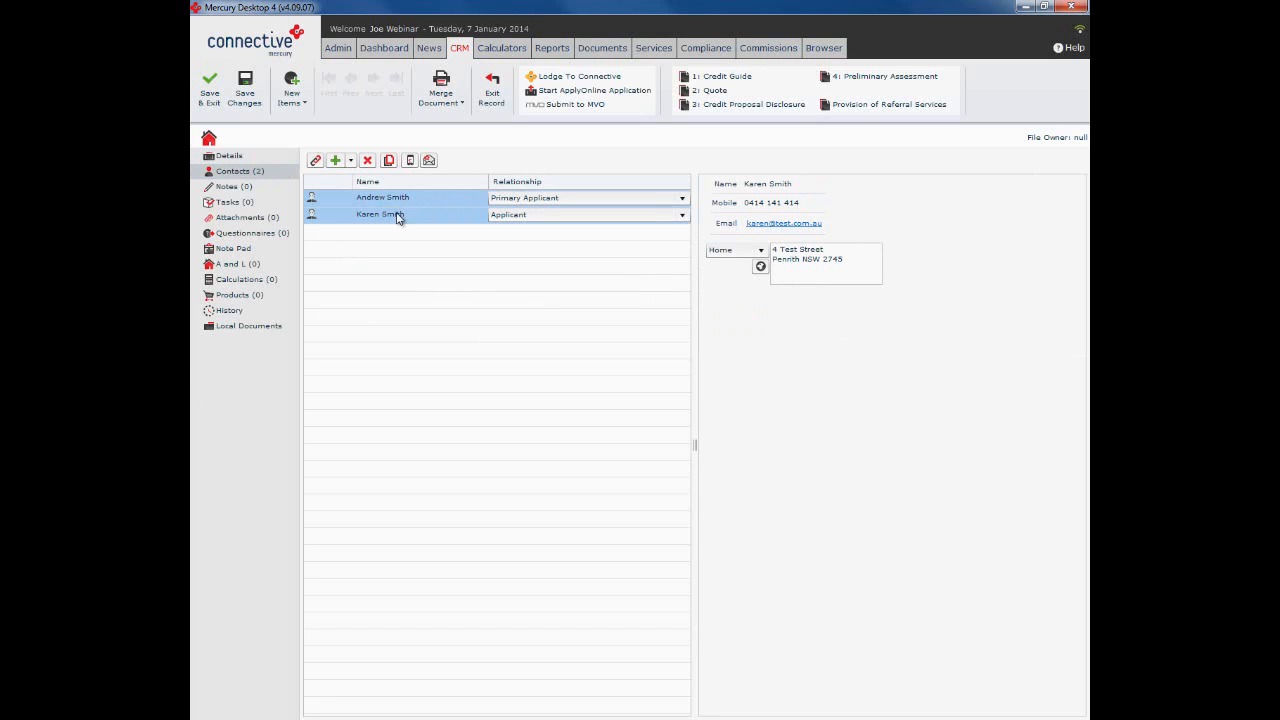
mouse_move(388, 205)
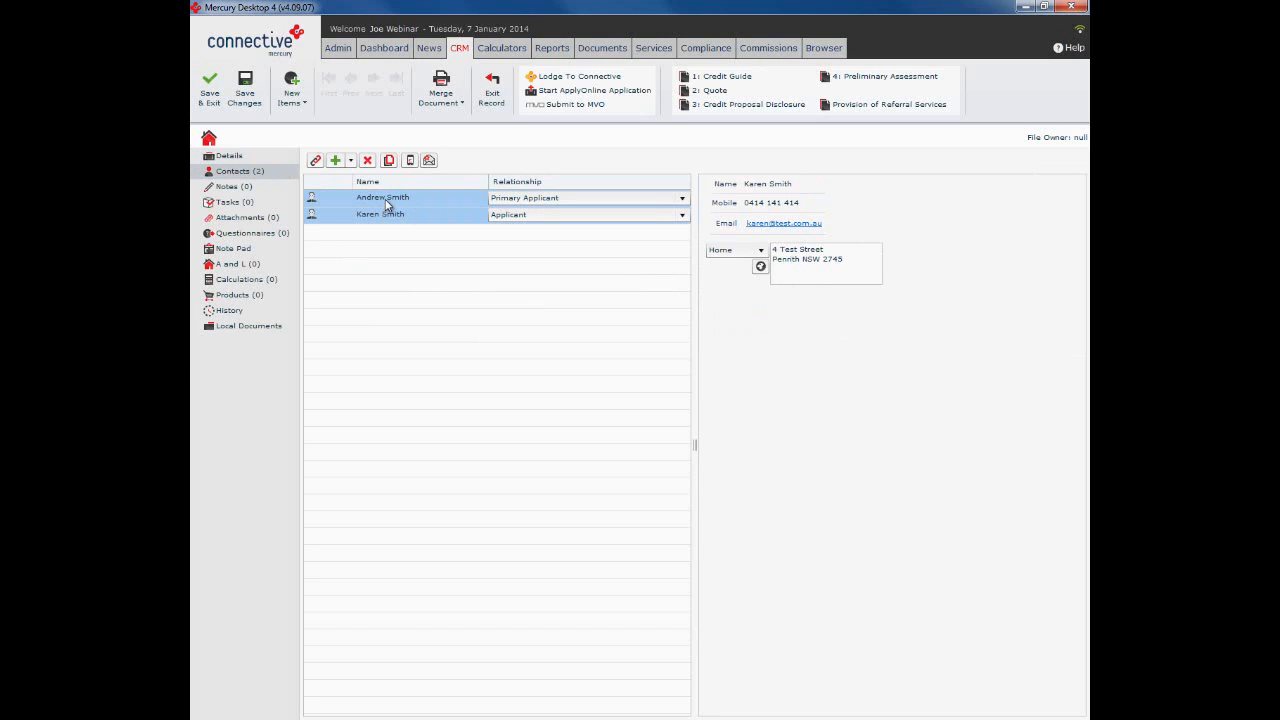
click(382, 197)
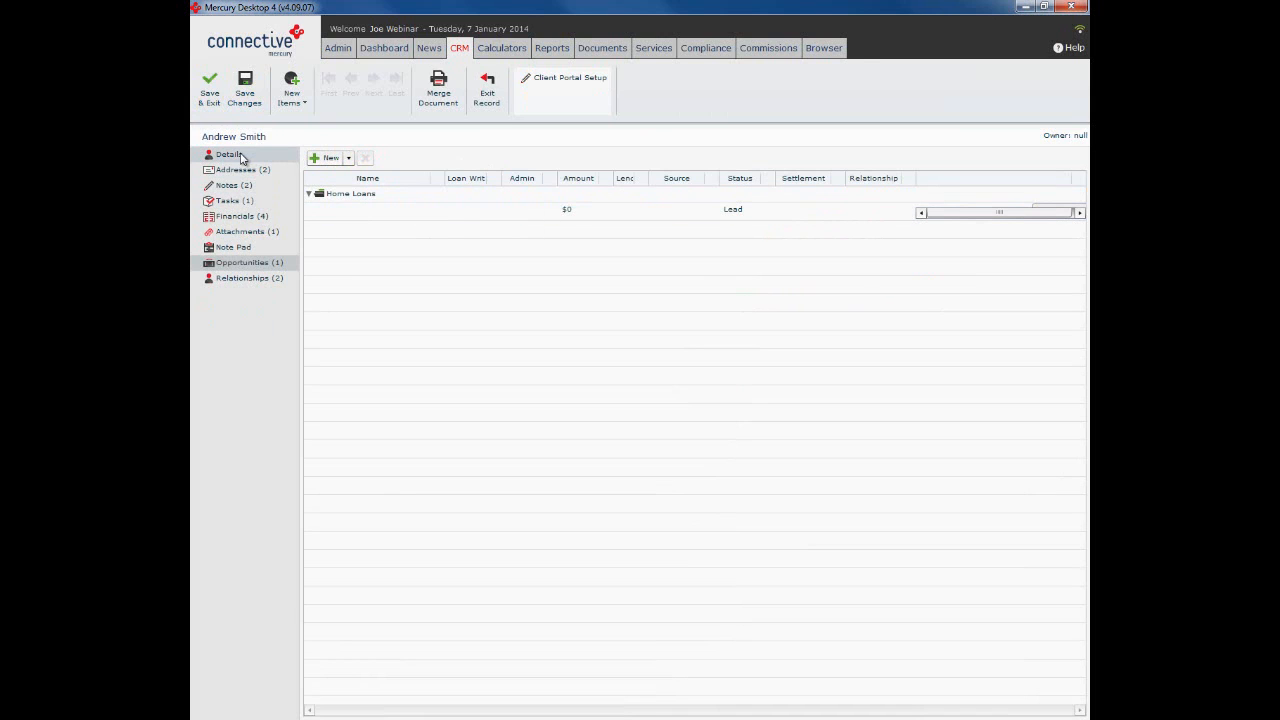
Merge the MASTER: Person Notes.doc template for Andrew and view it in Attachments.
click(229, 154)
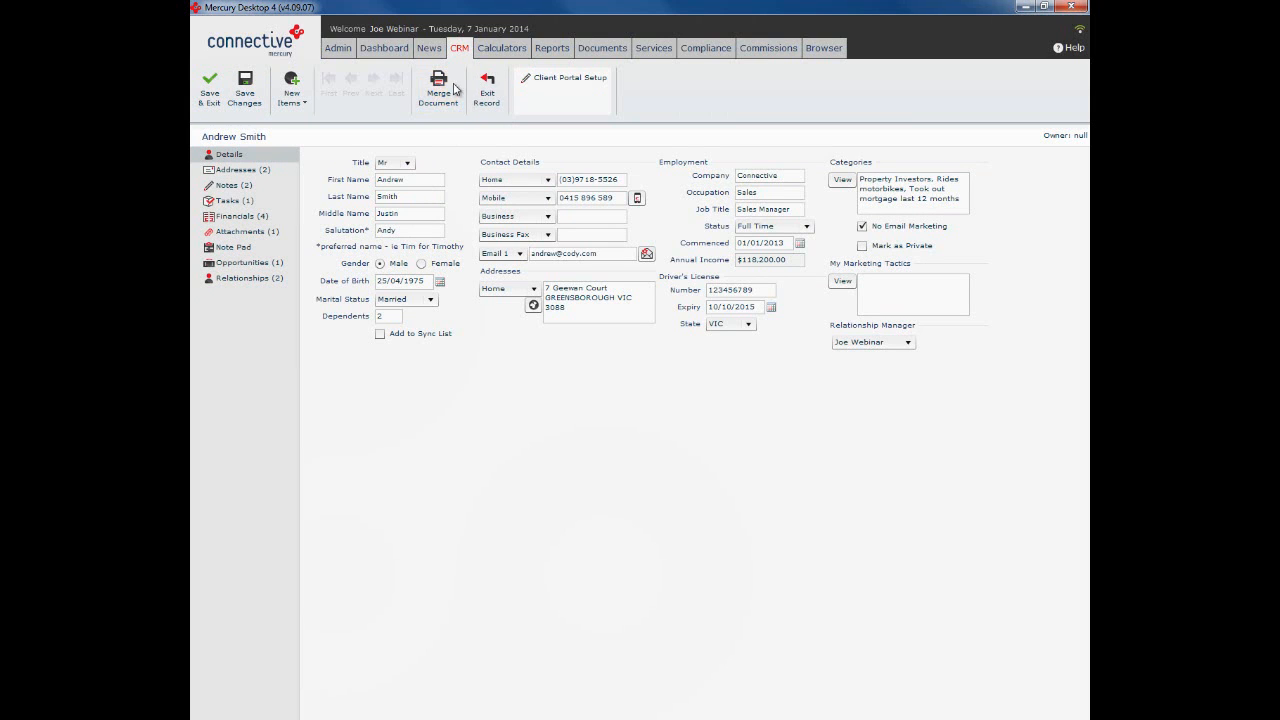
click(437, 85)
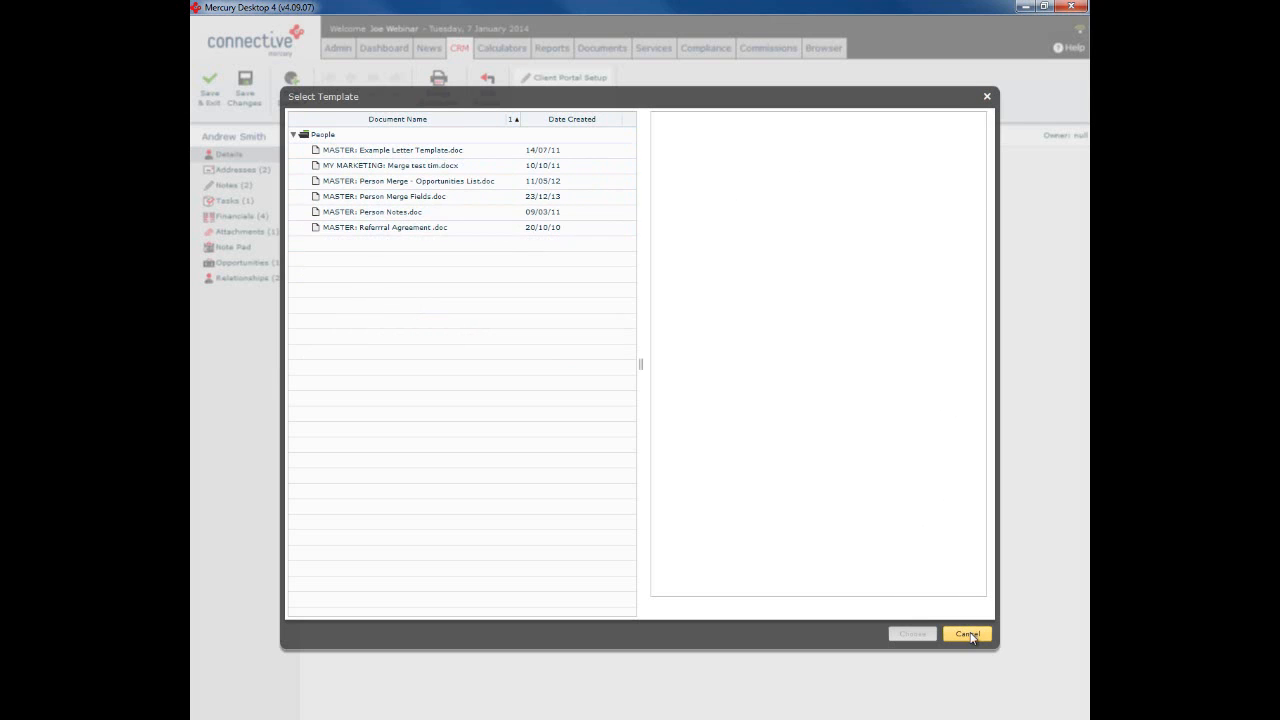
click(373, 211)
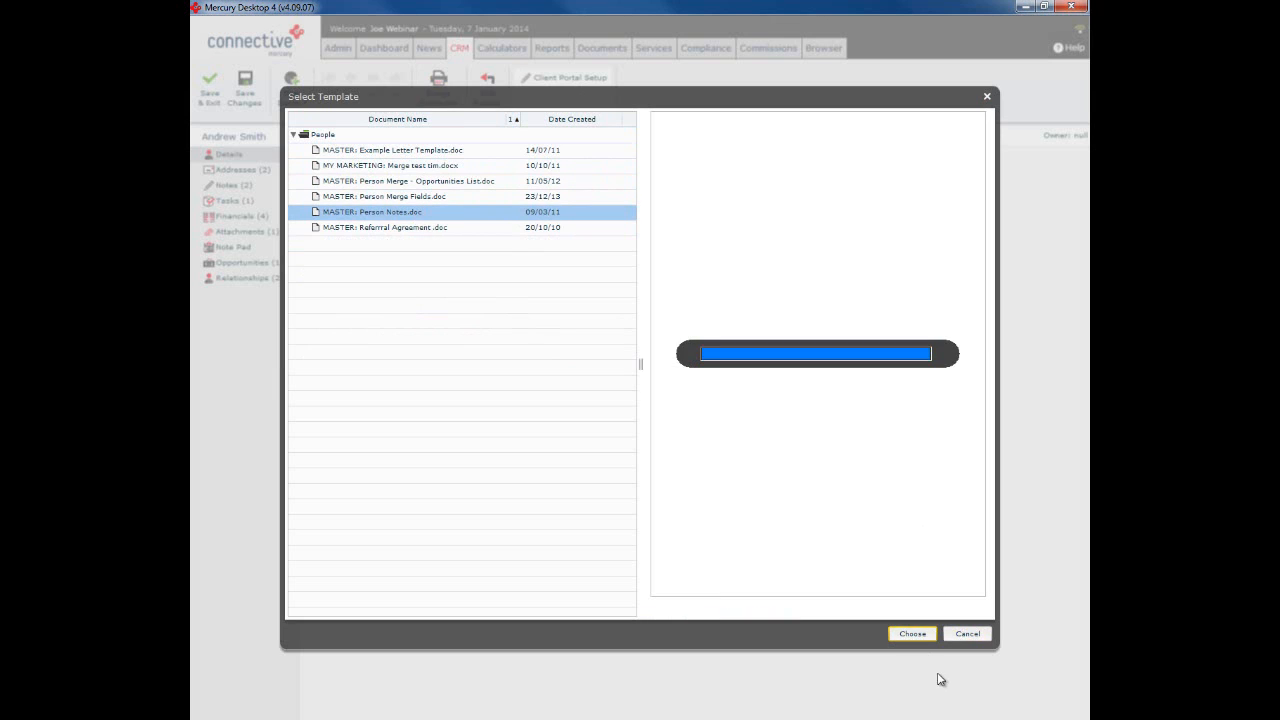
click(911, 633)
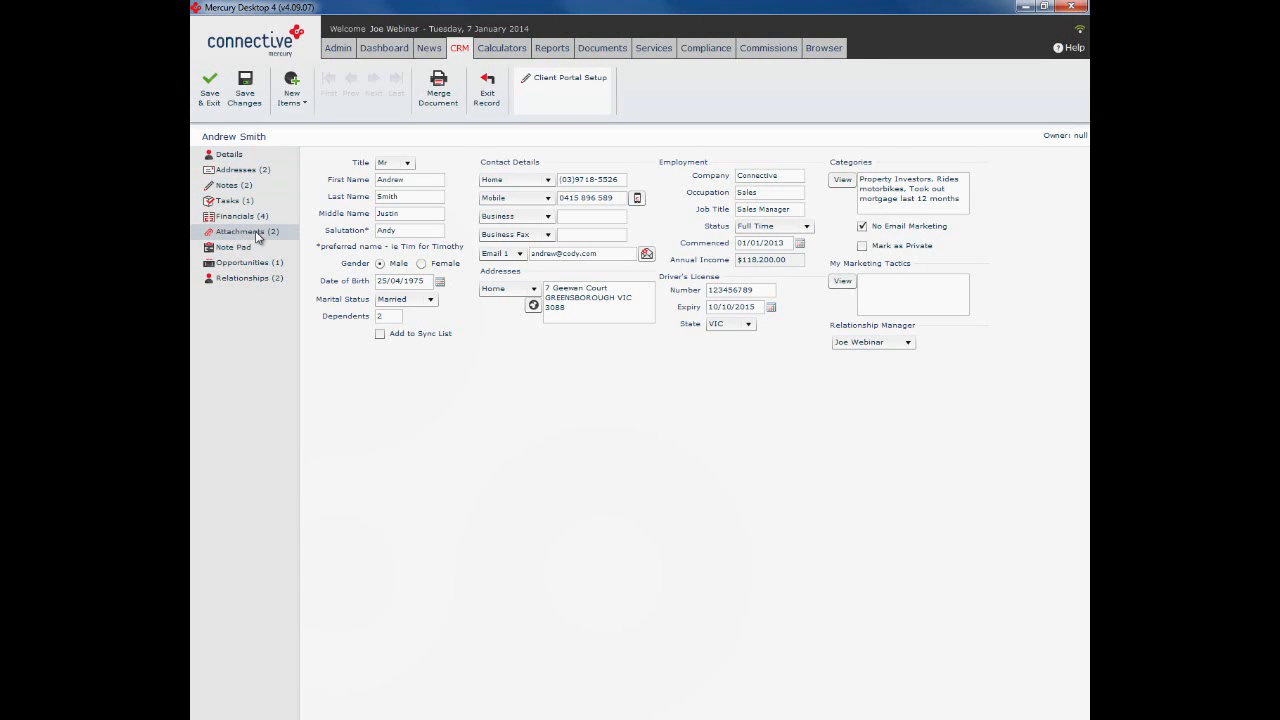
click(239, 231)
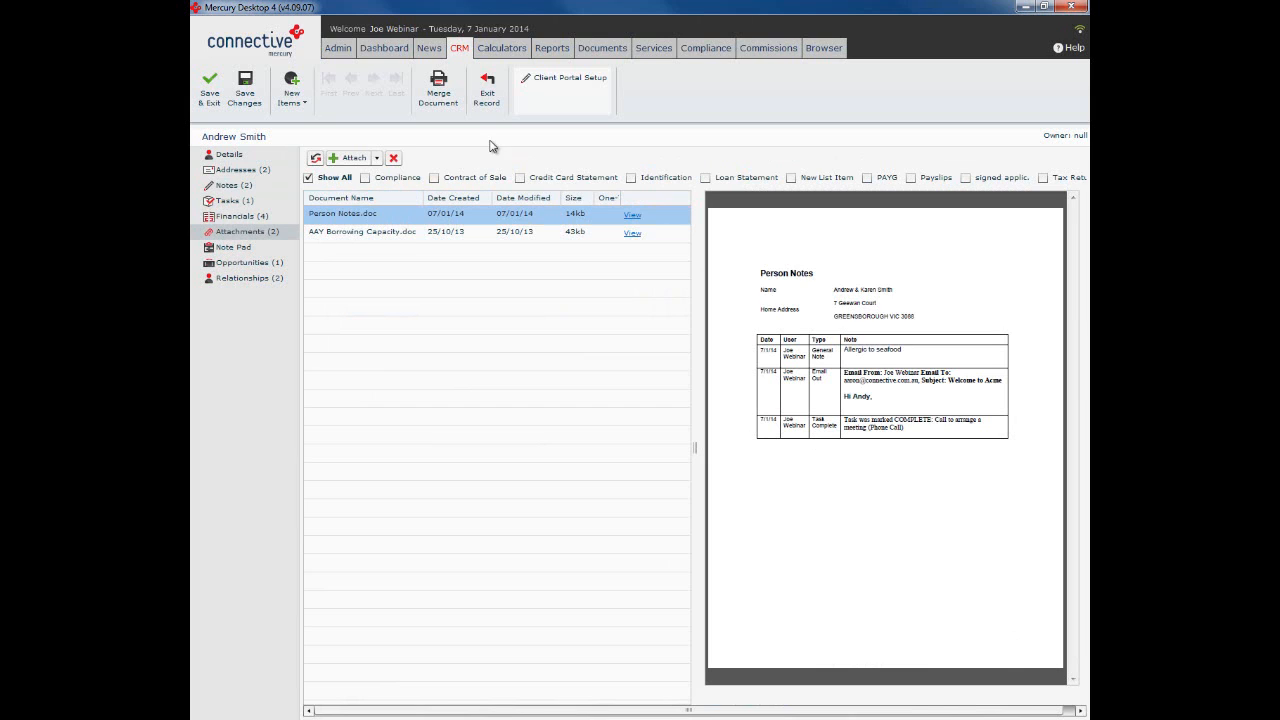
mouse_move(565, 78)
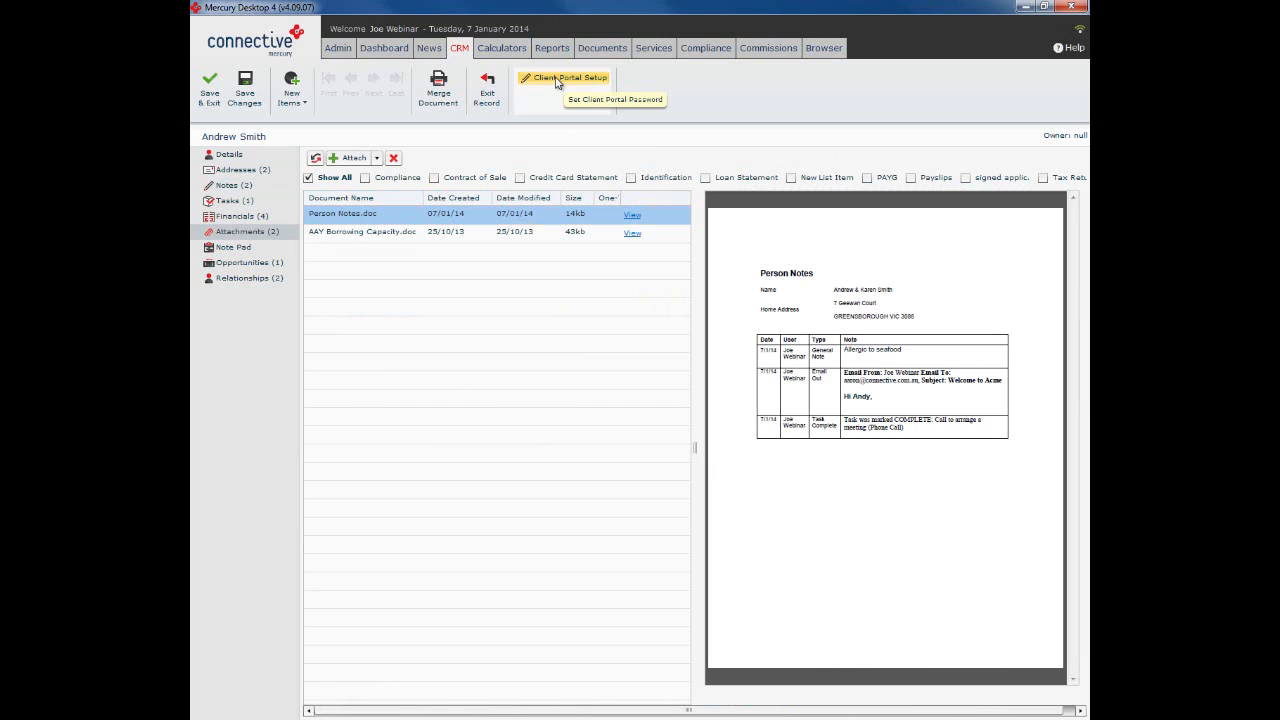
mouse_move(645, 118)
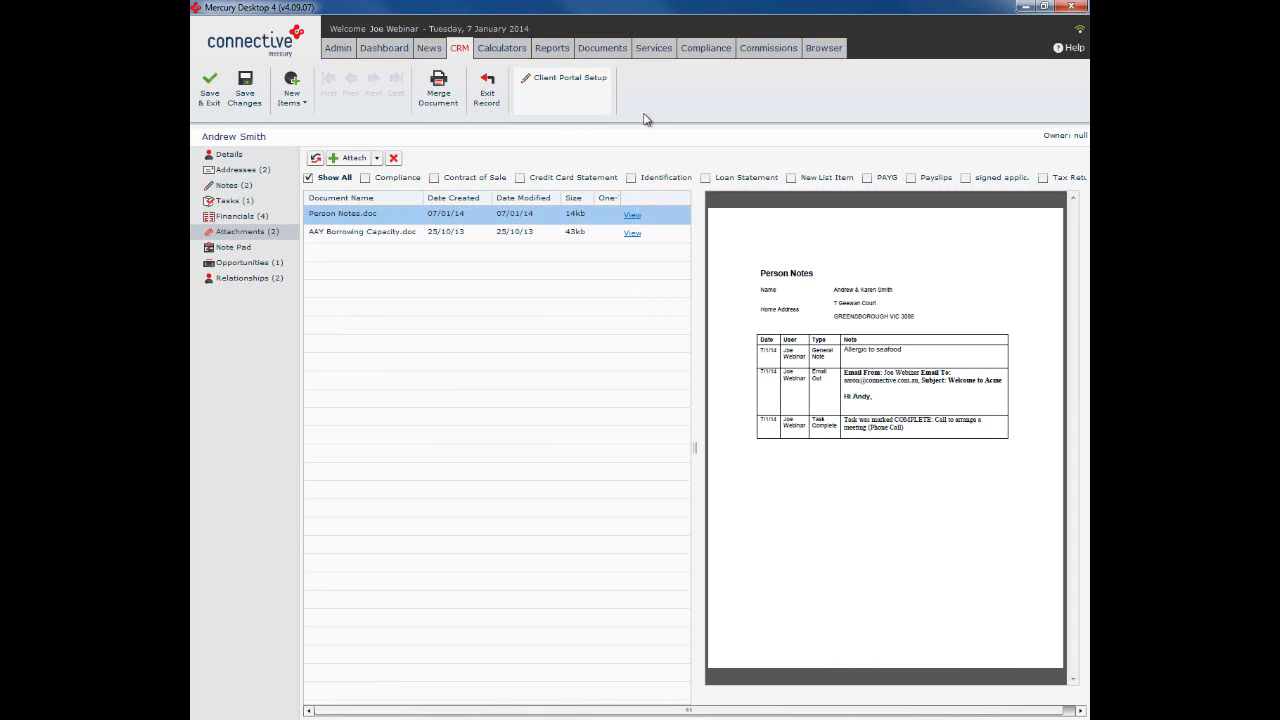
mouse_move(628, 118)
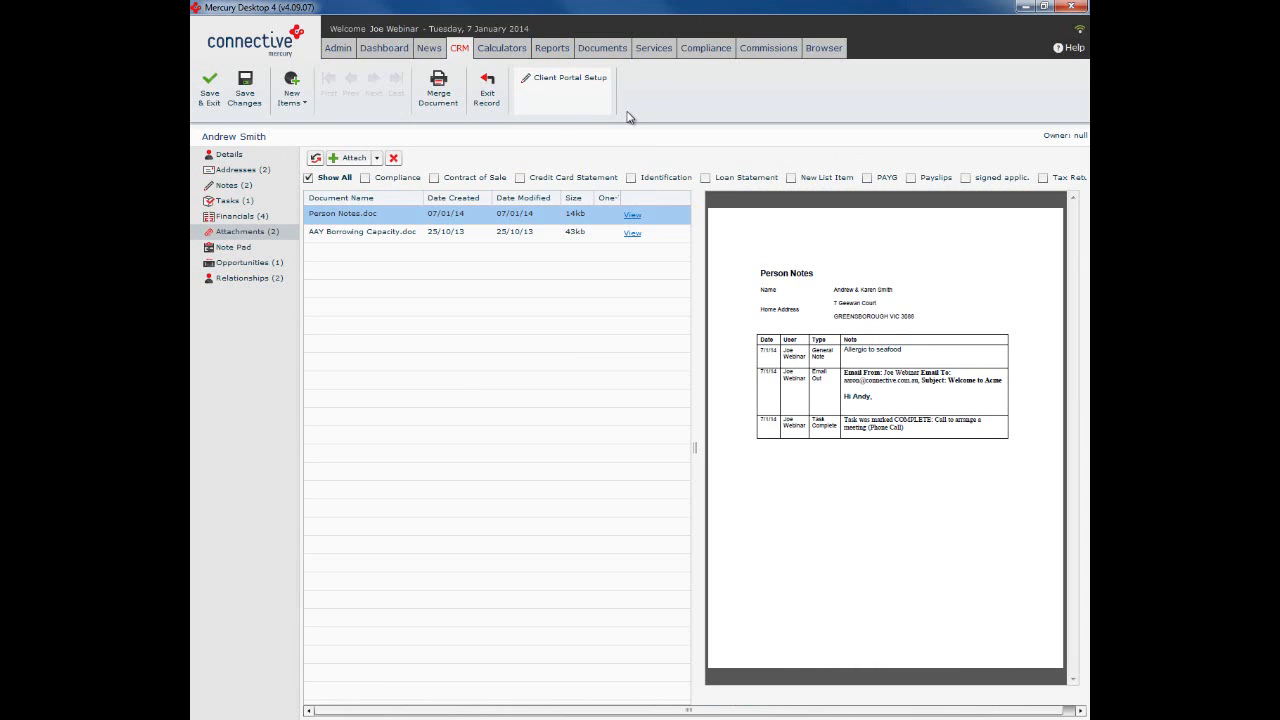
mouse_move(647, 113)
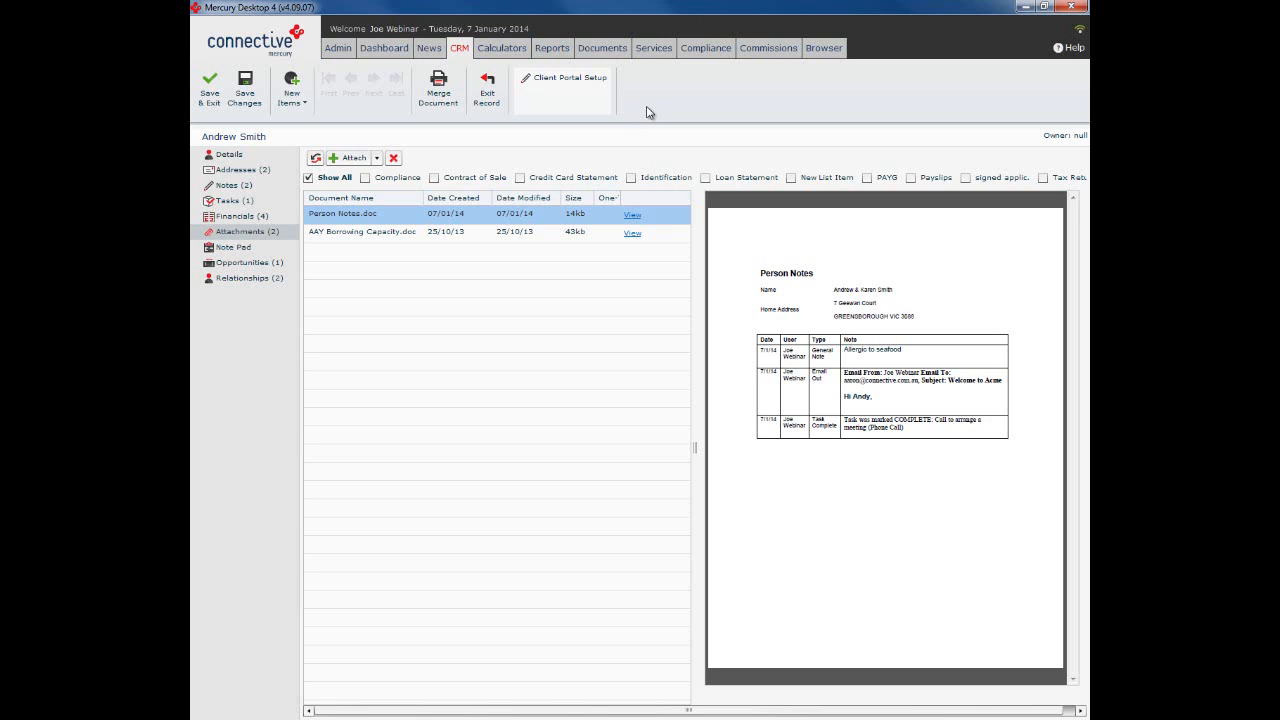
mouse_move(617, 119)
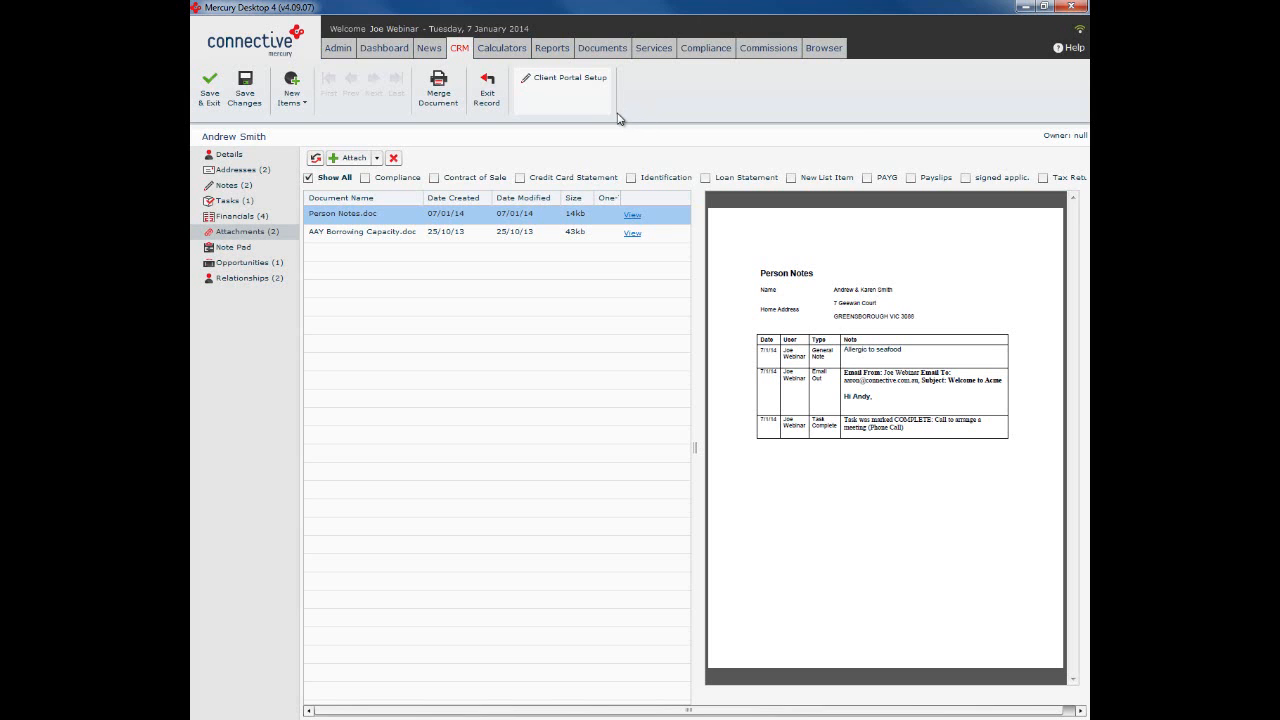
Turn on Access Enabled in Andrew's Client Portal Setup and confirm.
click(562, 82)
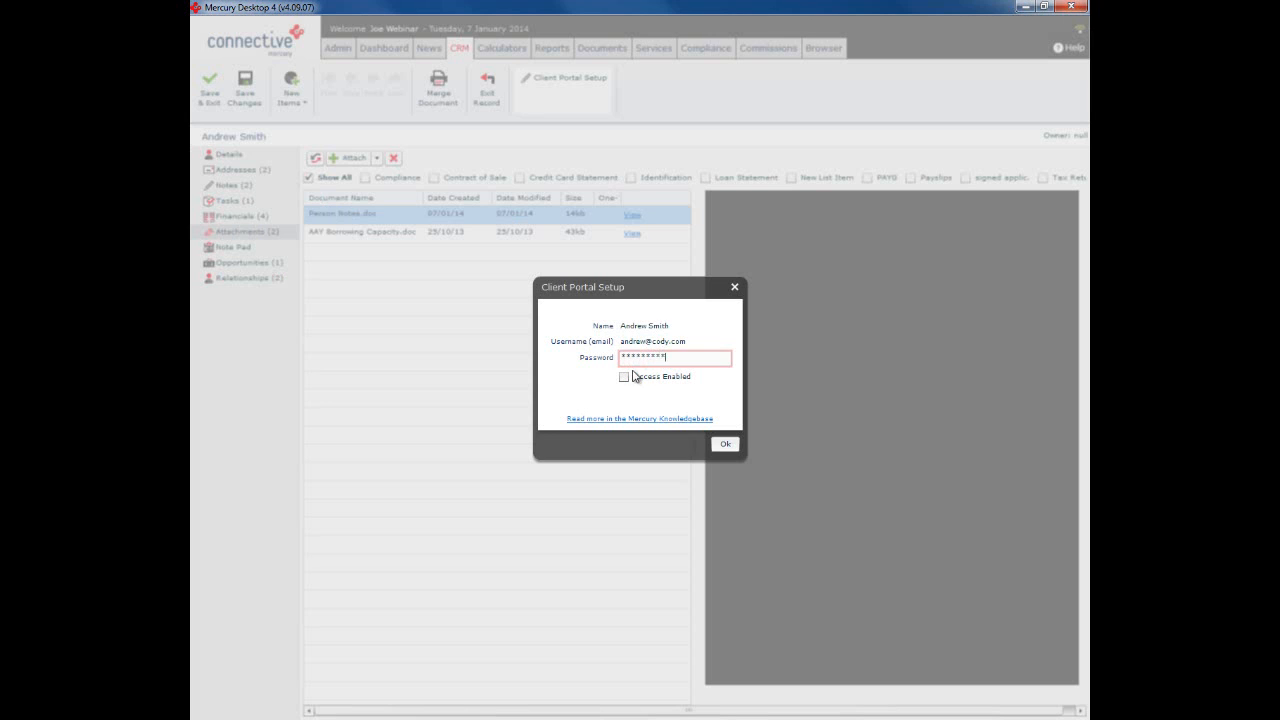
click(624, 377)
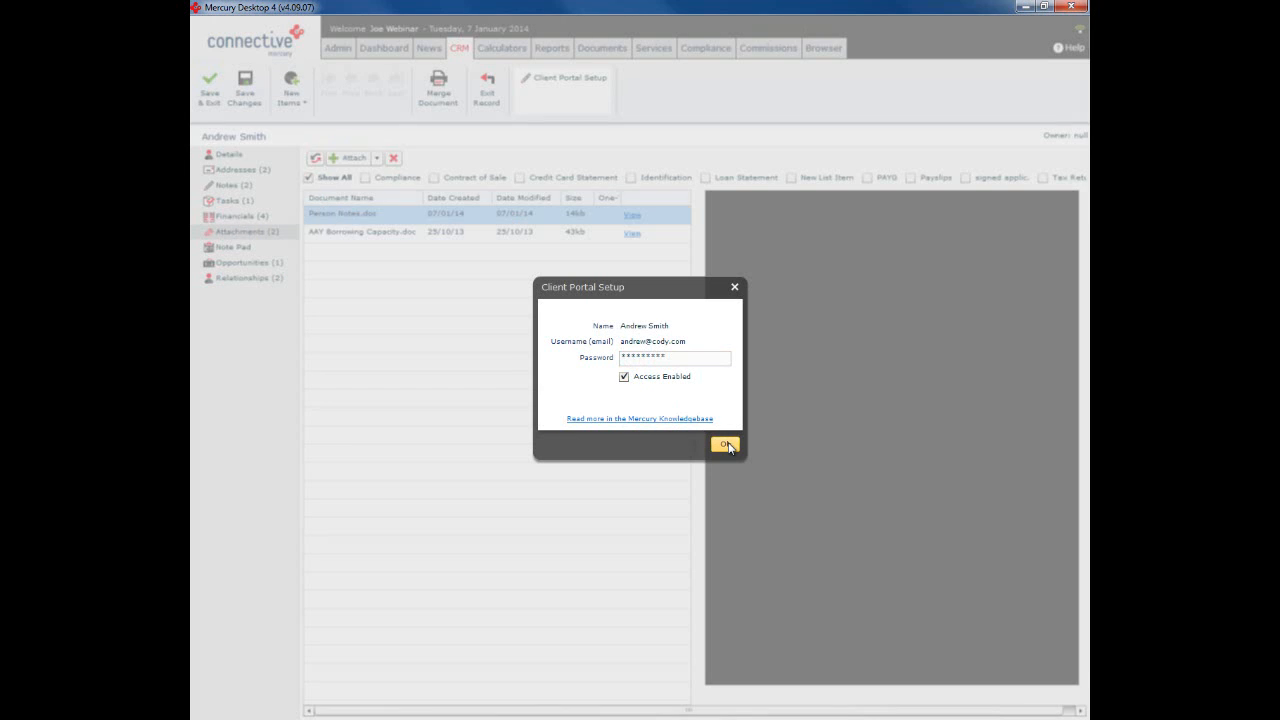
click(724, 444)
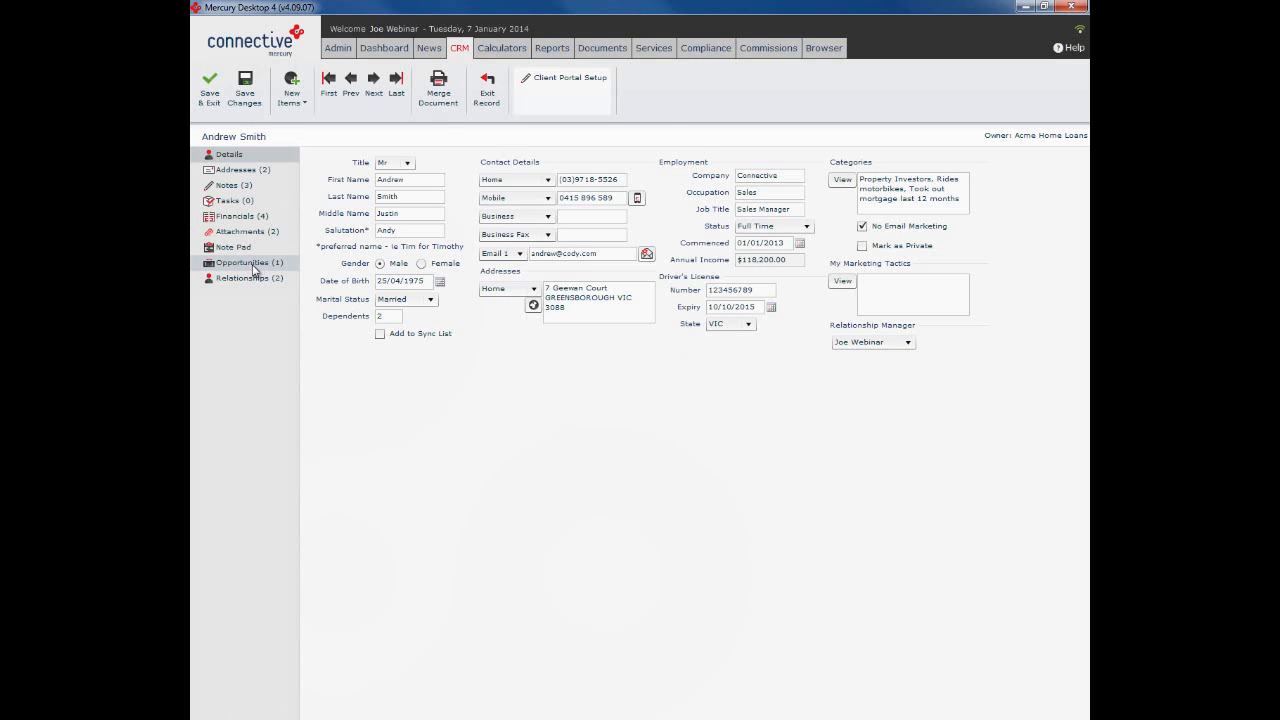
Copy the Home Loans opportunity's client portal link and paste it into a new note.
click(242, 262)
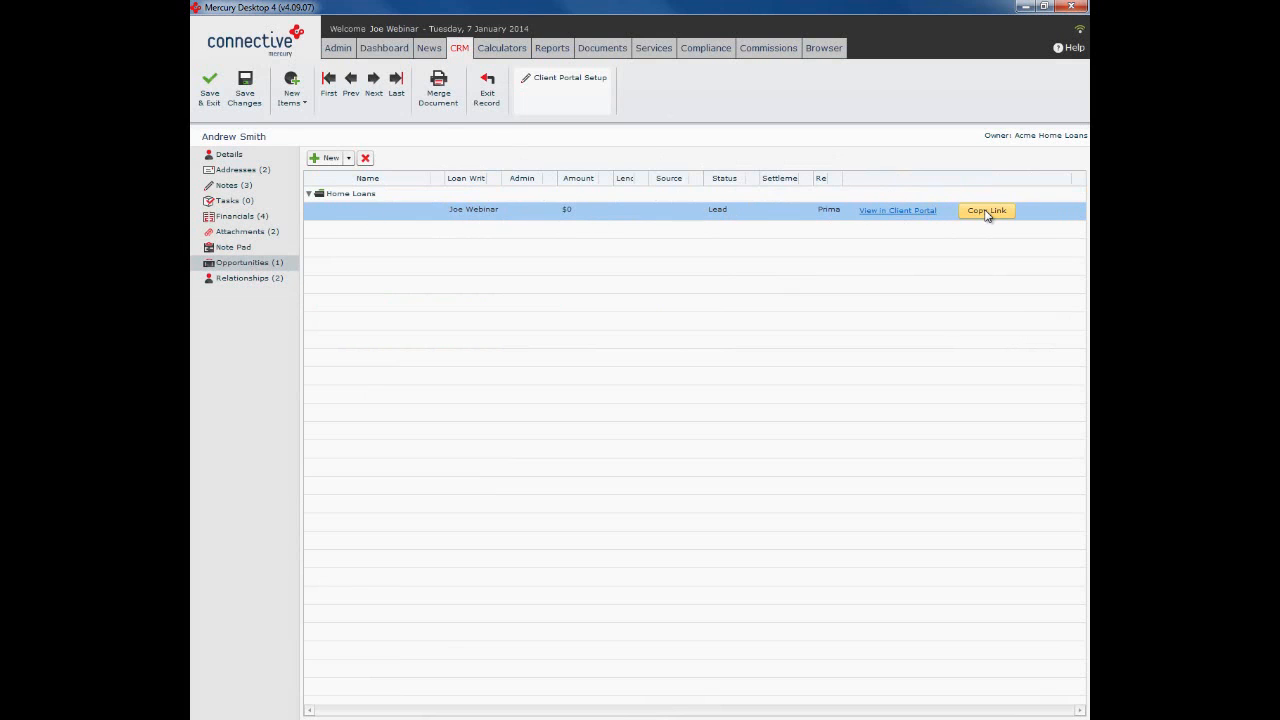
click(227, 185)
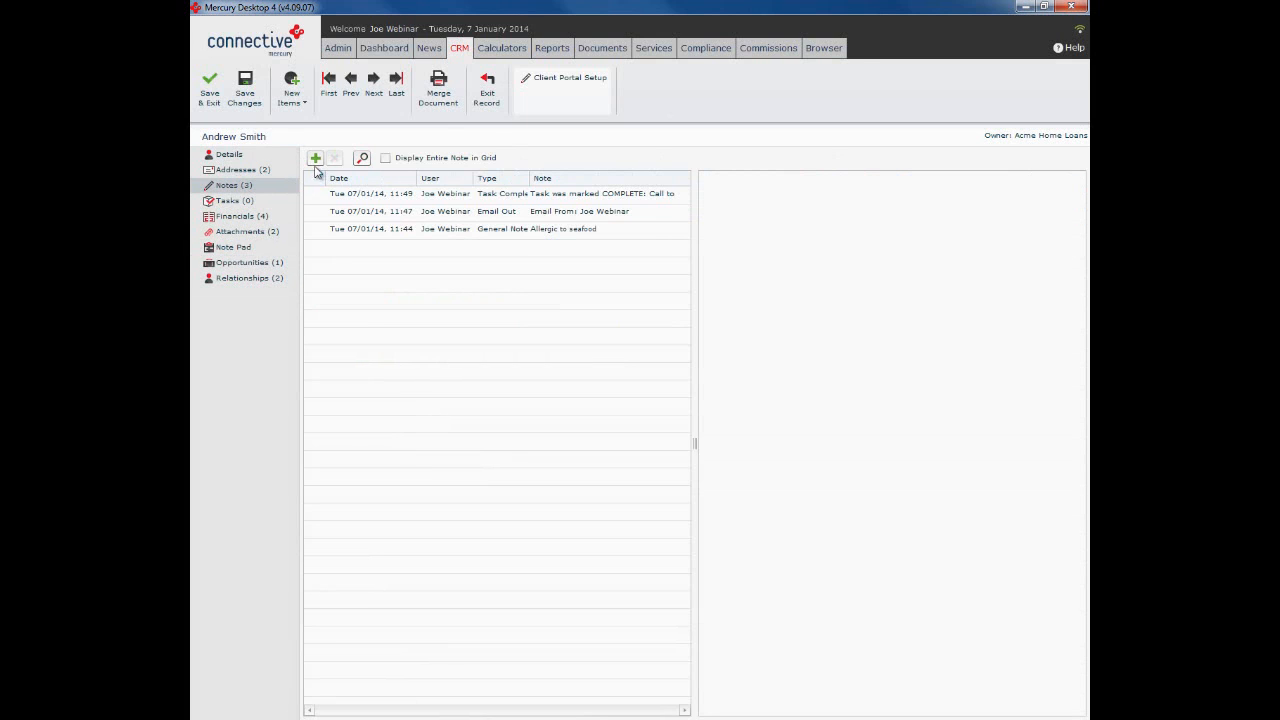
click(315, 158)
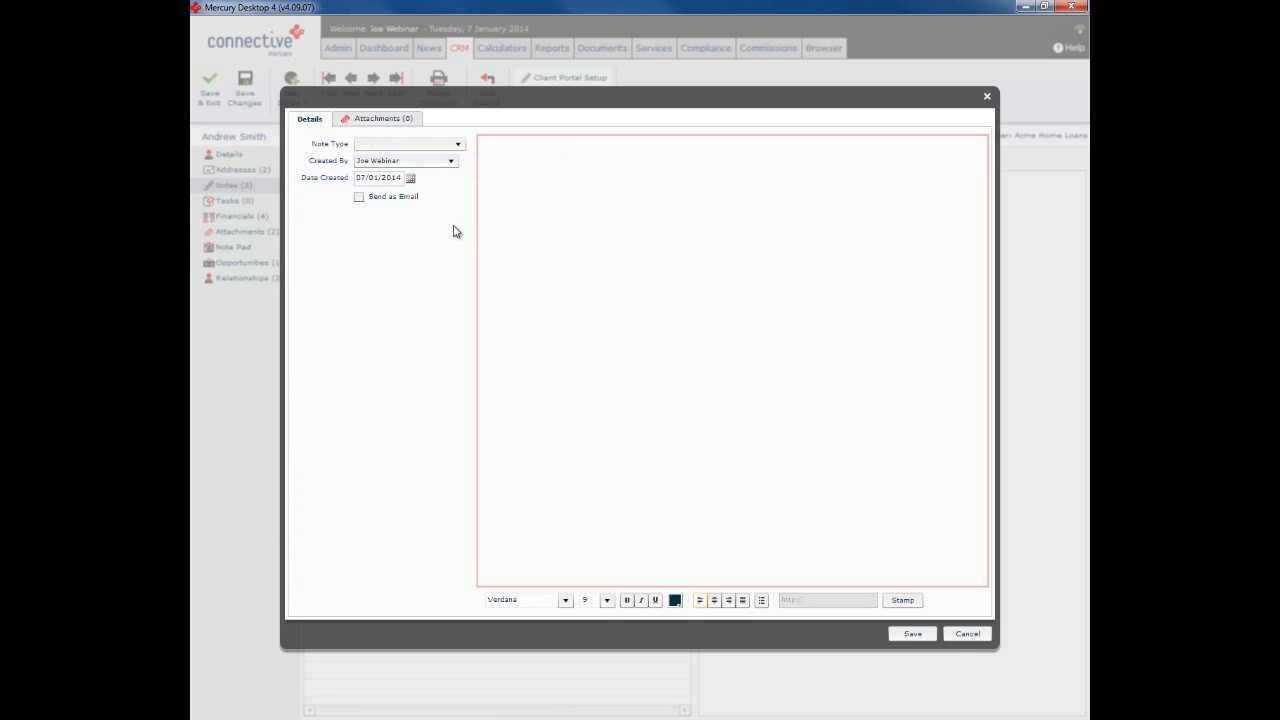
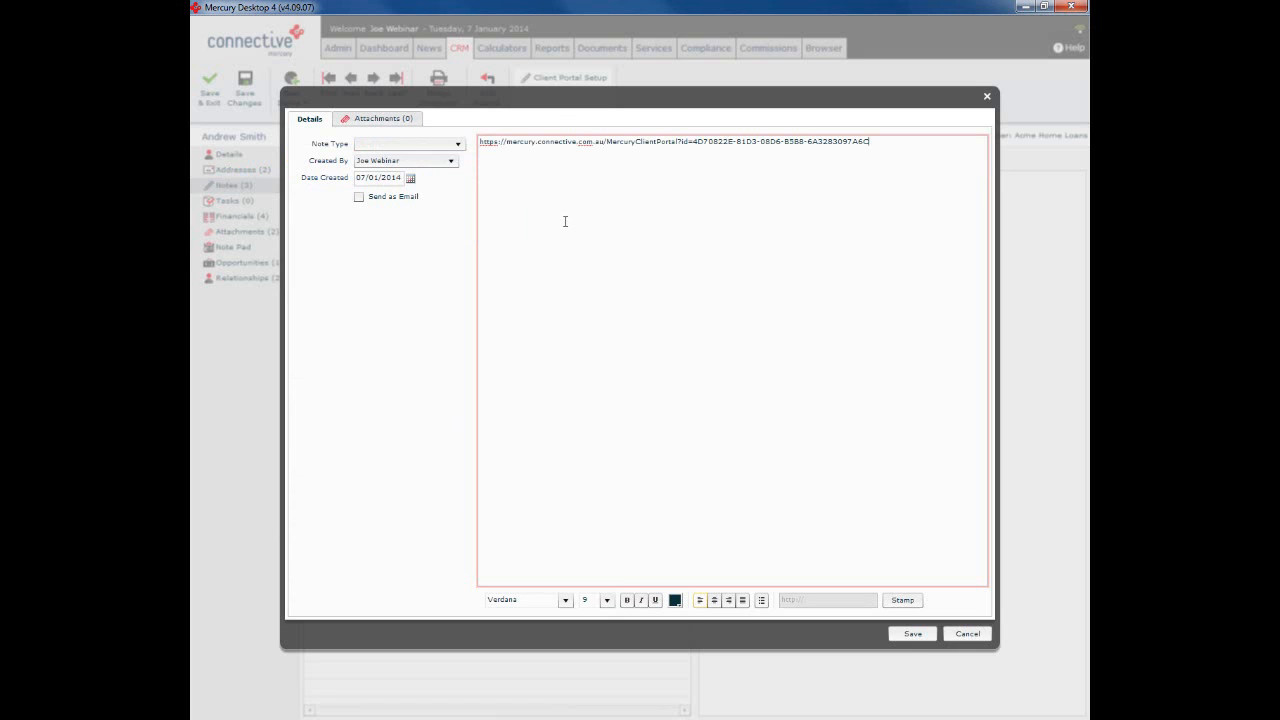
mouse_move(534, 204)
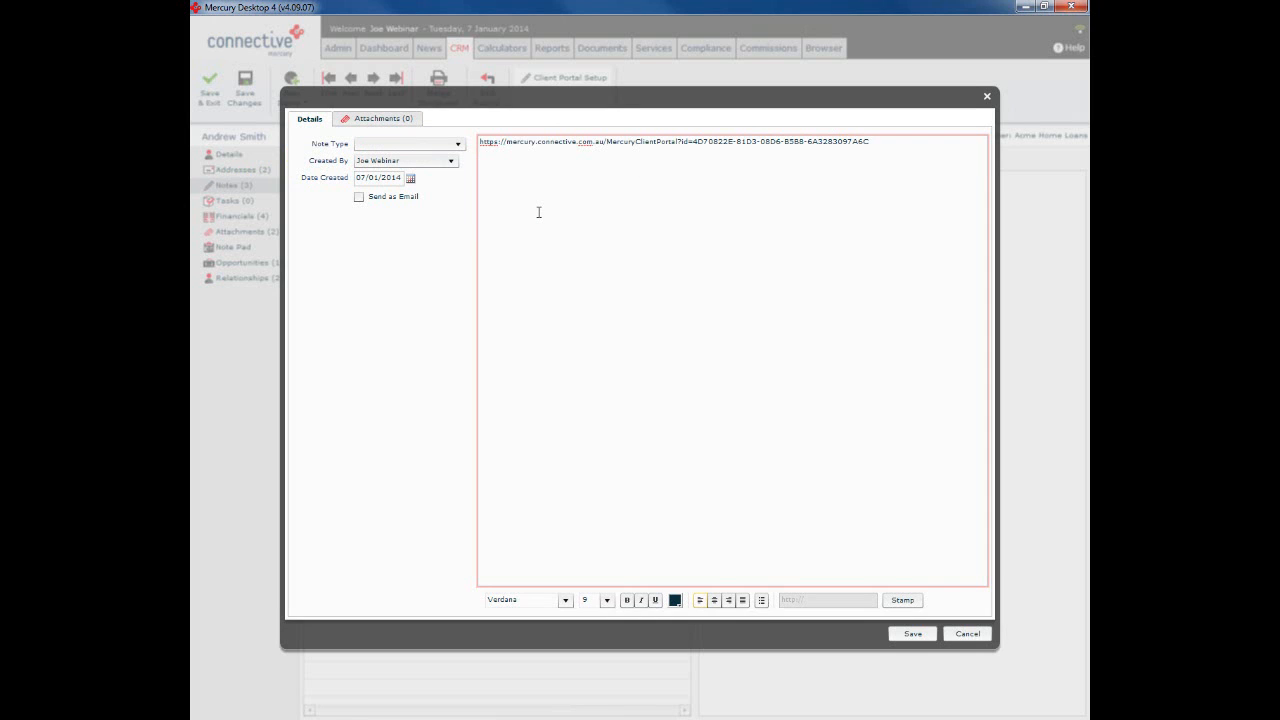
mouse_move(627, 169)
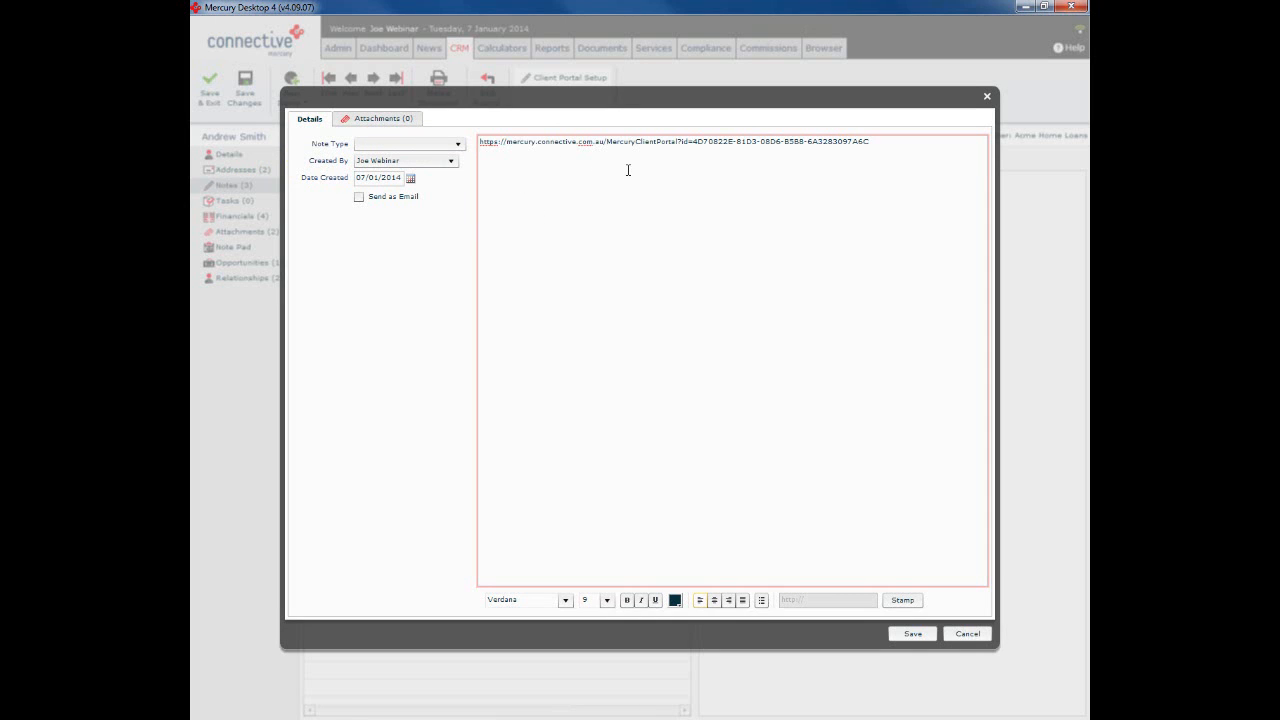